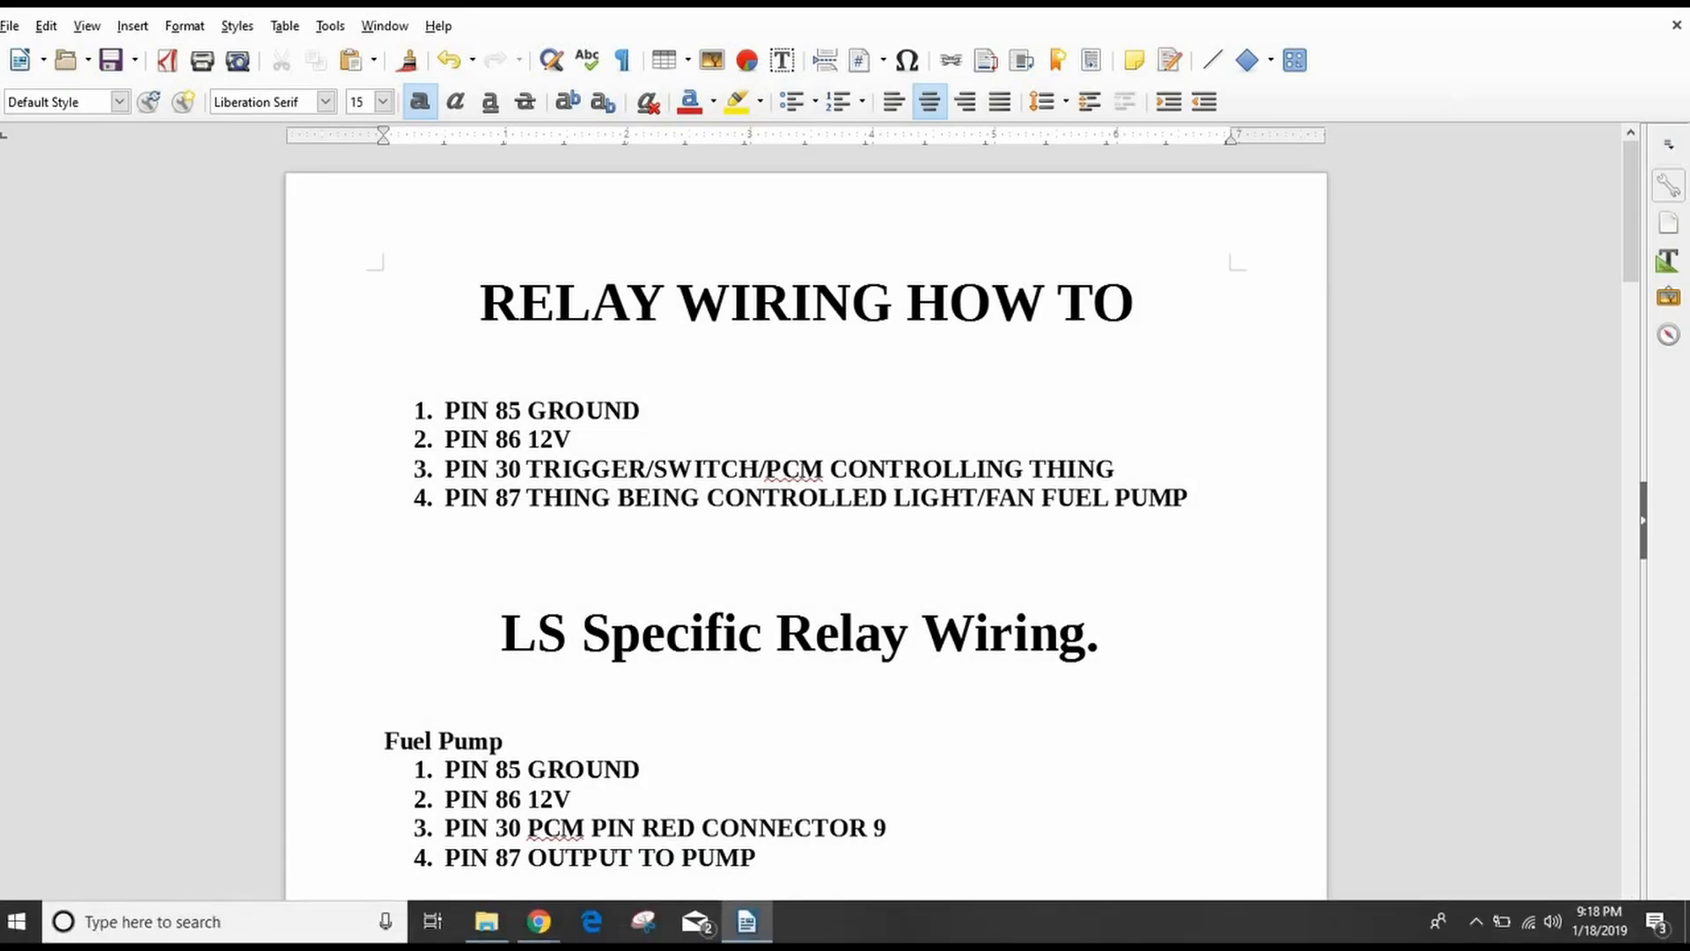
pyautogui.moveTo(539, 921)
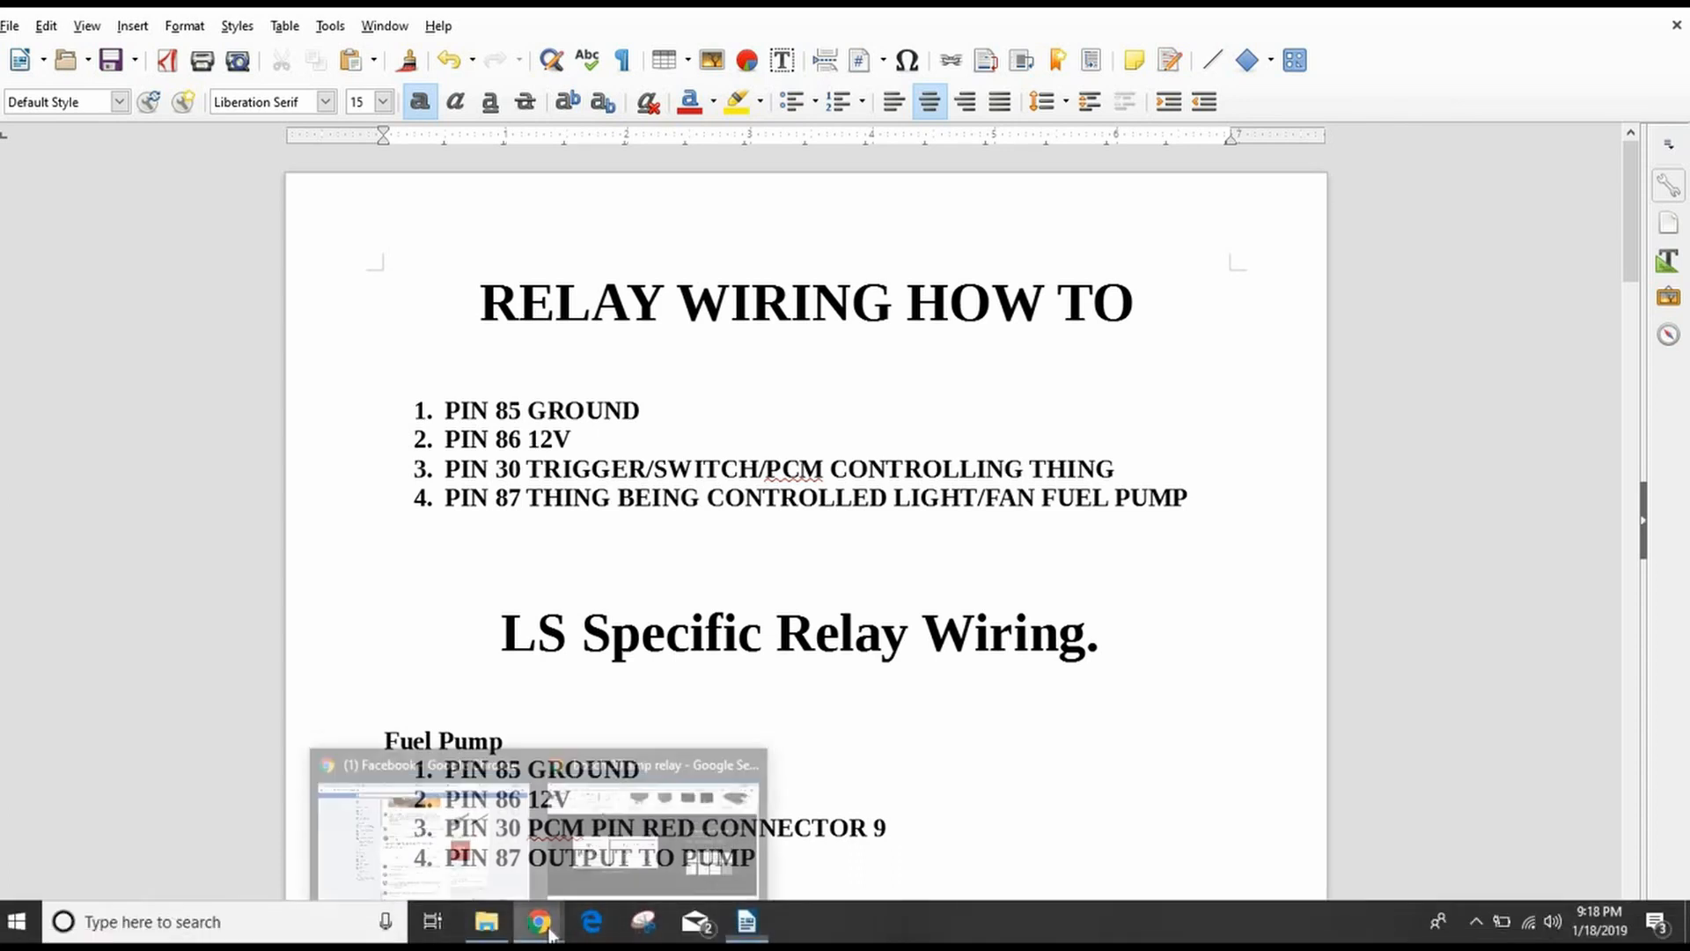
# Snap the Writer wiring document beside the Bosch 30 amp relay Chrome search
pyautogui.click(538, 920)
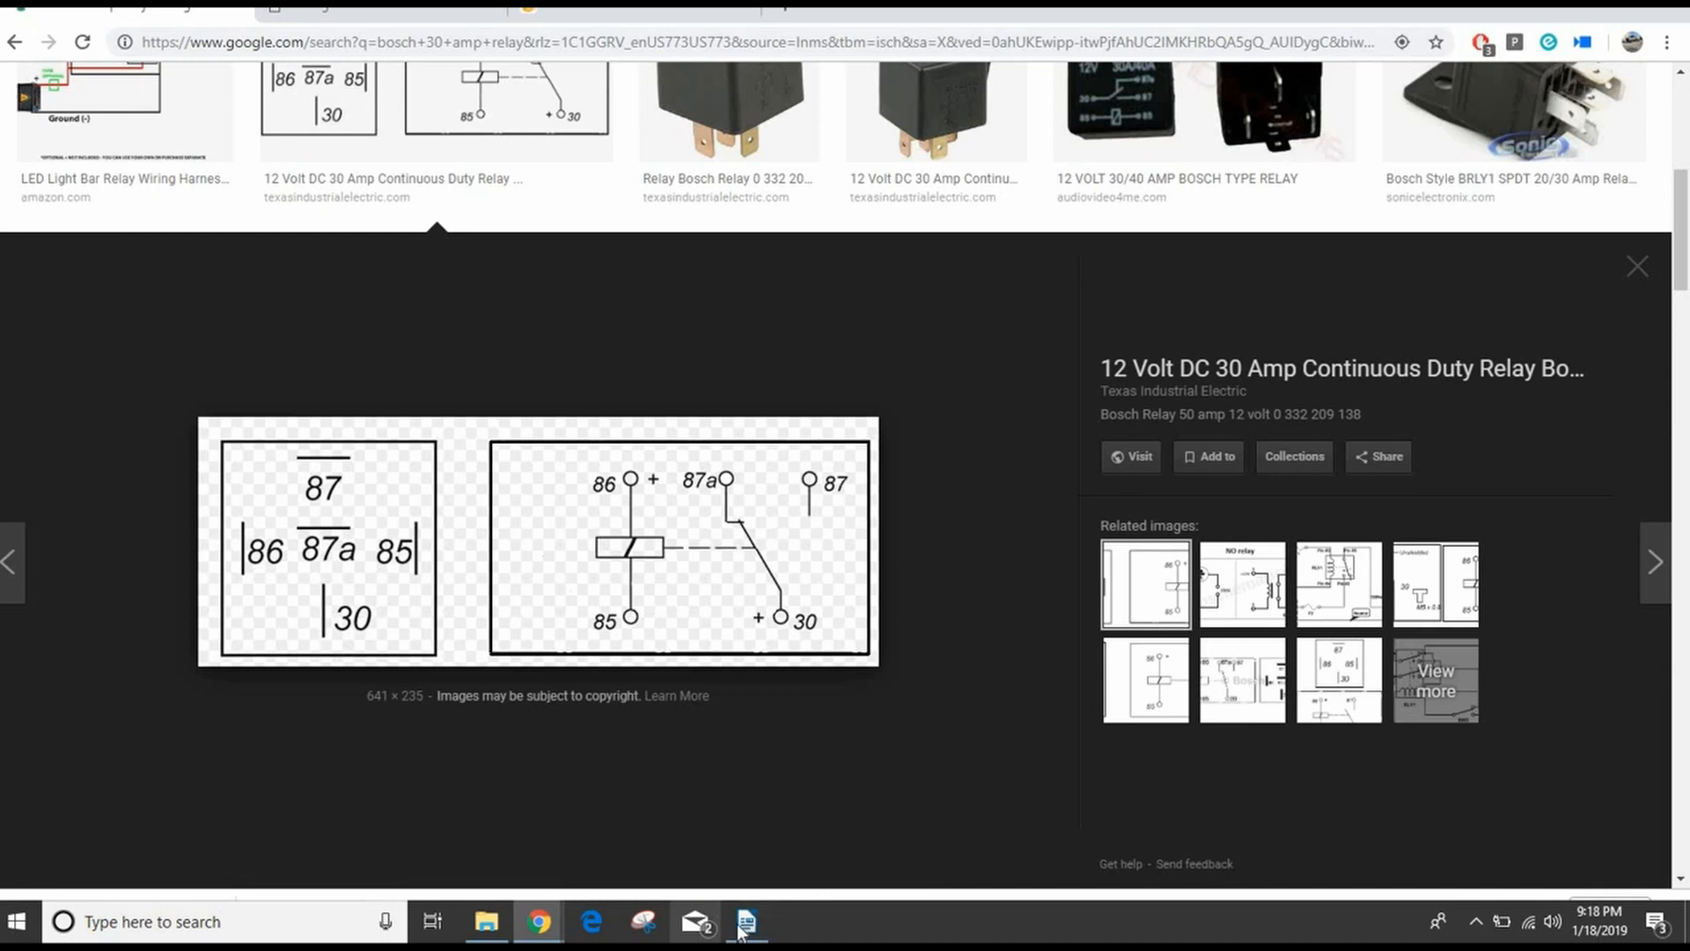
pyautogui.click(745, 920)
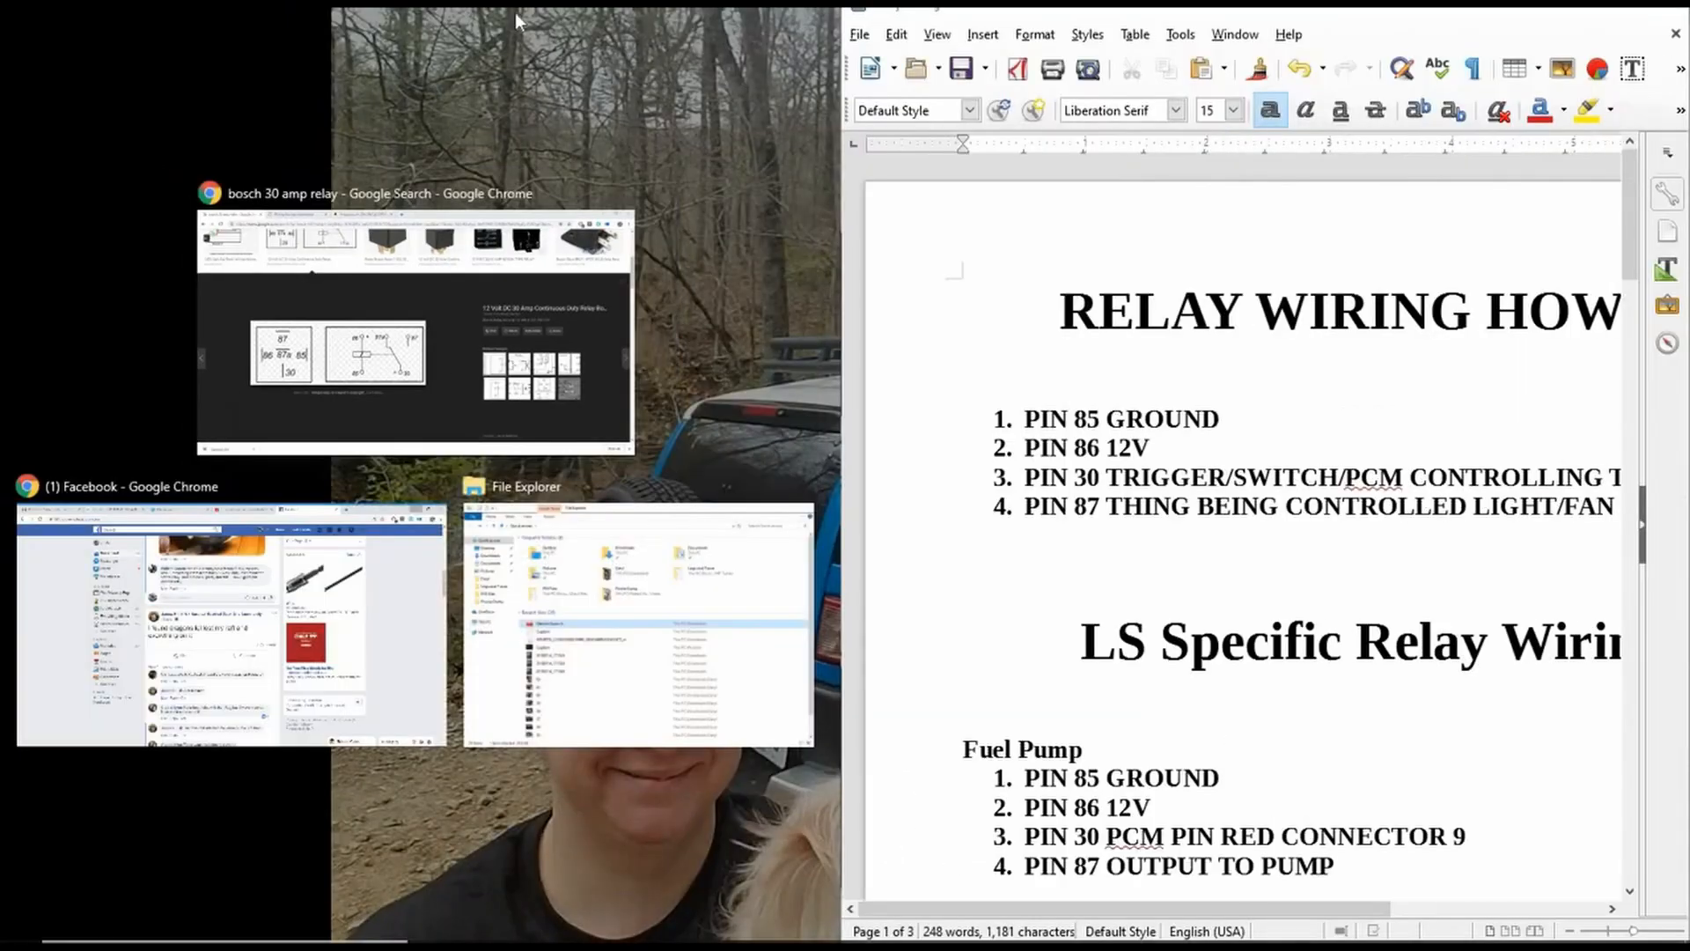
pyautogui.click(367, 324)
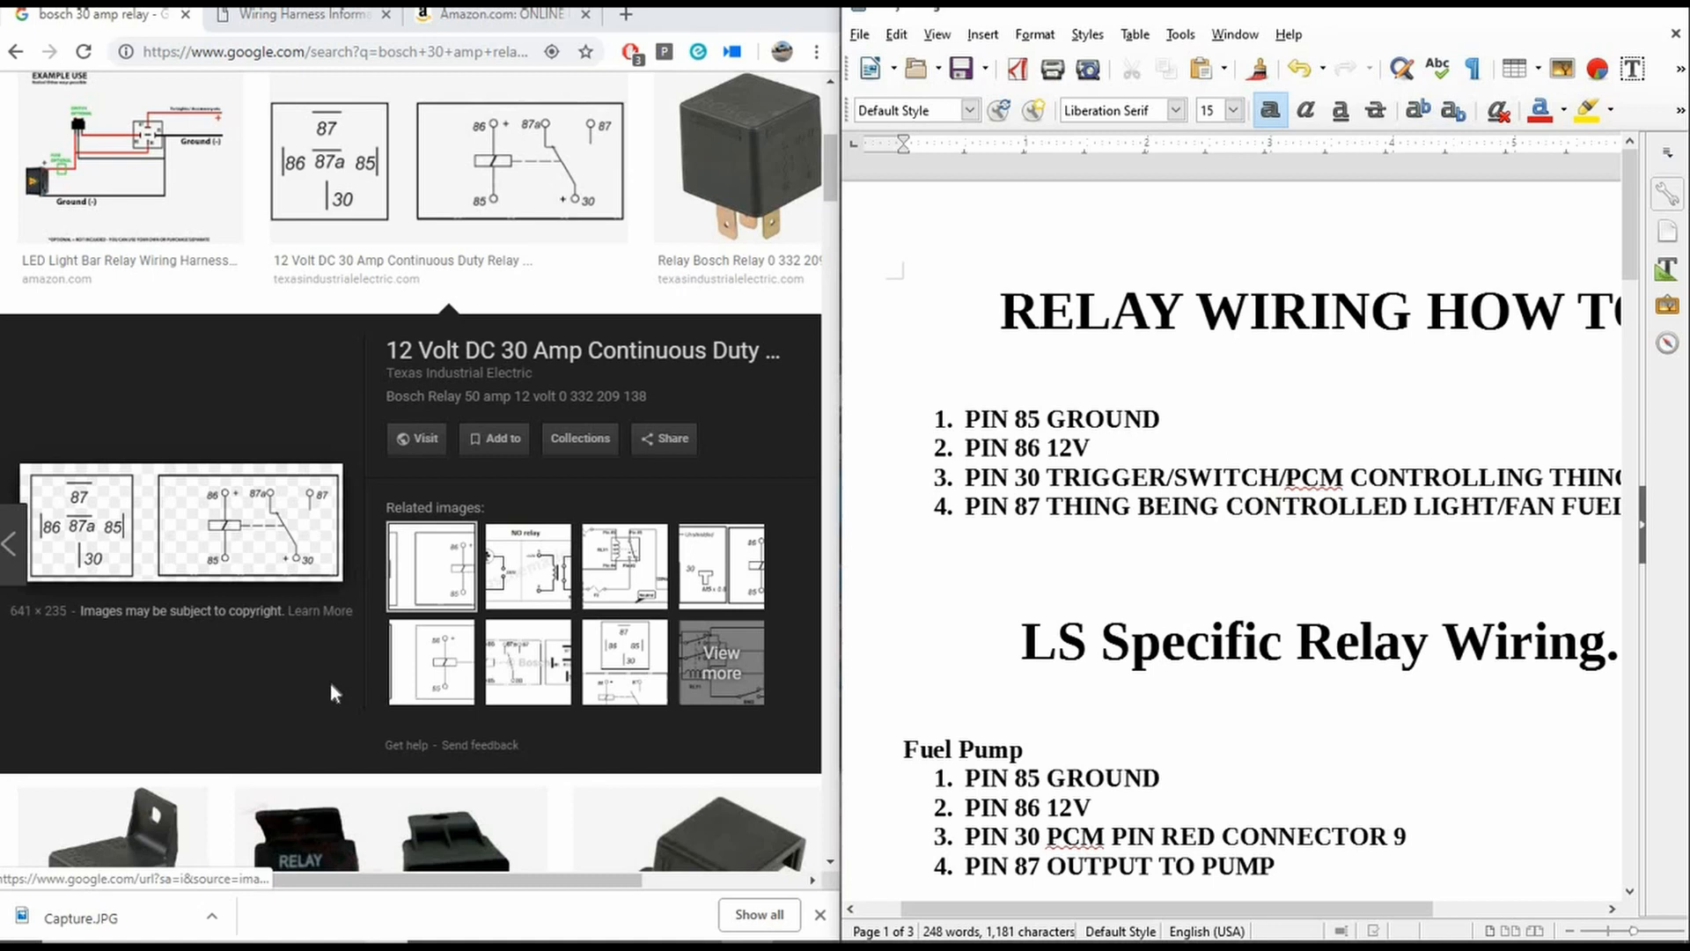
pyautogui.moveTo(486, 270)
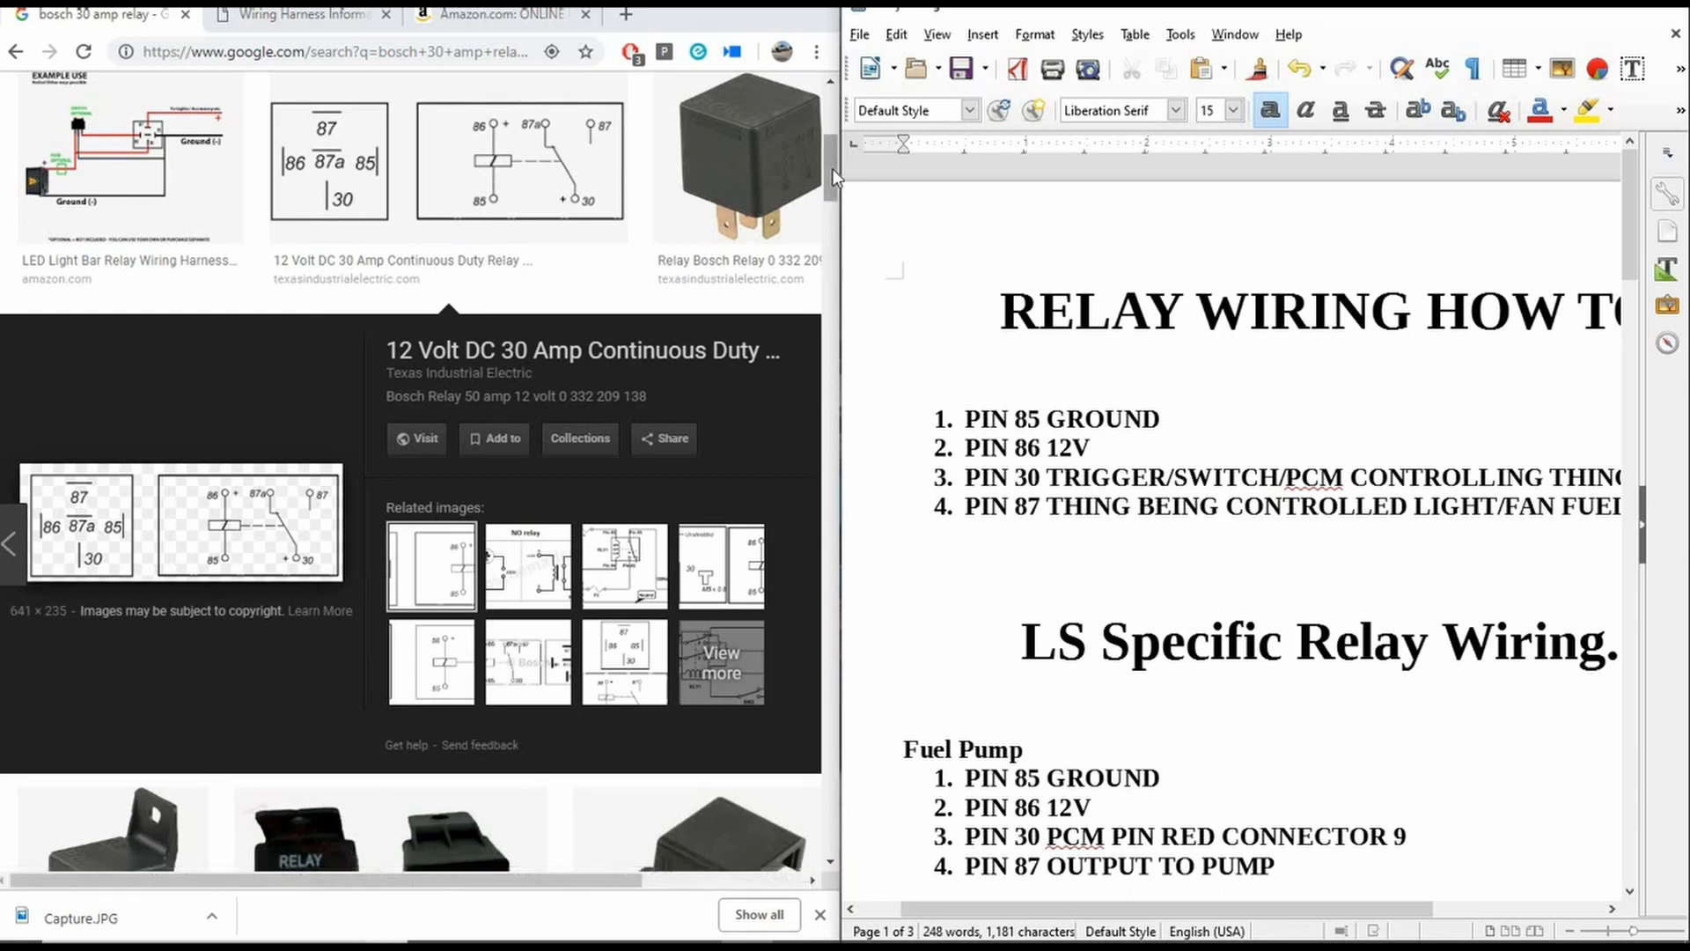
pyautogui.scroll(-3)
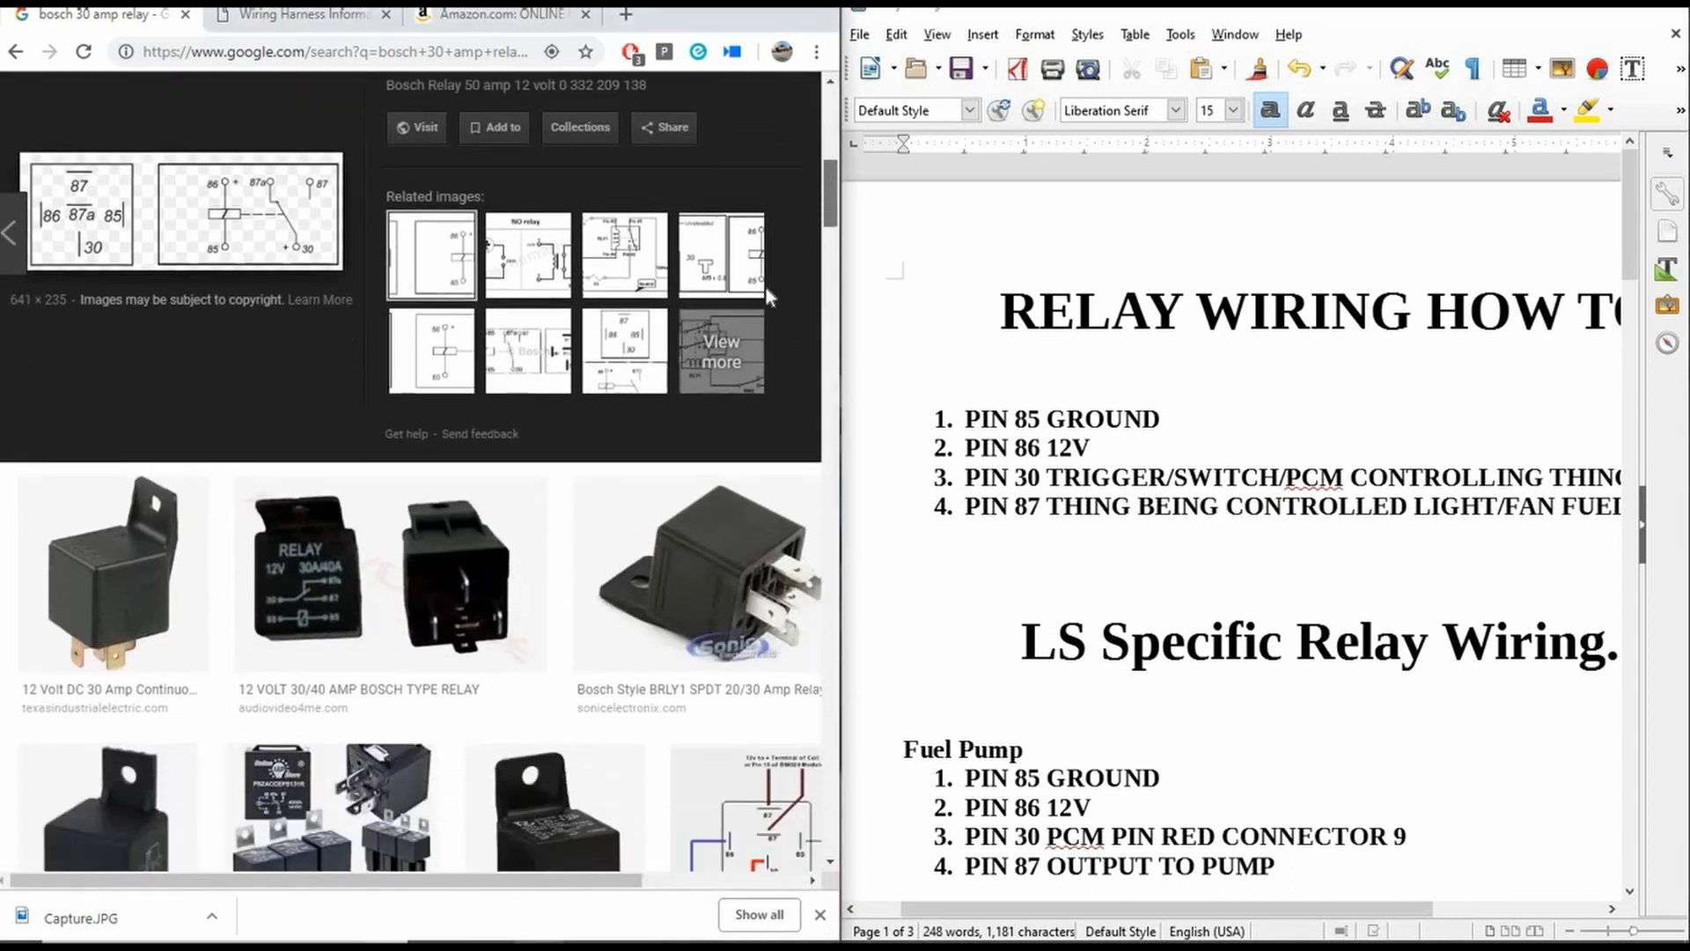
pyautogui.moveTo(841, 442)
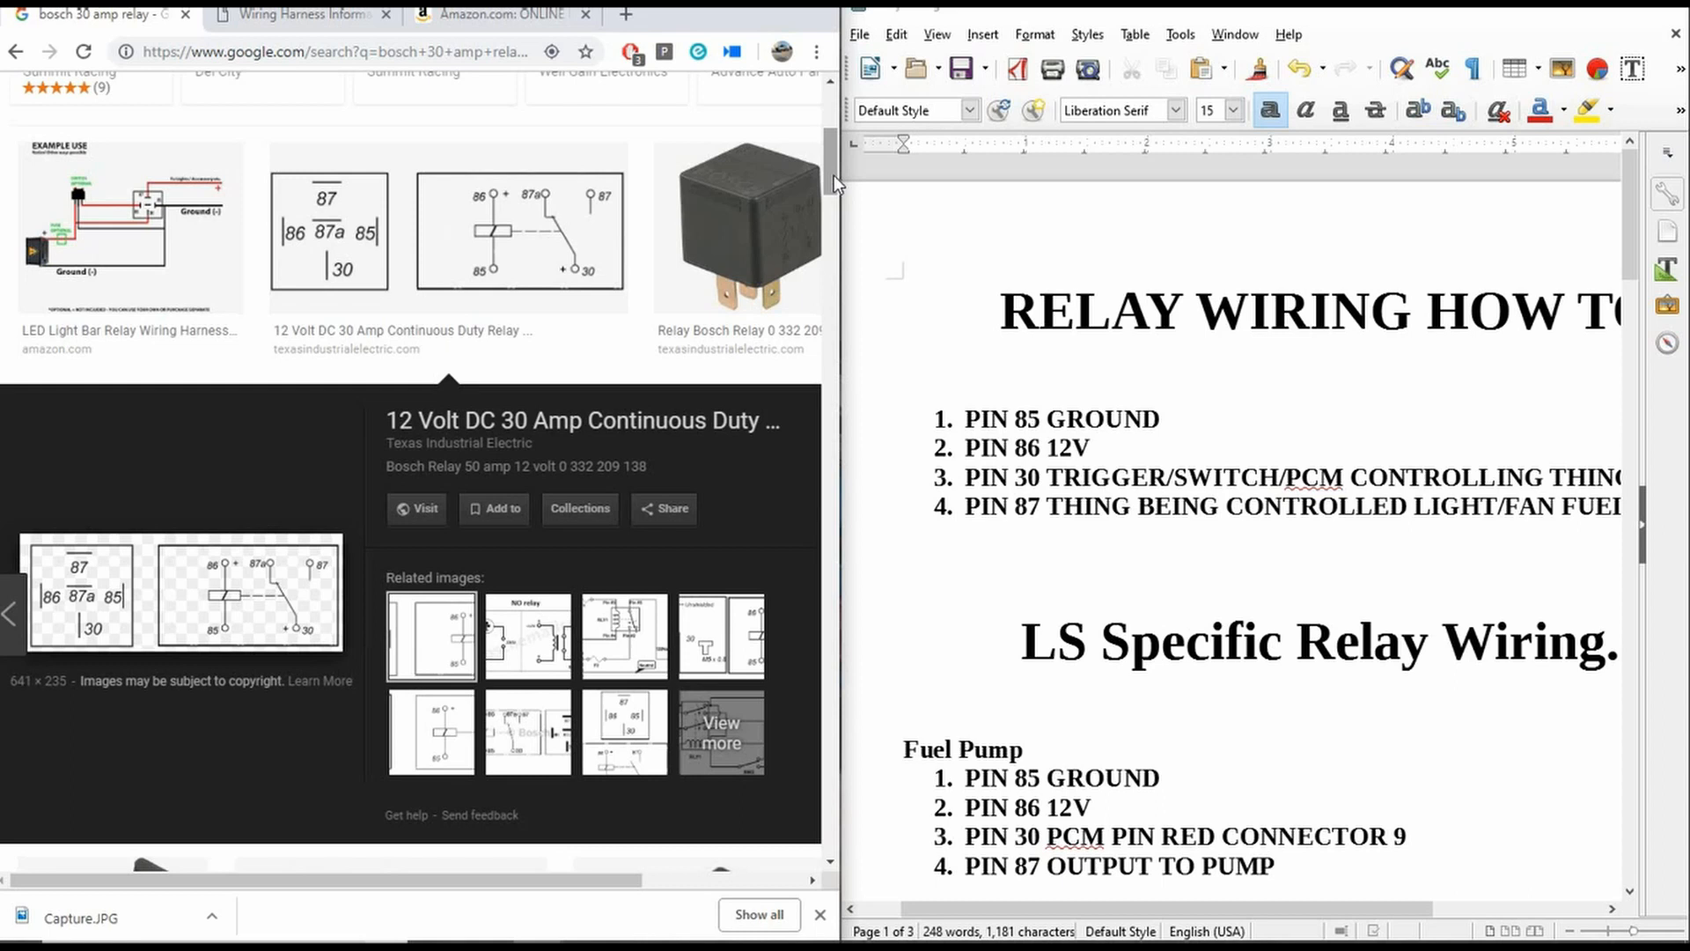
pyautogui.moveTo(958, 507)
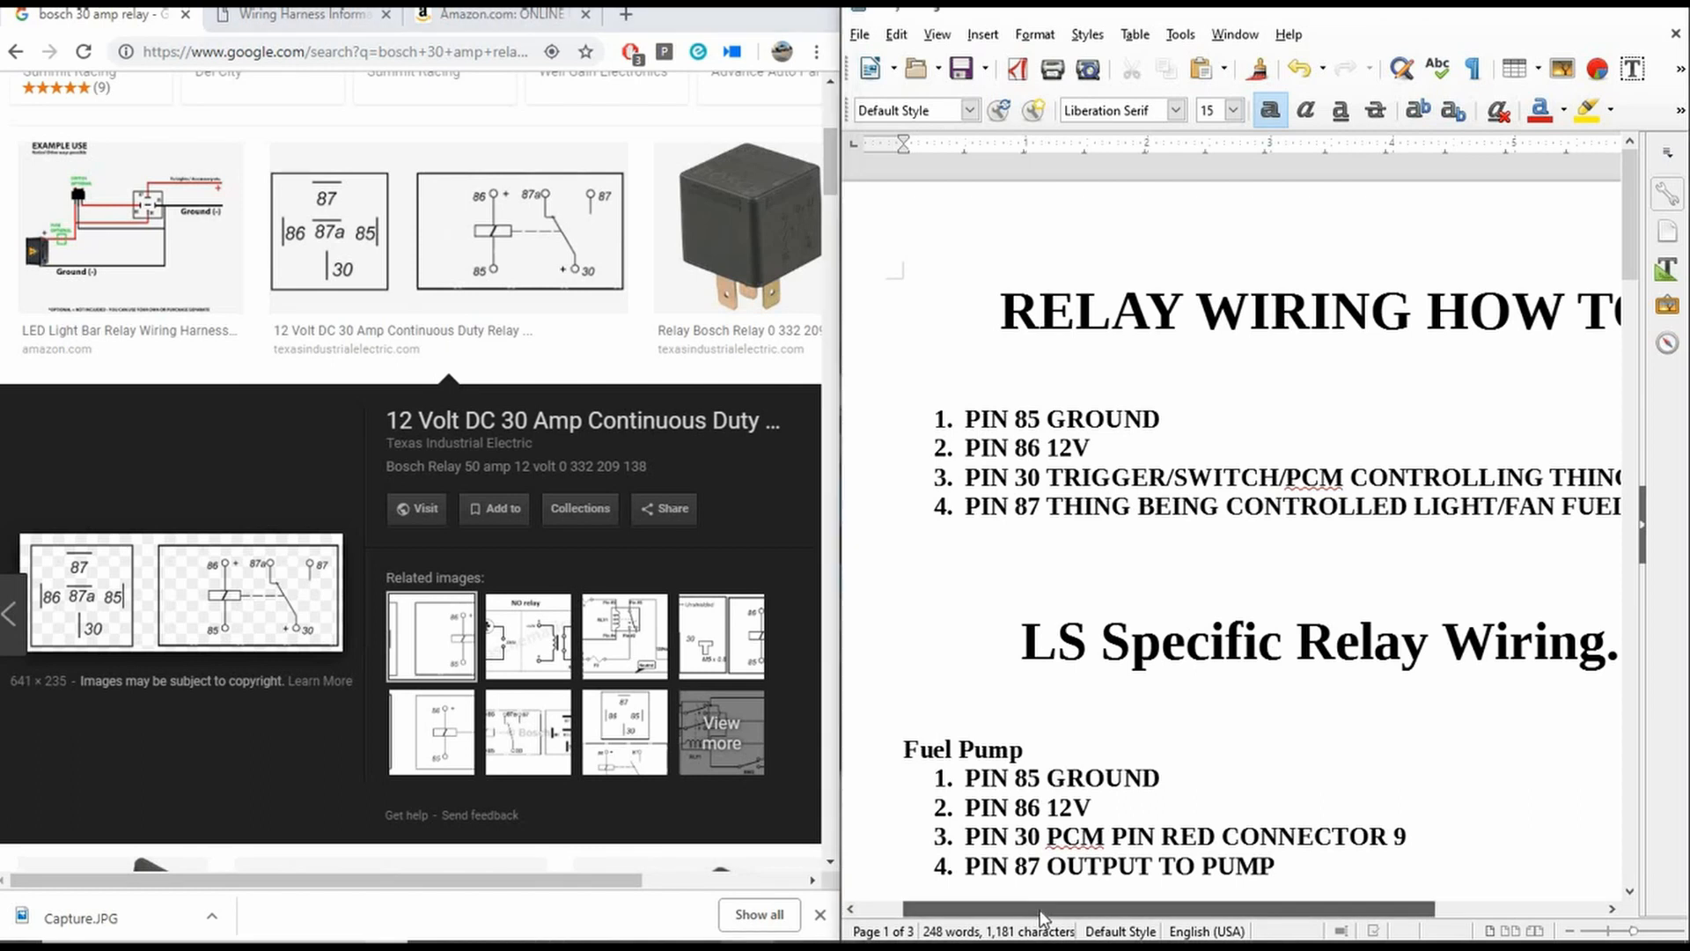
pyautogui.hscroll(-3)
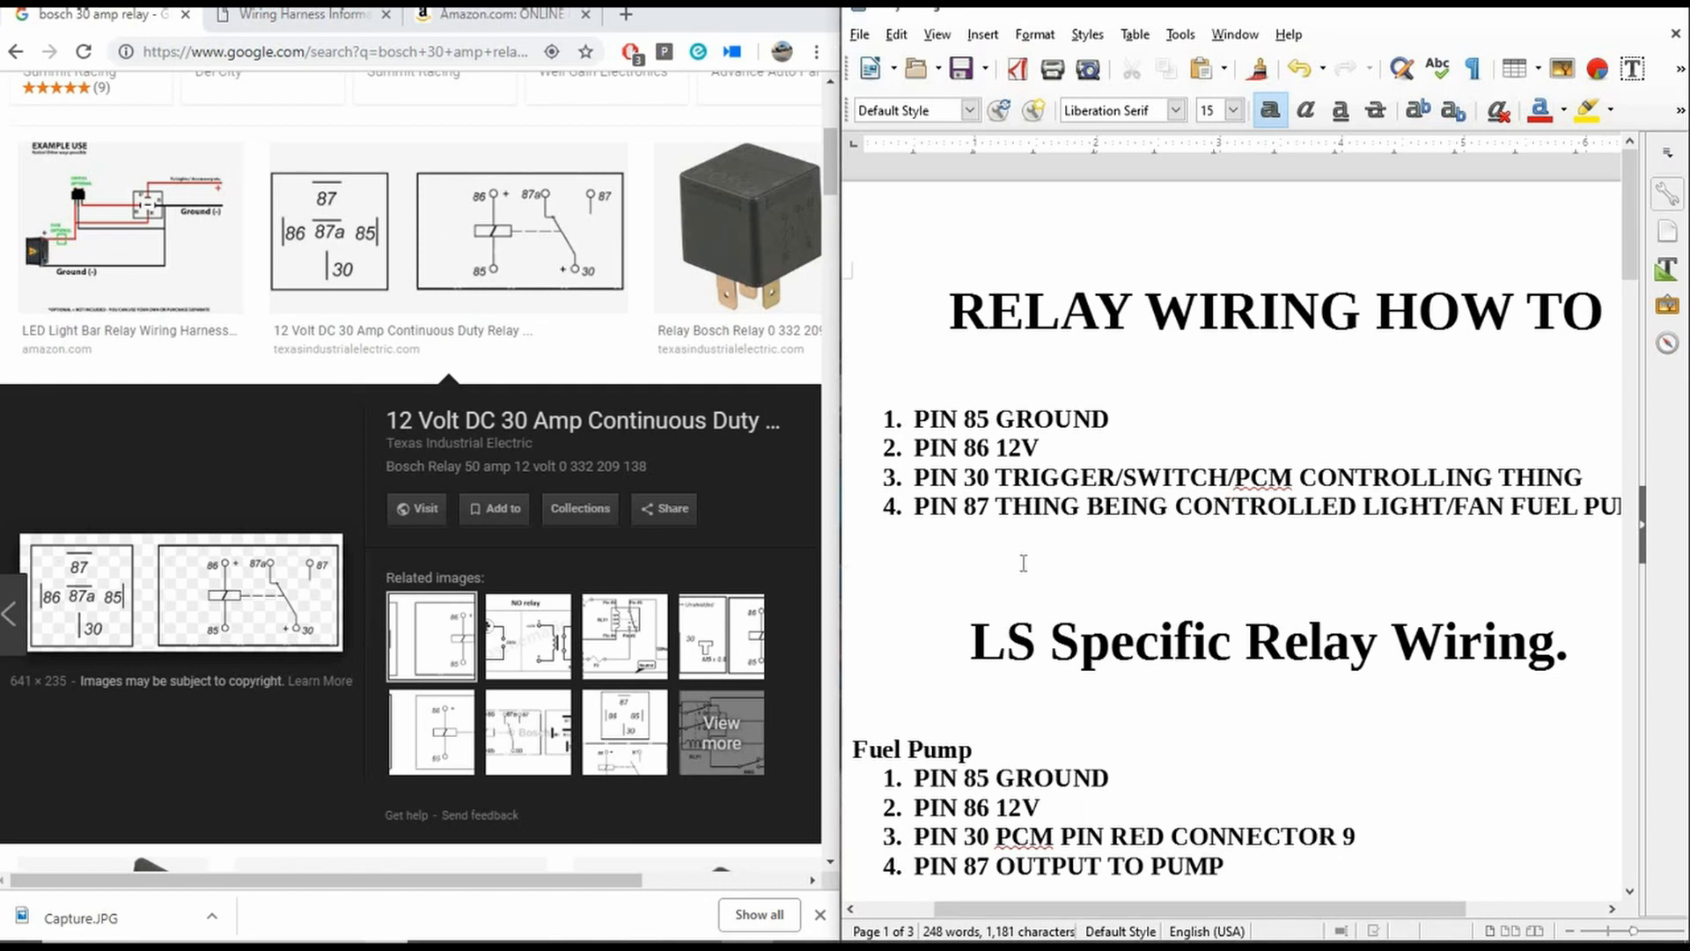
pyautogui.moveTo(121, 623)
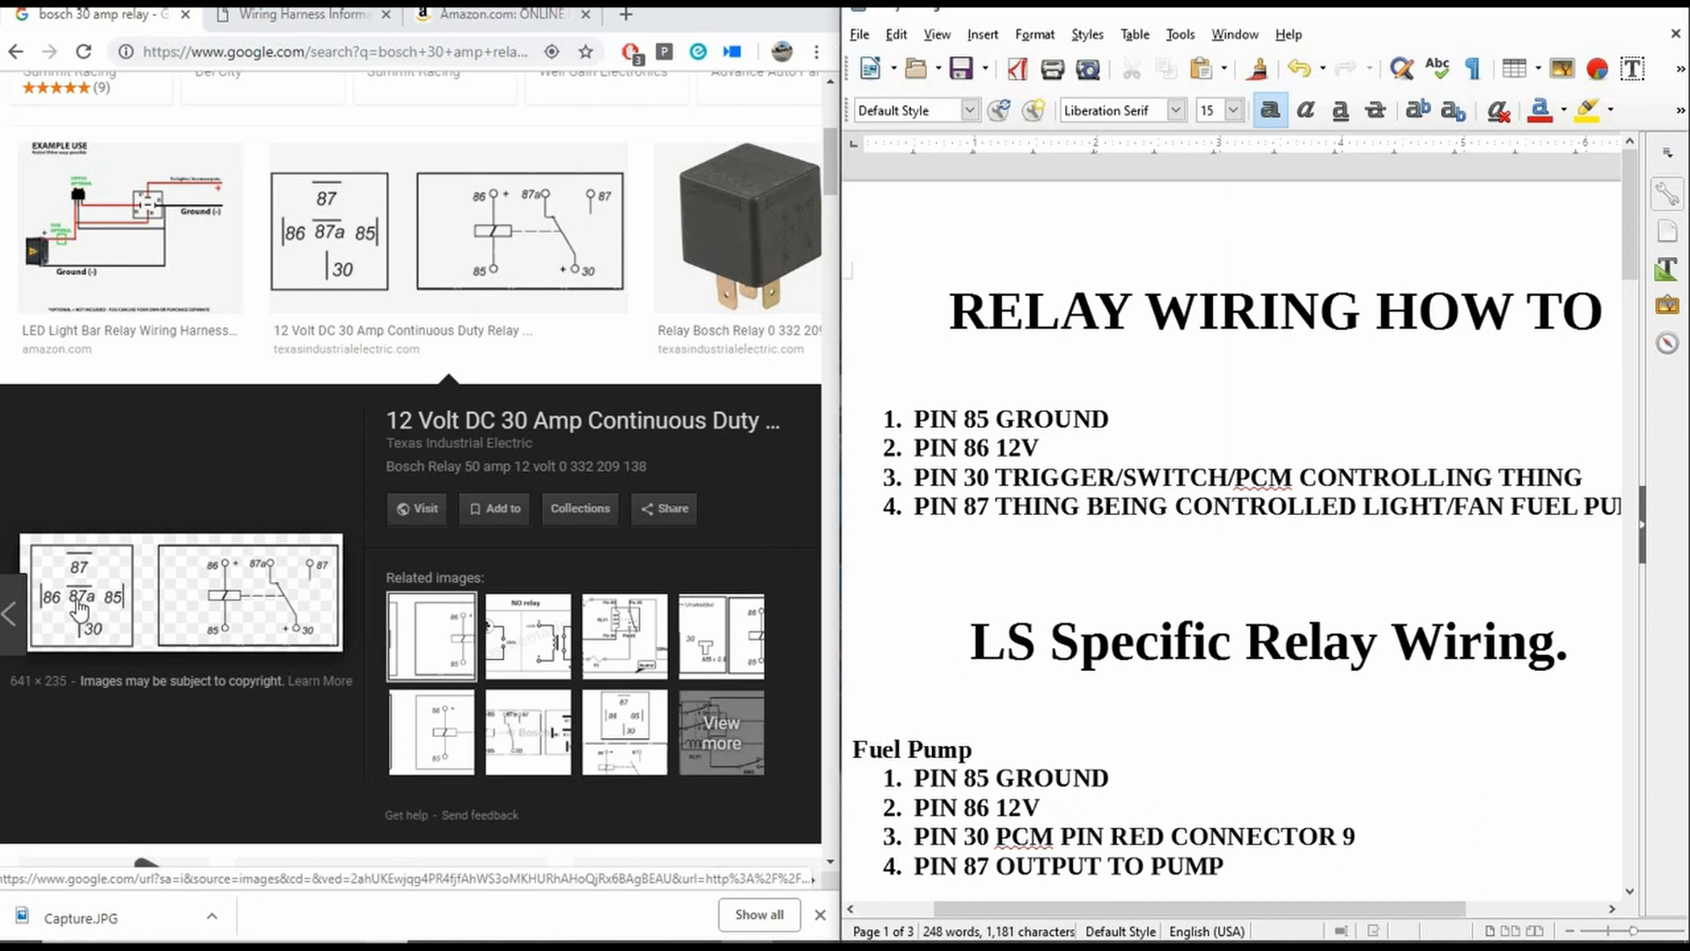
pyautogui.moveTo(218, 759)
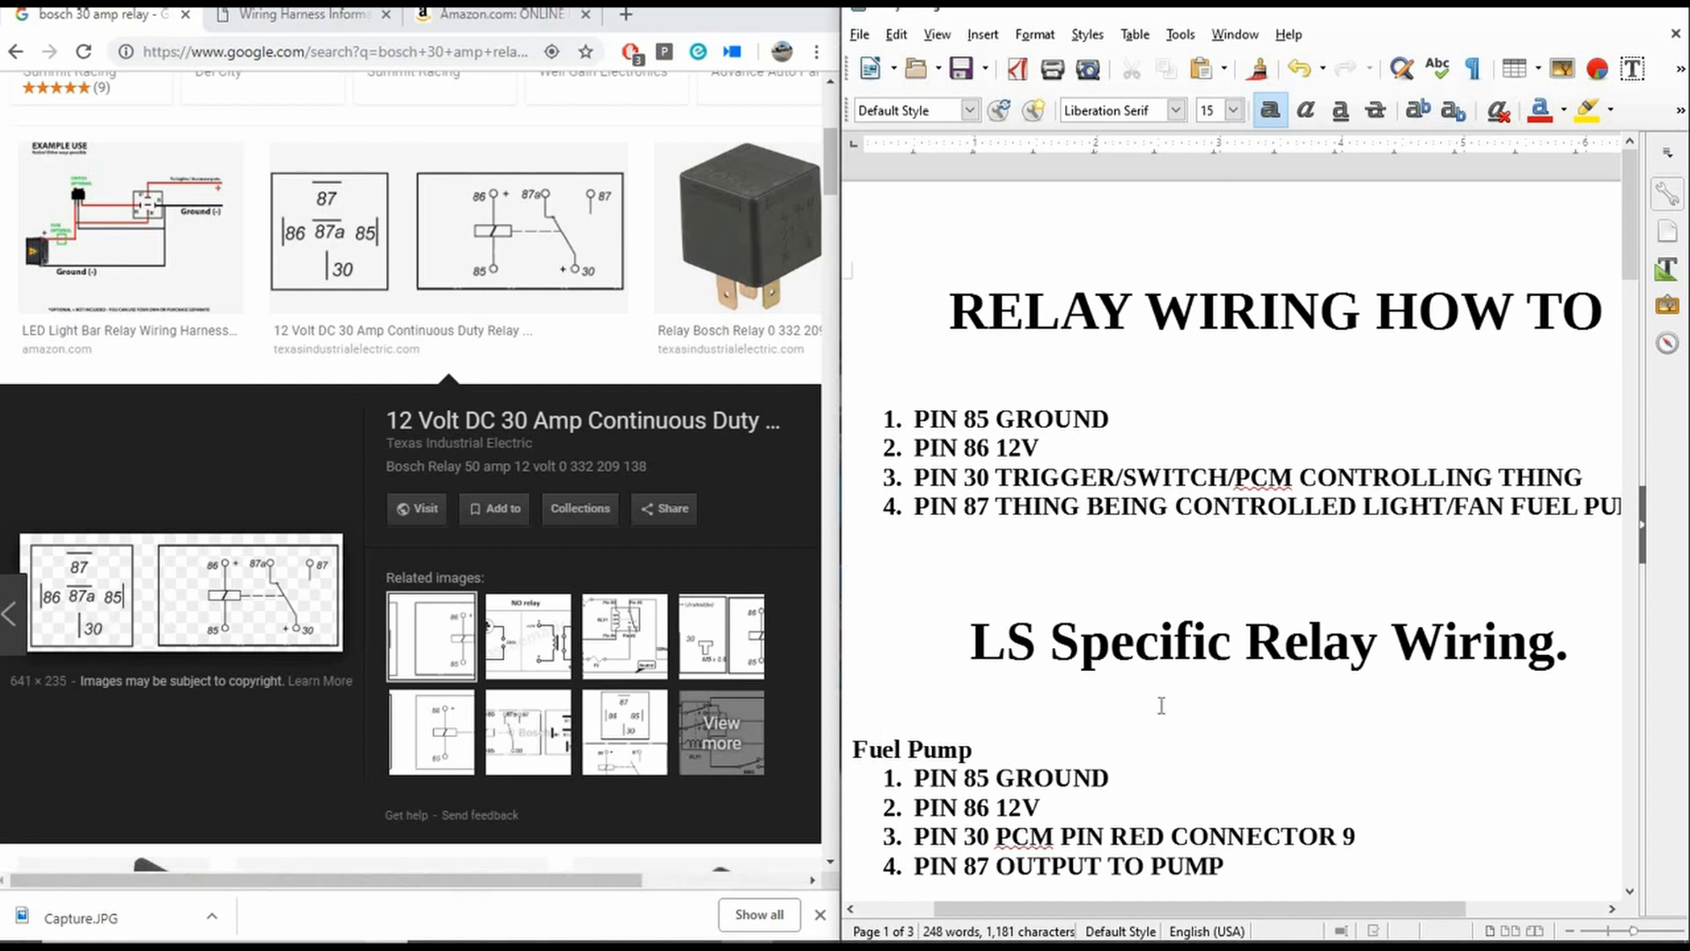
pyautogui.moveTo(1137, 493)
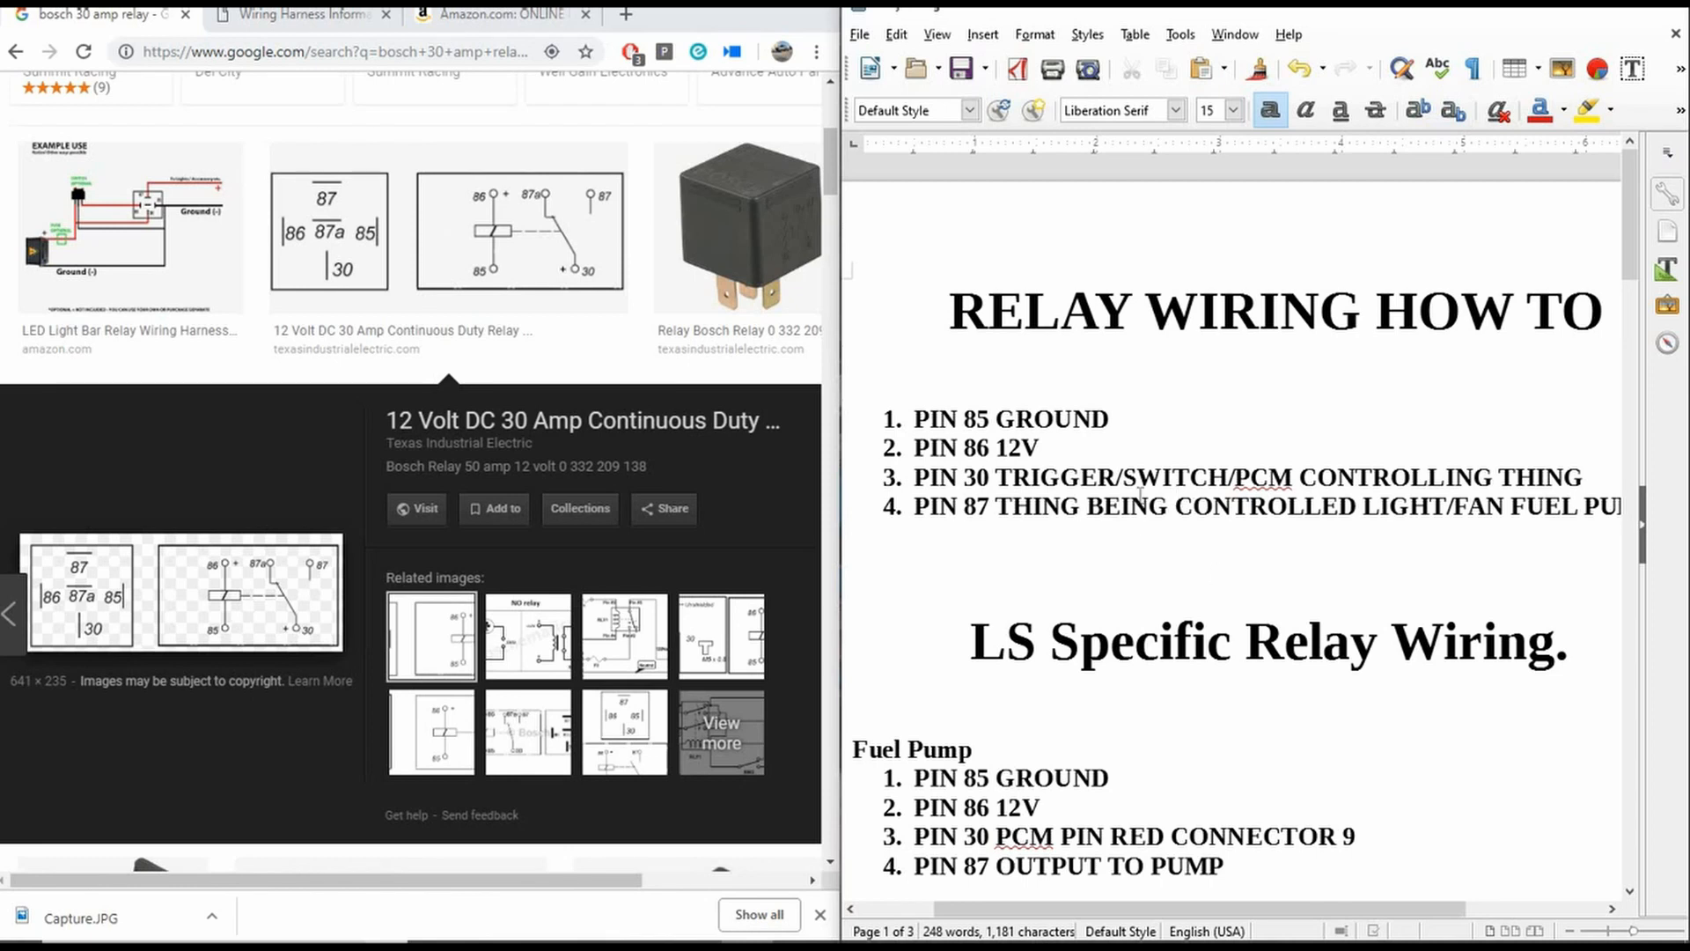
pyautogui.moveTo(1125, 419)
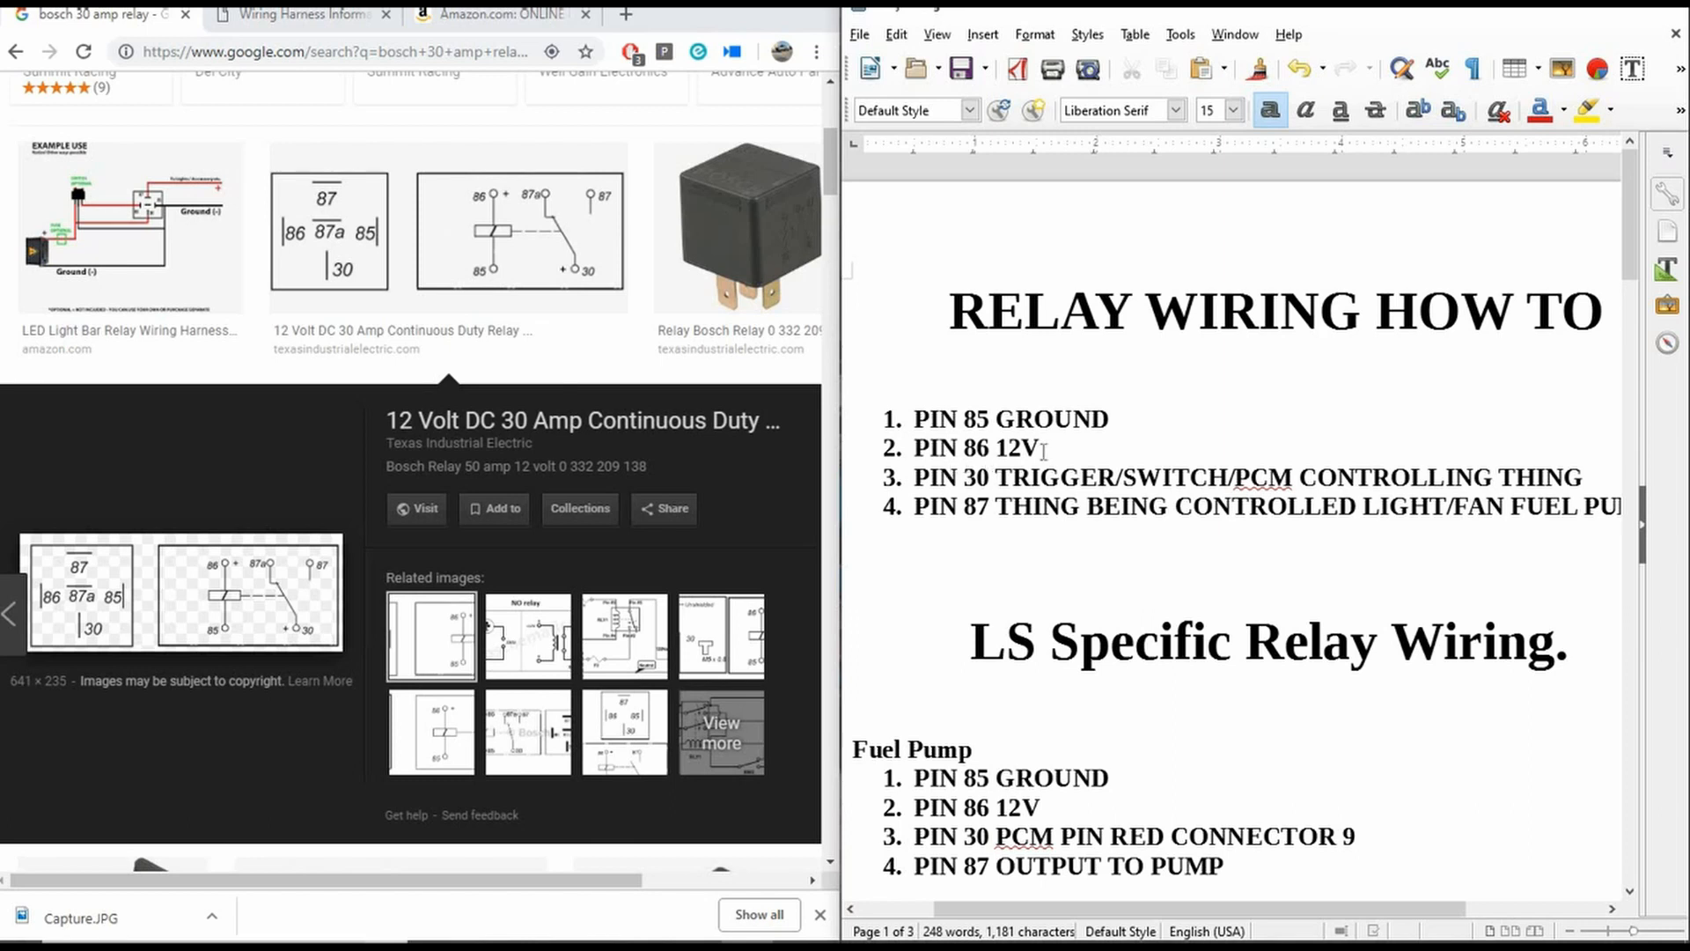
pyautogui.moveTo(1127, 452)
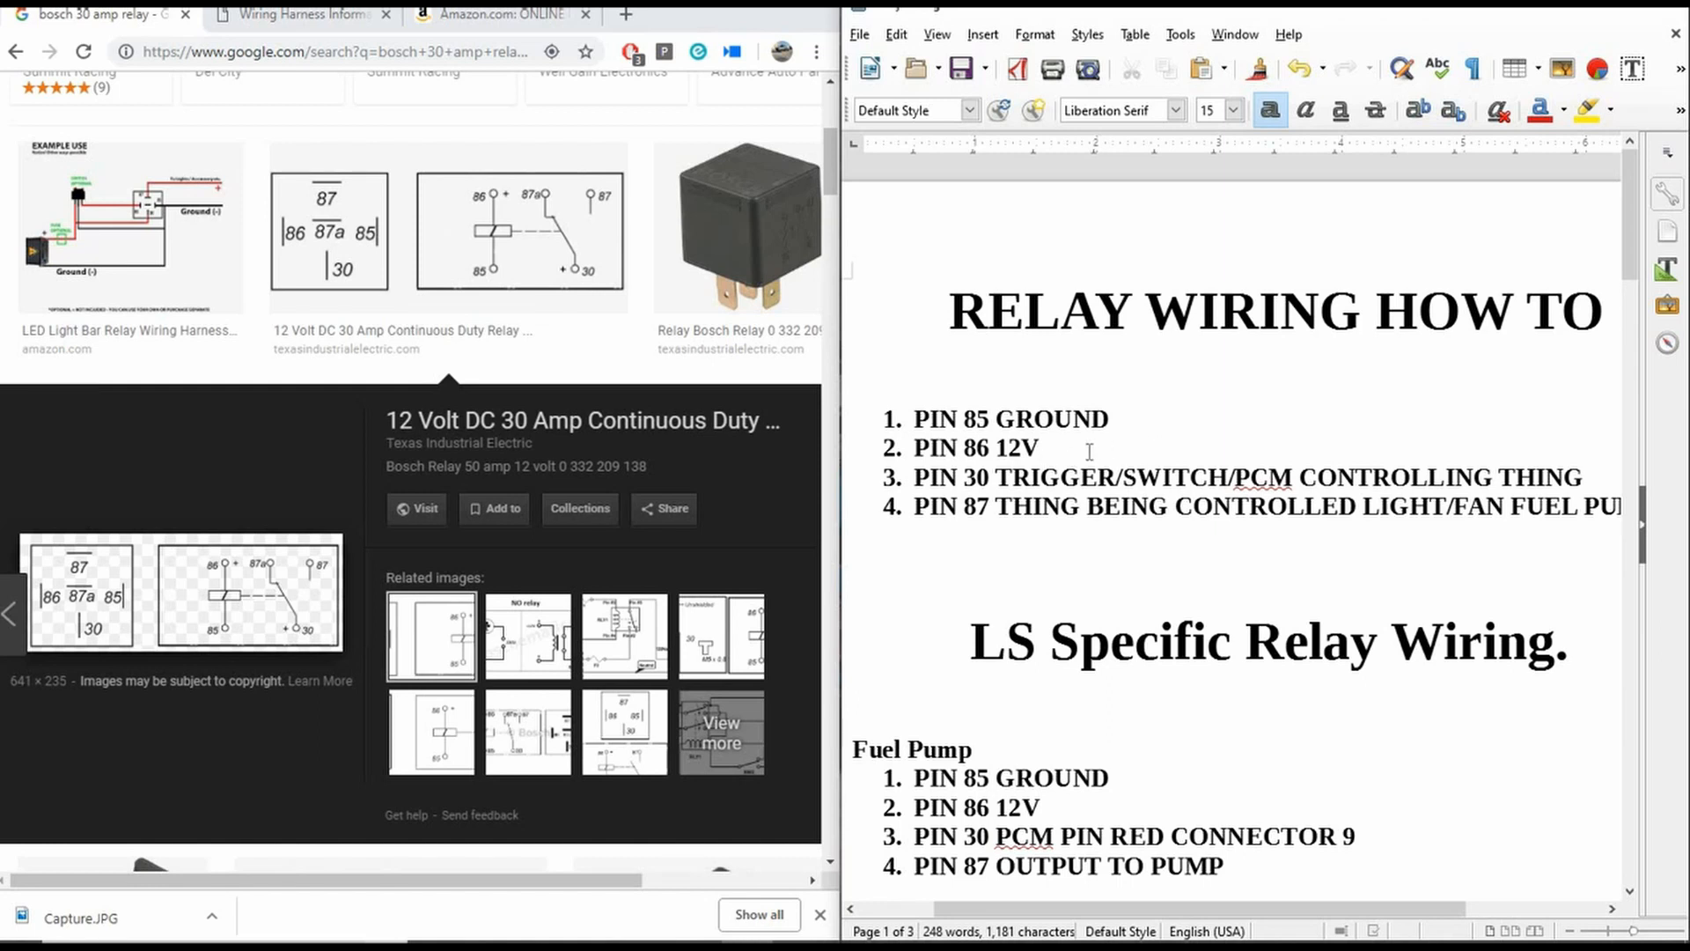
pyautogui.click(1044, 447)
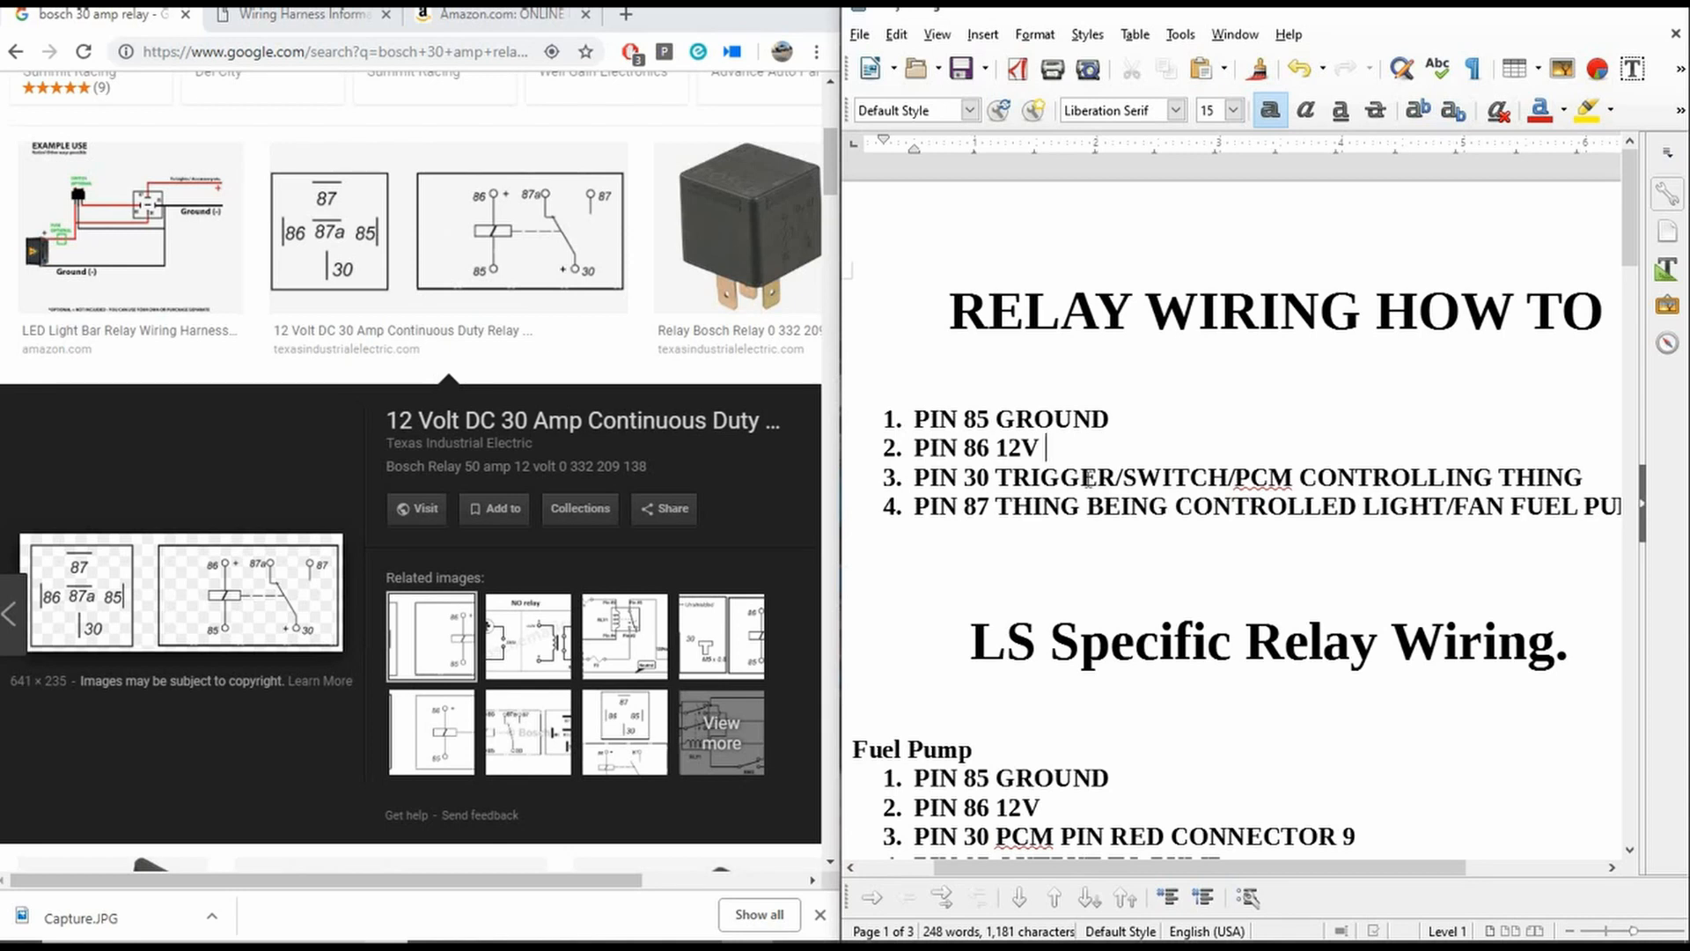
pyautogui.moveTo(1102, 466)
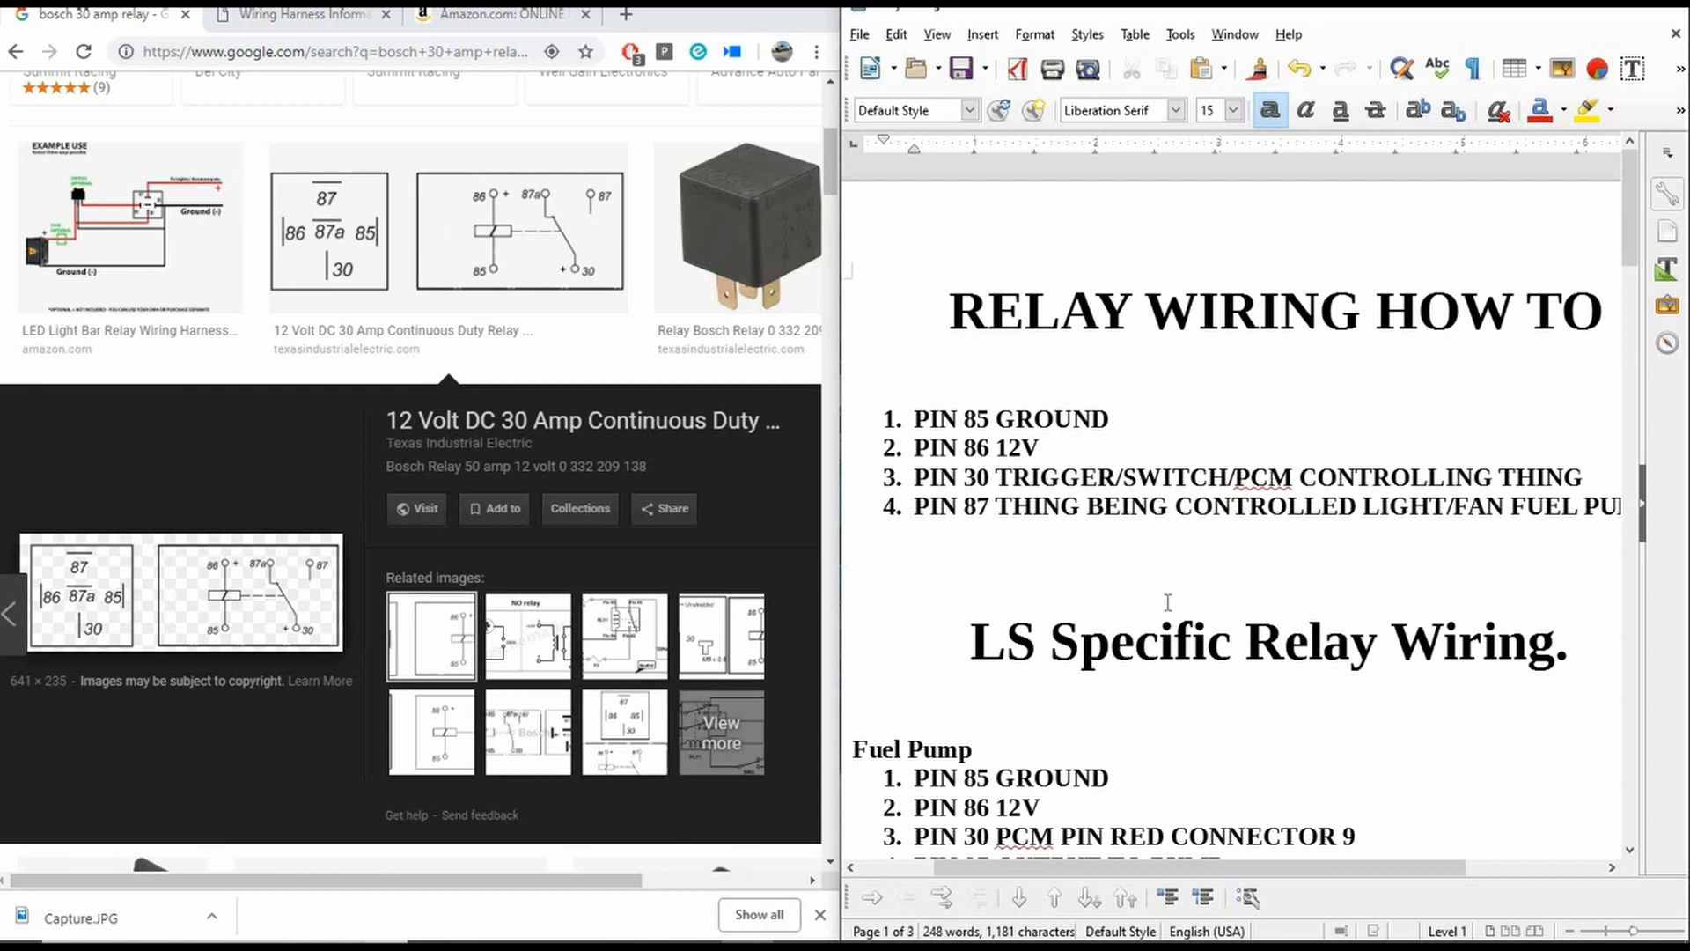
pyautogui.click(1046, 447)
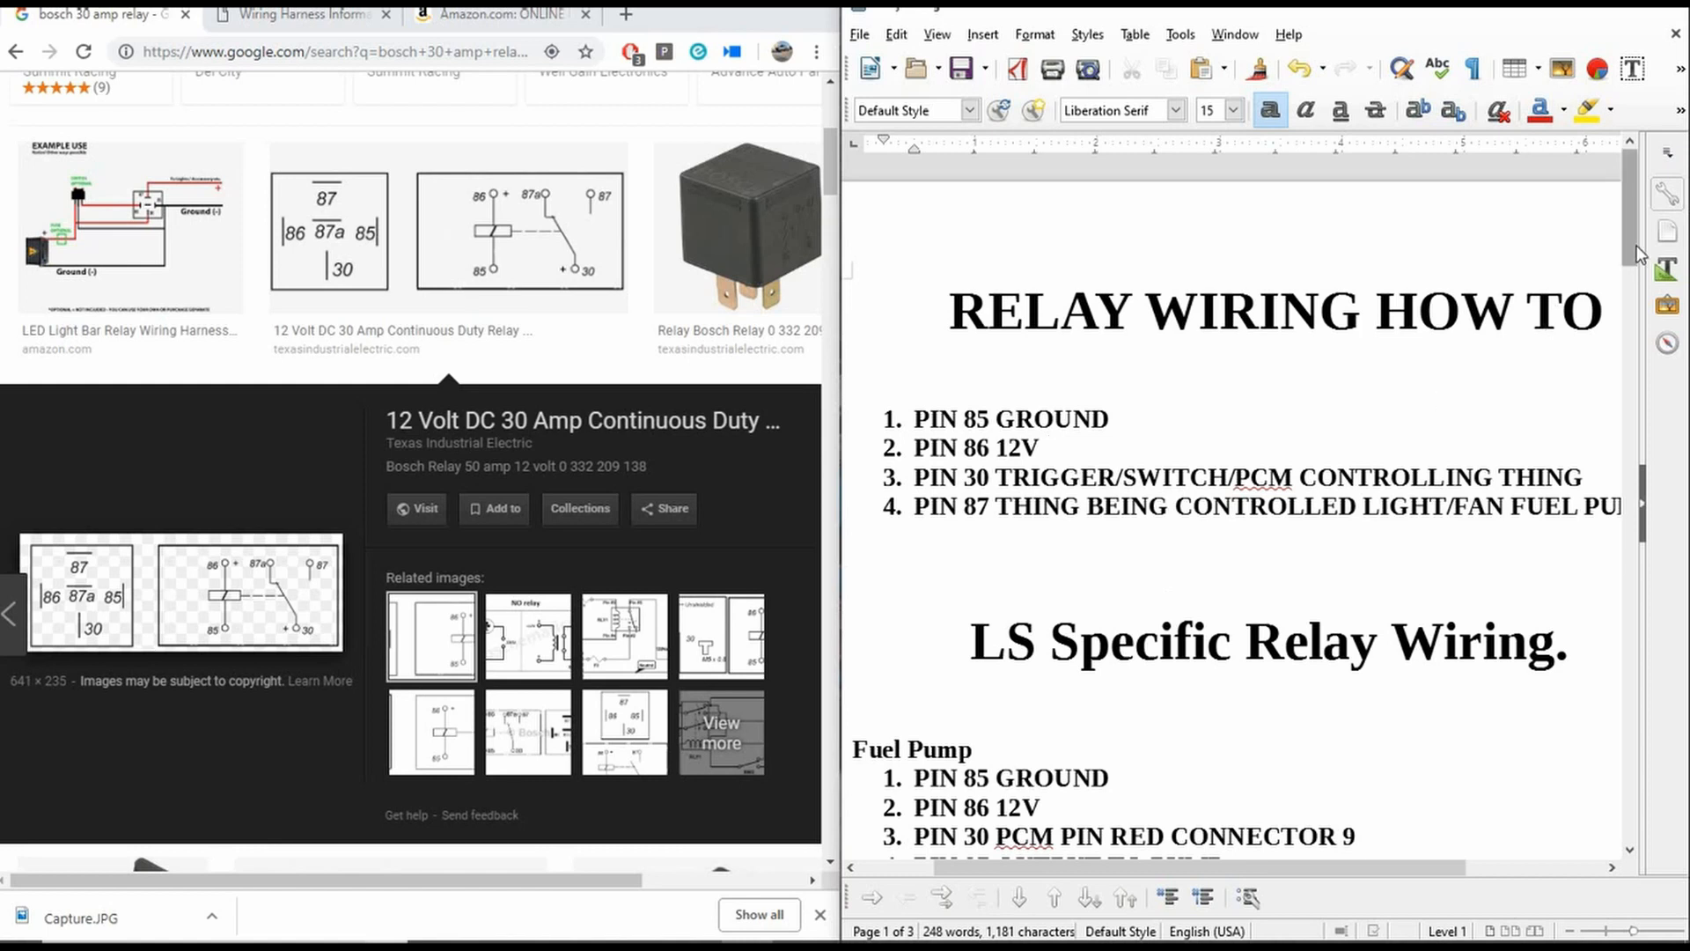
# Scroll the wiring guide down to the LS Specific Relay Wiring fuel pump and fan notes
pyautogui.scroll(-3)
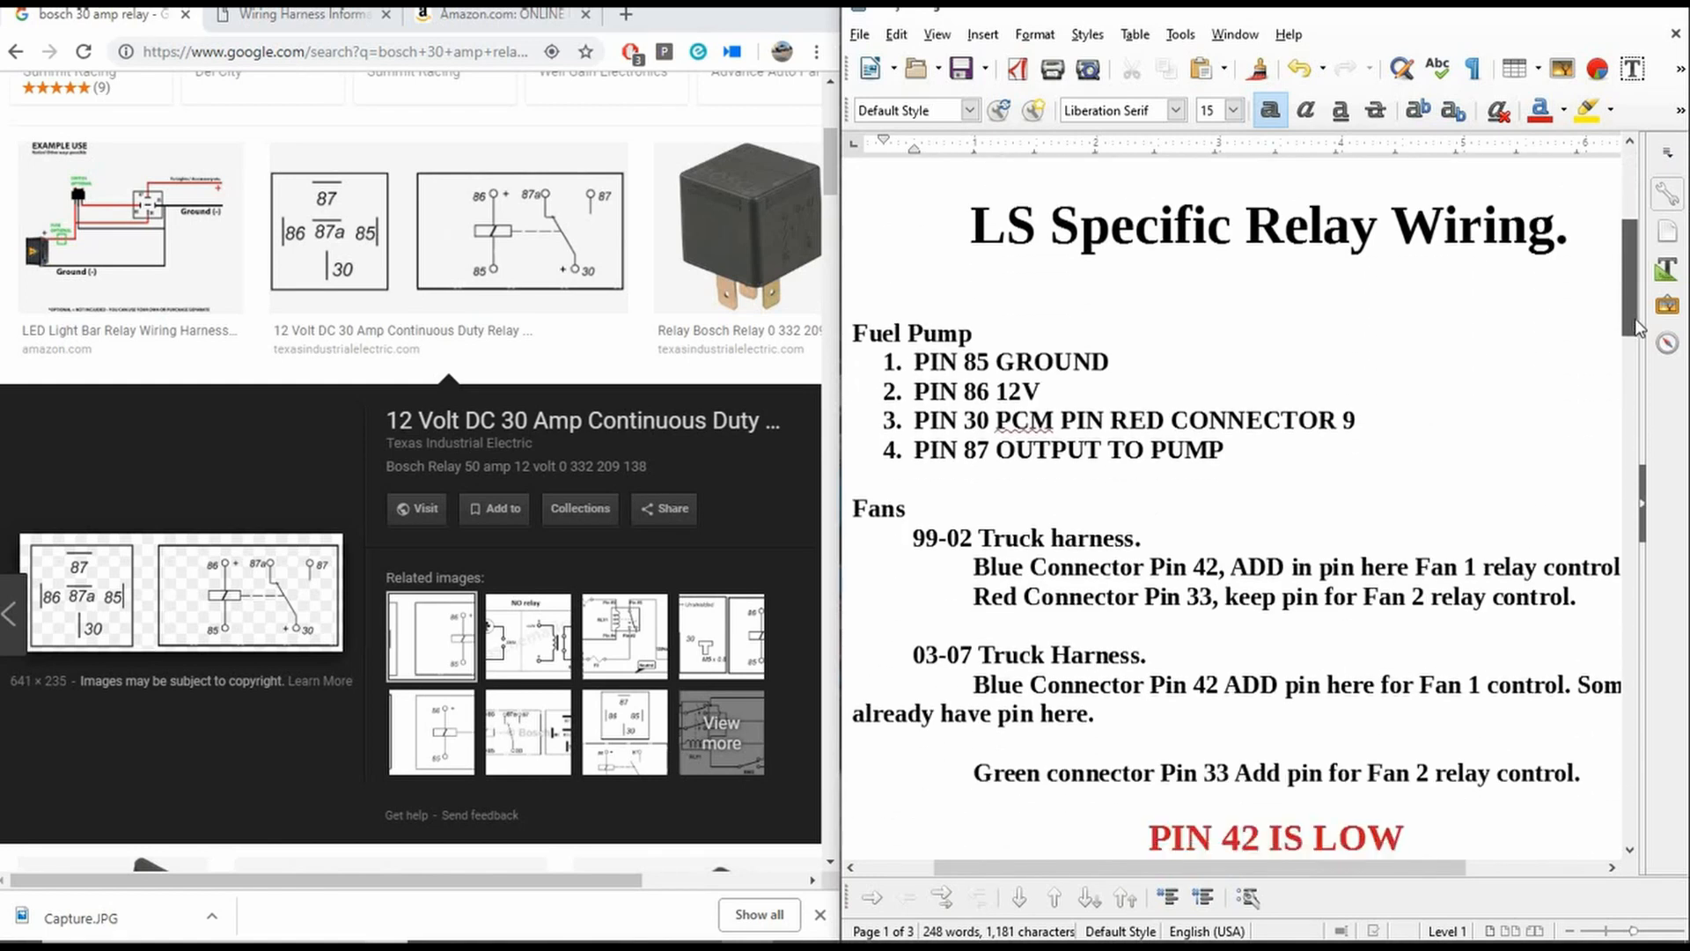
pyautogui.scroll(-3)
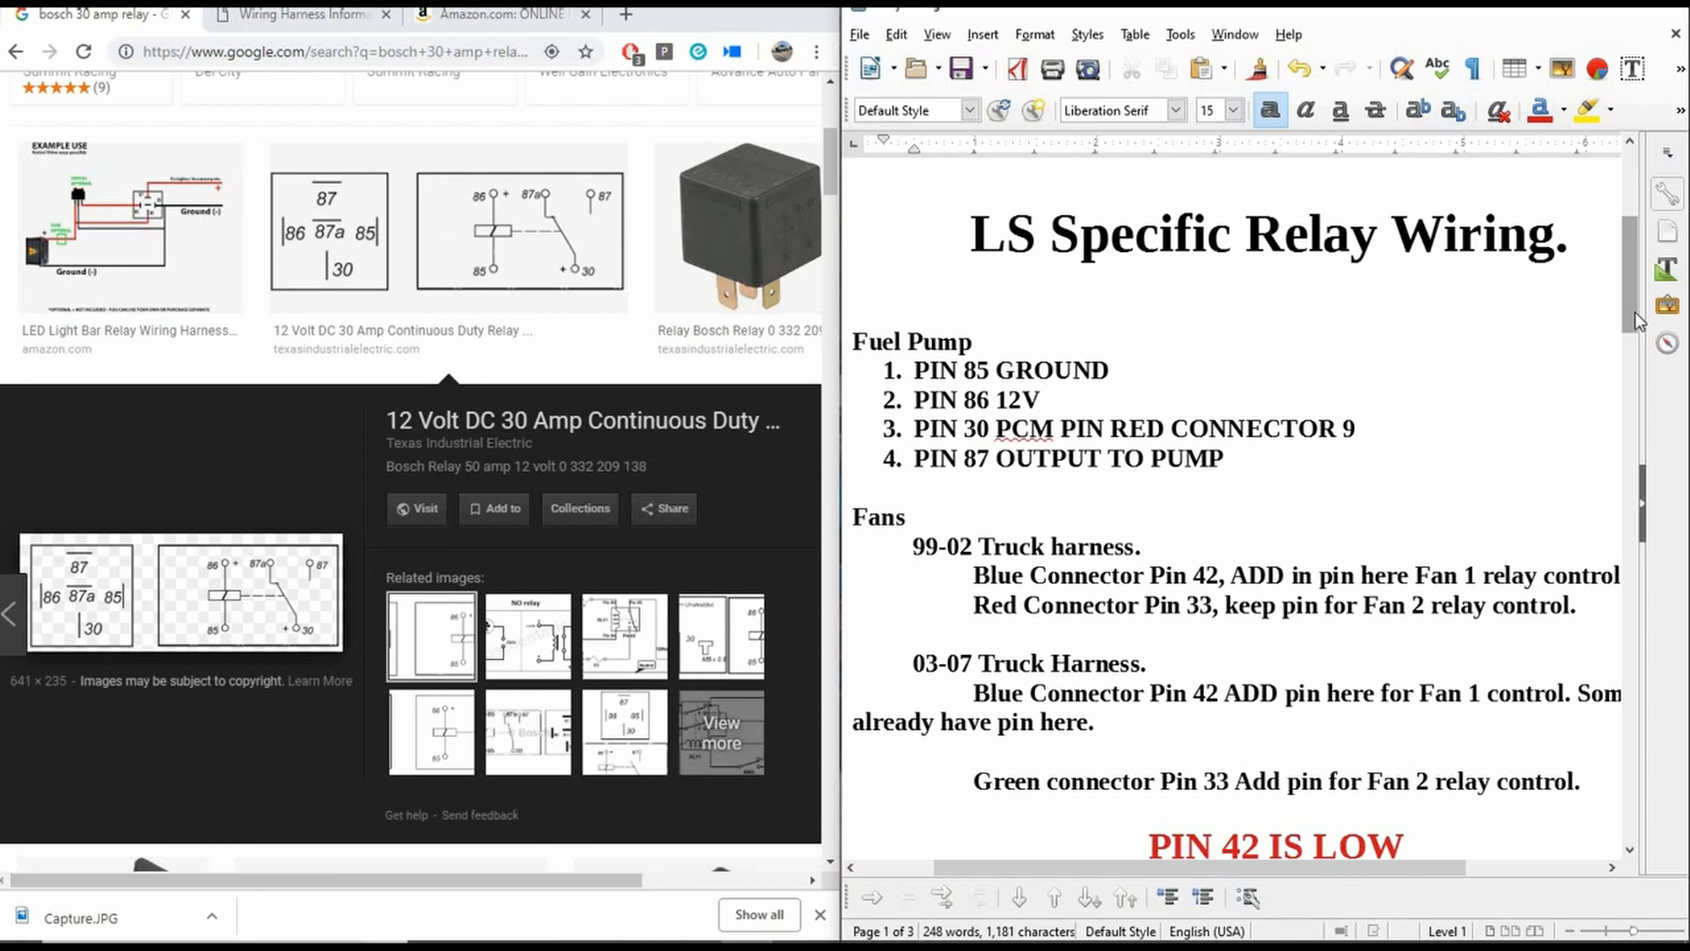
pyautogui.moveTo(1605, 90)
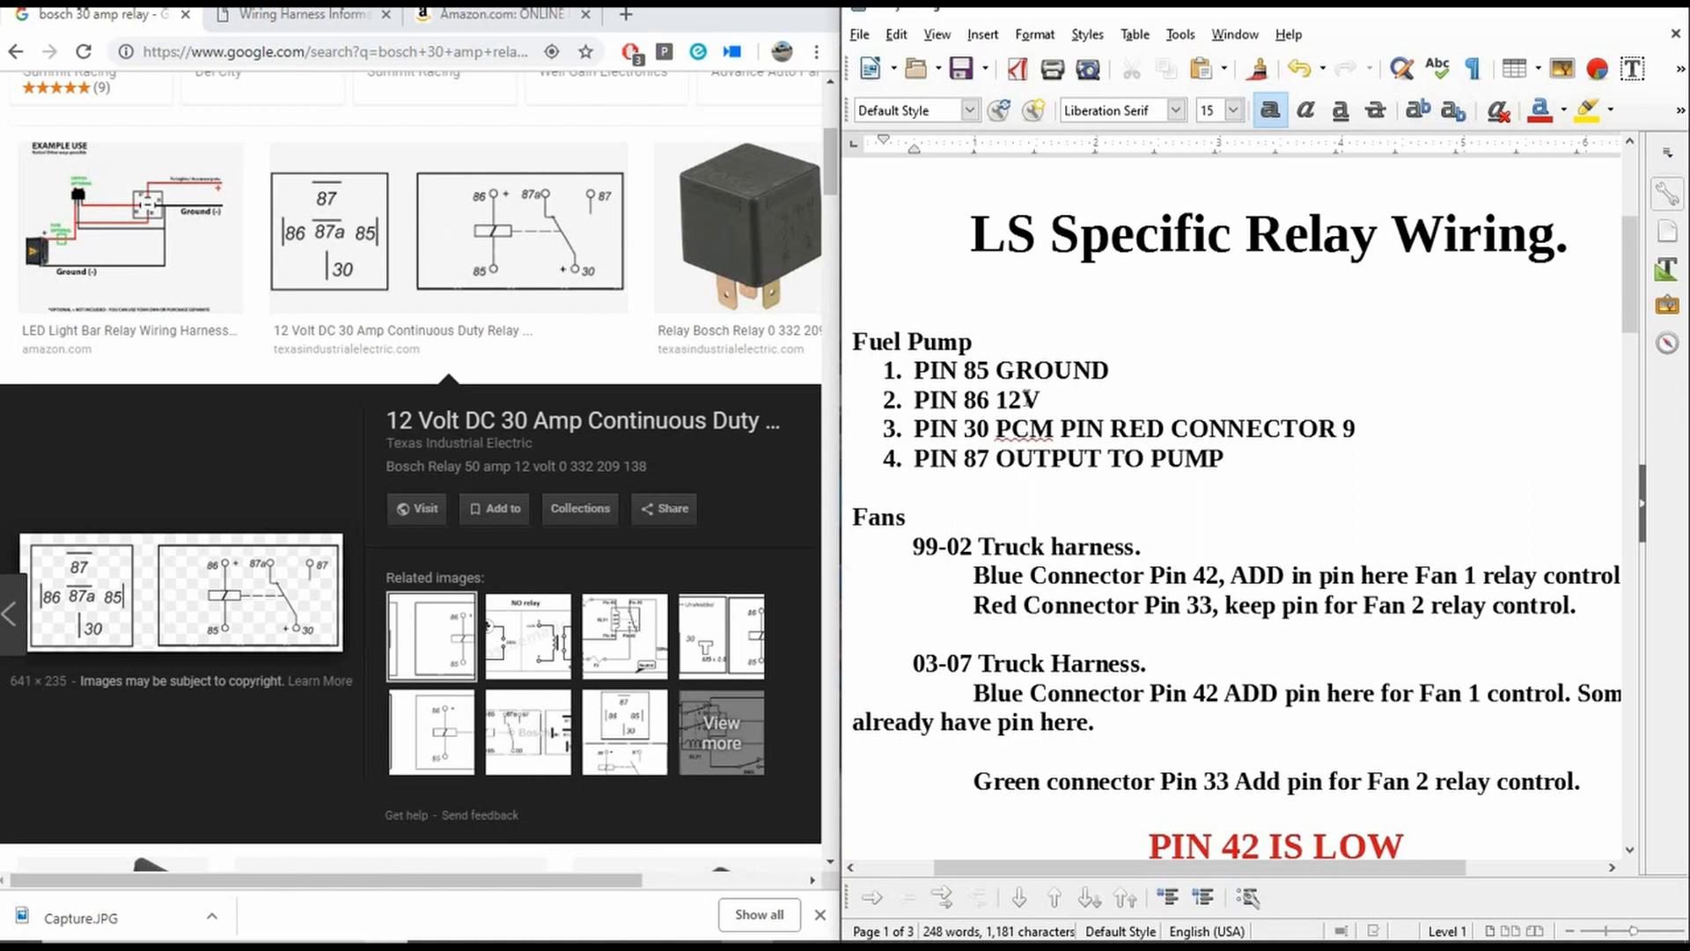
pyautogui.moveTo(1059, 495)
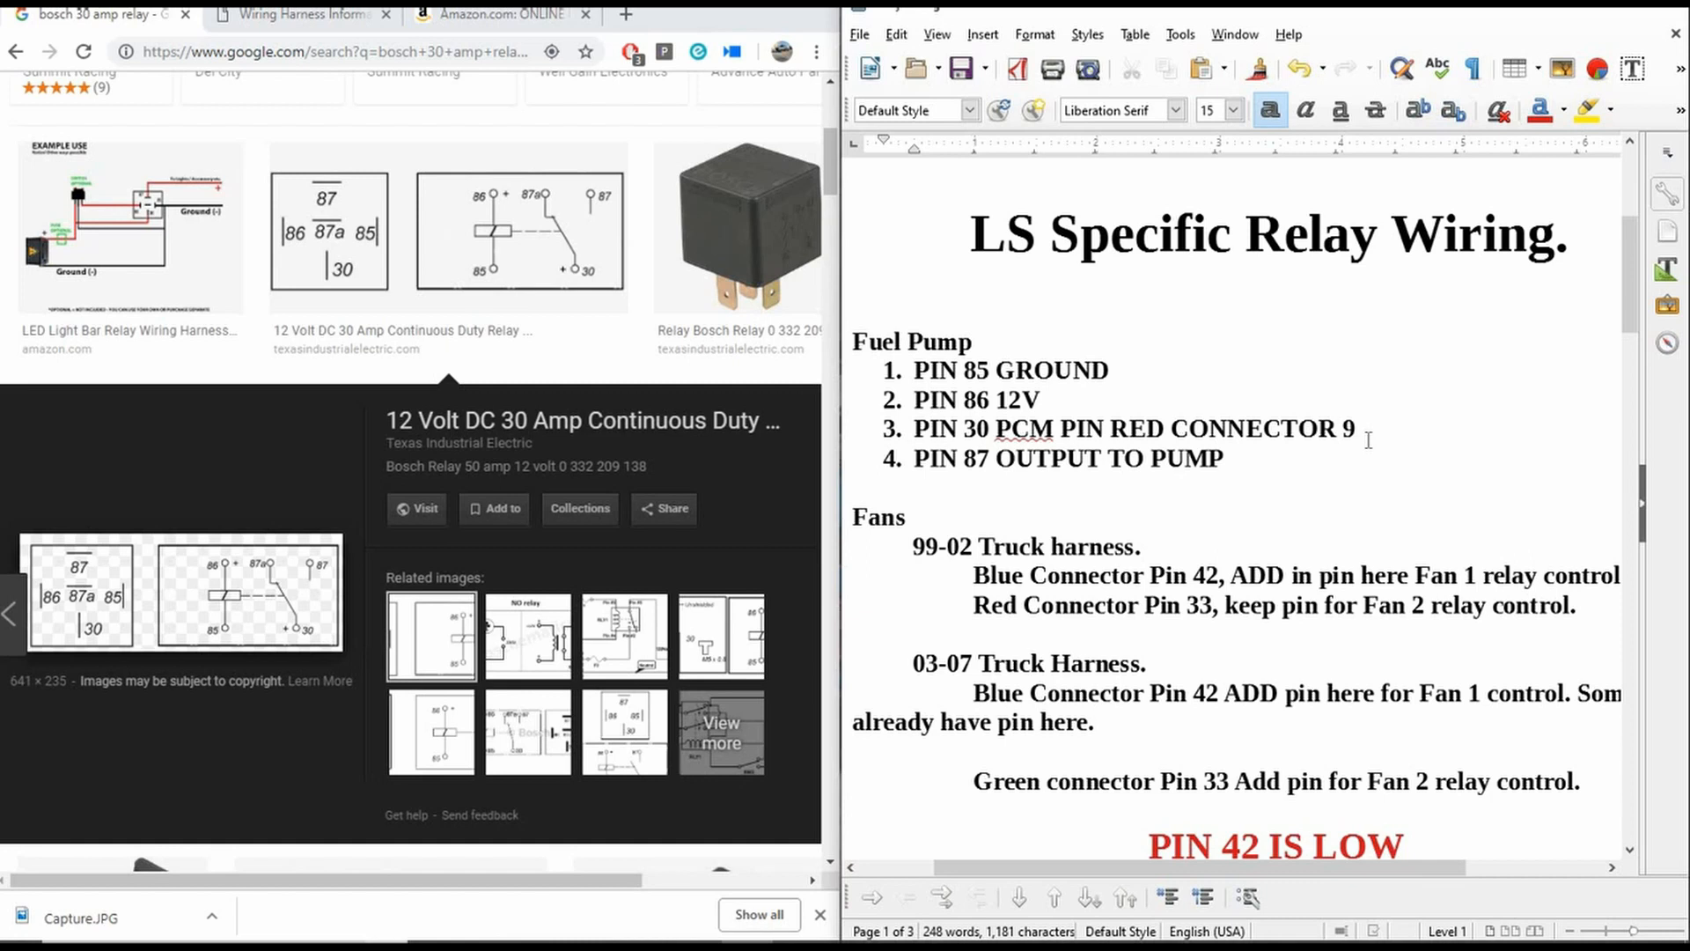
pyautogui.moveTo(1102, 436)
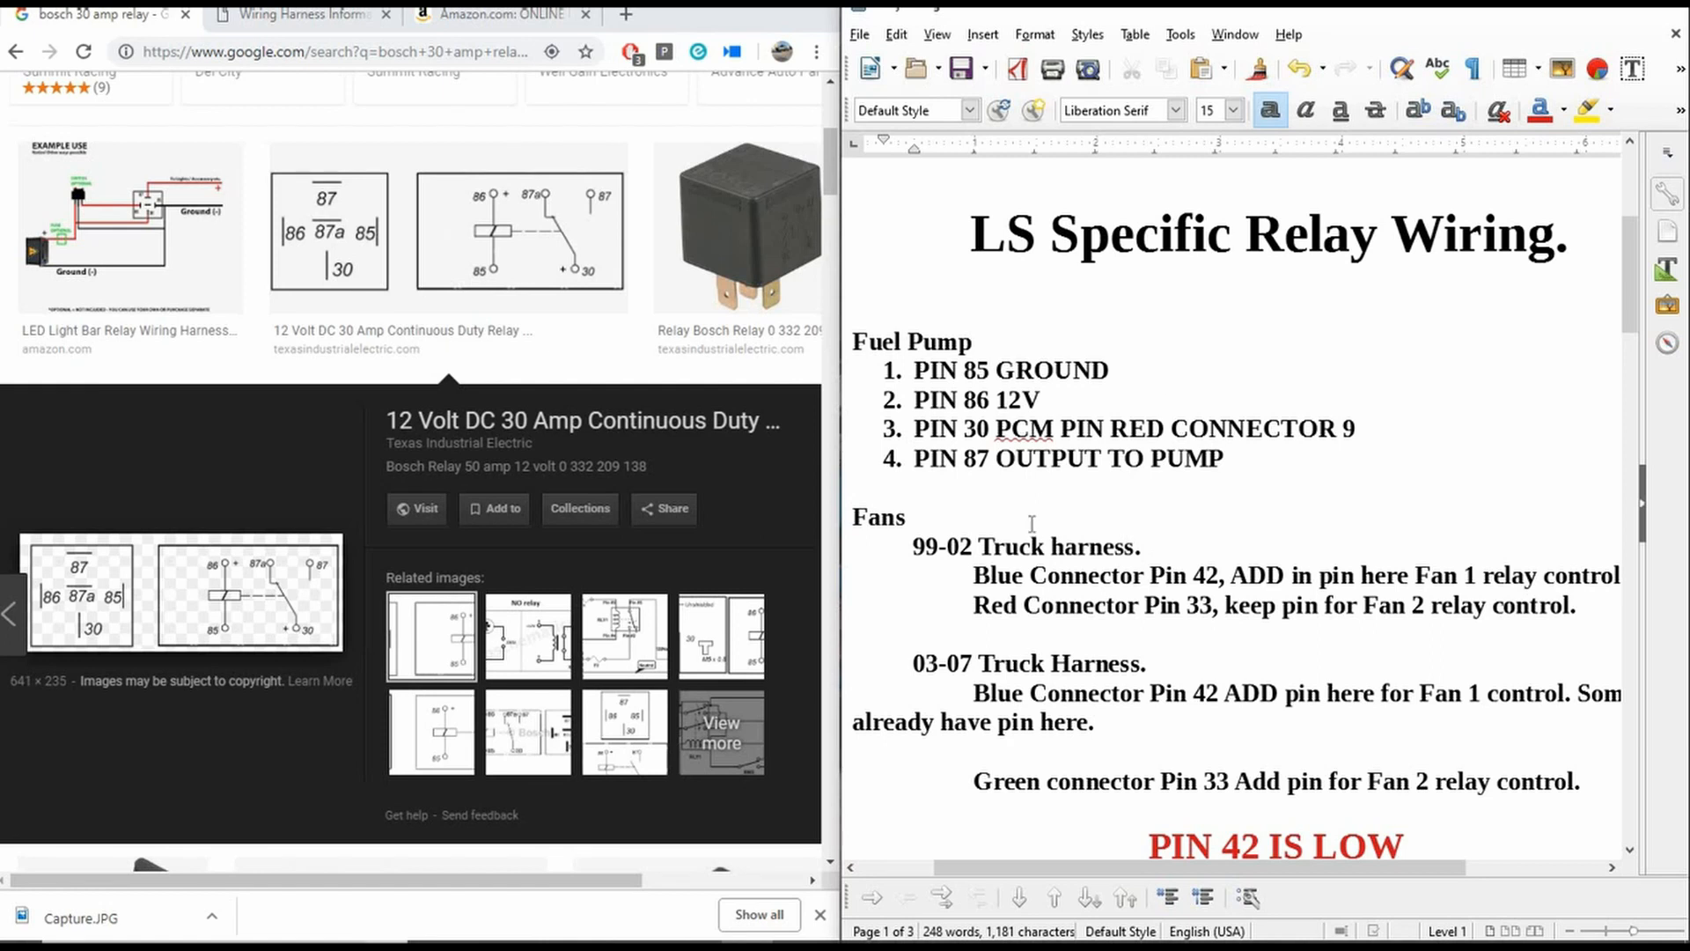
pyautogui.moveTo(1192, 451)
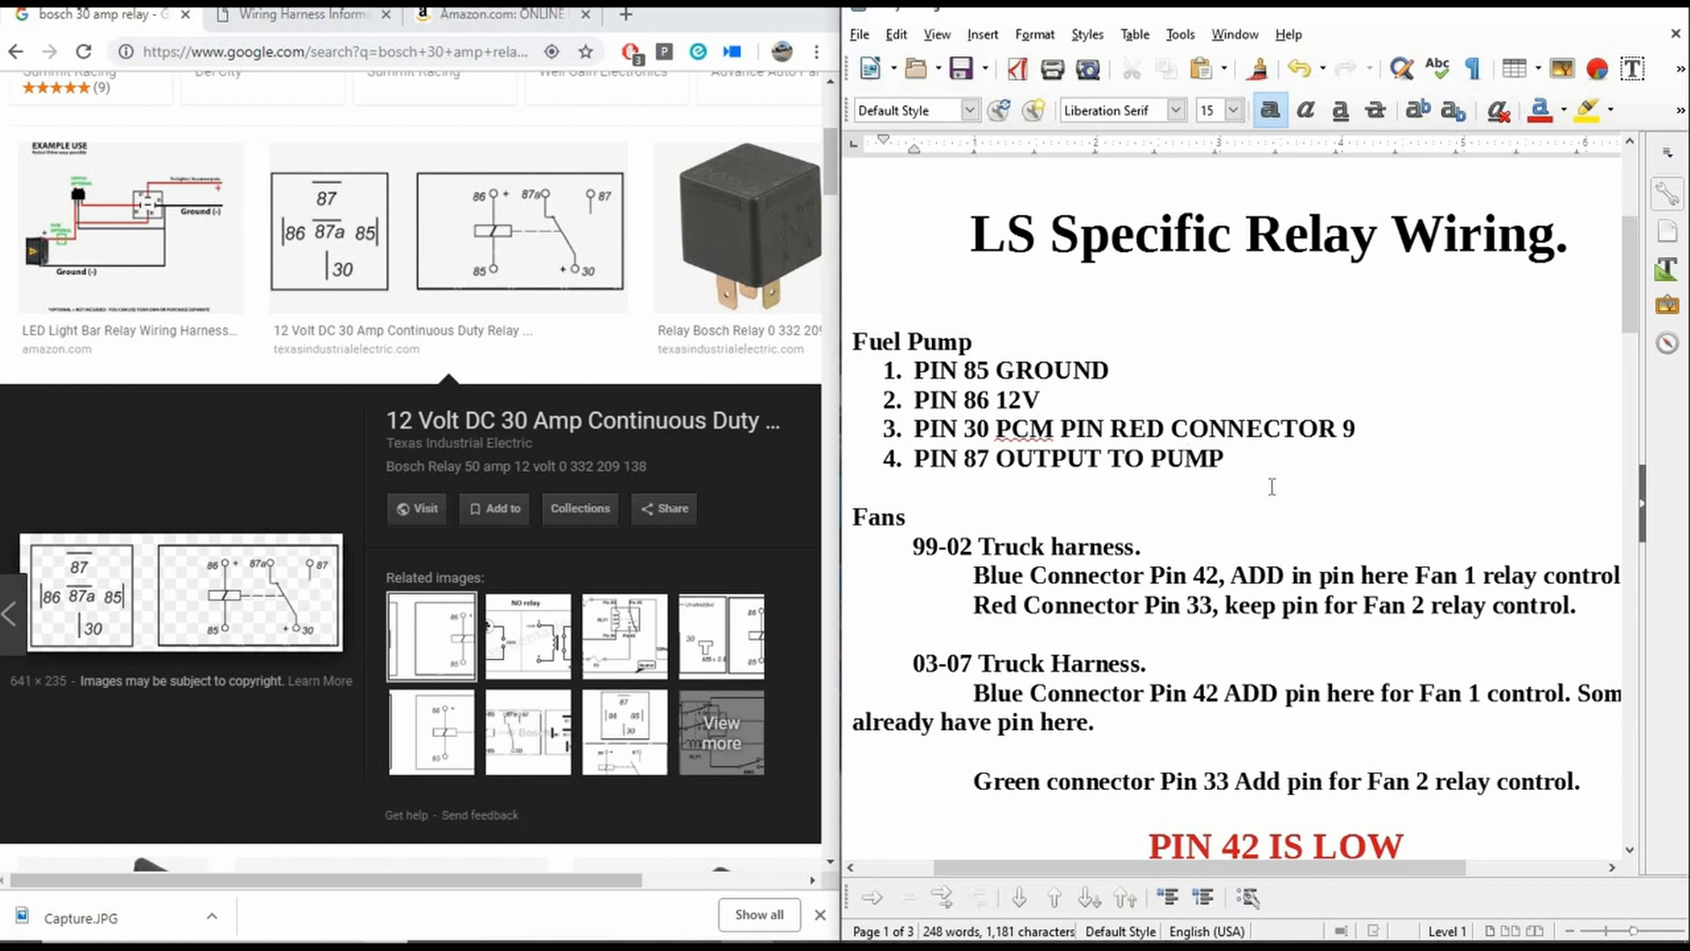
pyautogui.moveTo(1130, 538)
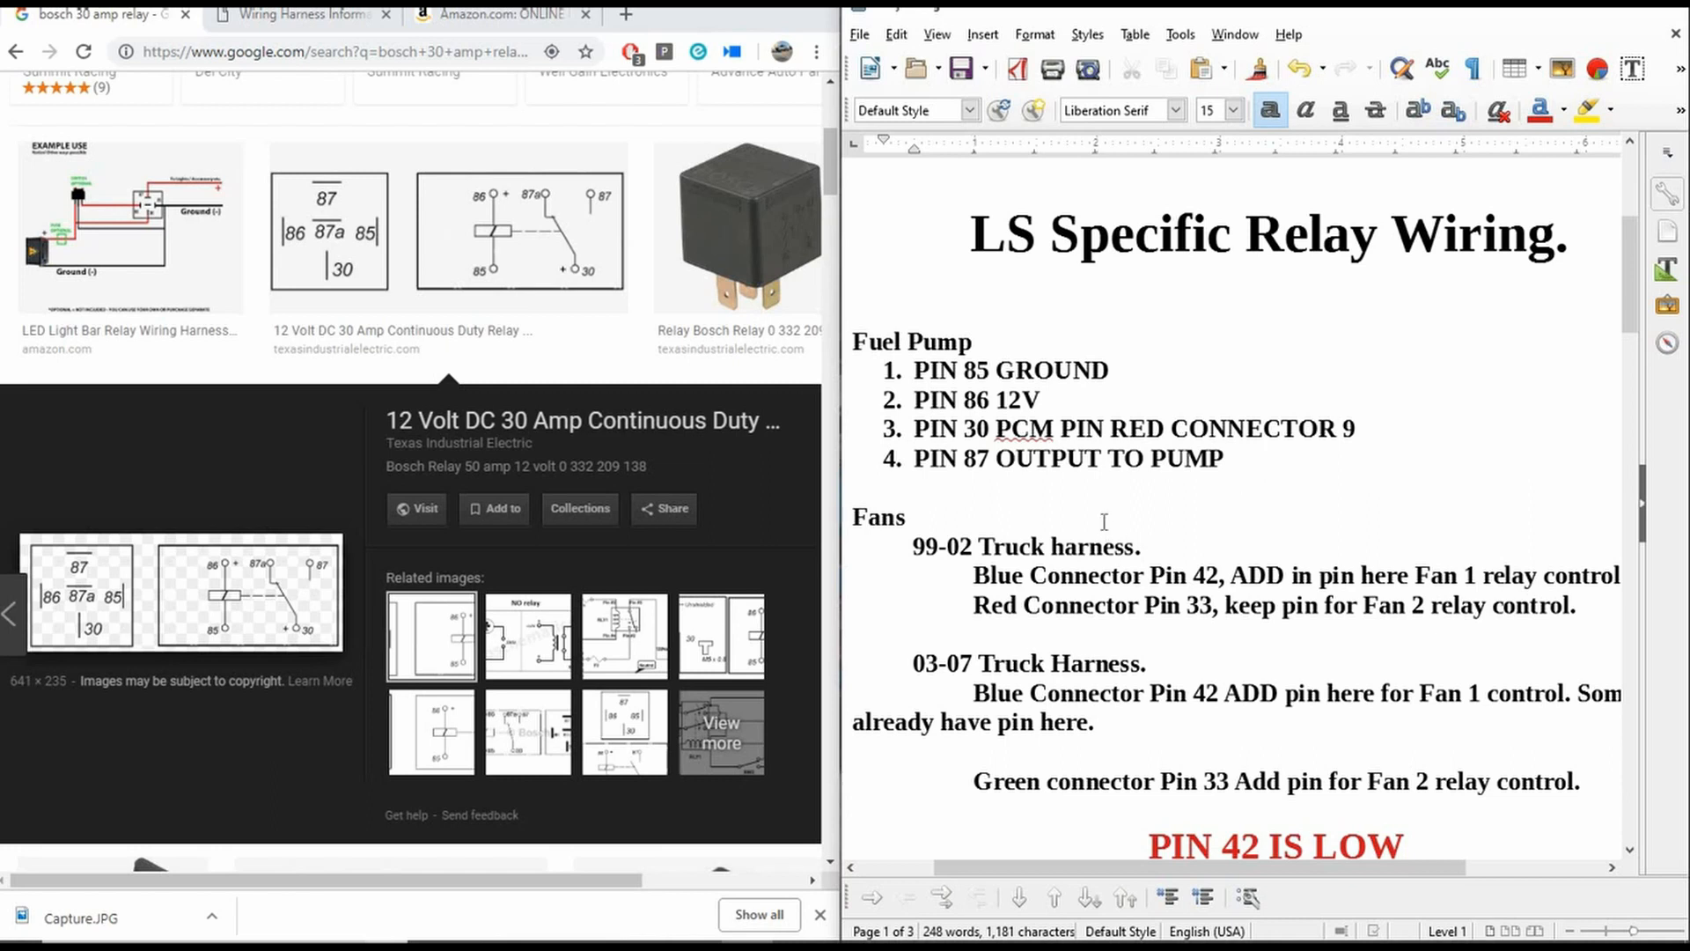
# Scroll down to the red PIN 42 IS LOW / PIN 33 IS HIGH lines and HP Tuners note
pyautogui.scroll(-3)
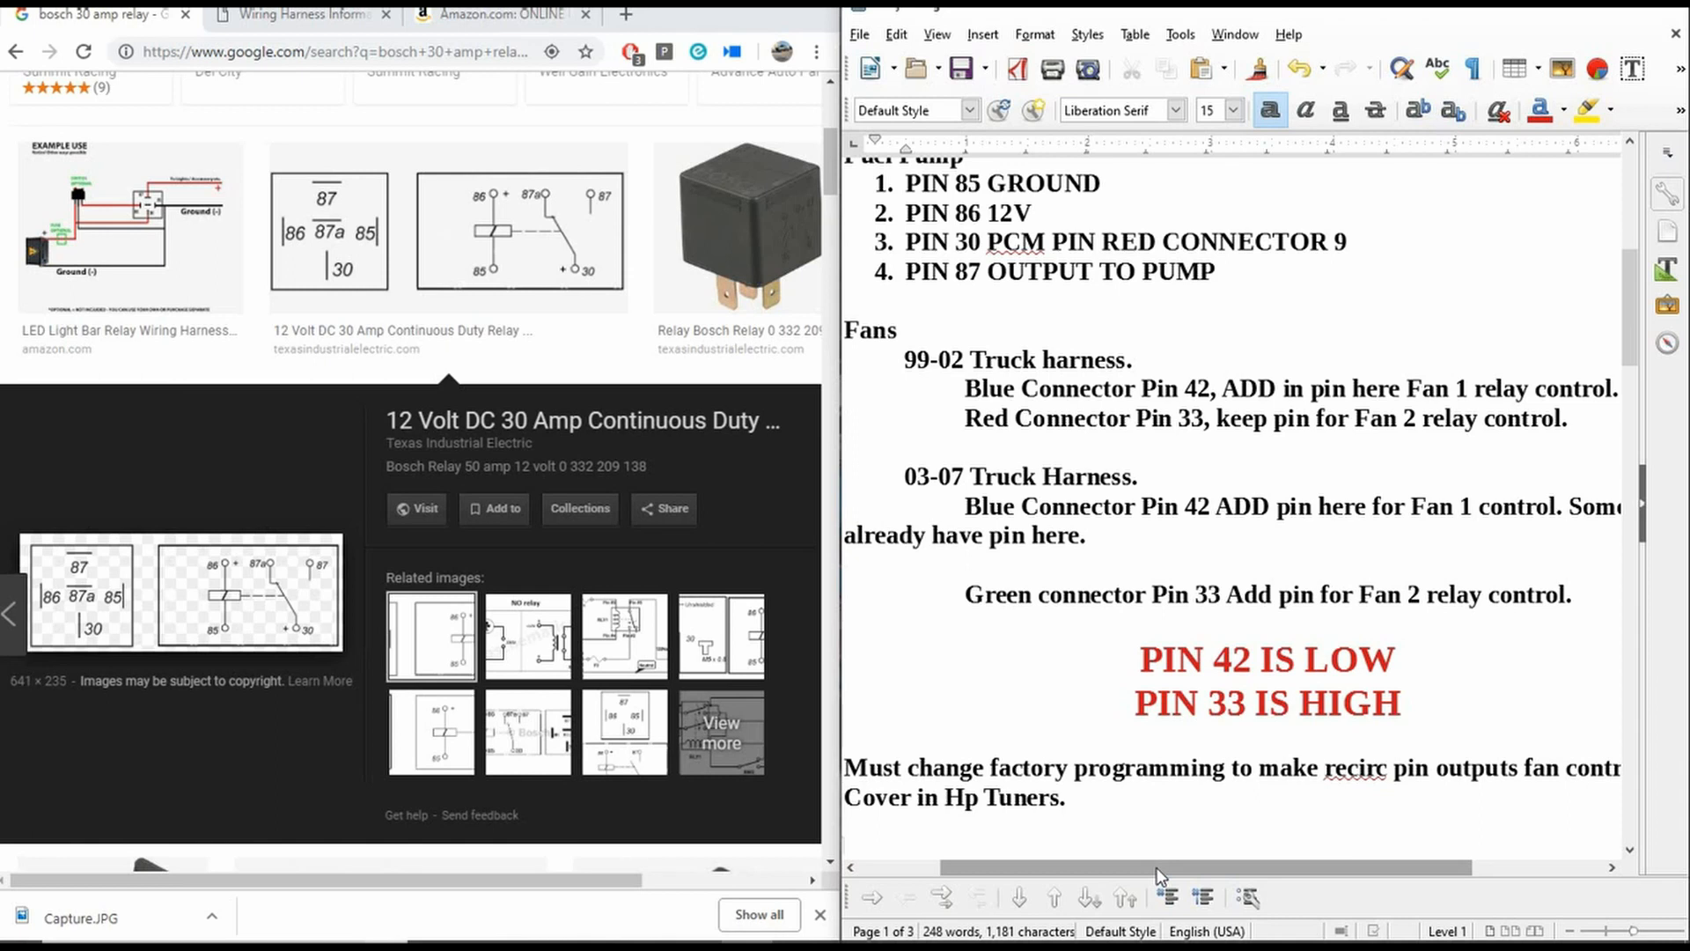
pyautogui.moveTo(1109, 878)
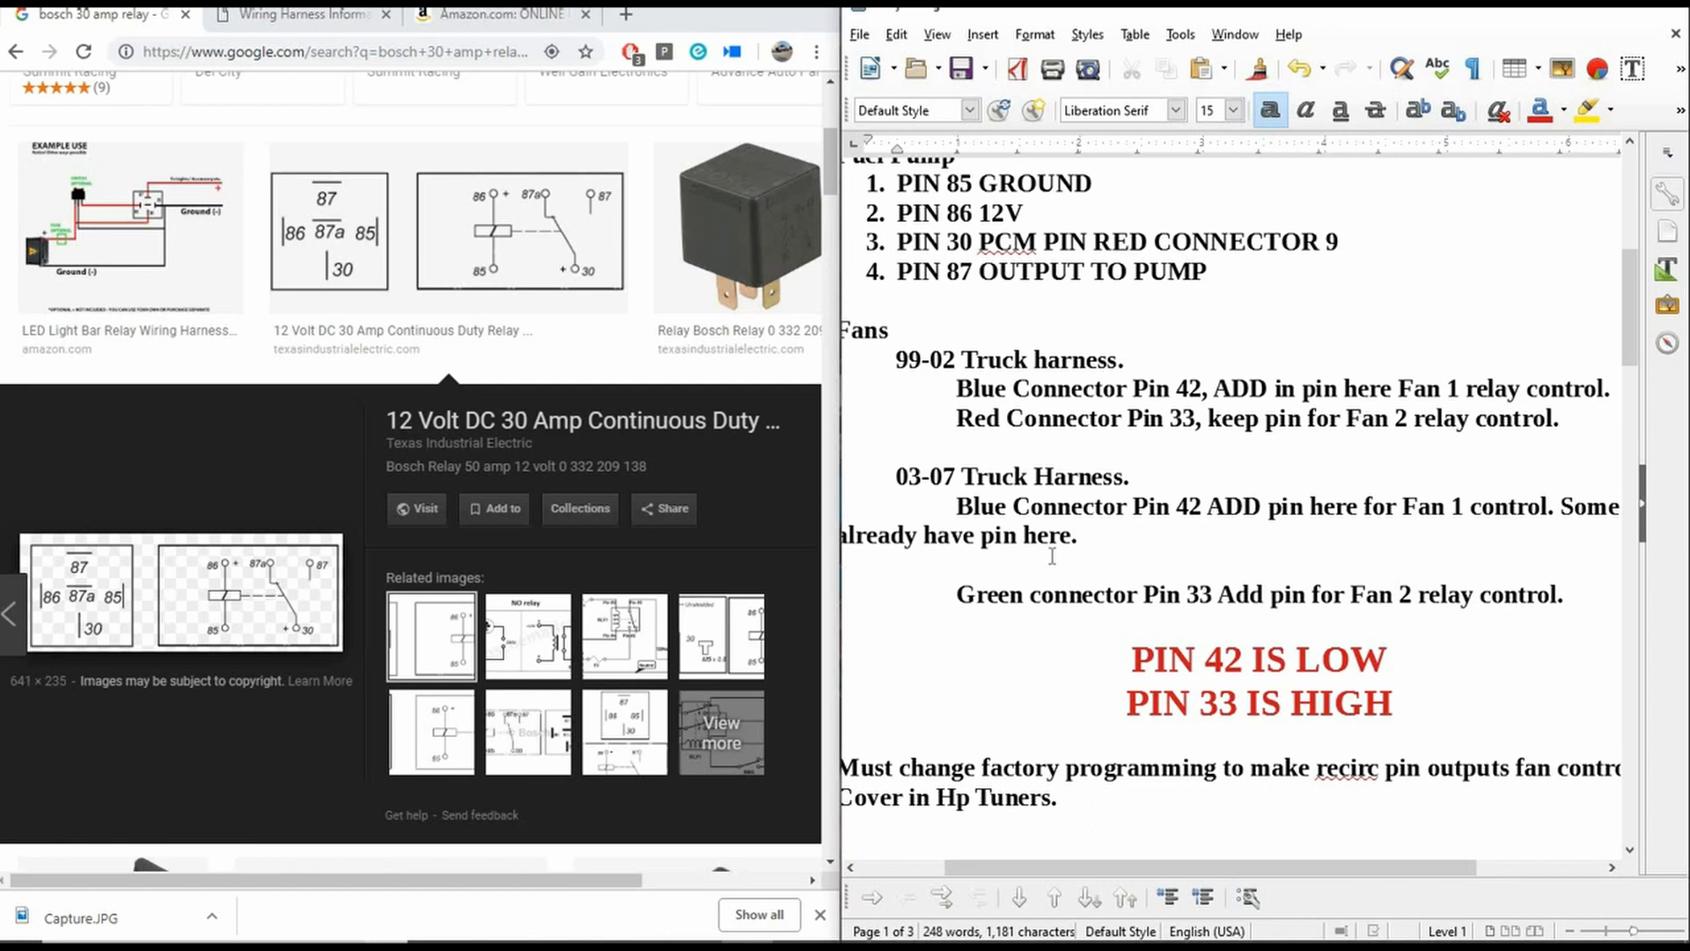
pyautogui.moveTo(1181, 729)
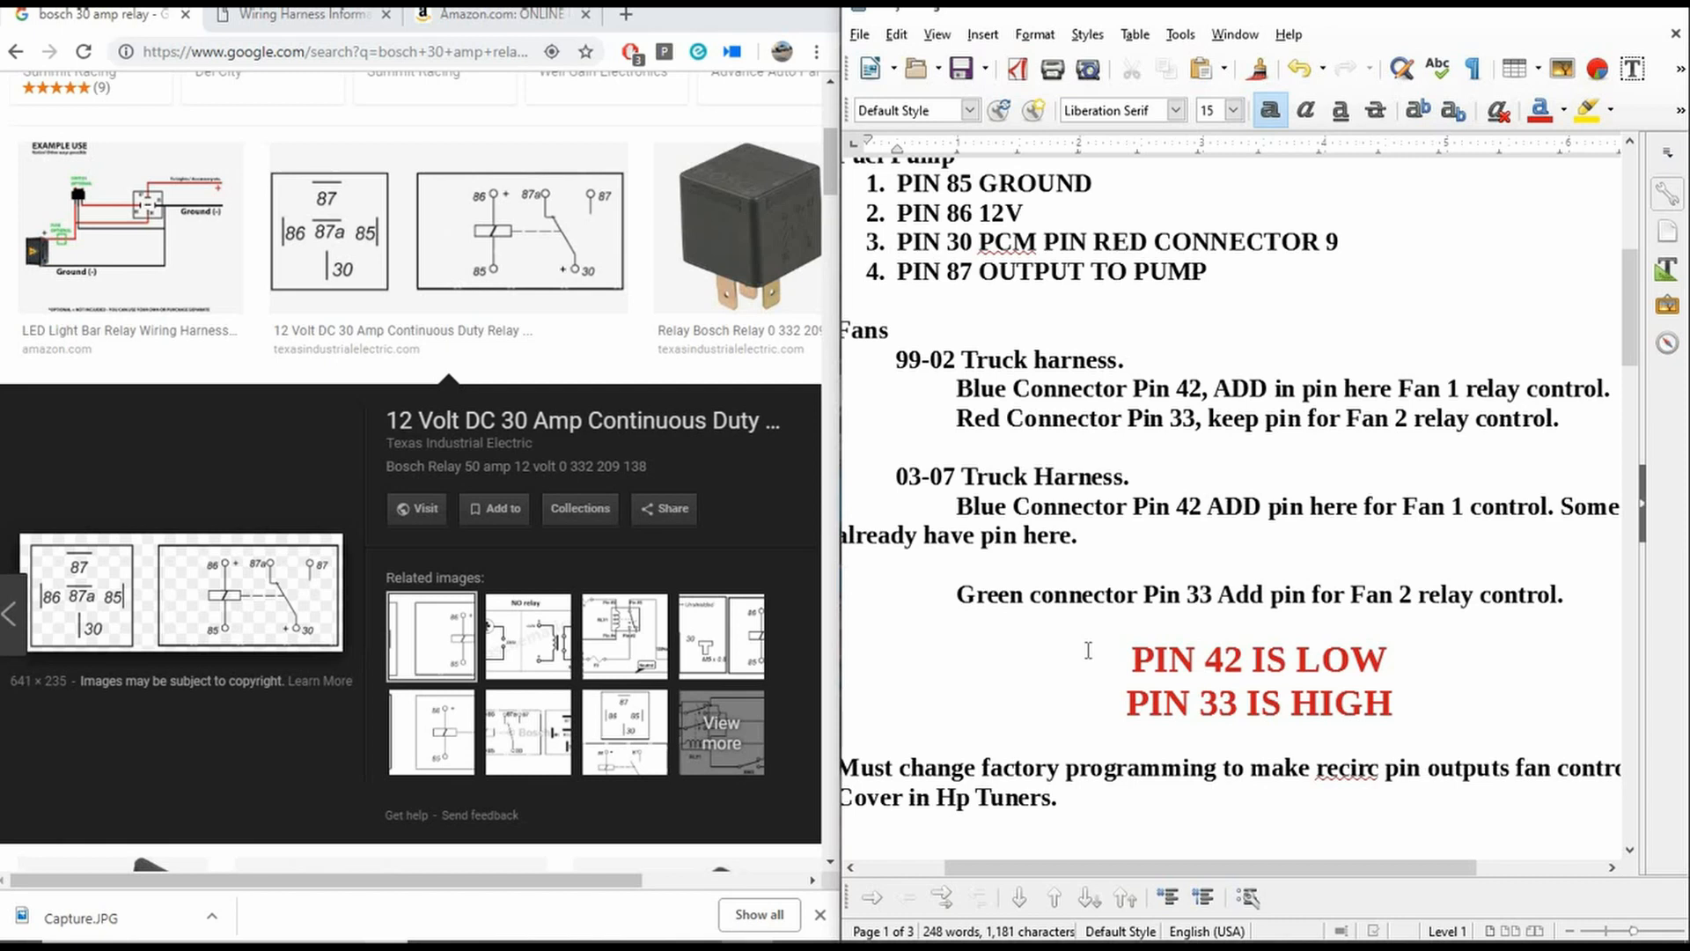
# Scroll to the full factory-programming note, then search 'vcm' to launch VCM Editor
pyautogui.scroll(-3)
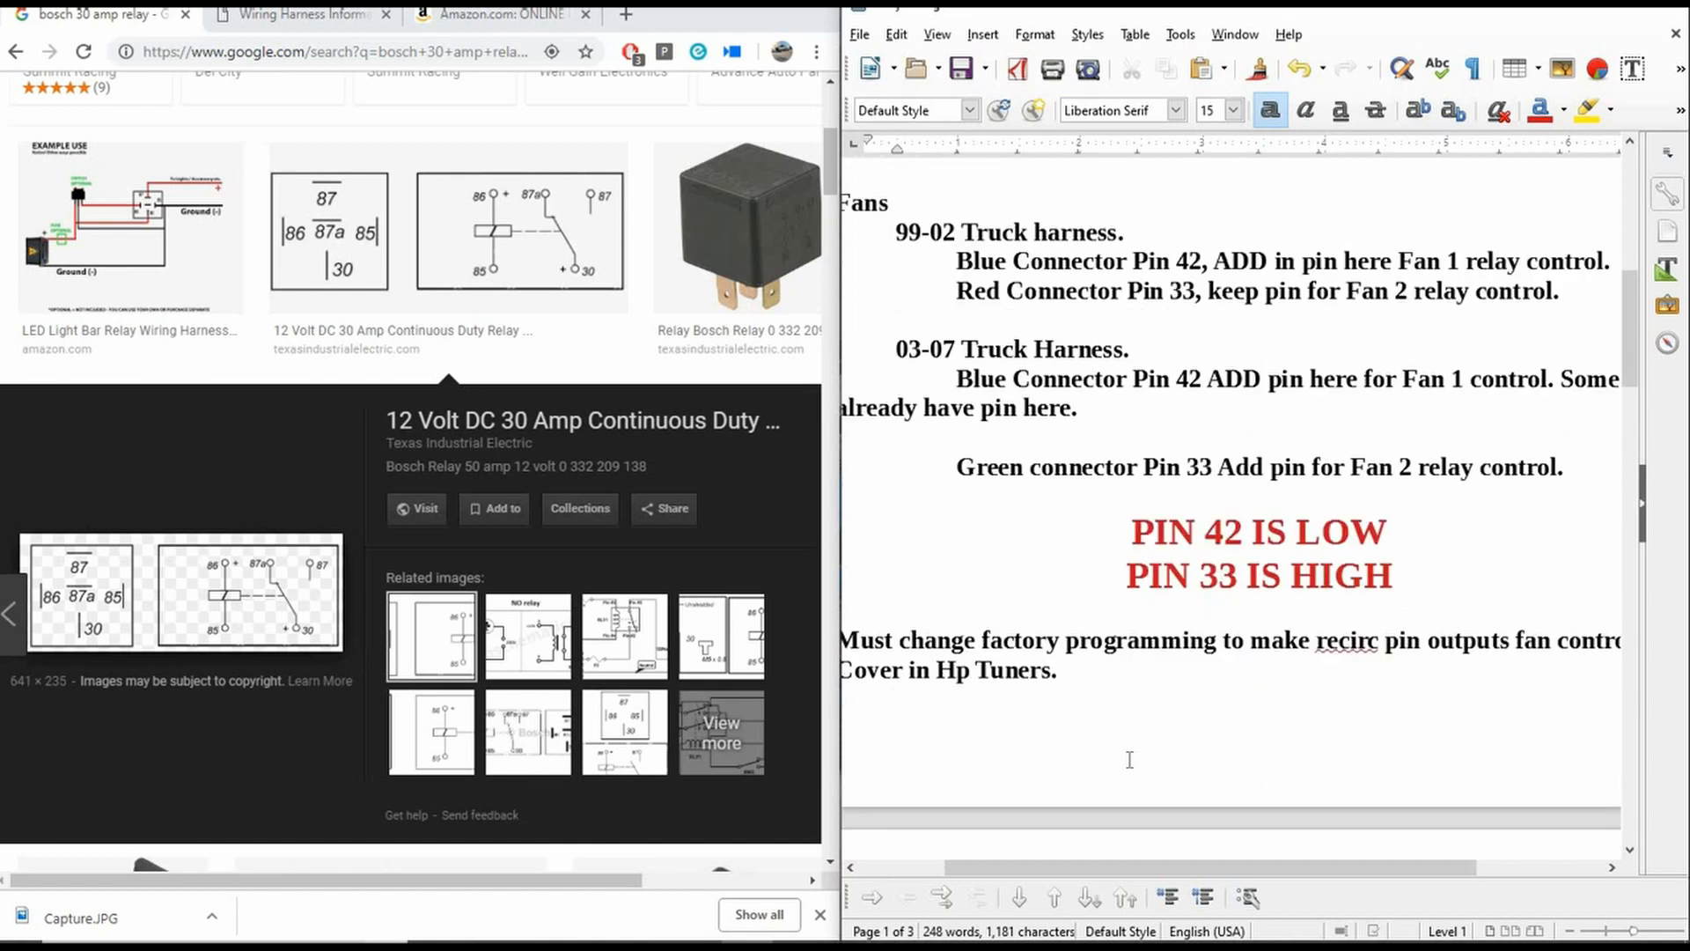
pyautogui.moveTo(1402, 602)
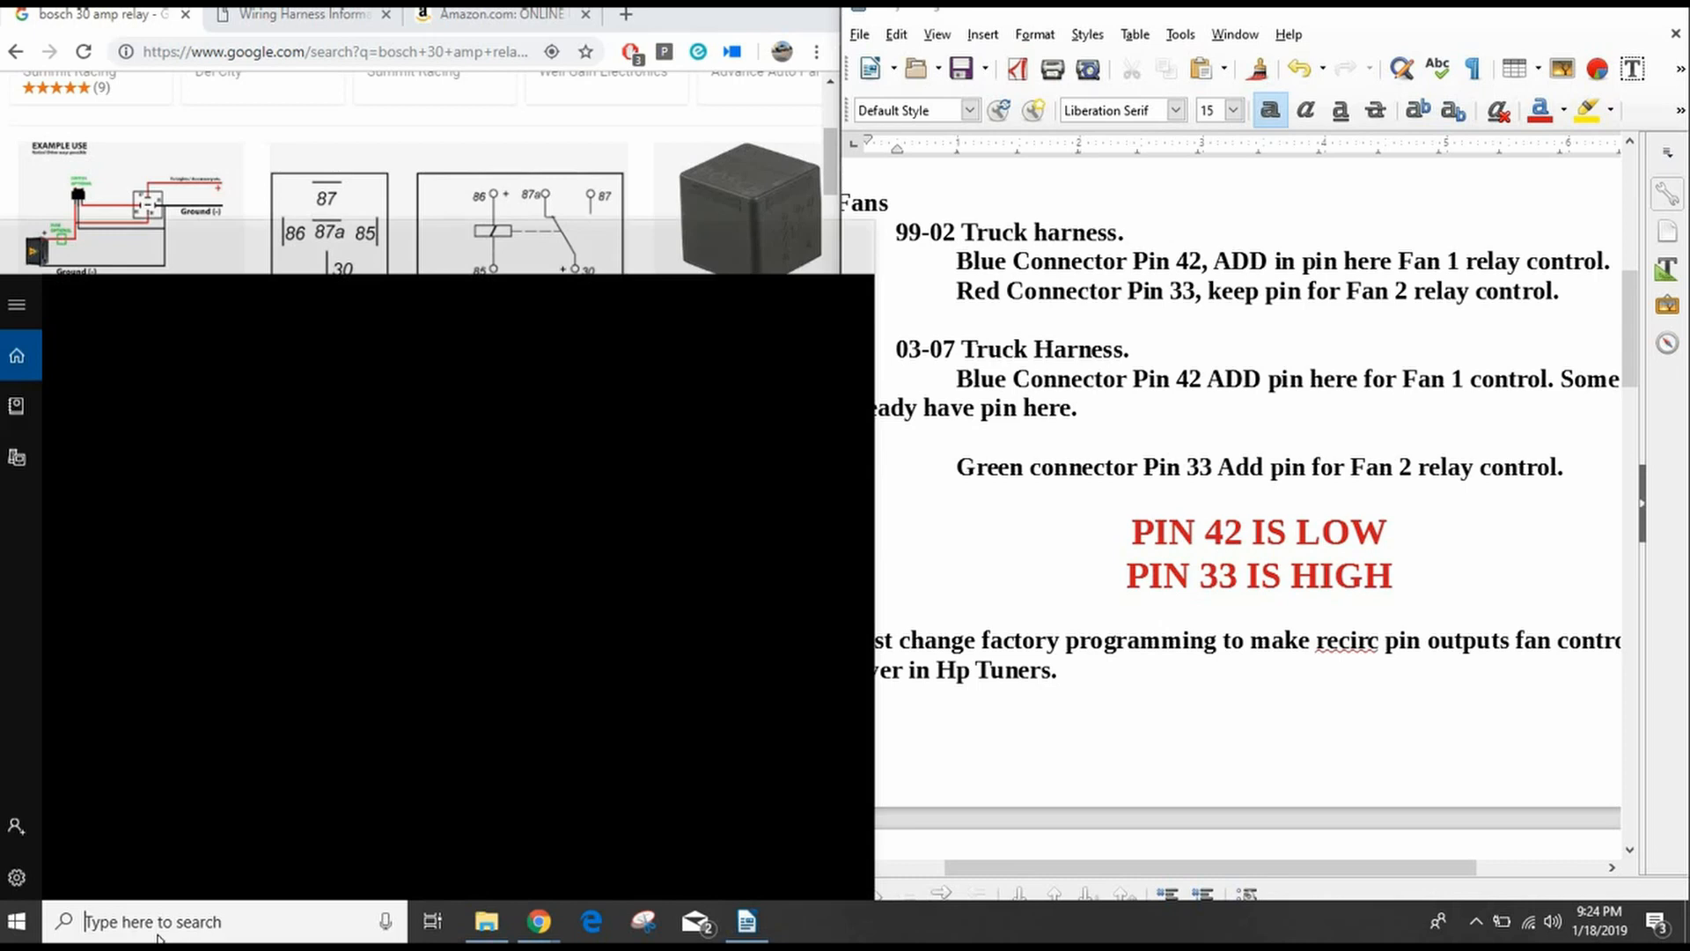
pyautogui.write('vcm')
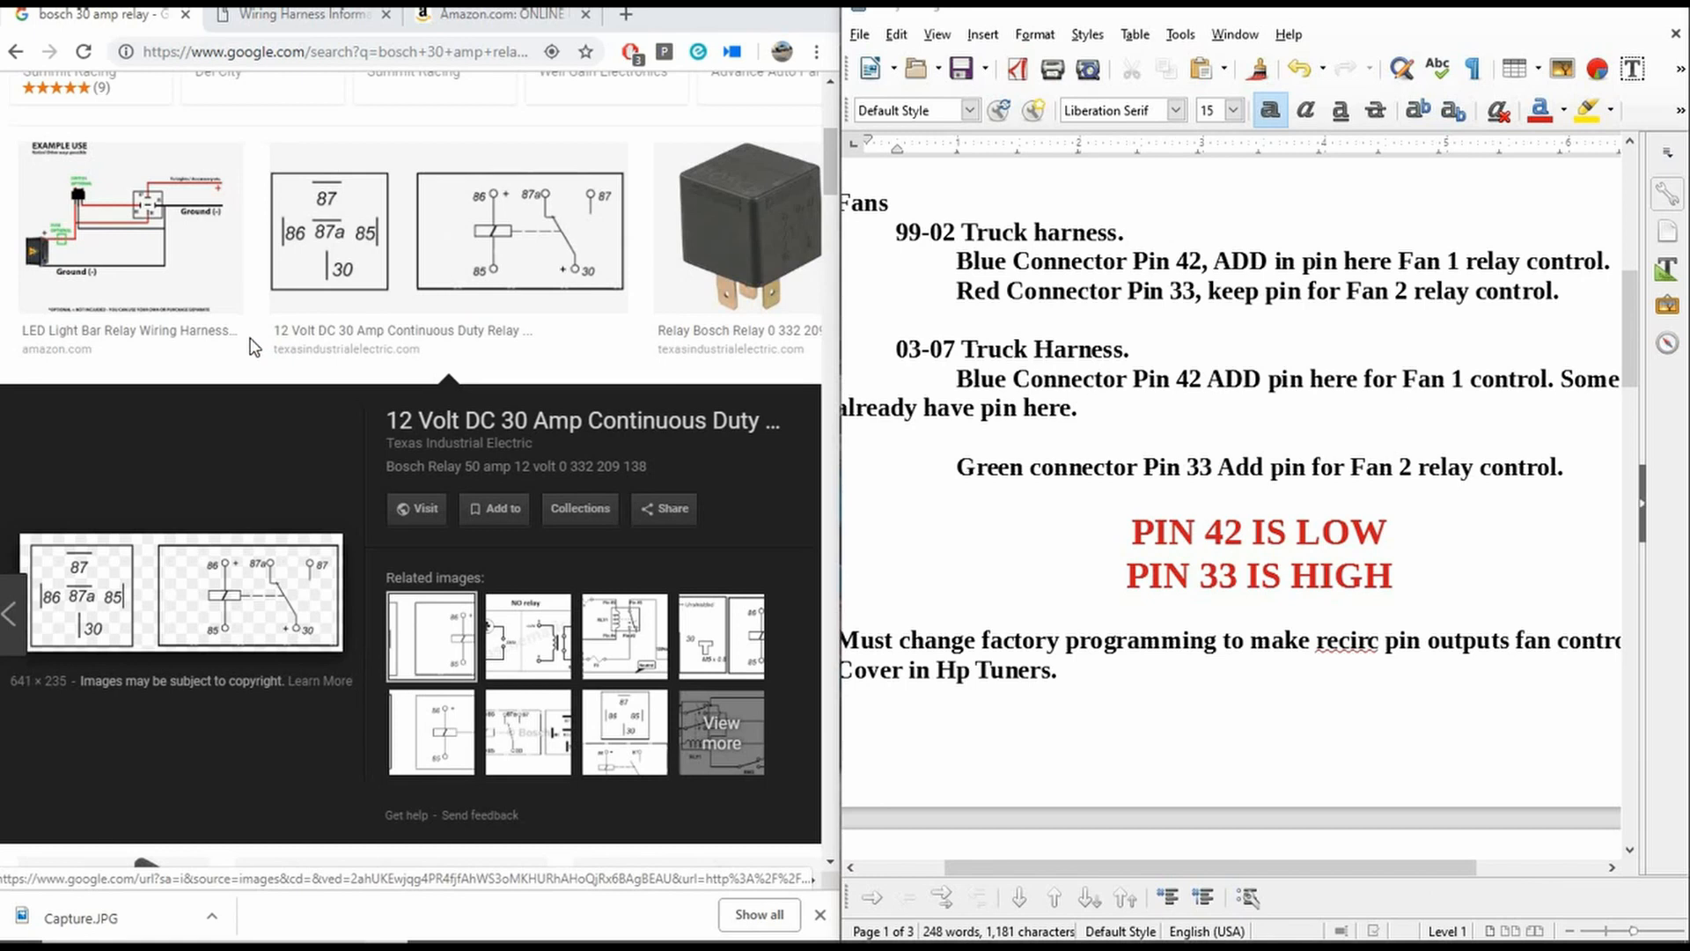
pyautogui.moveTo(1097, 738)
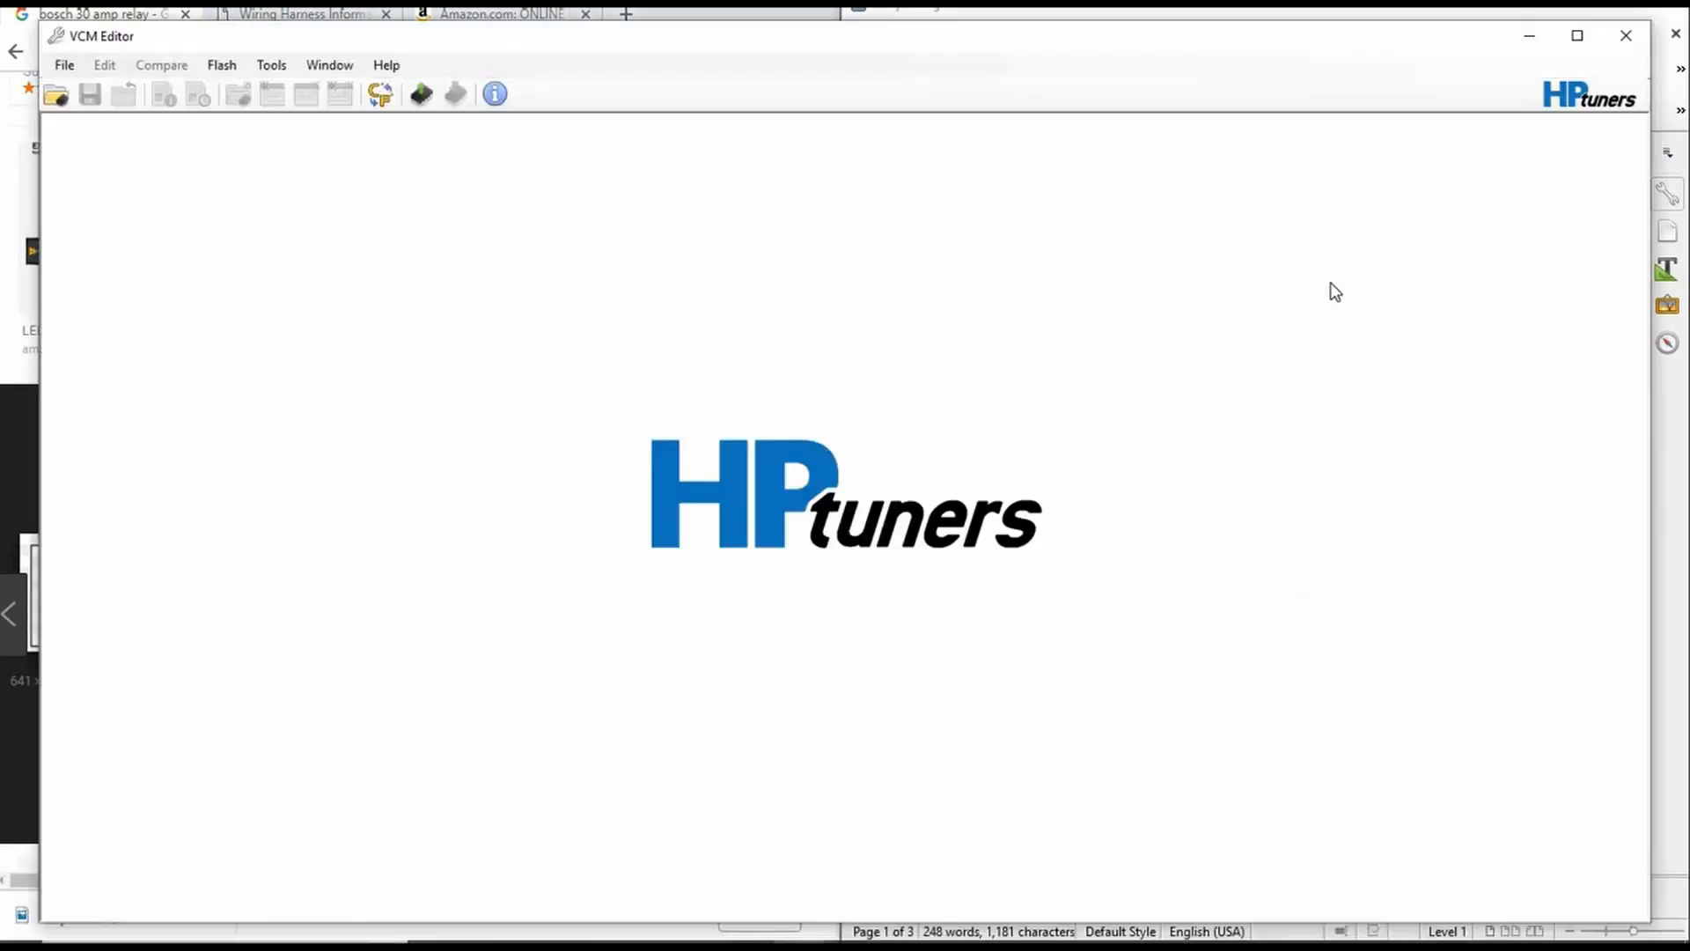
pyautogui.moveTo(1289, 294)
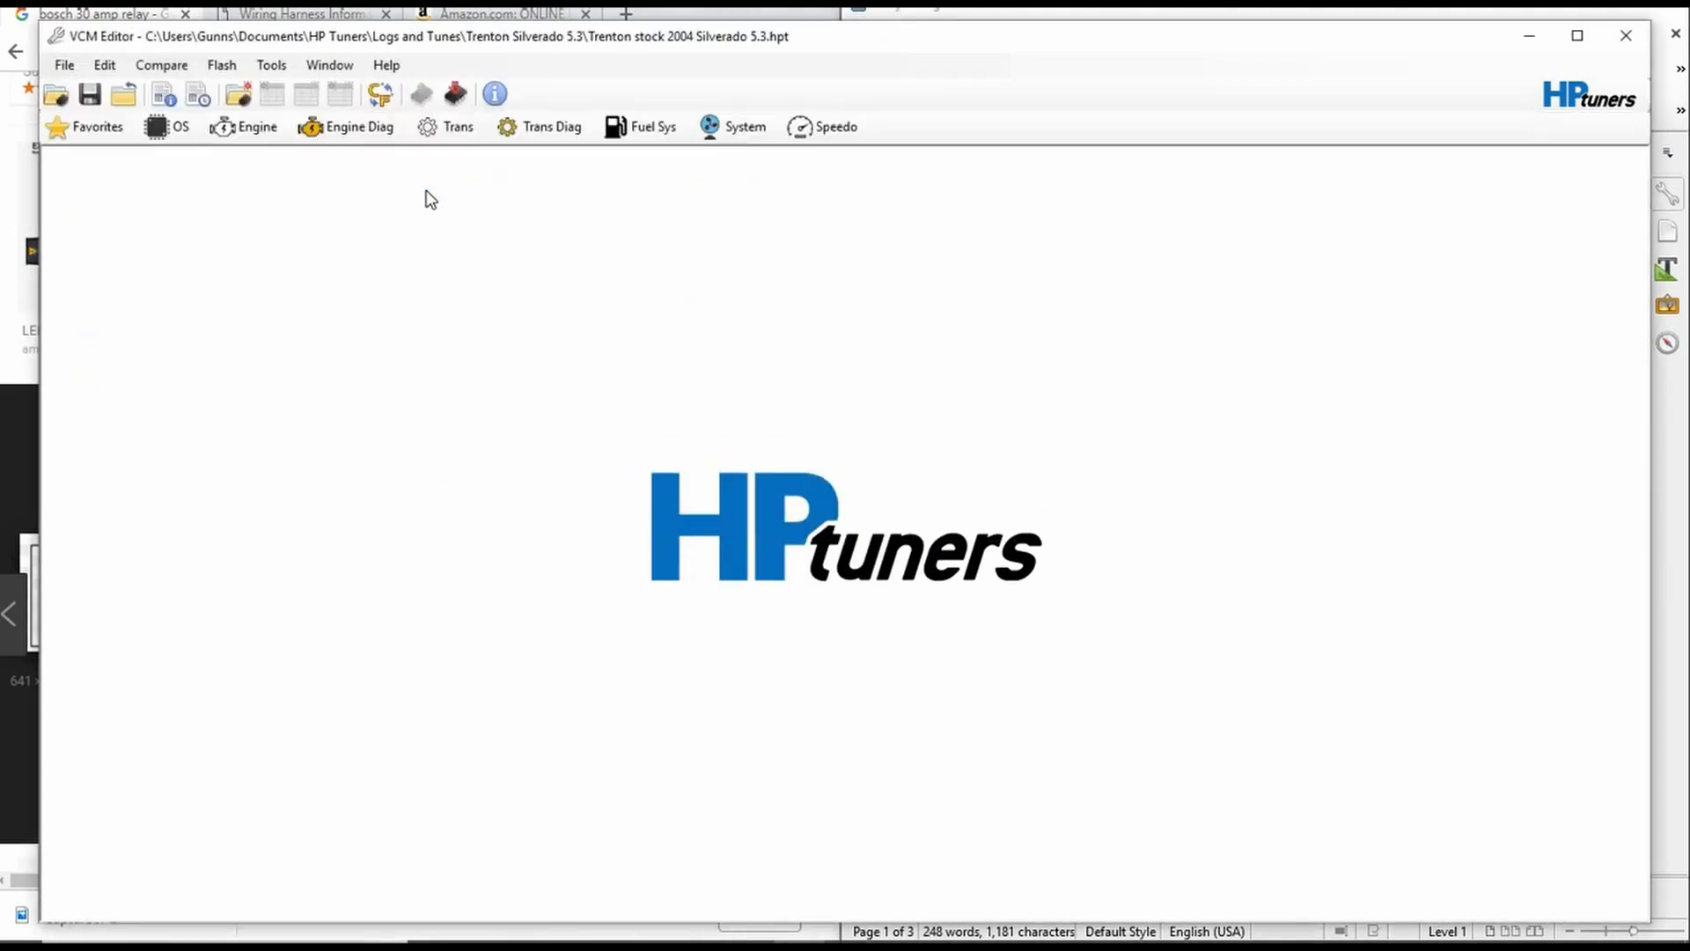
# Save the Silverado tune as a new copy named 'Fan example' via Save As
pyautogui.click(63, 65)
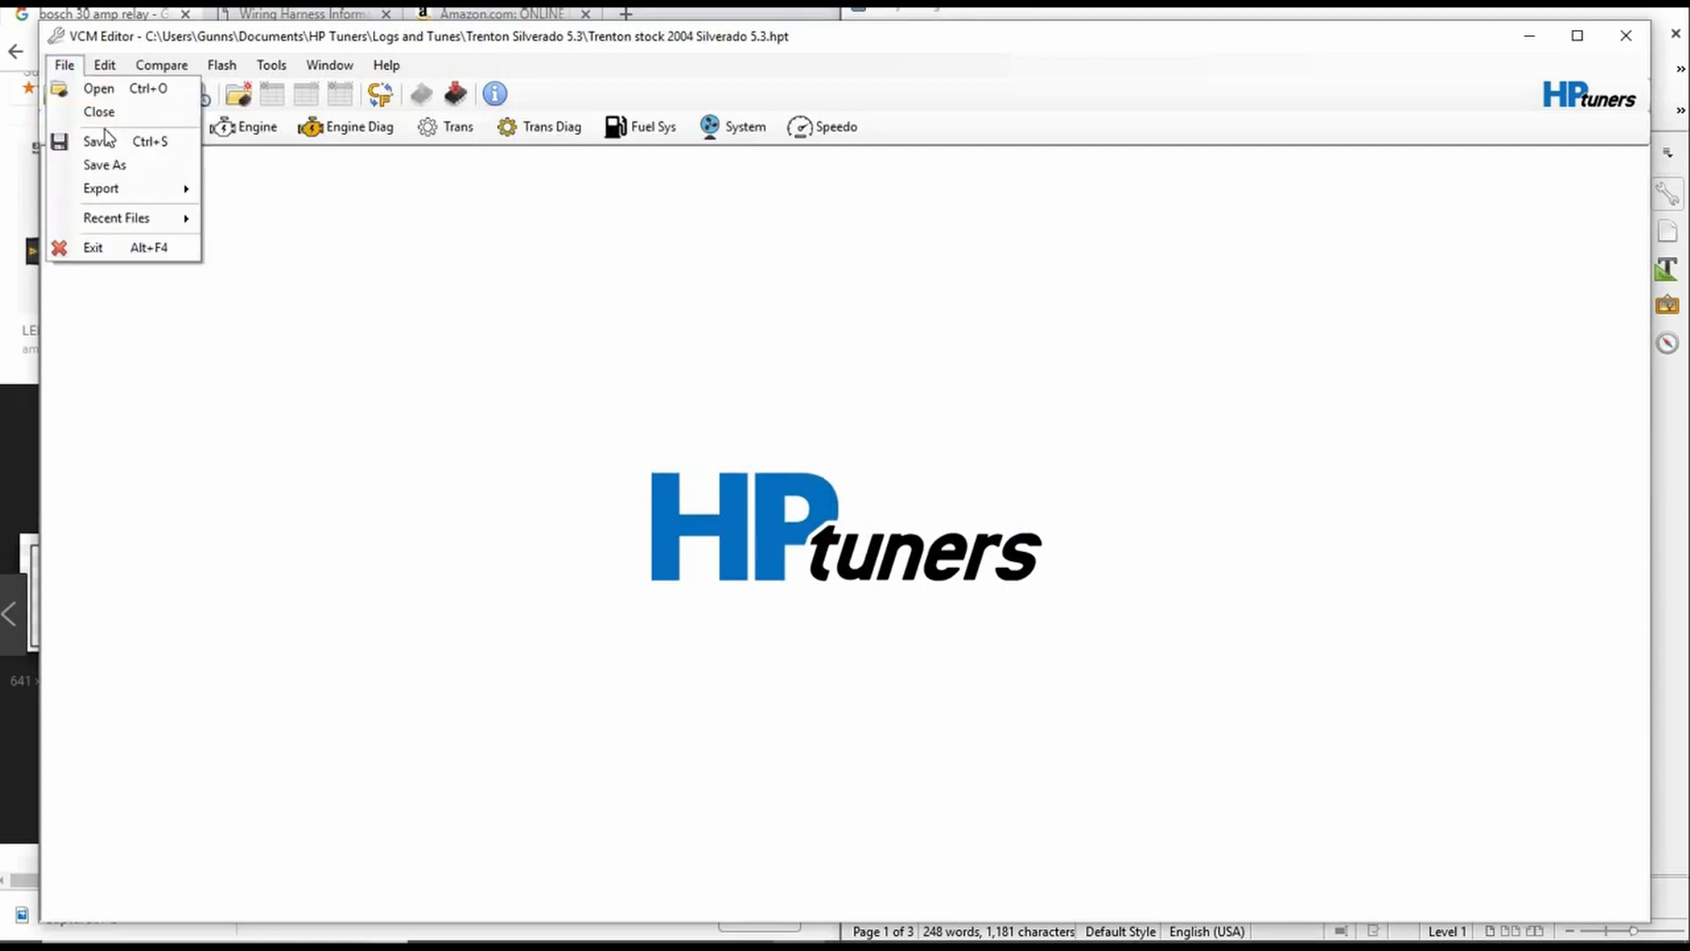
pyautogui.click(104, 164)
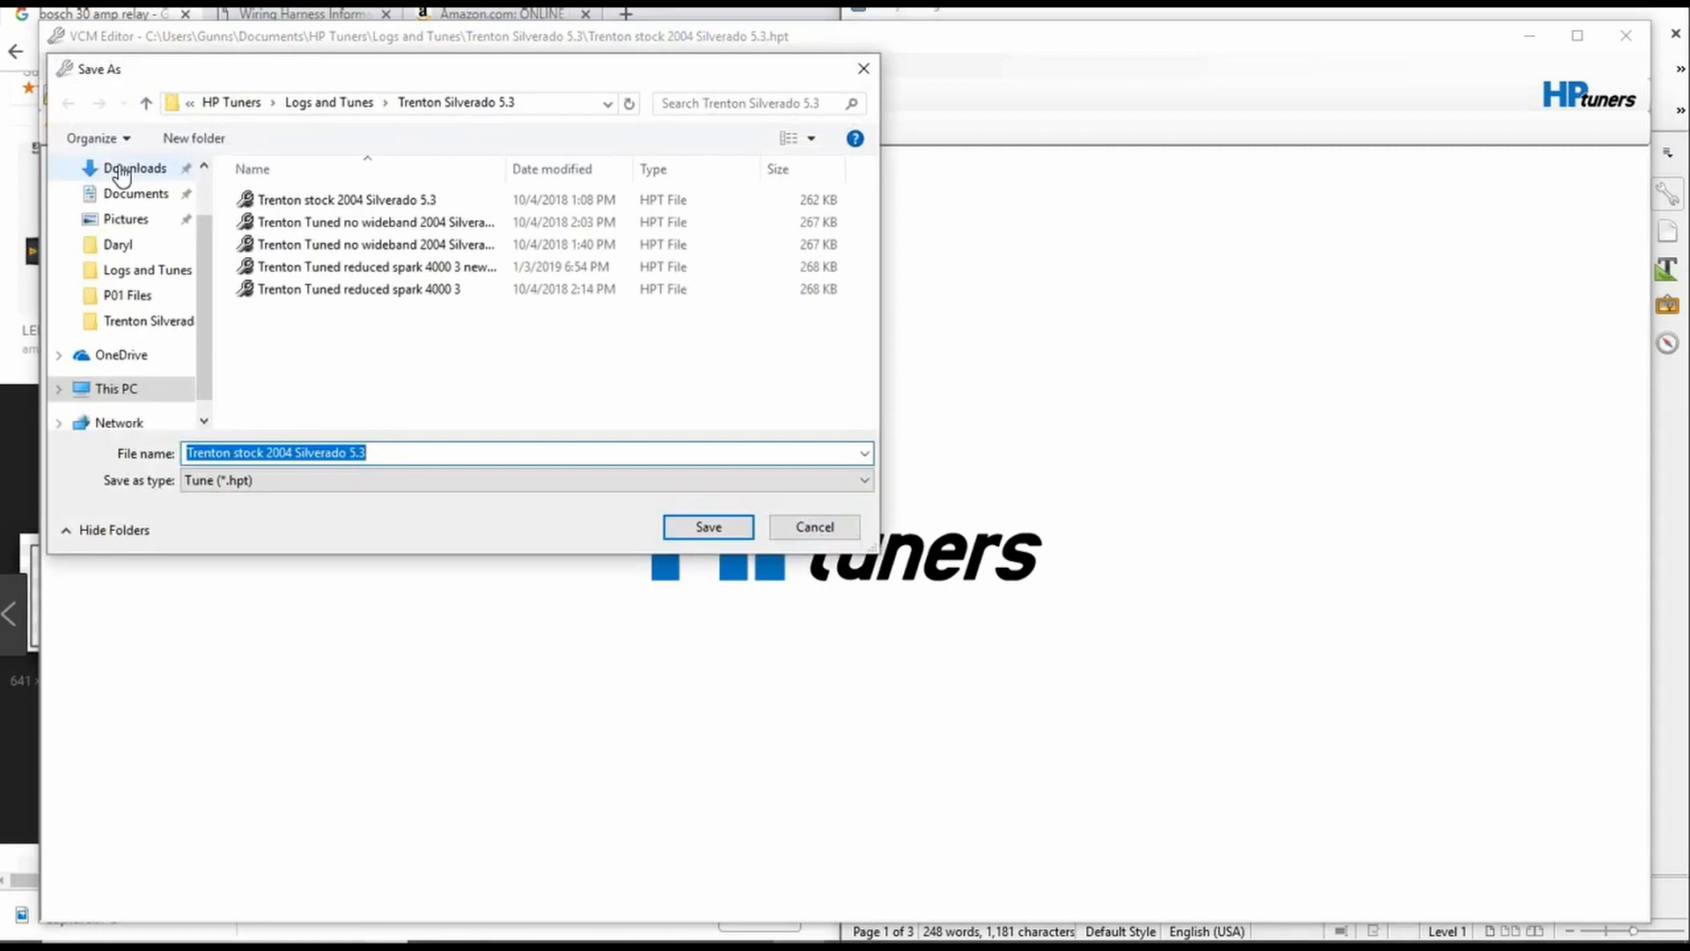
pyautogui.write('Fan ex')
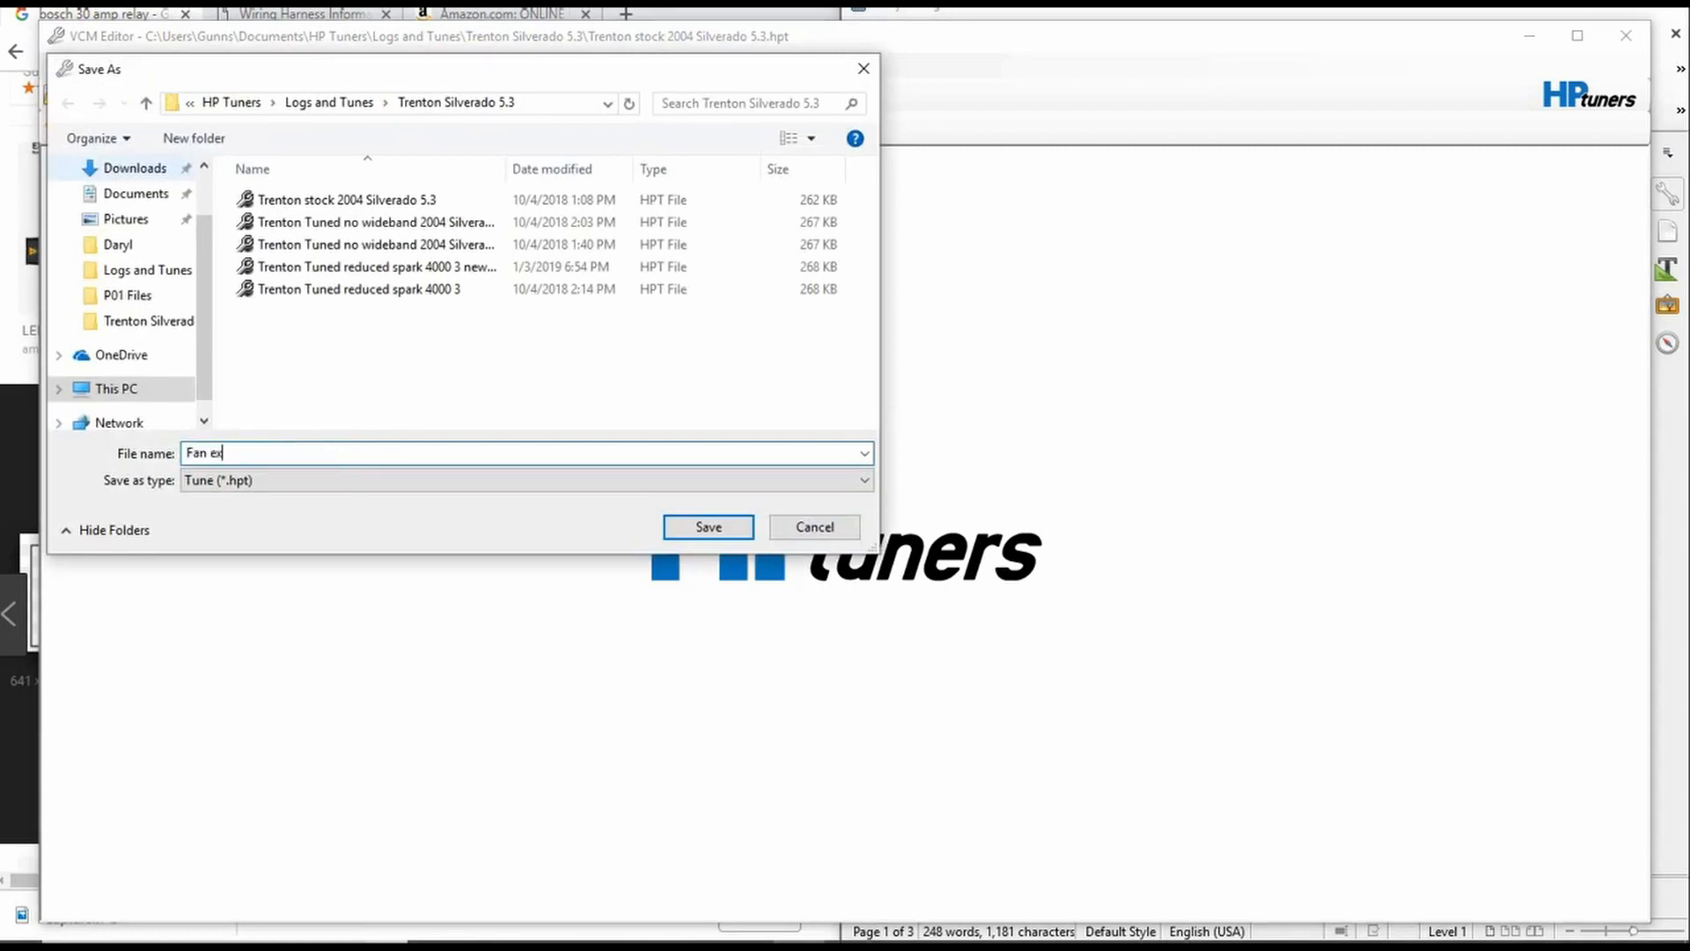
pyautogui.click(708, 527)
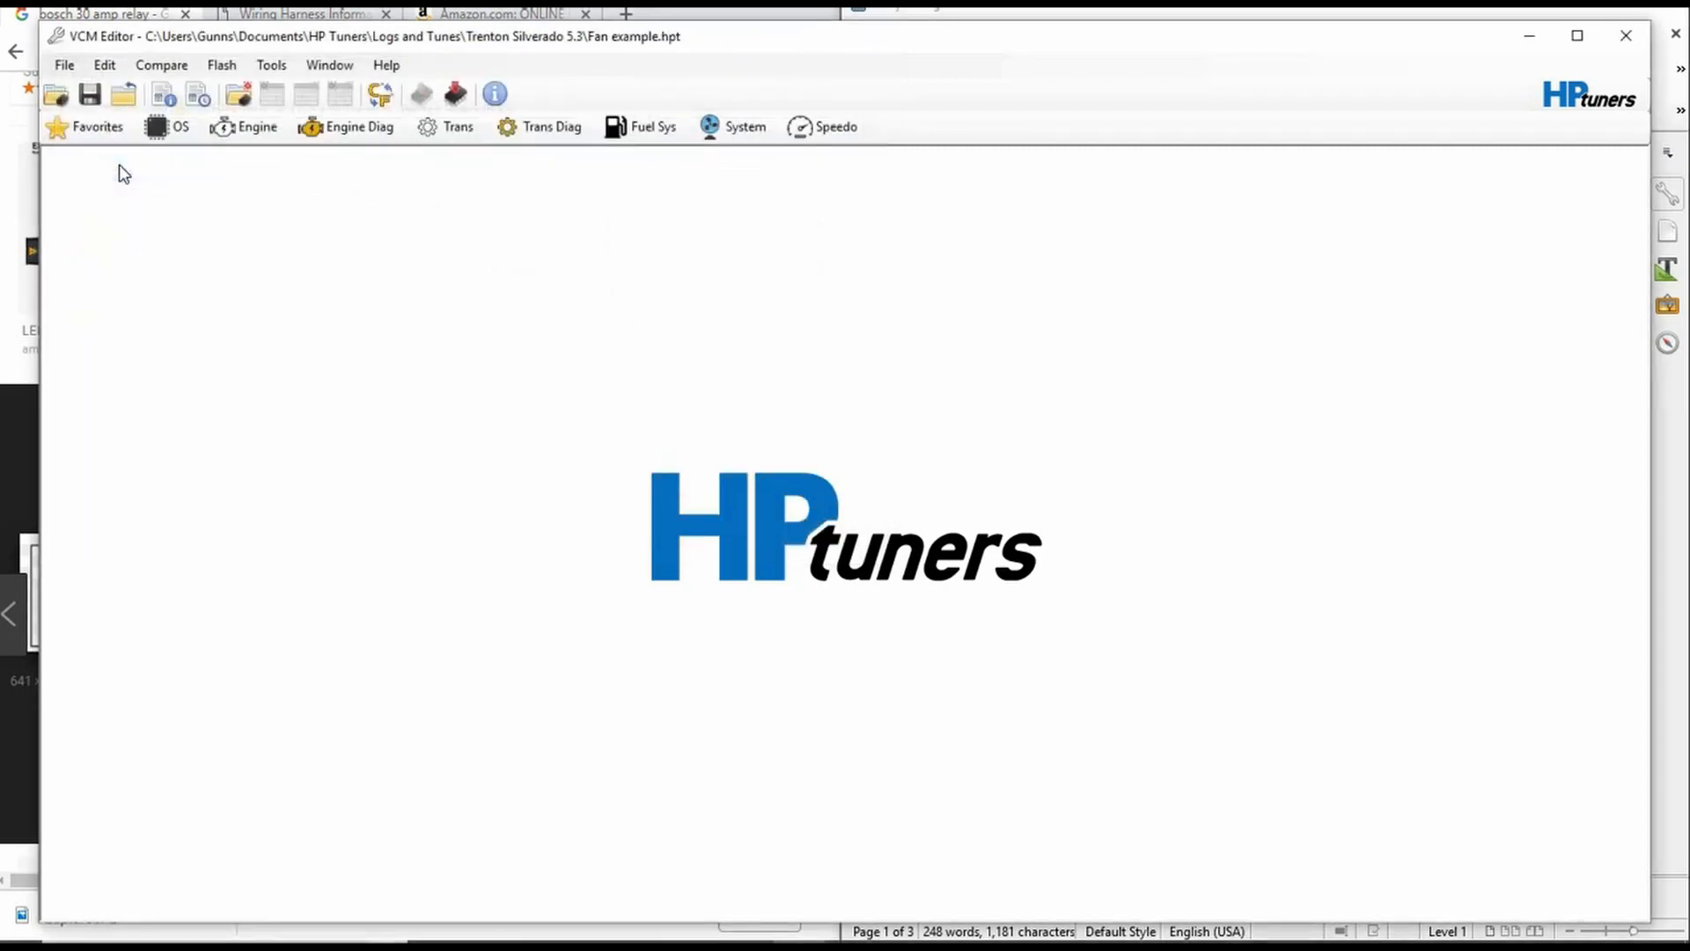
pyautogui.moveTo(393, 315)
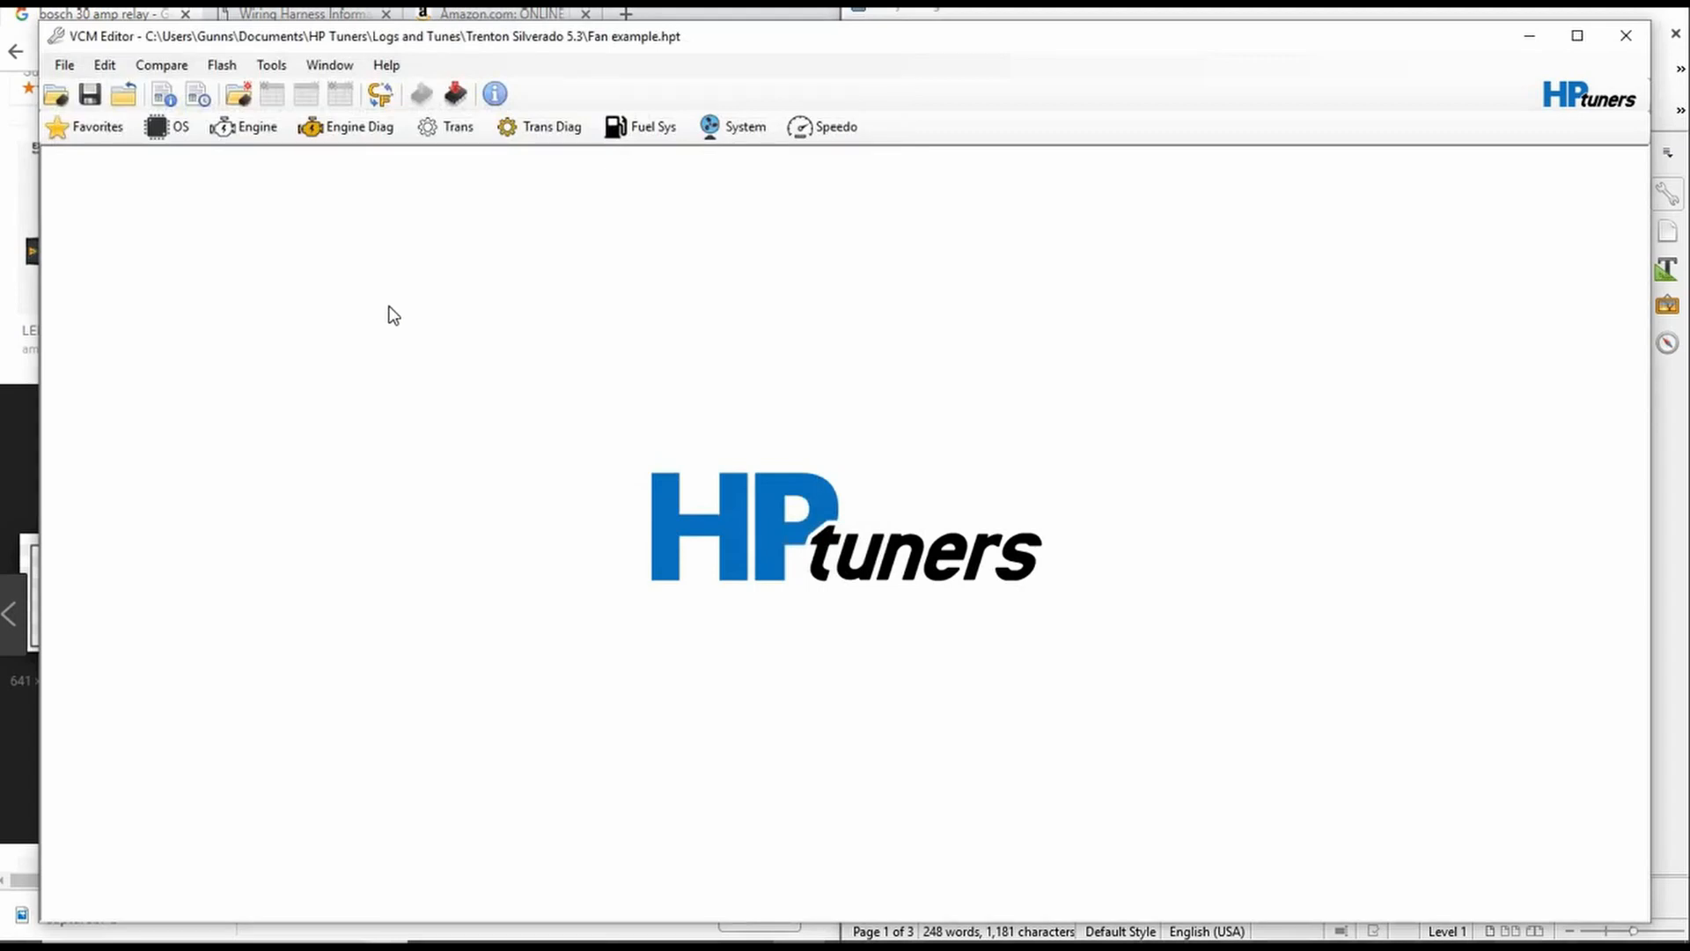
pyautogui.moveTo(822, 314)
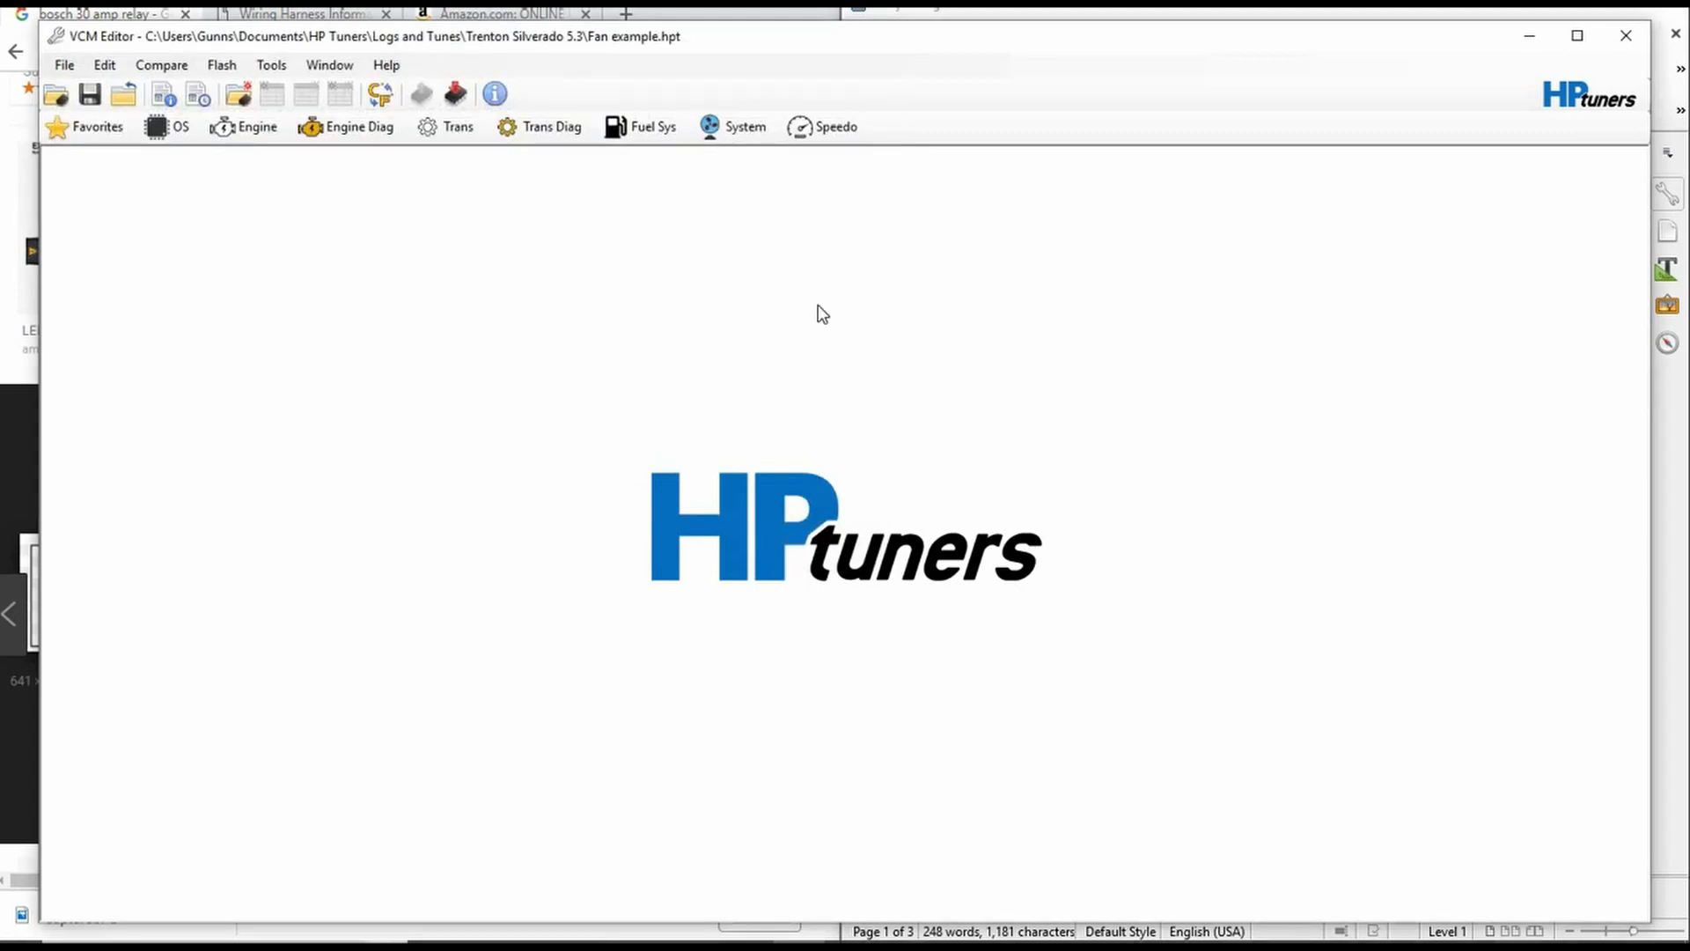
pyautogui.moveTo(737, 208)
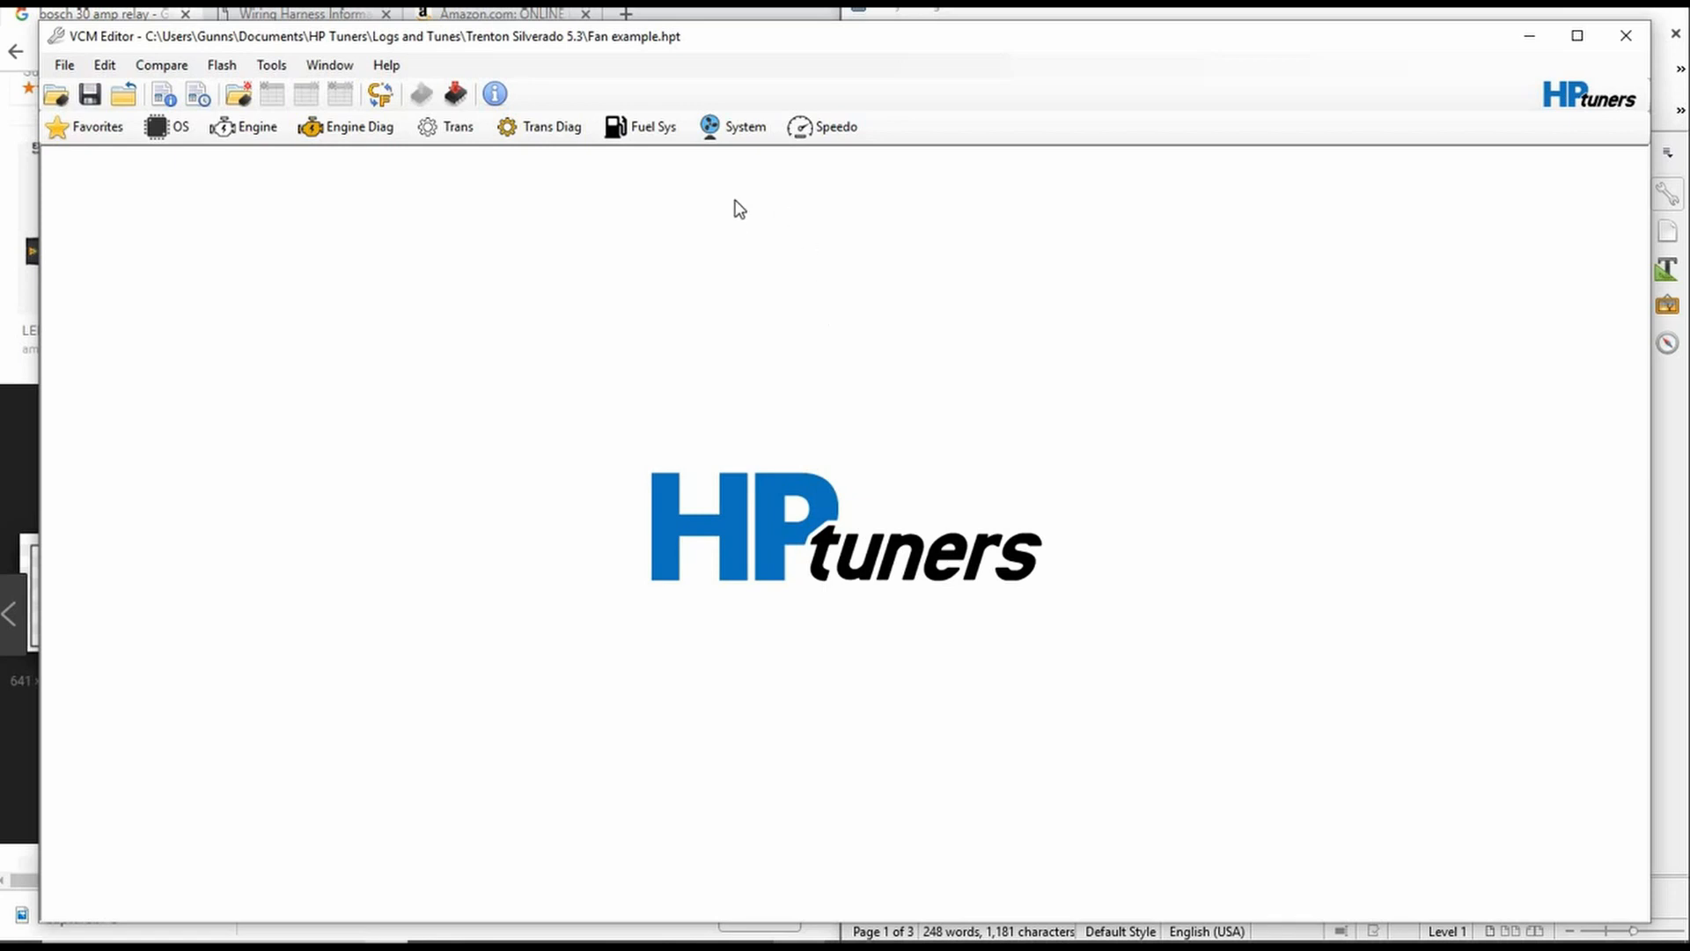
# In System > Fans, set the Fan Type to 2 Fans
pyautogui.click(738, 127)
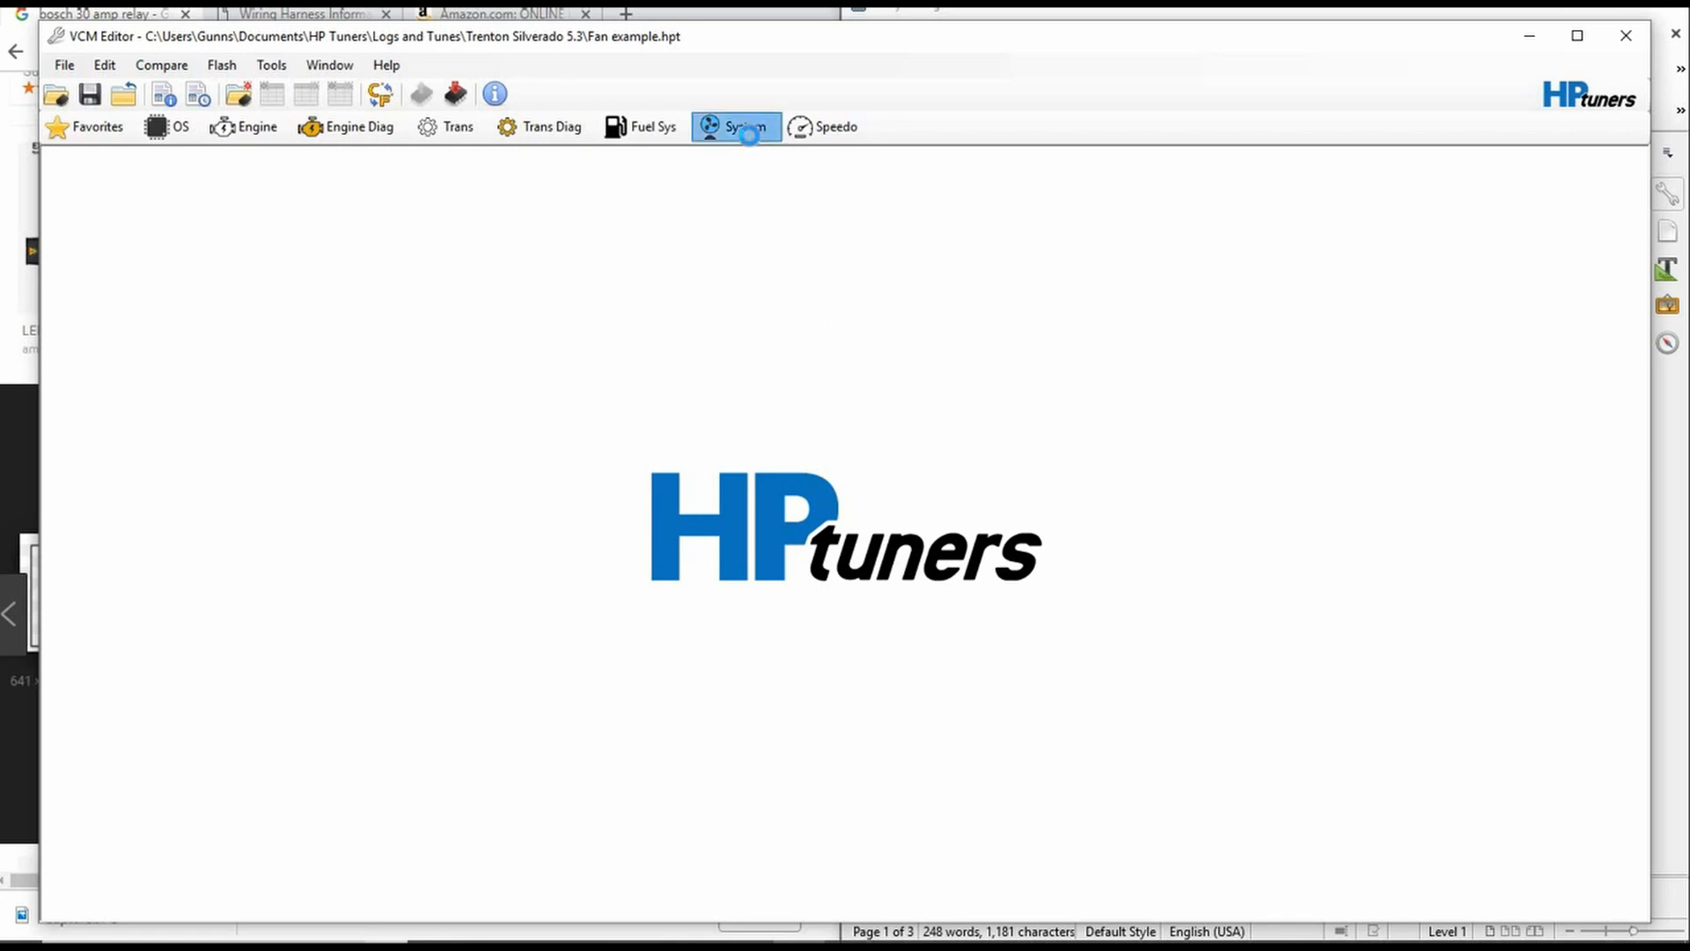
pyautogui.click(736, 127)
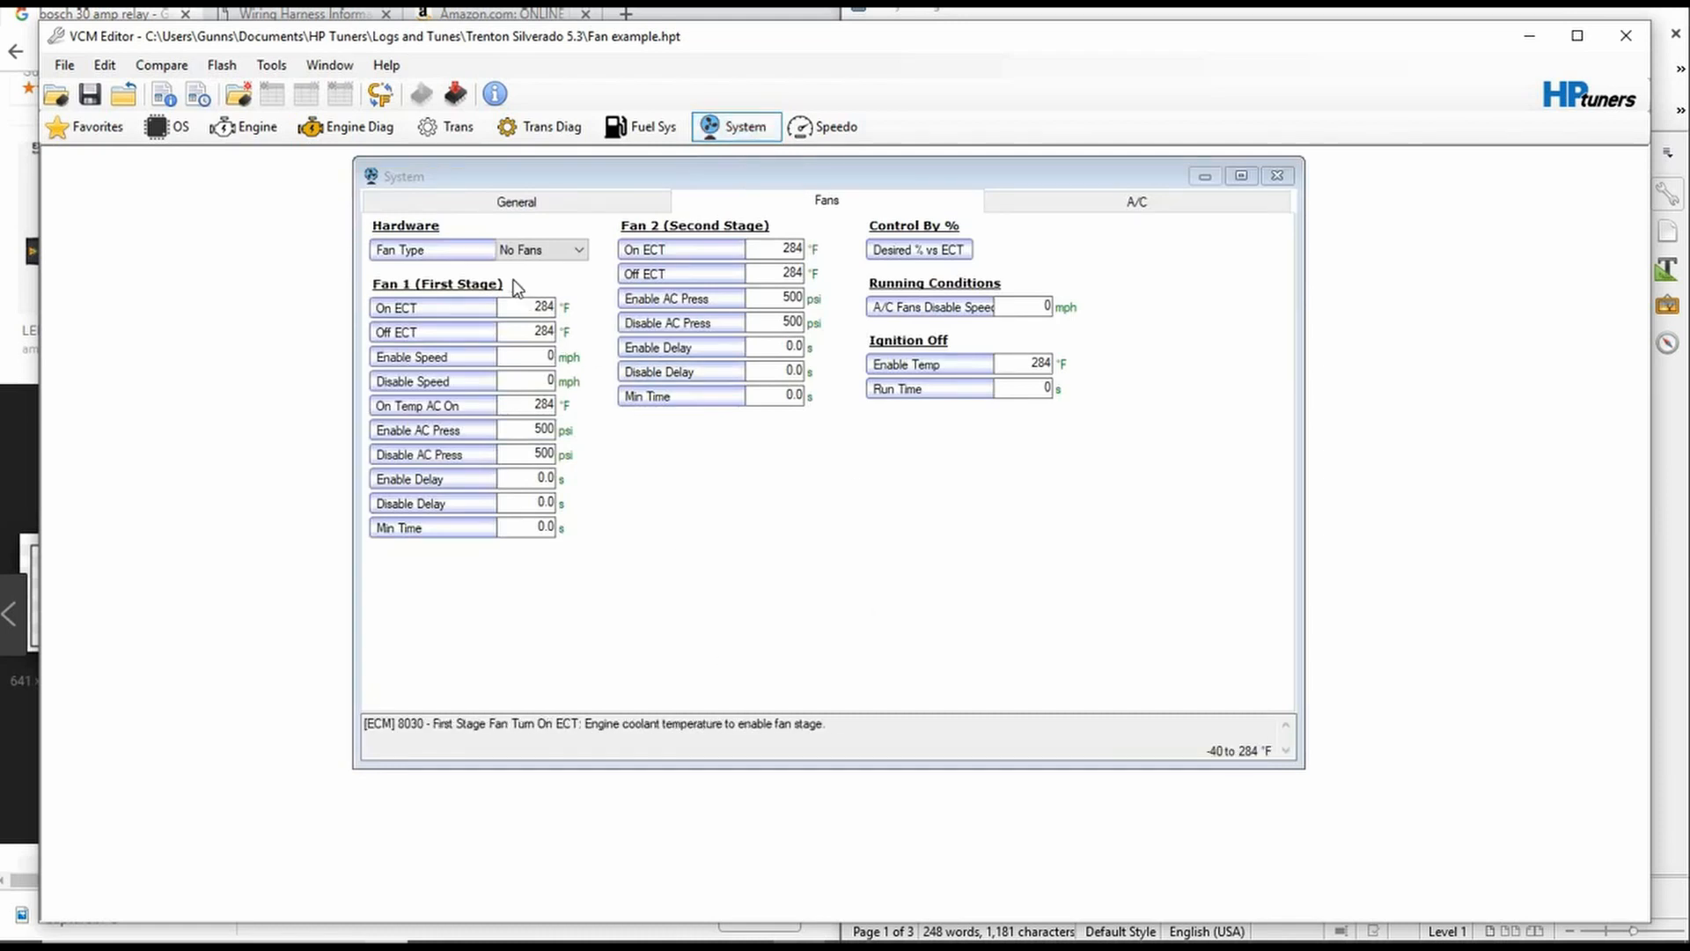
pyautogui.moveTo(544, 248)
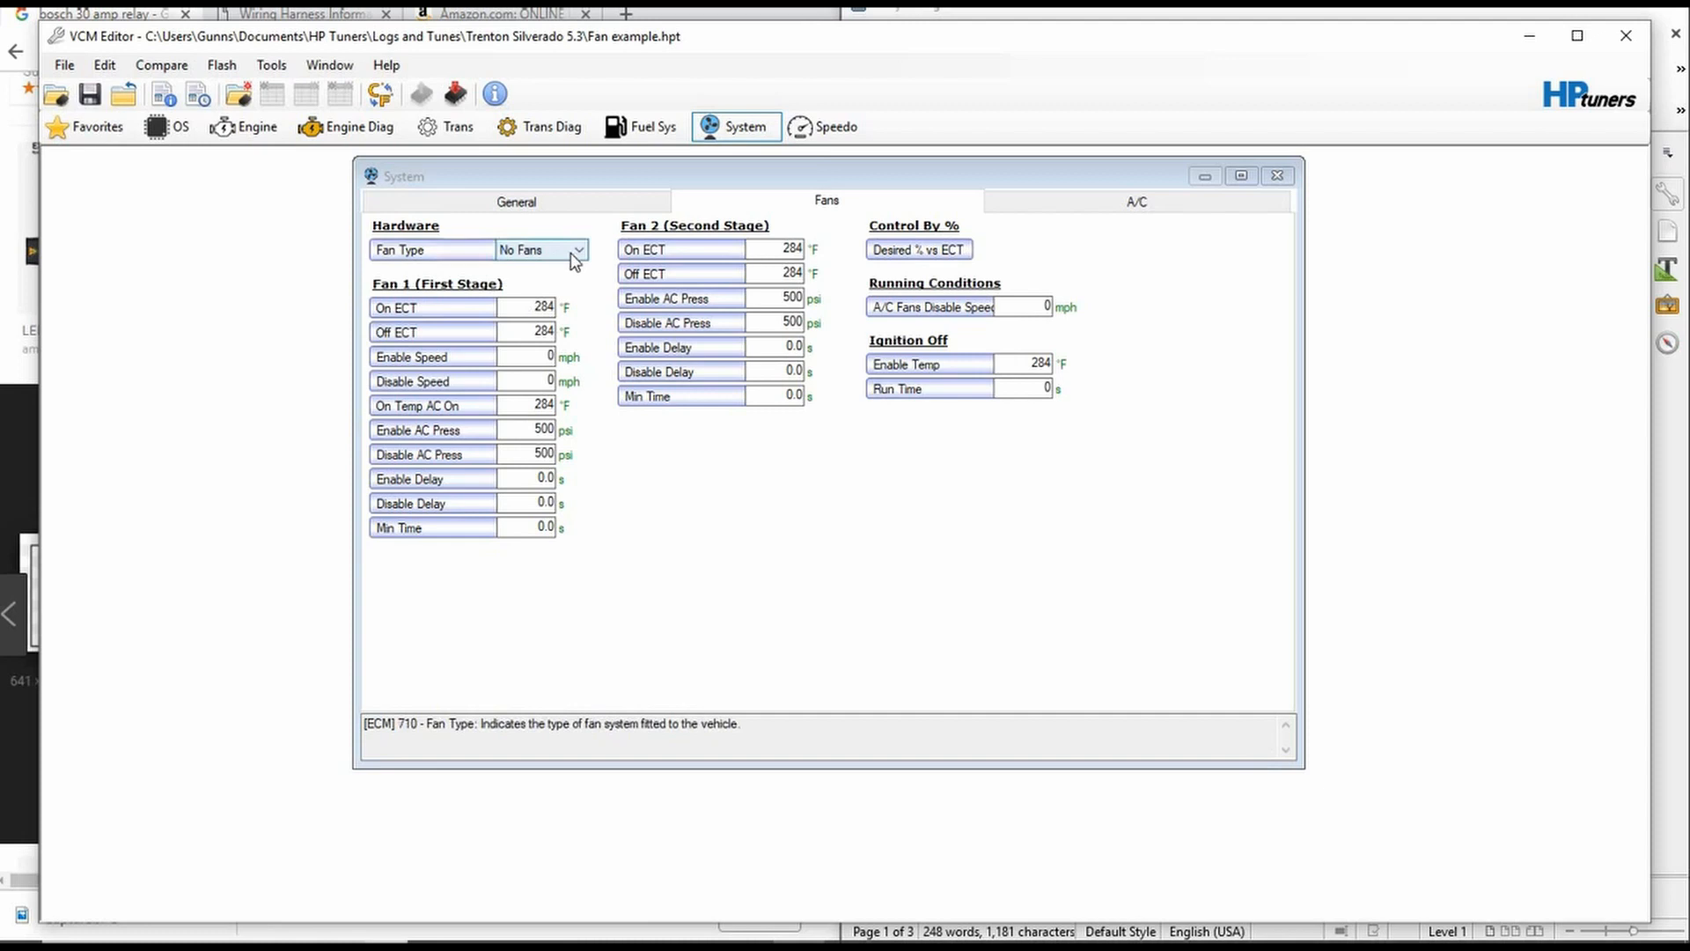
pyautogui.click(580, 248)
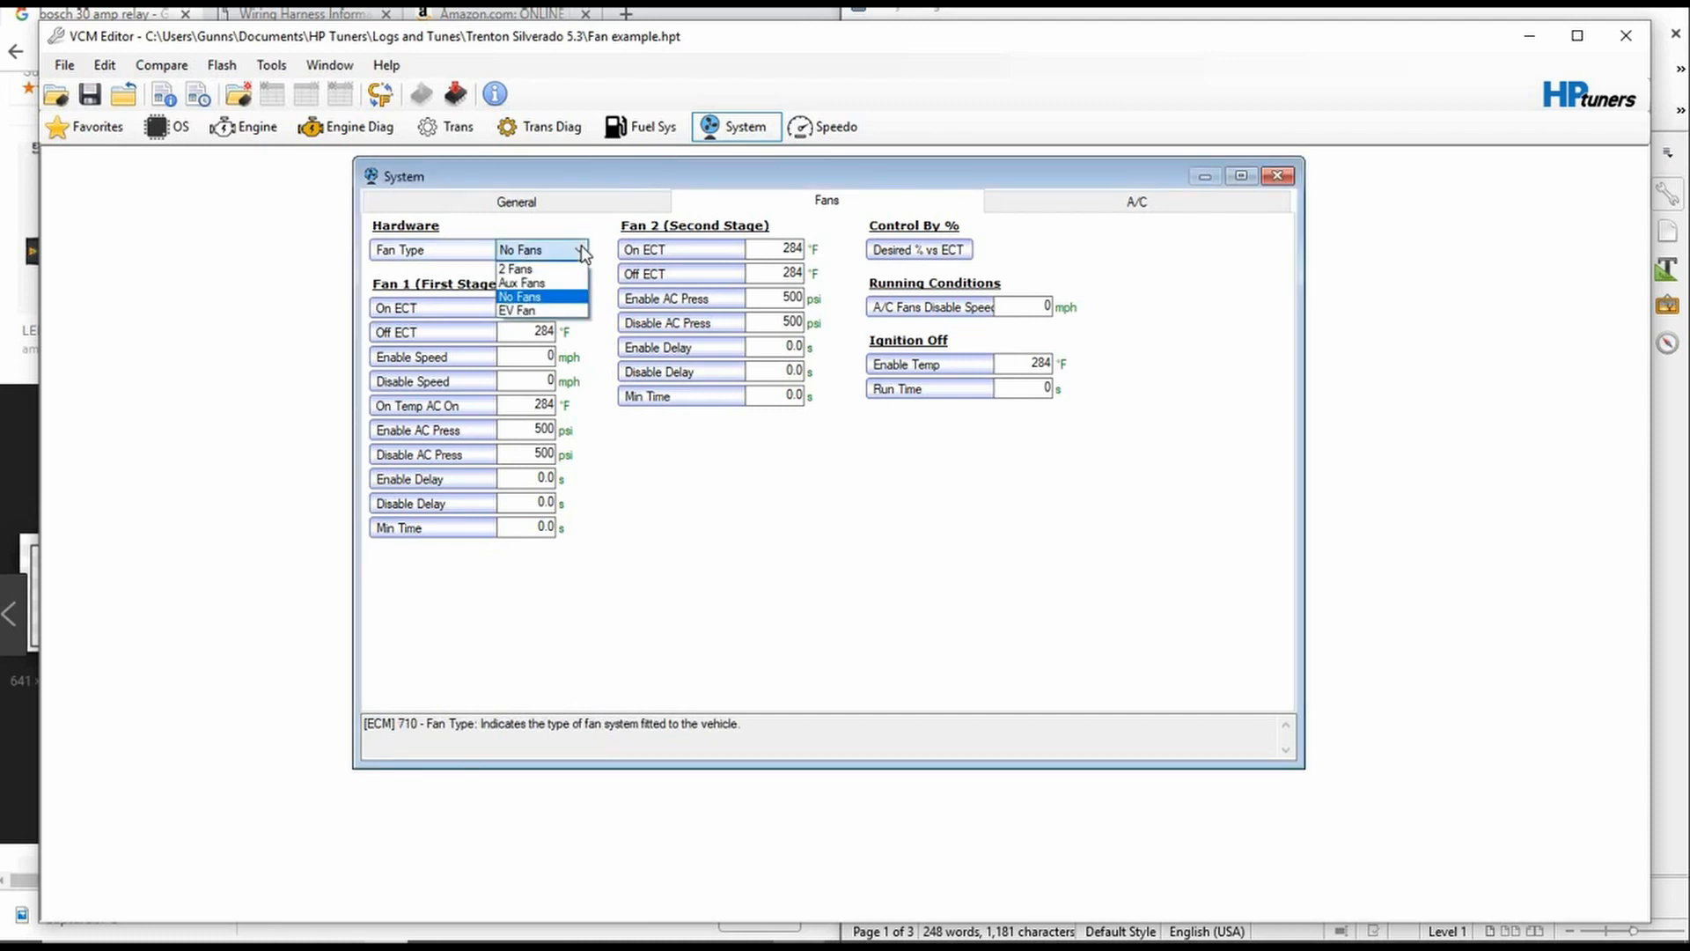
pyautogui.moveTo(517, 267)
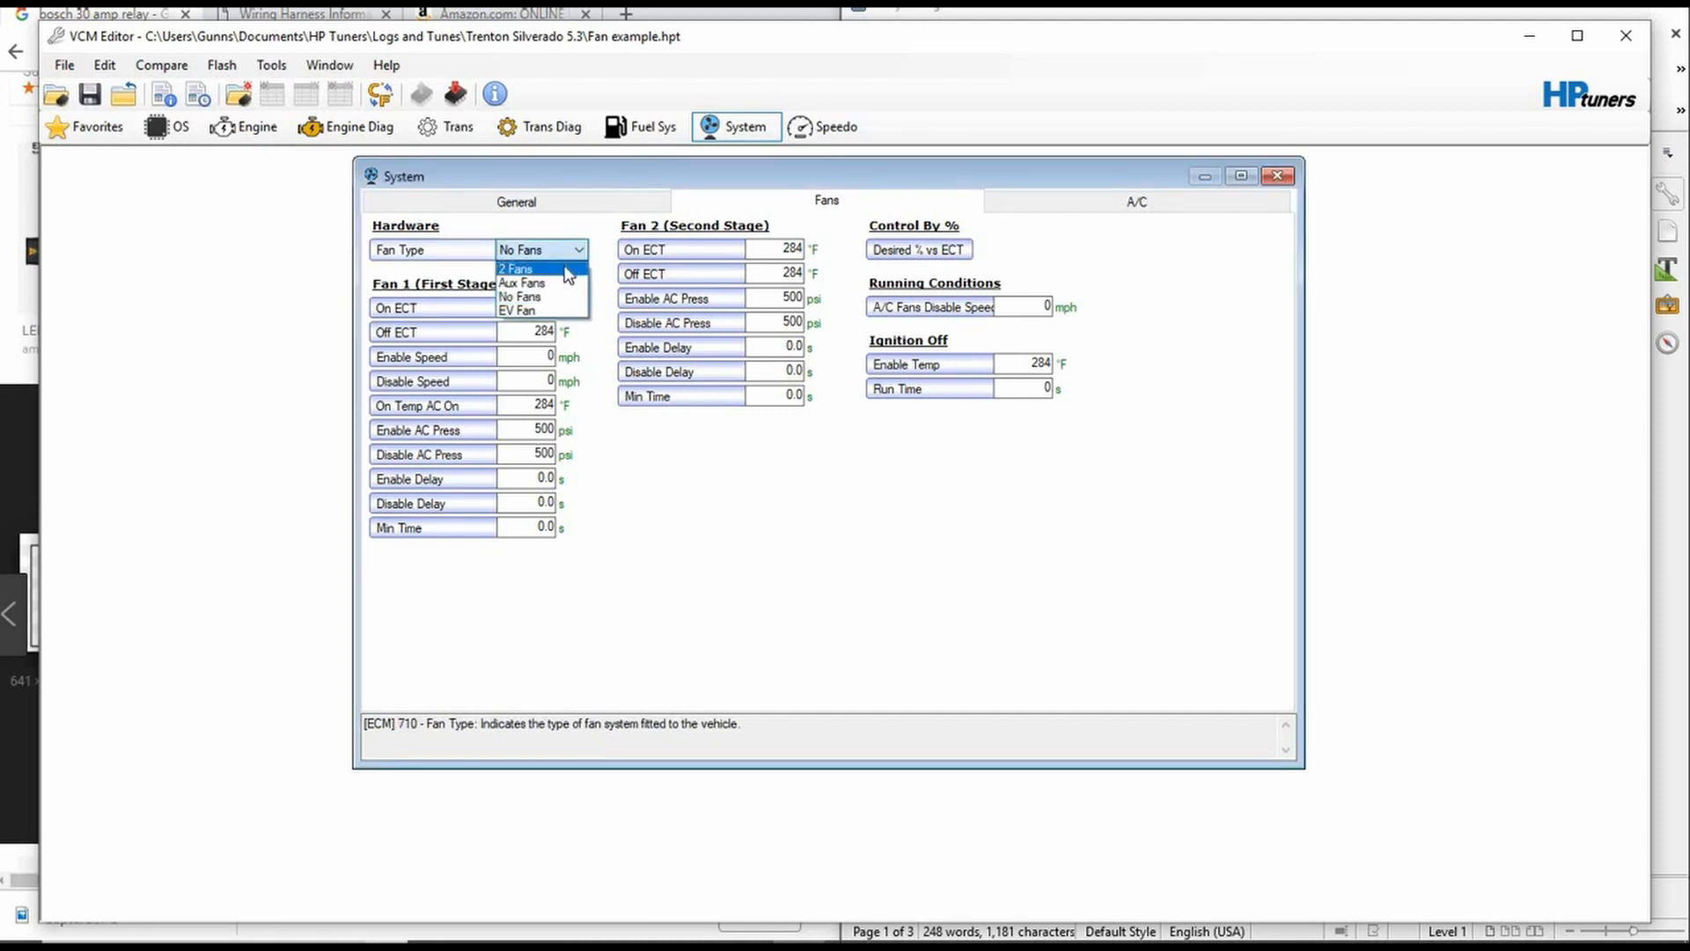
pyautogui.click(515, 268)
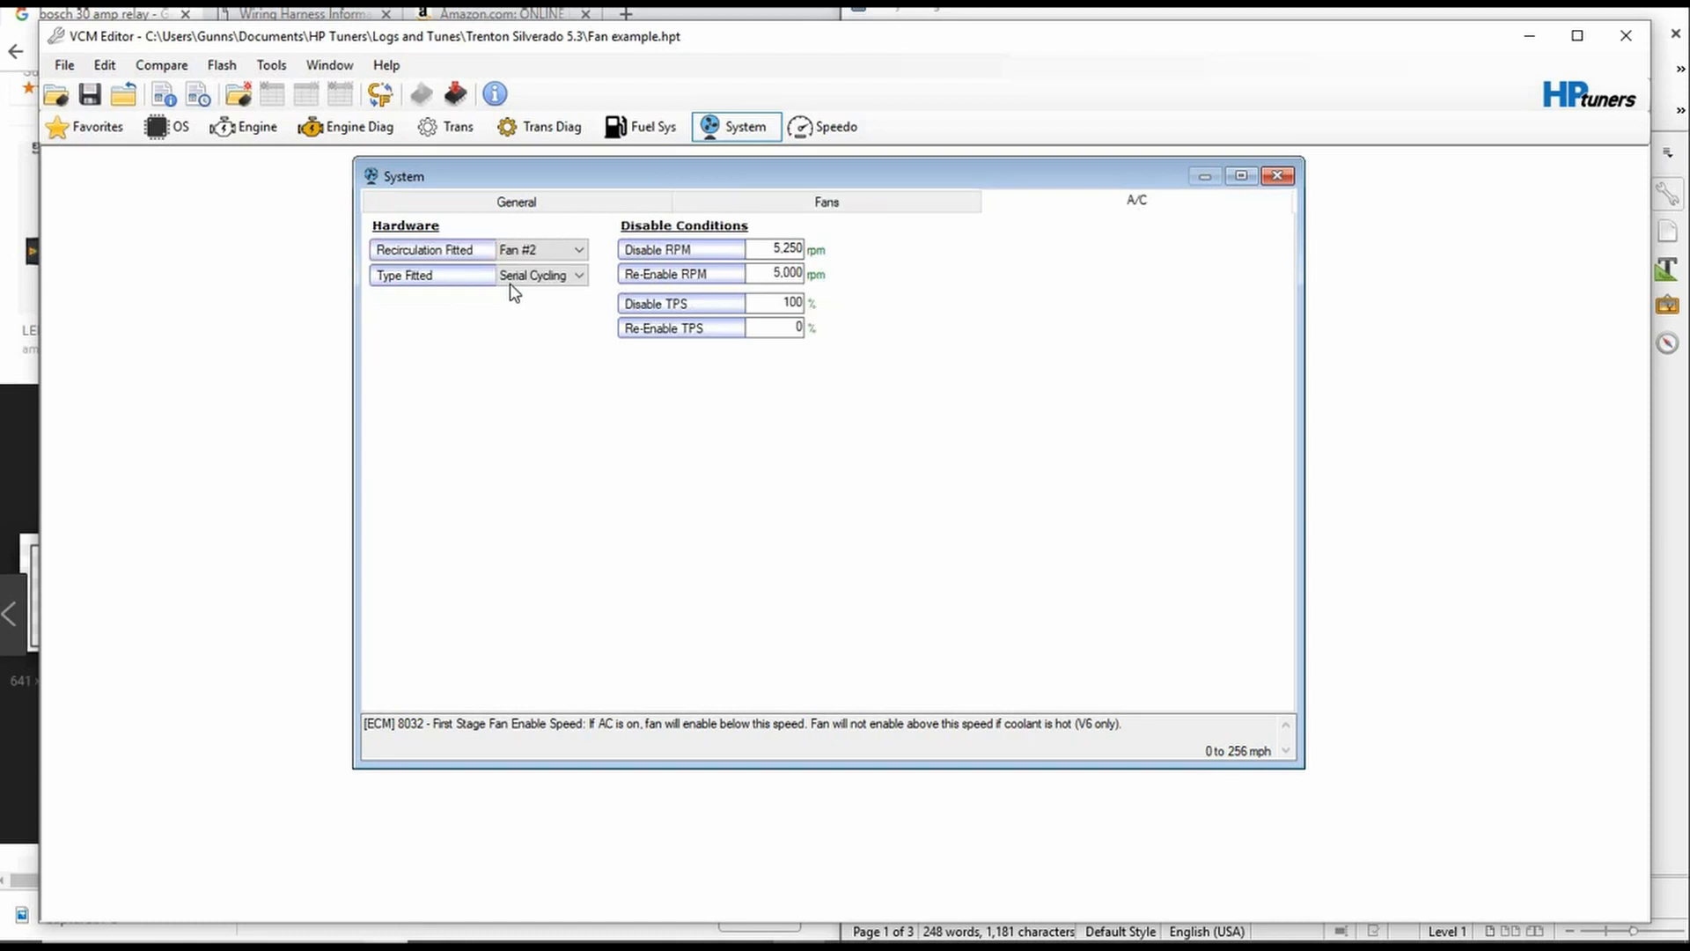
# On the A/C settings, try AC Recirc for the recirculation output, then restore Fan #2
pyautogui.click(577, 248)
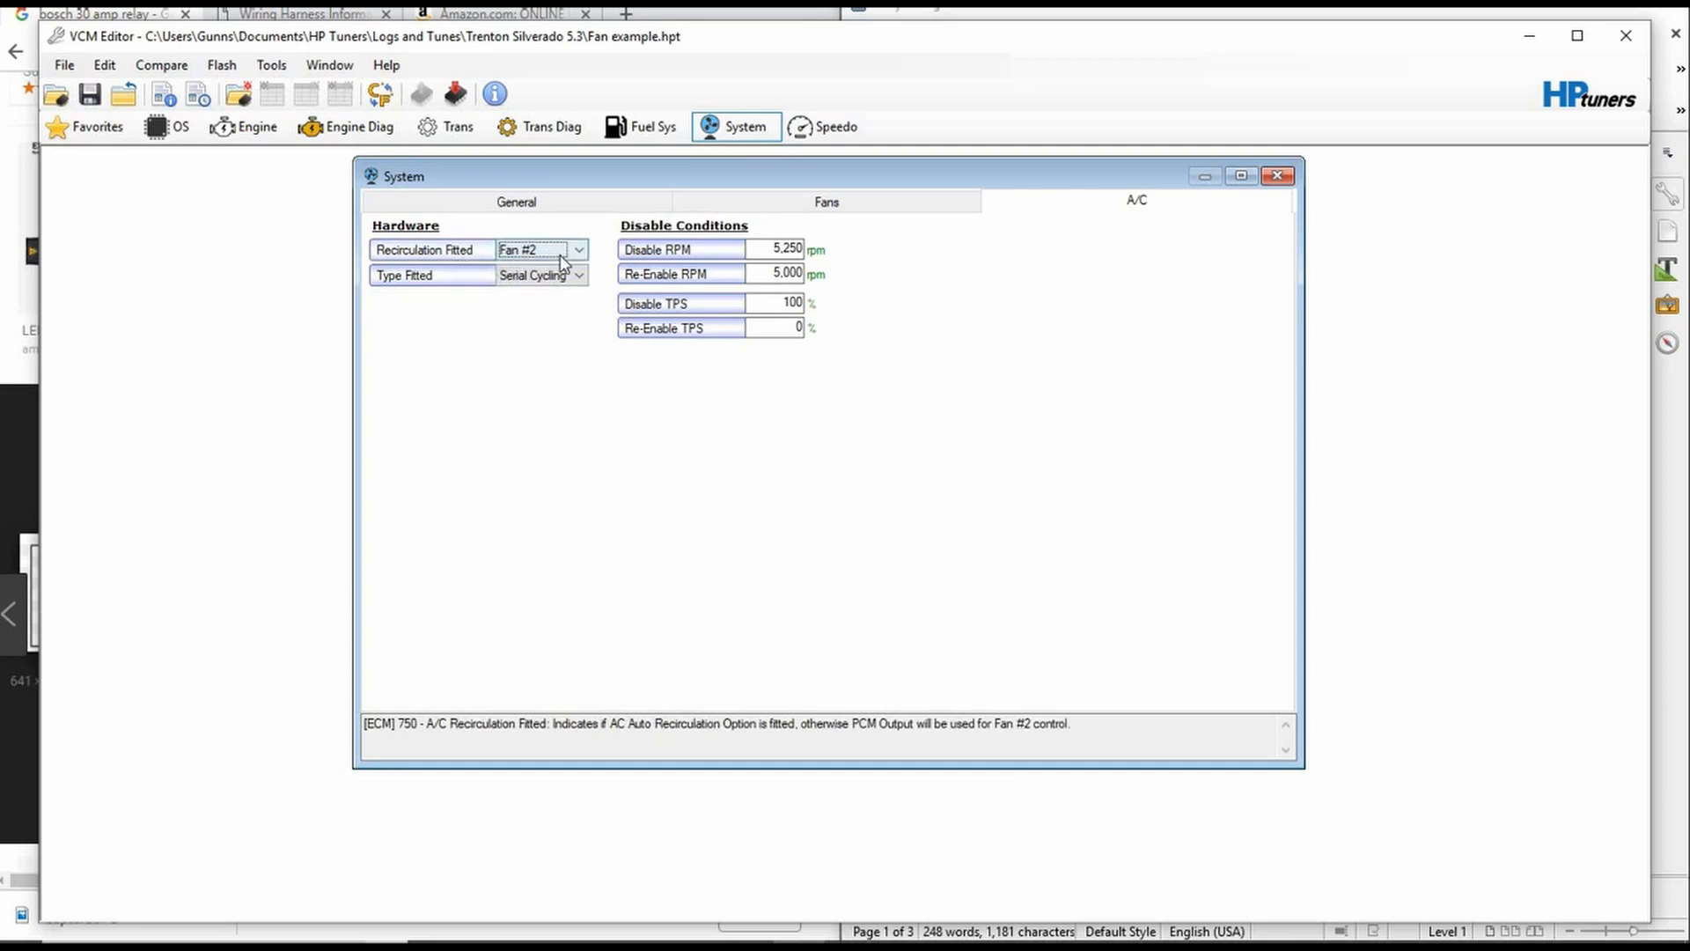
pyautogui.click(579, 248)
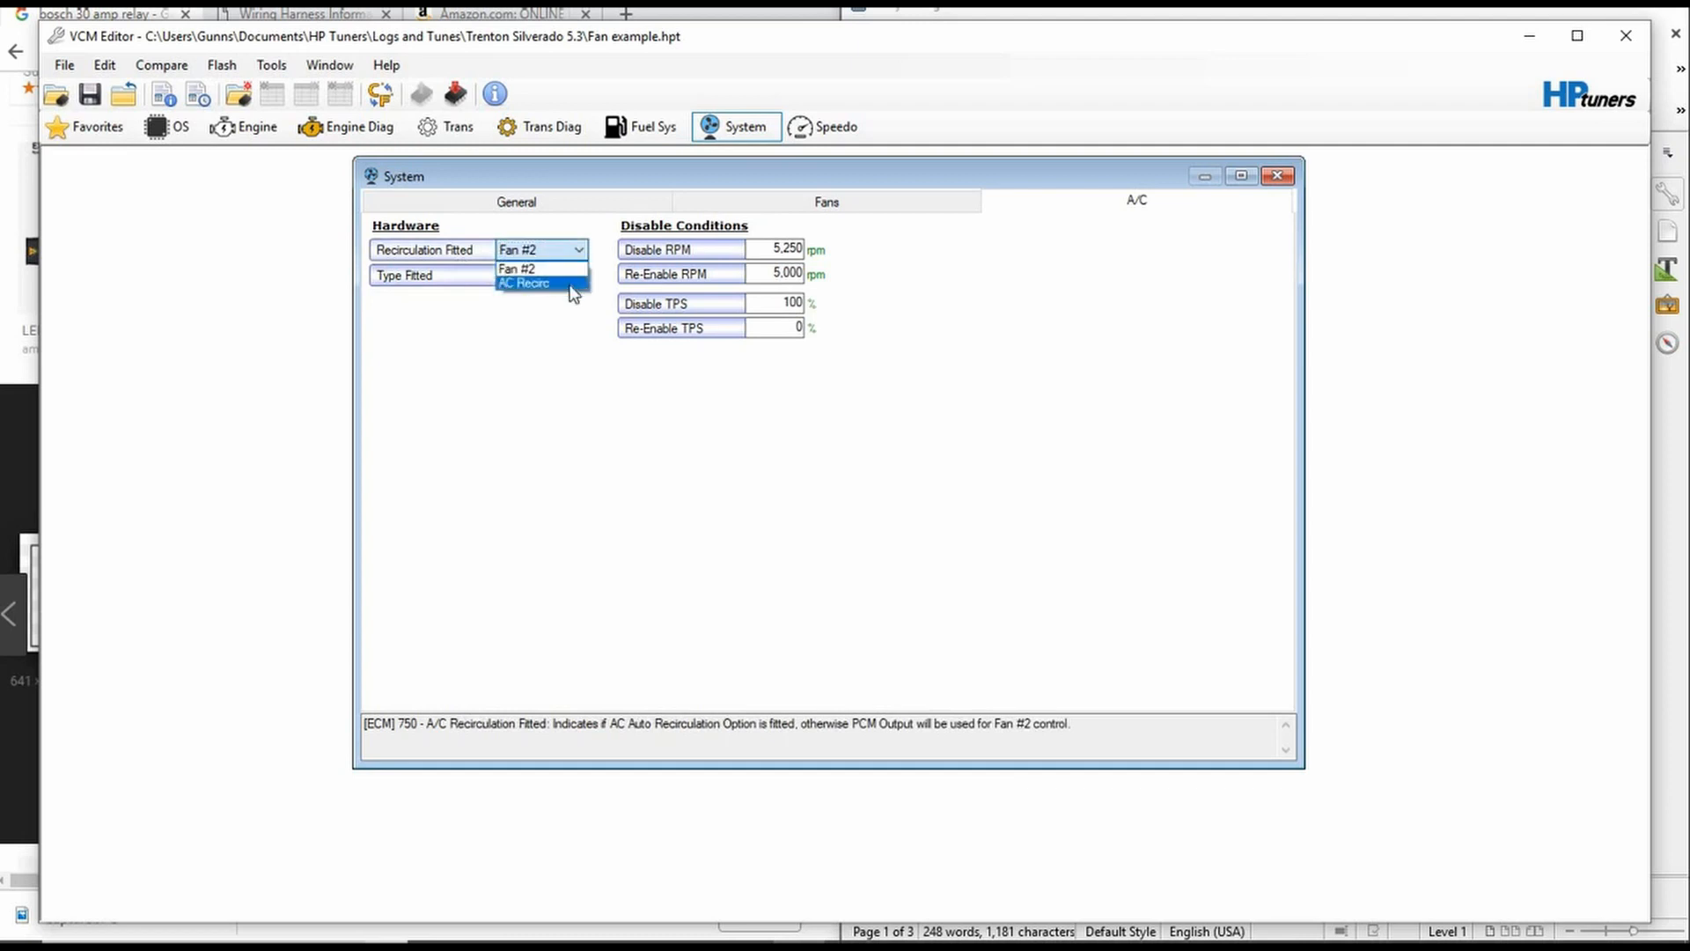
pyautogui.click(527, 282)
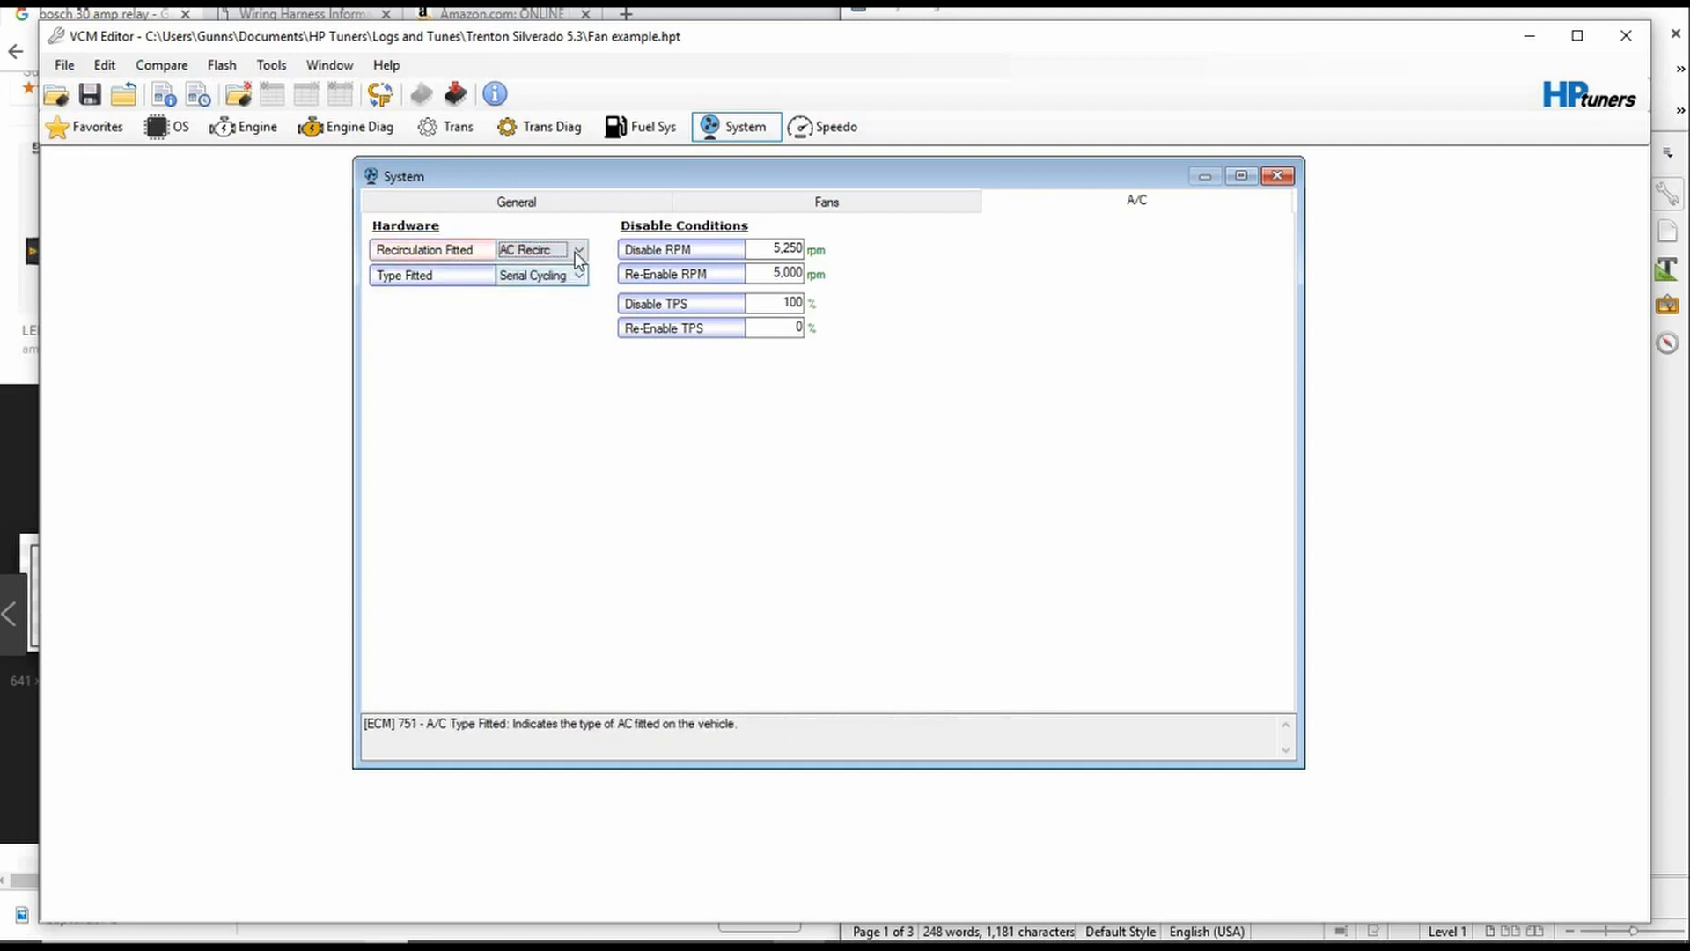
pyautogui.click(529, 248)
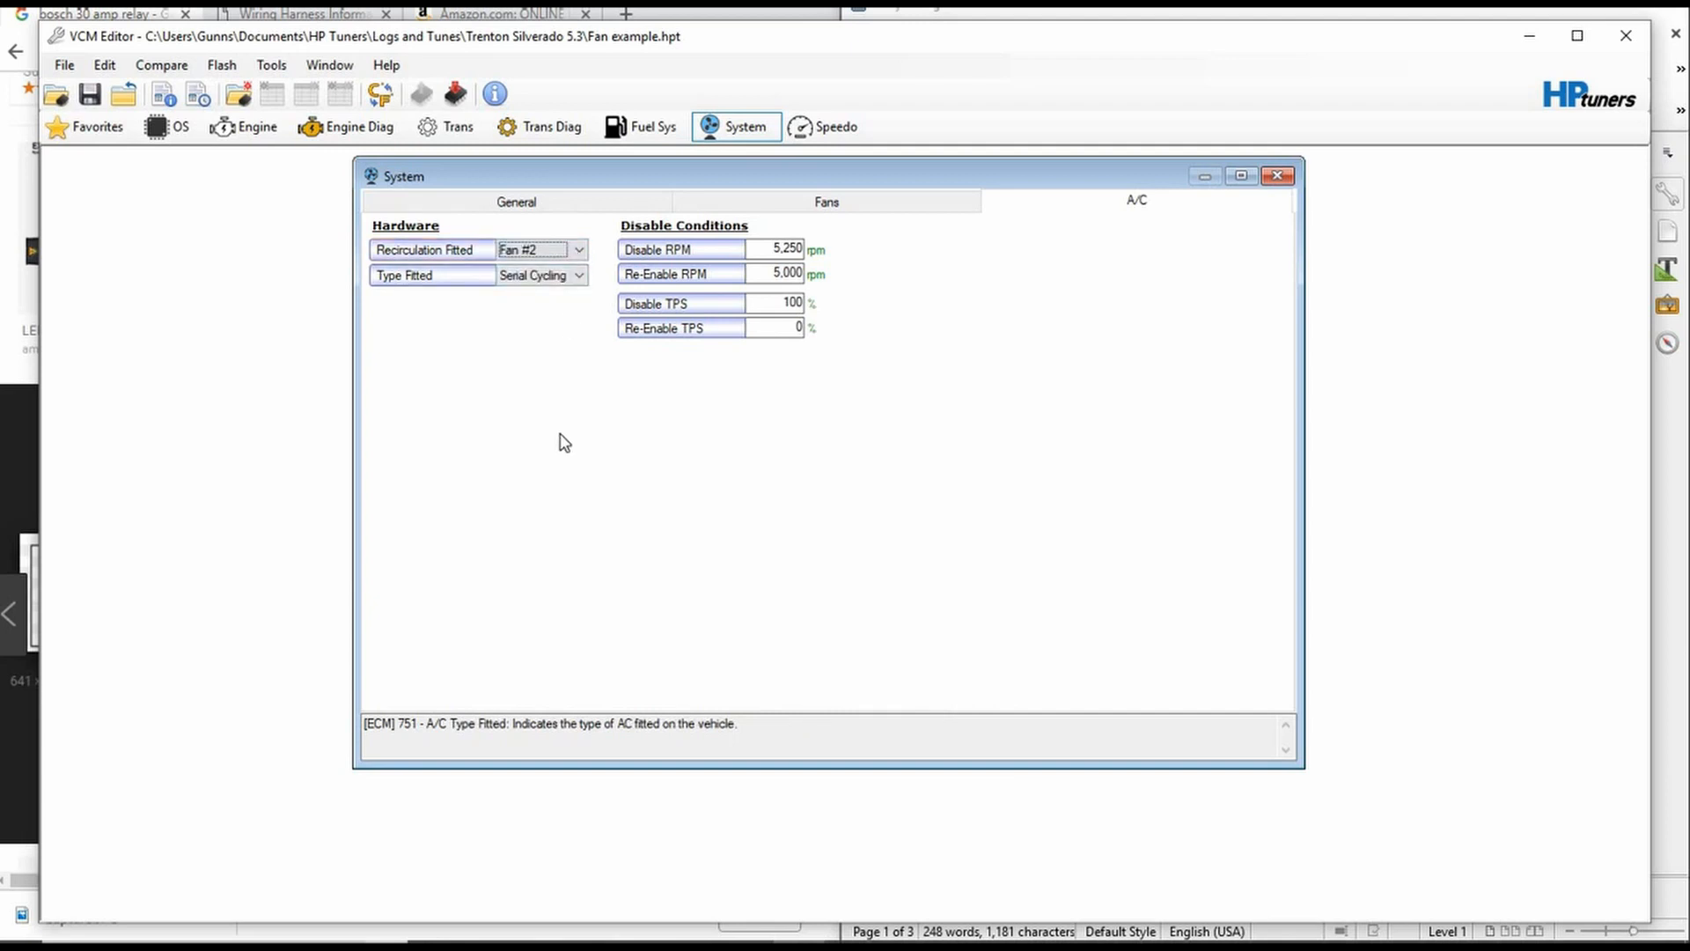
pyautogui.moveTo(1014, 449)
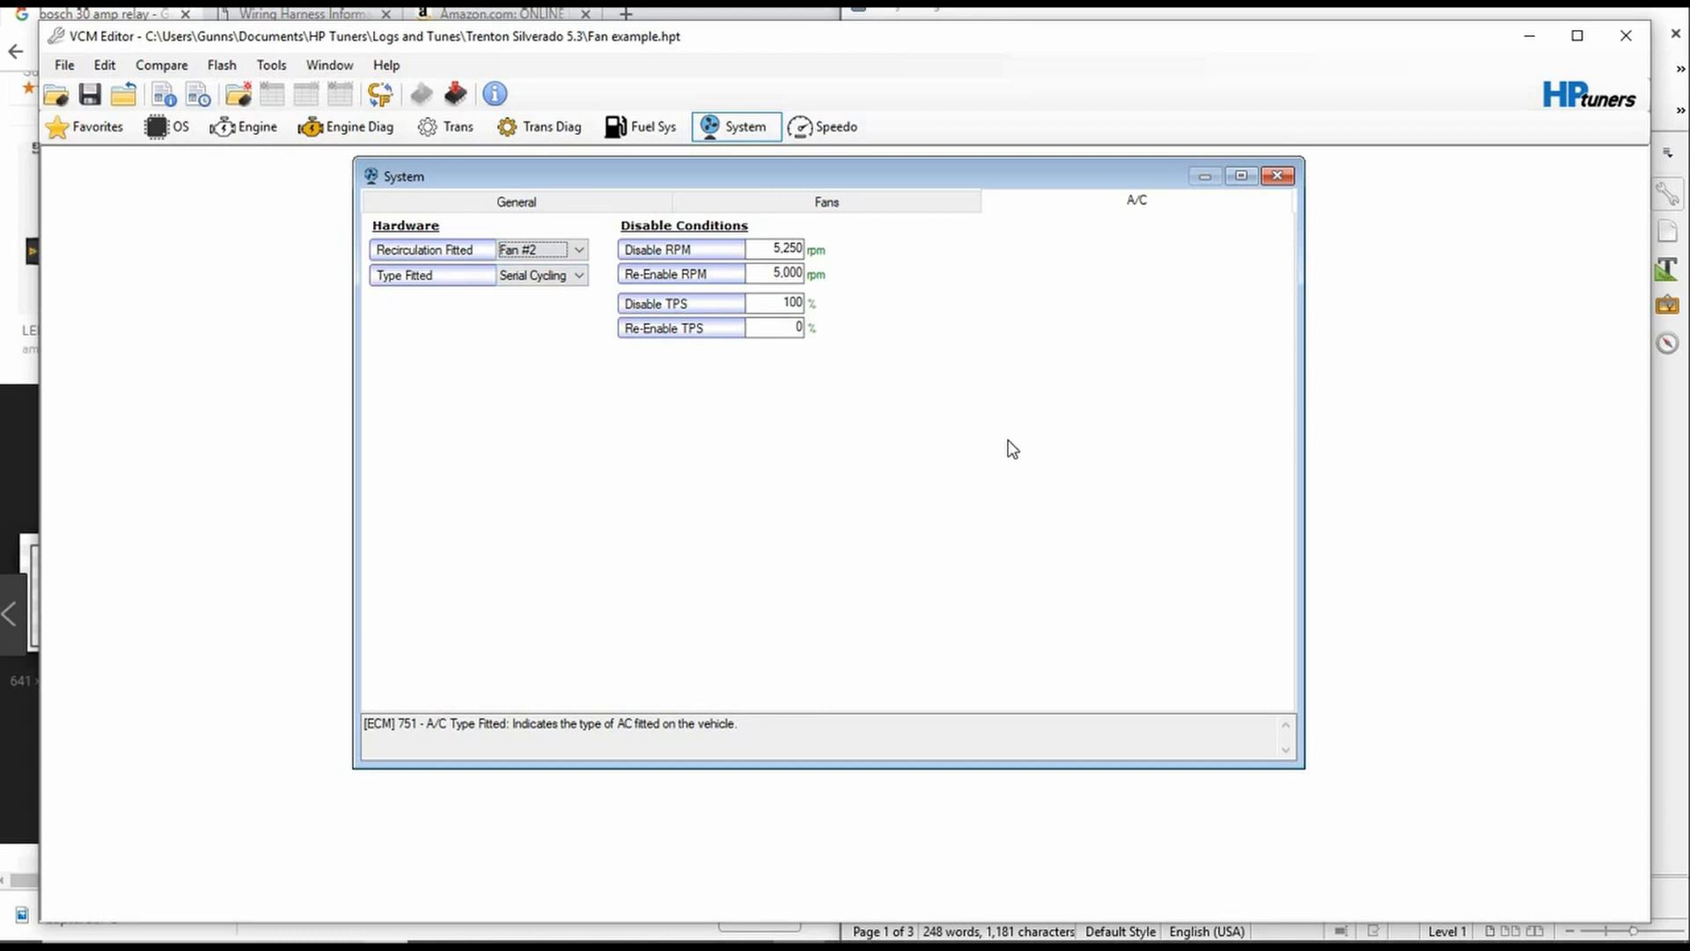
pyautogui.moveTo(970, 597)
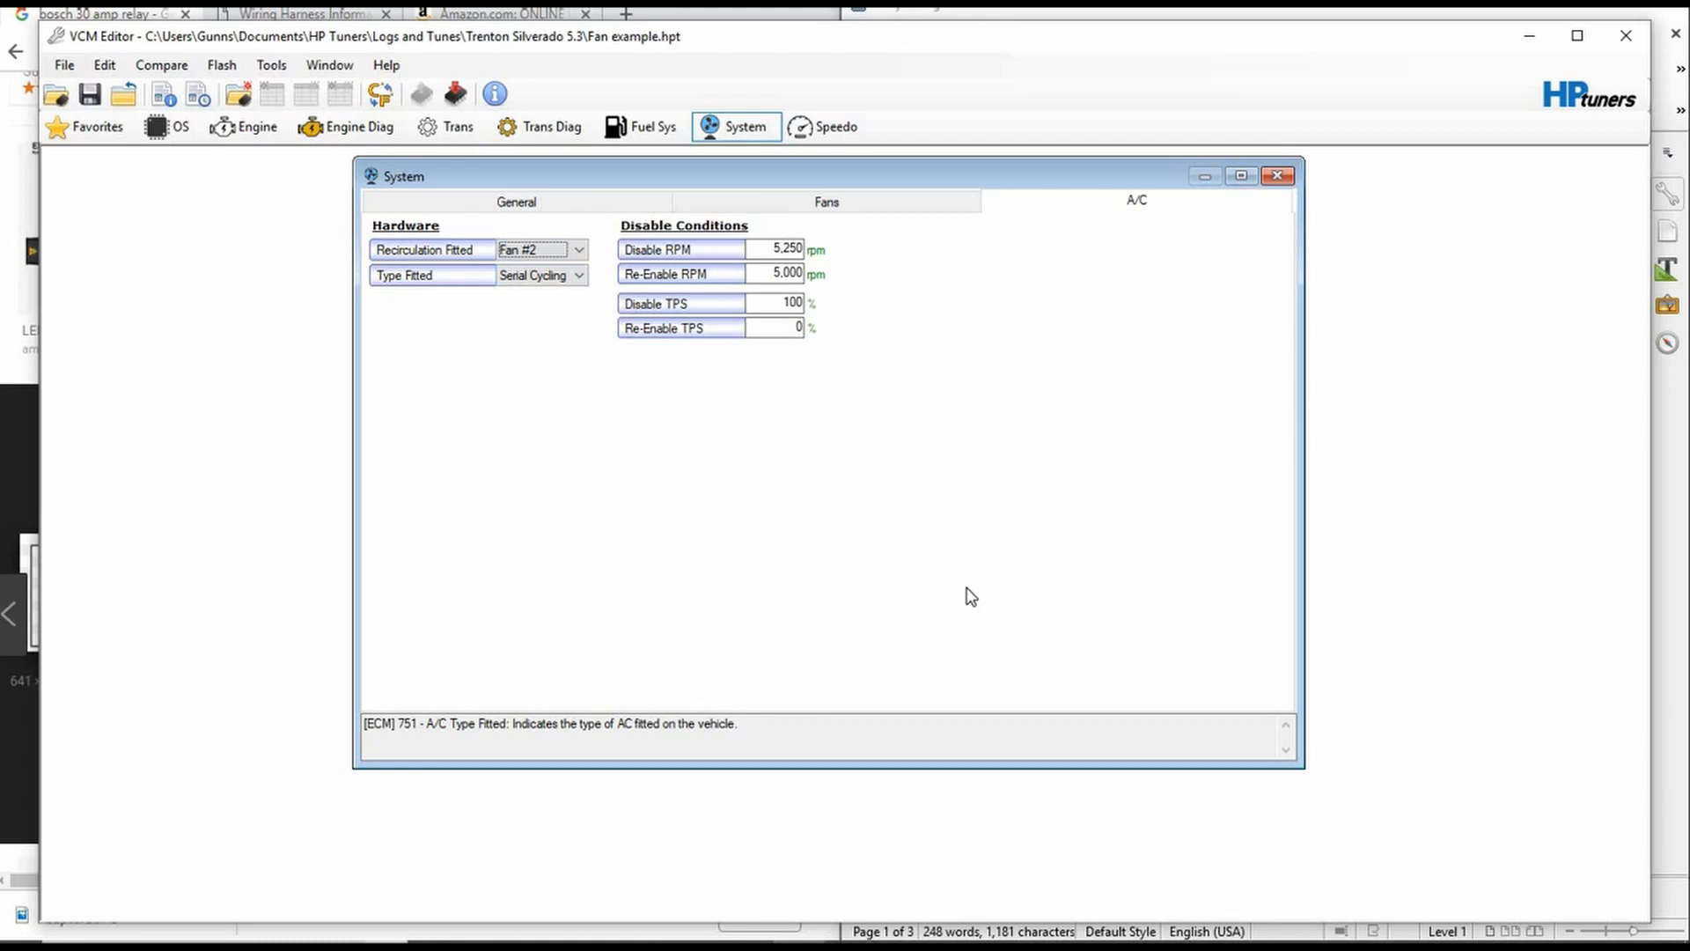
pyautogui.moveTo(967, 495)
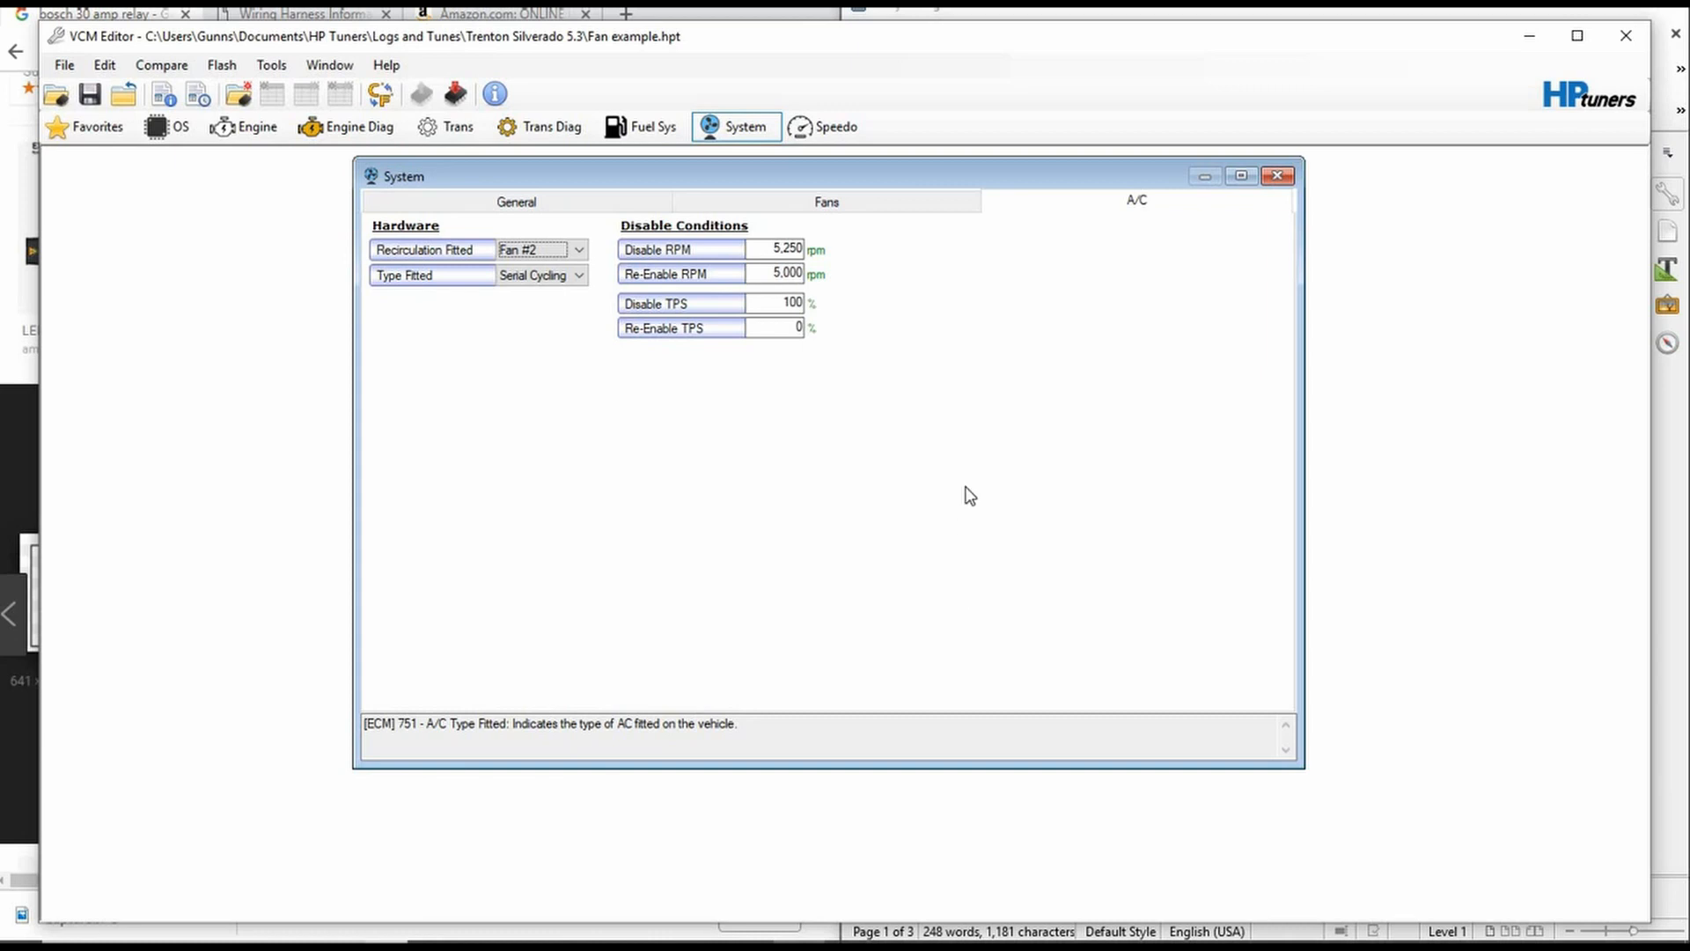
pyautogui.moveTo(988, 242)
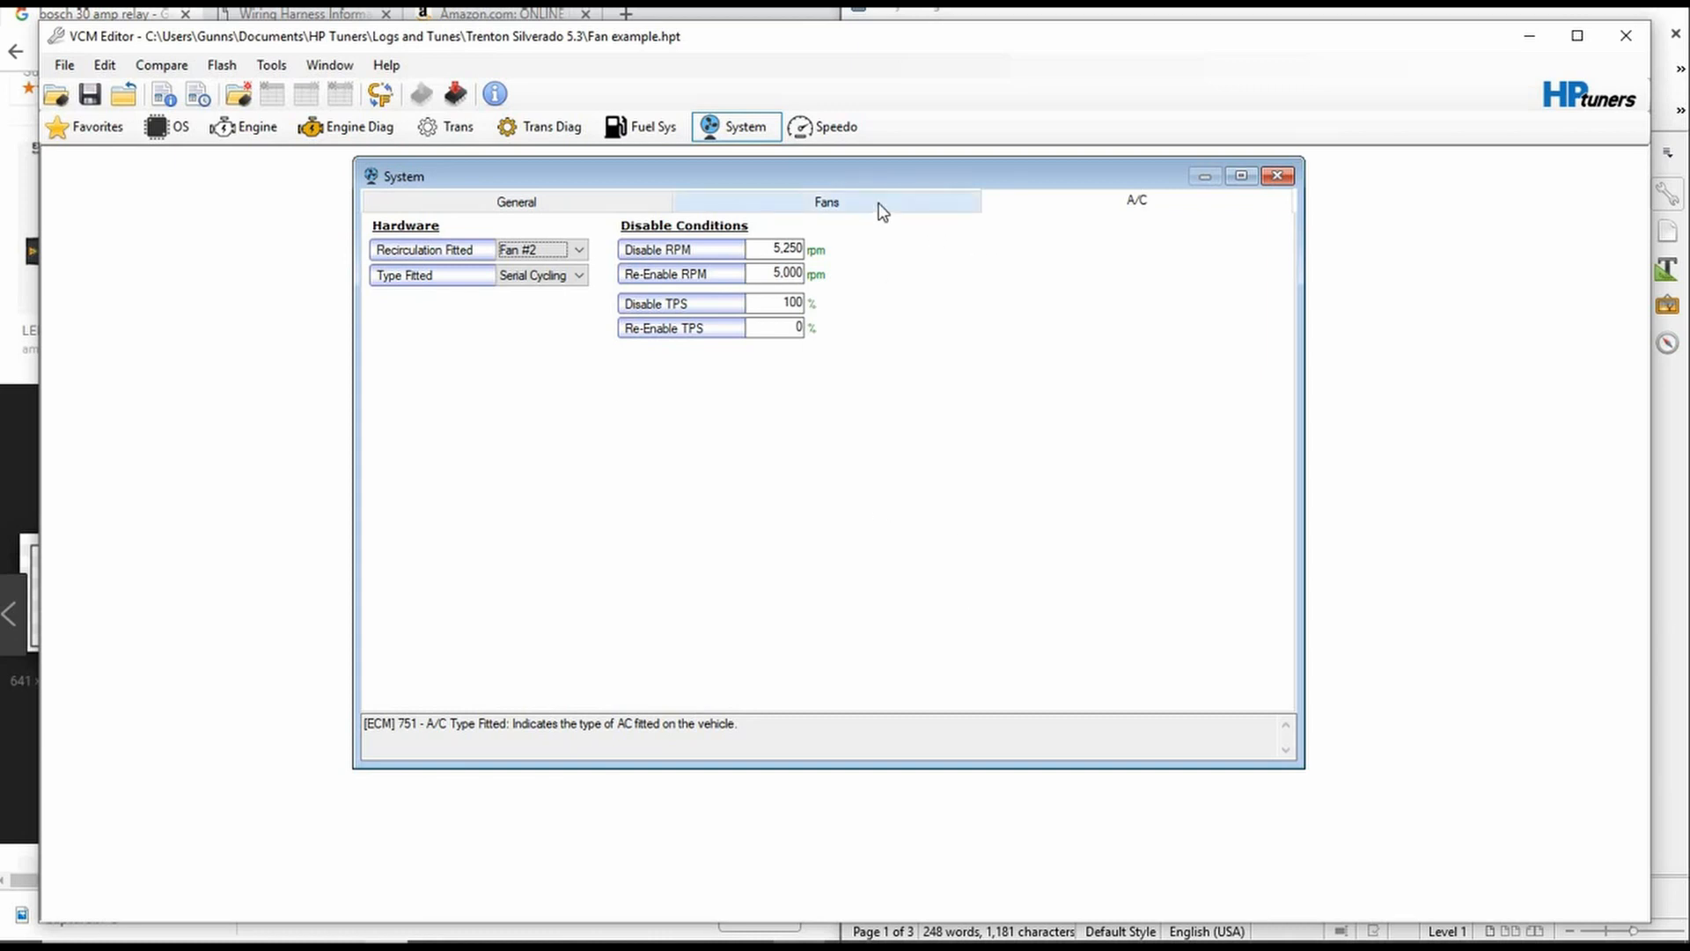
# Set Fan 1 On ECT to 210 °F and Fan 1 Off ECT to 190 °F
pyautogui.click(826, 201)
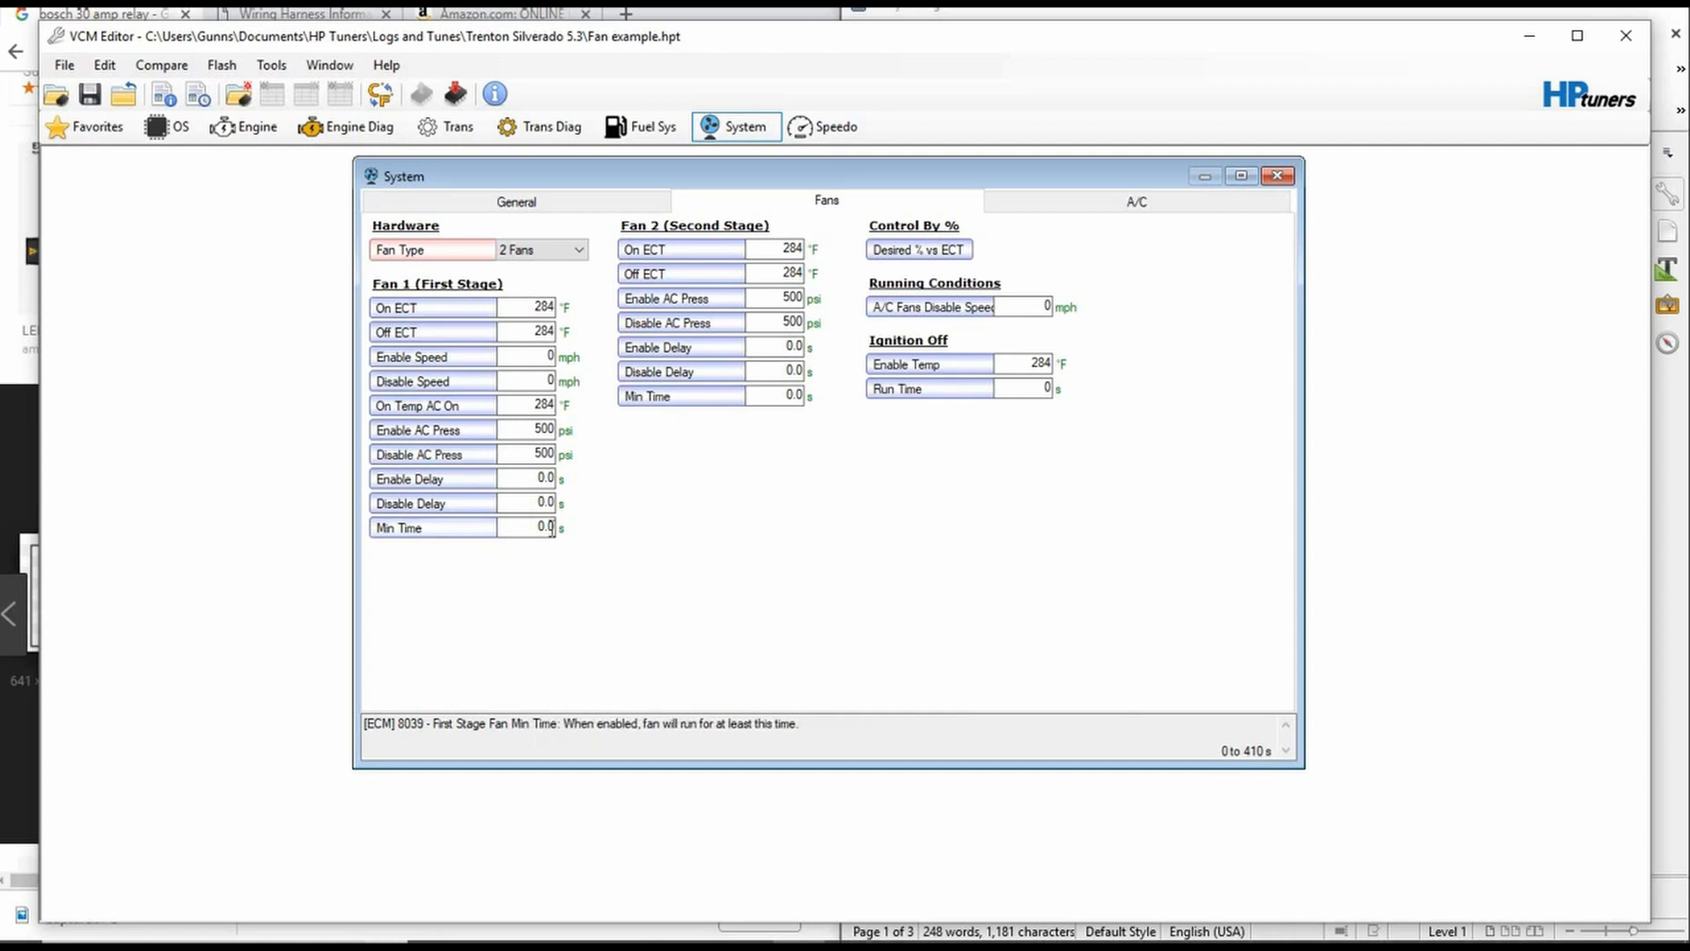
pyautogui.moveTo(609, 549)
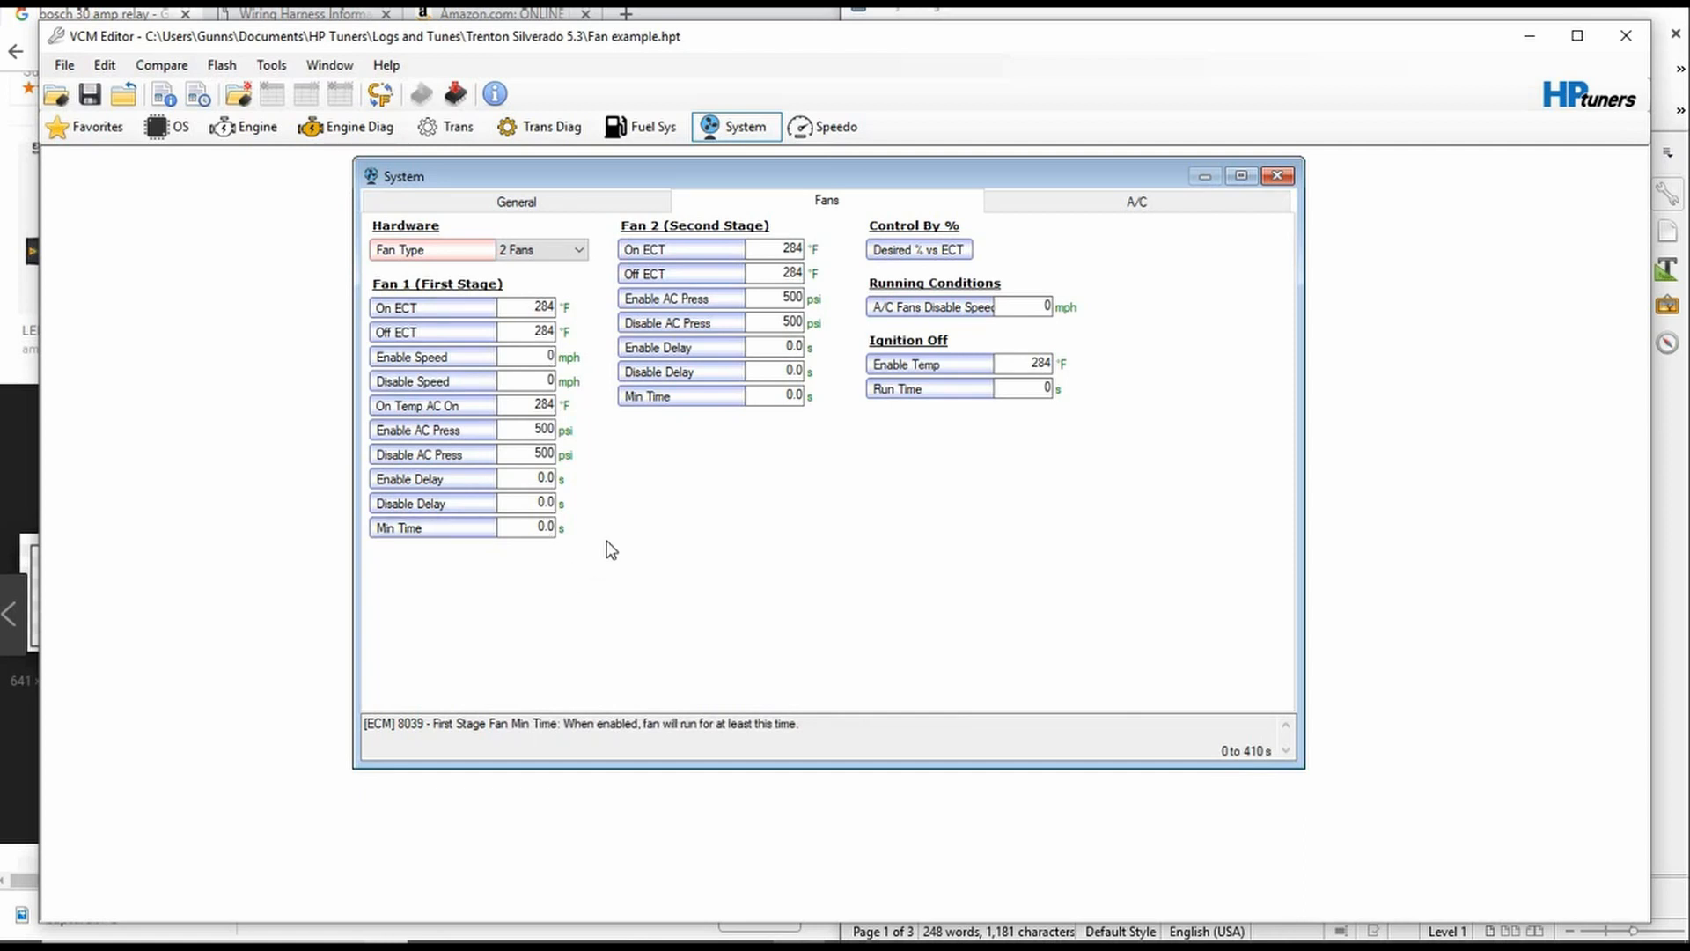
pyautogui.click(497, 405)
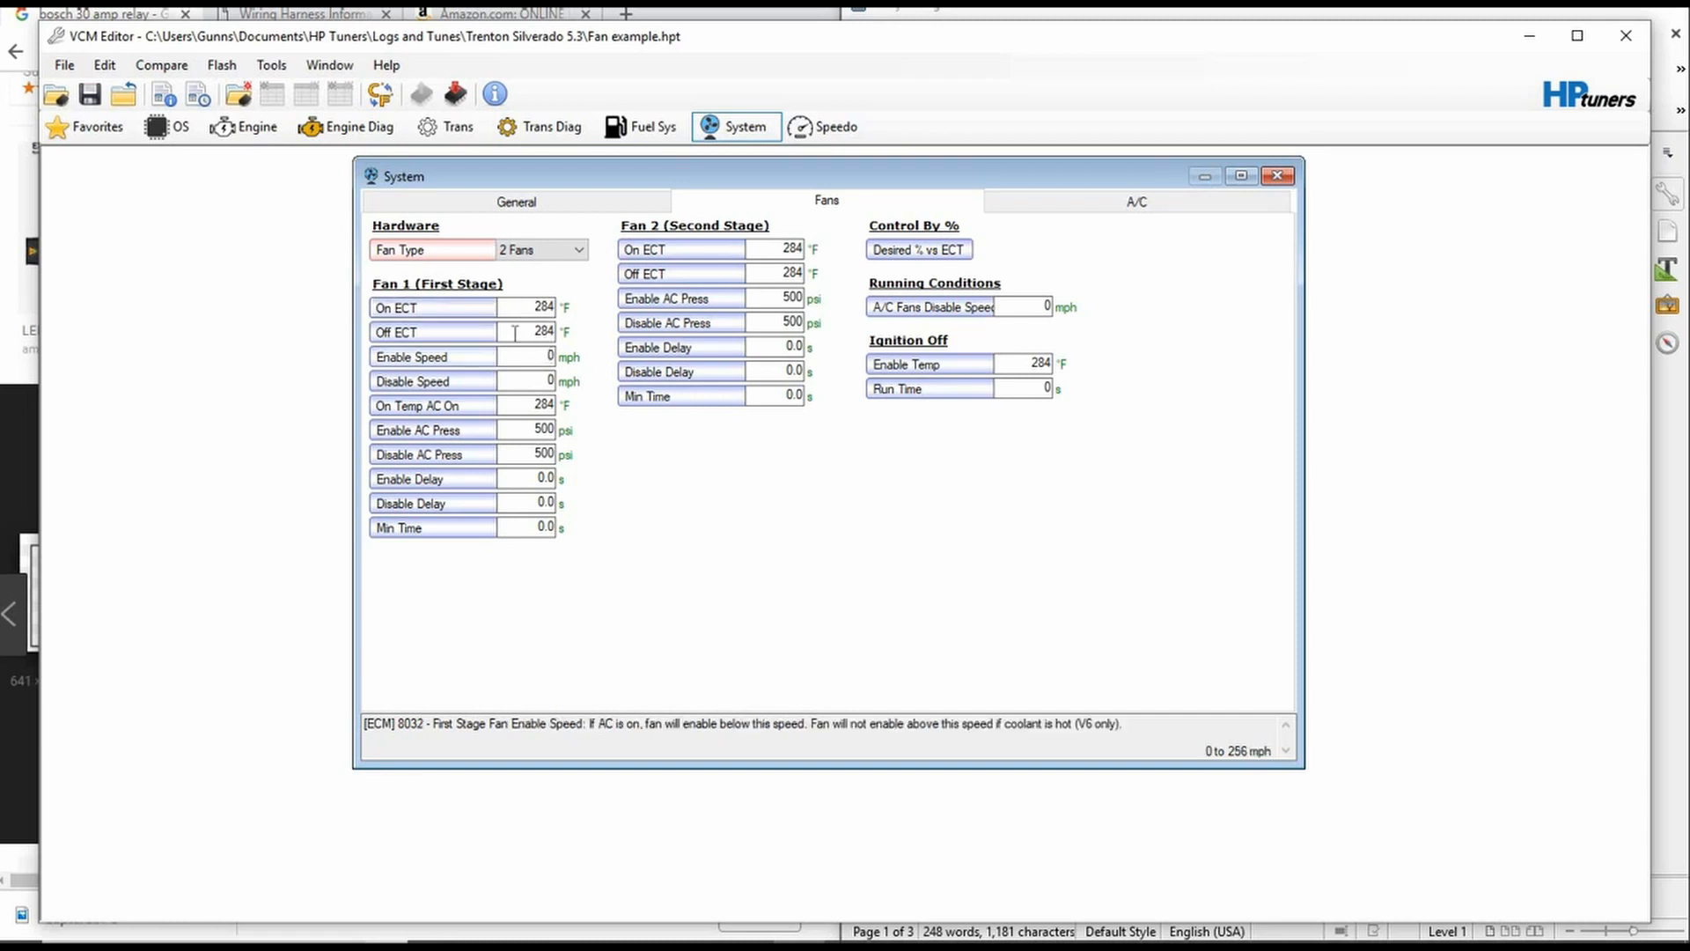
pyautogui.click(528, 306)
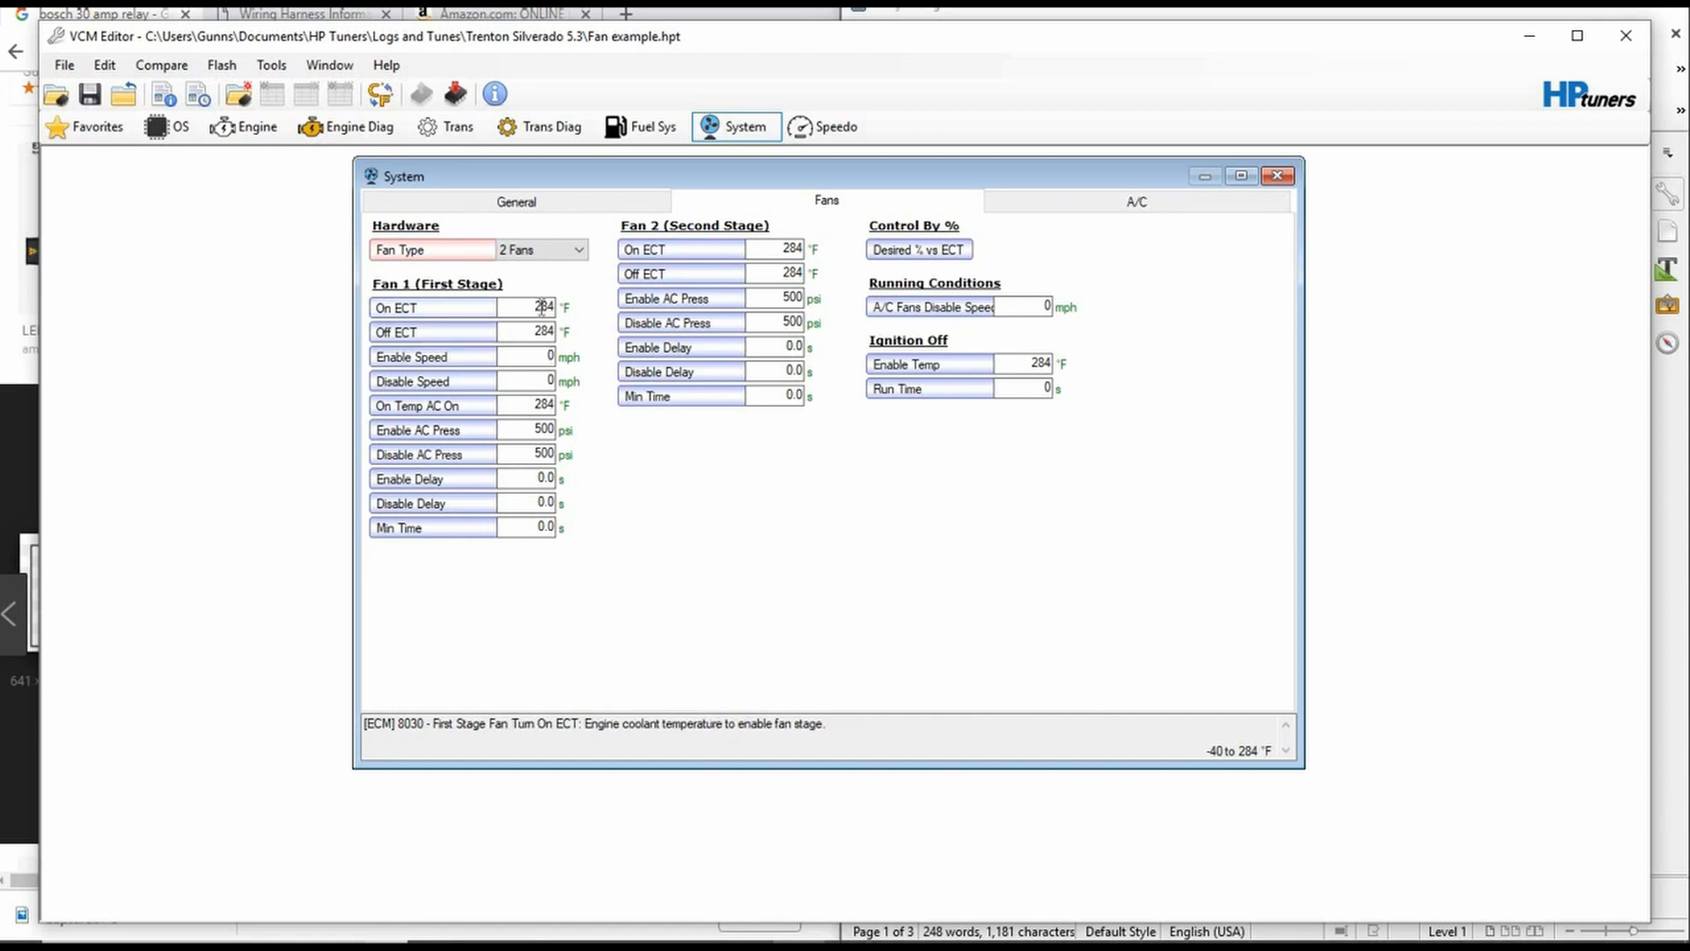
pyautogui.click(486, 331)
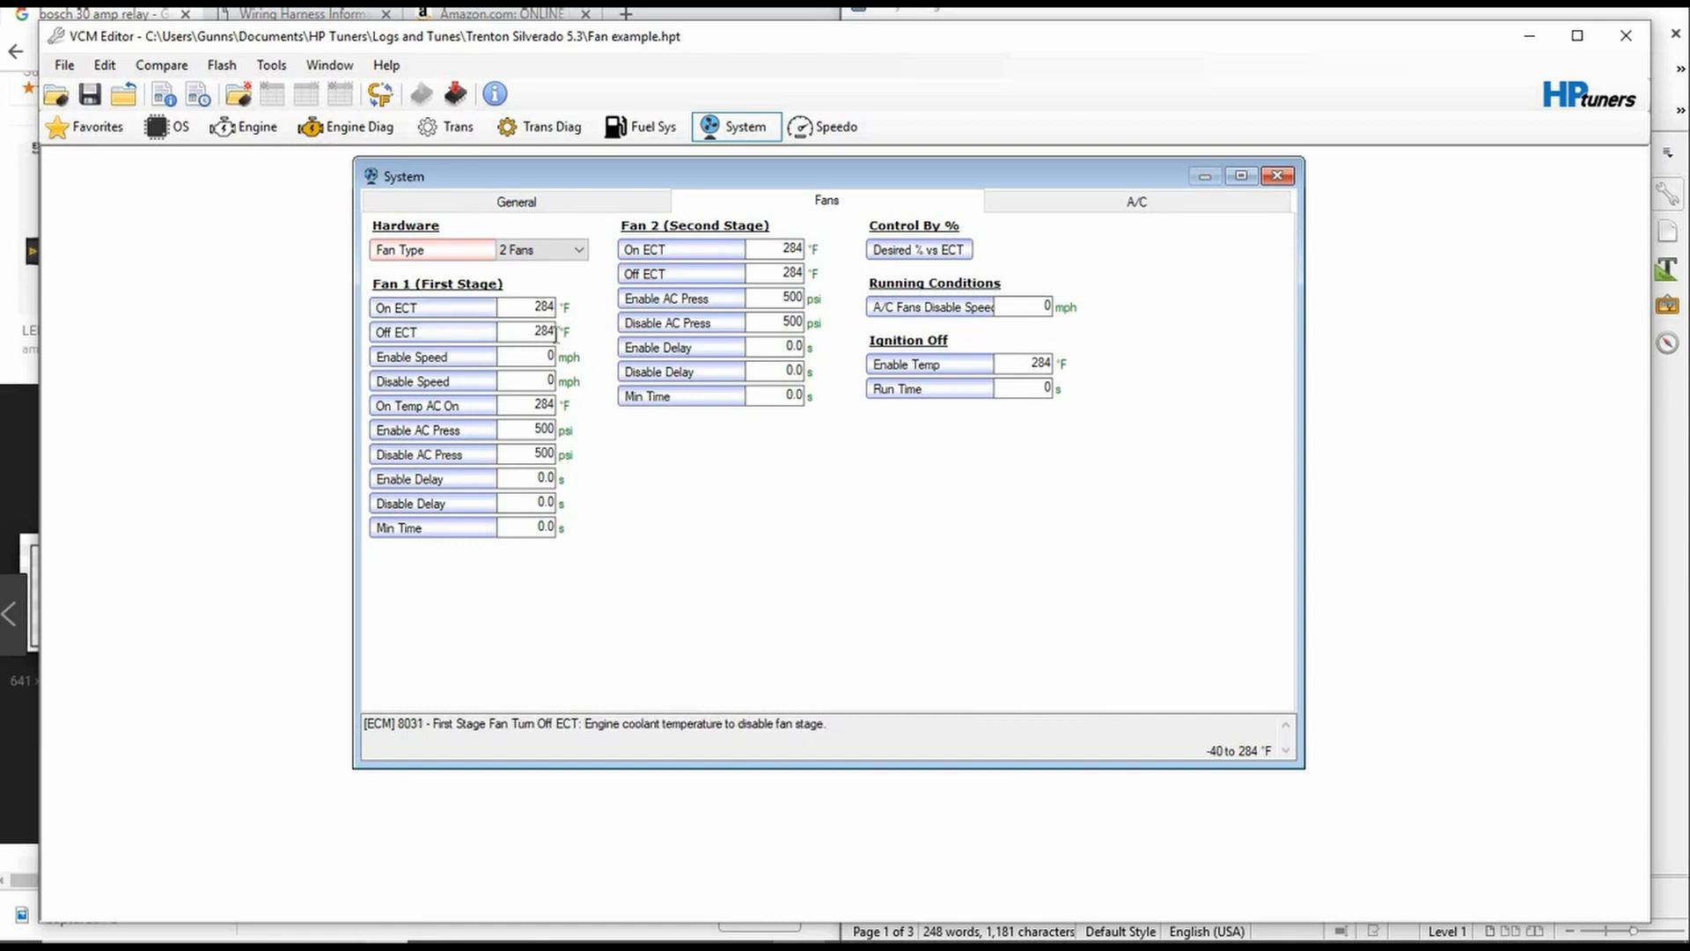
pyautogui.click(539, 307)
pyautogui.write('210')
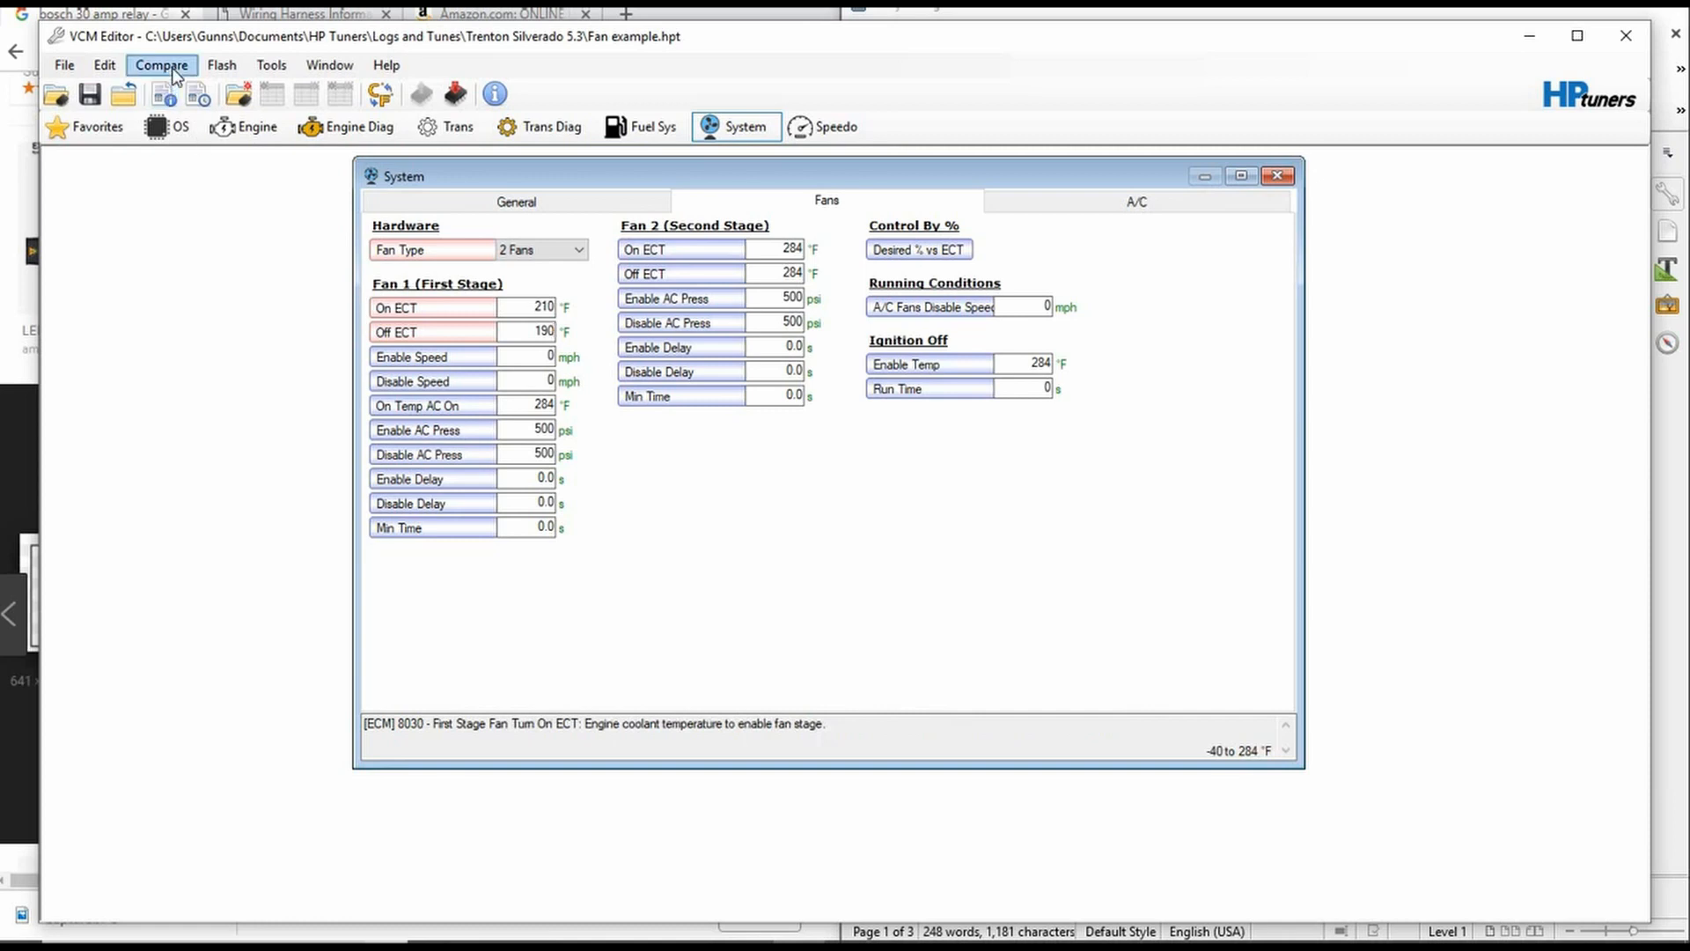
# Open a compare file, browsing into the P01 Files folder for the ECM tune
pyautogui.click(160, 65)
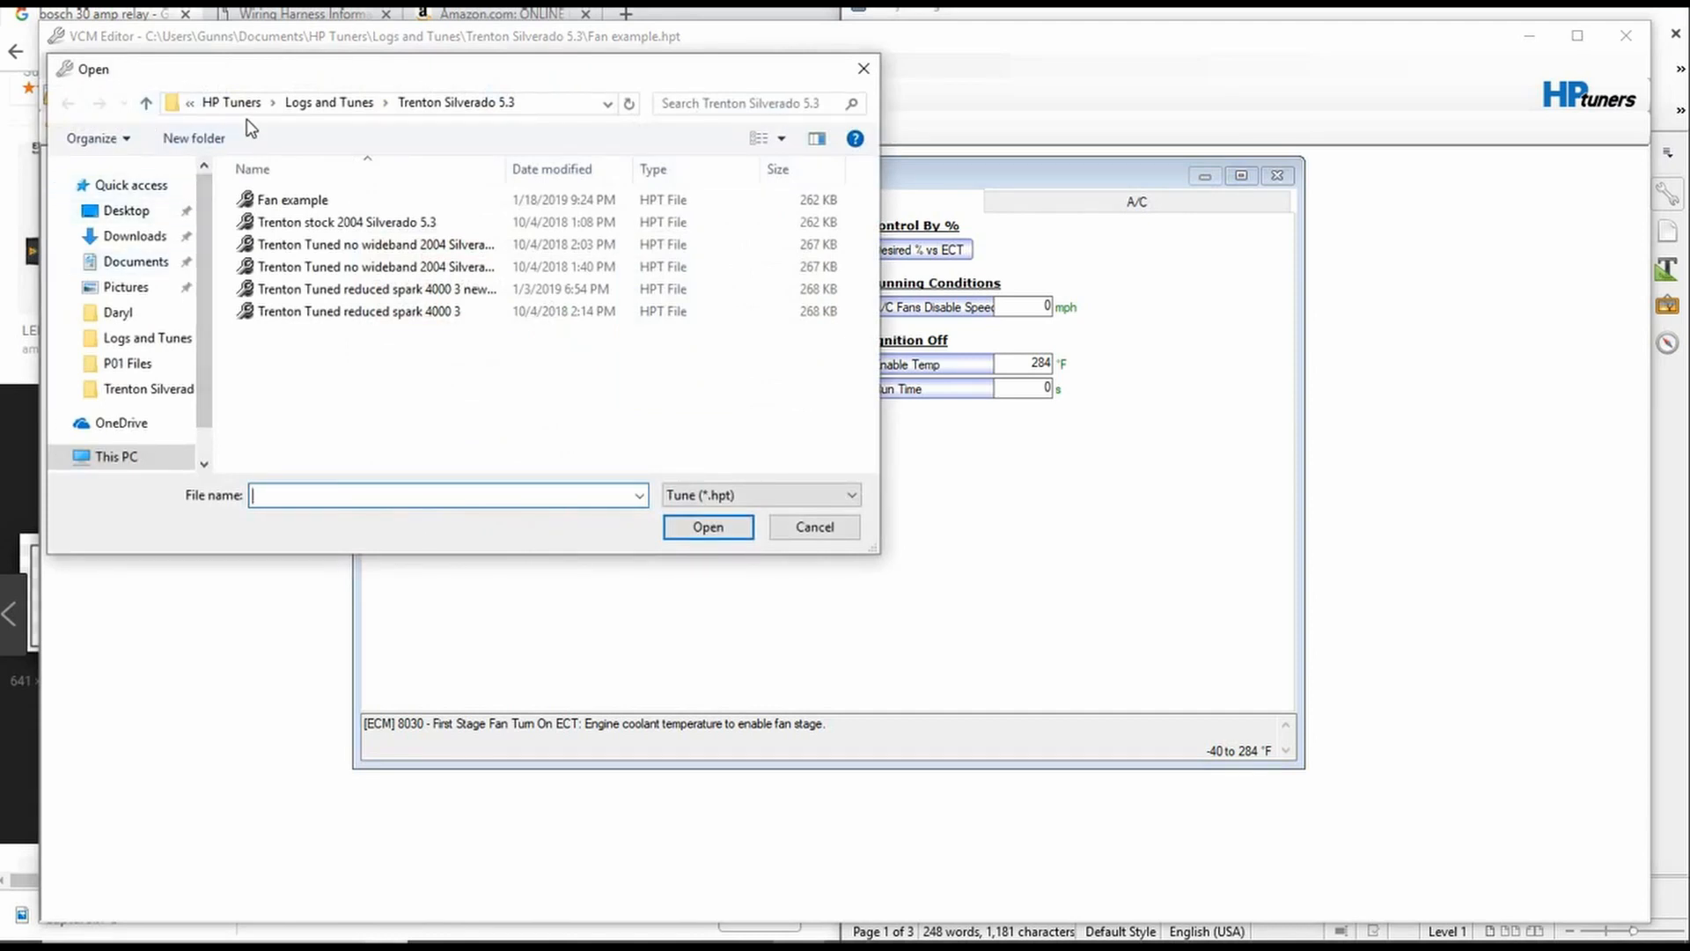
pyautogui.click(127, 363)
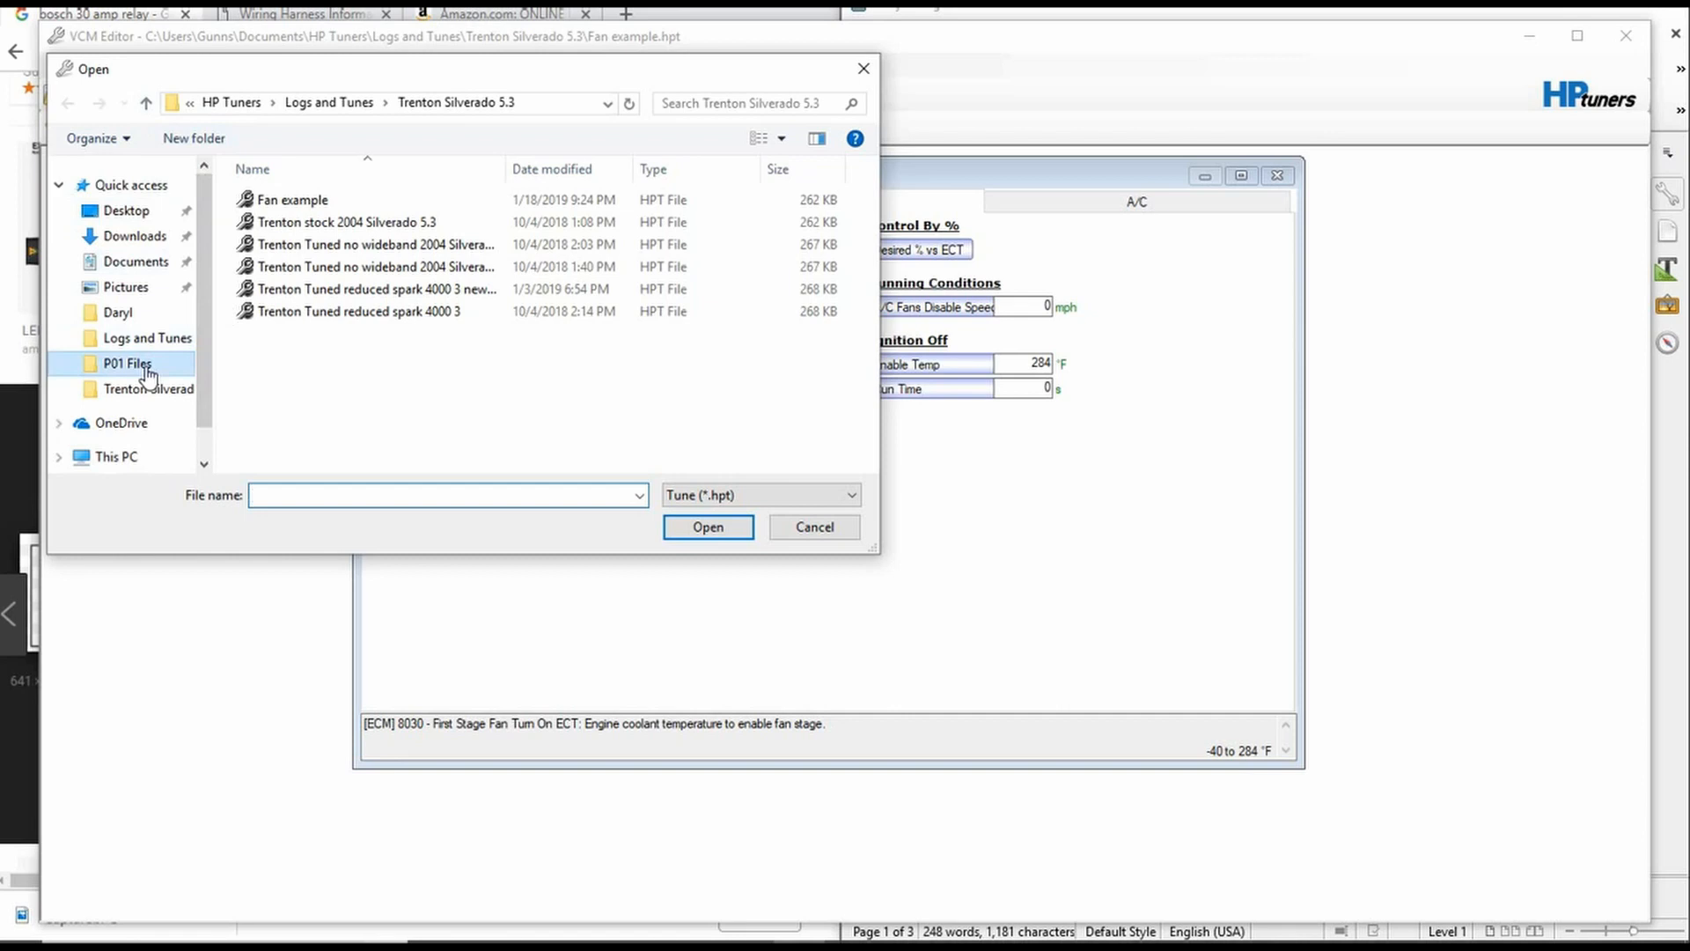
pyautogui.click(708, 526)
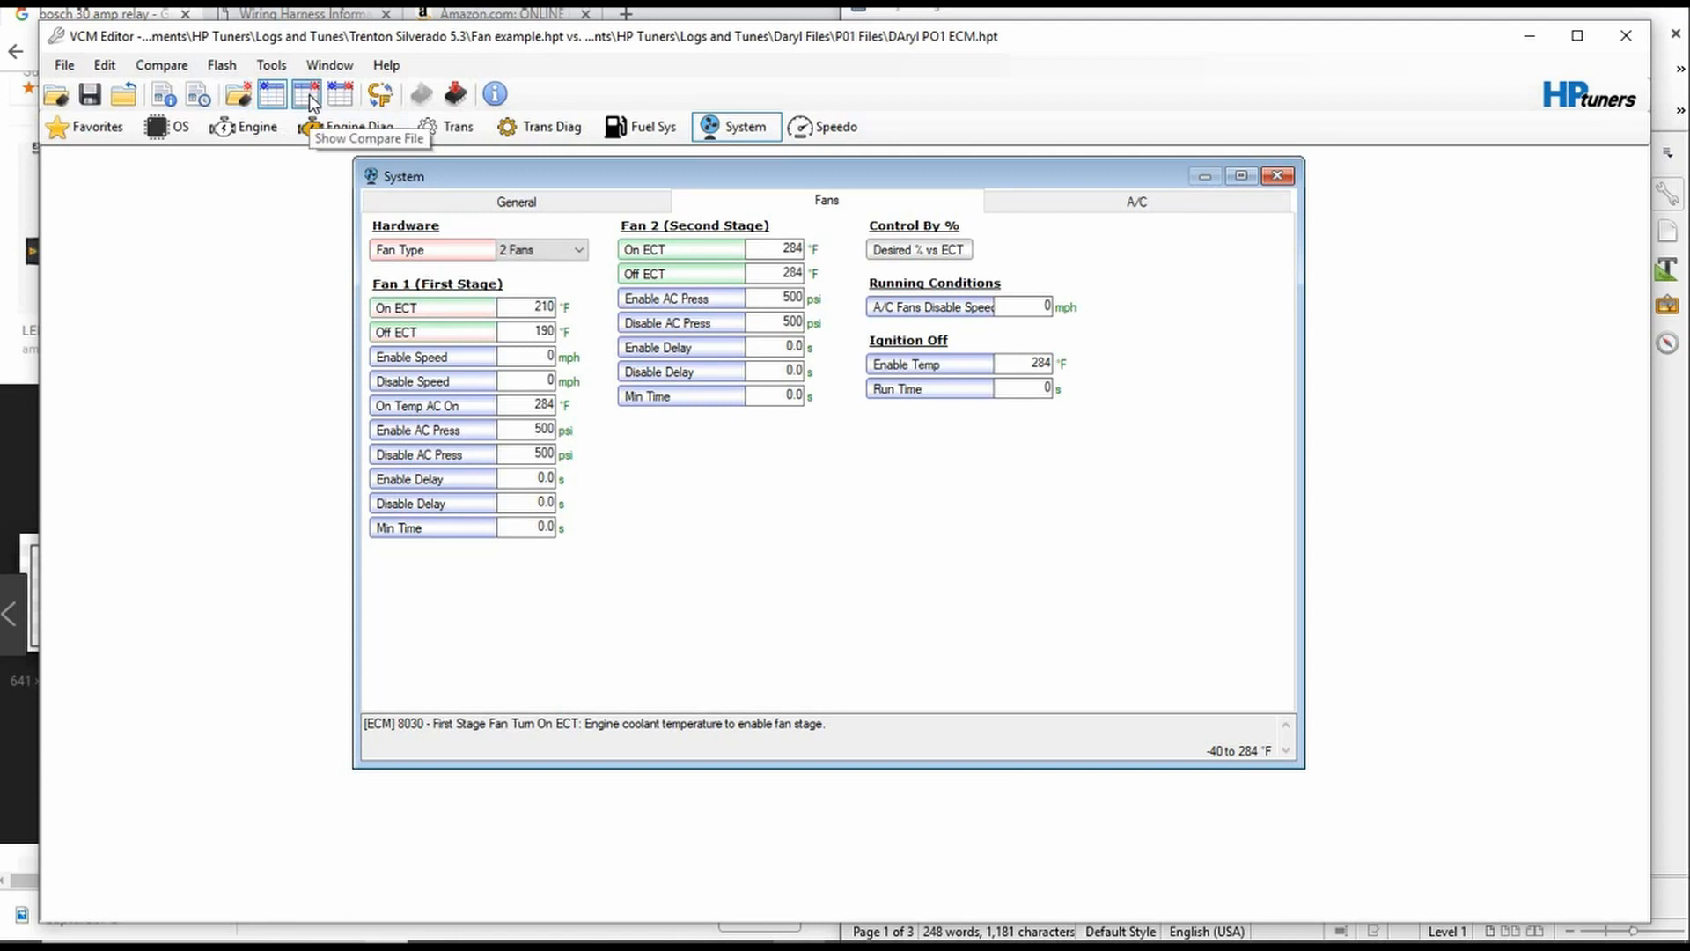
pyautogui.moveTo(304, 353)
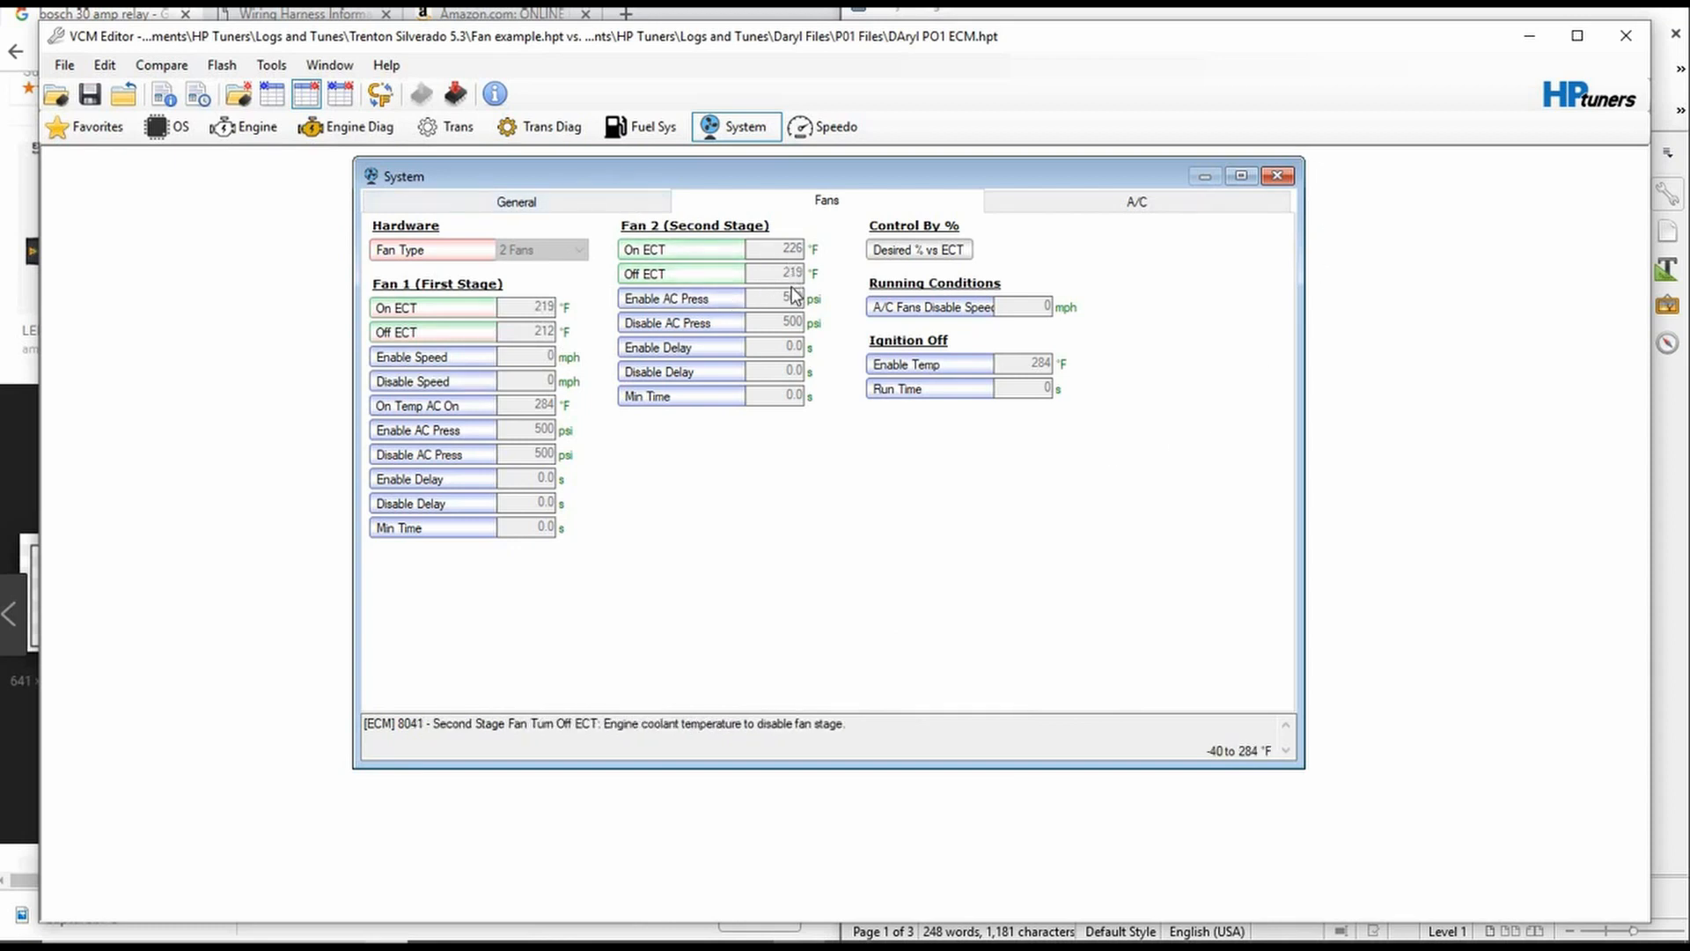
# View the comparison's General settings, close the System window and return to File options
pyautogui.click(515, 201)
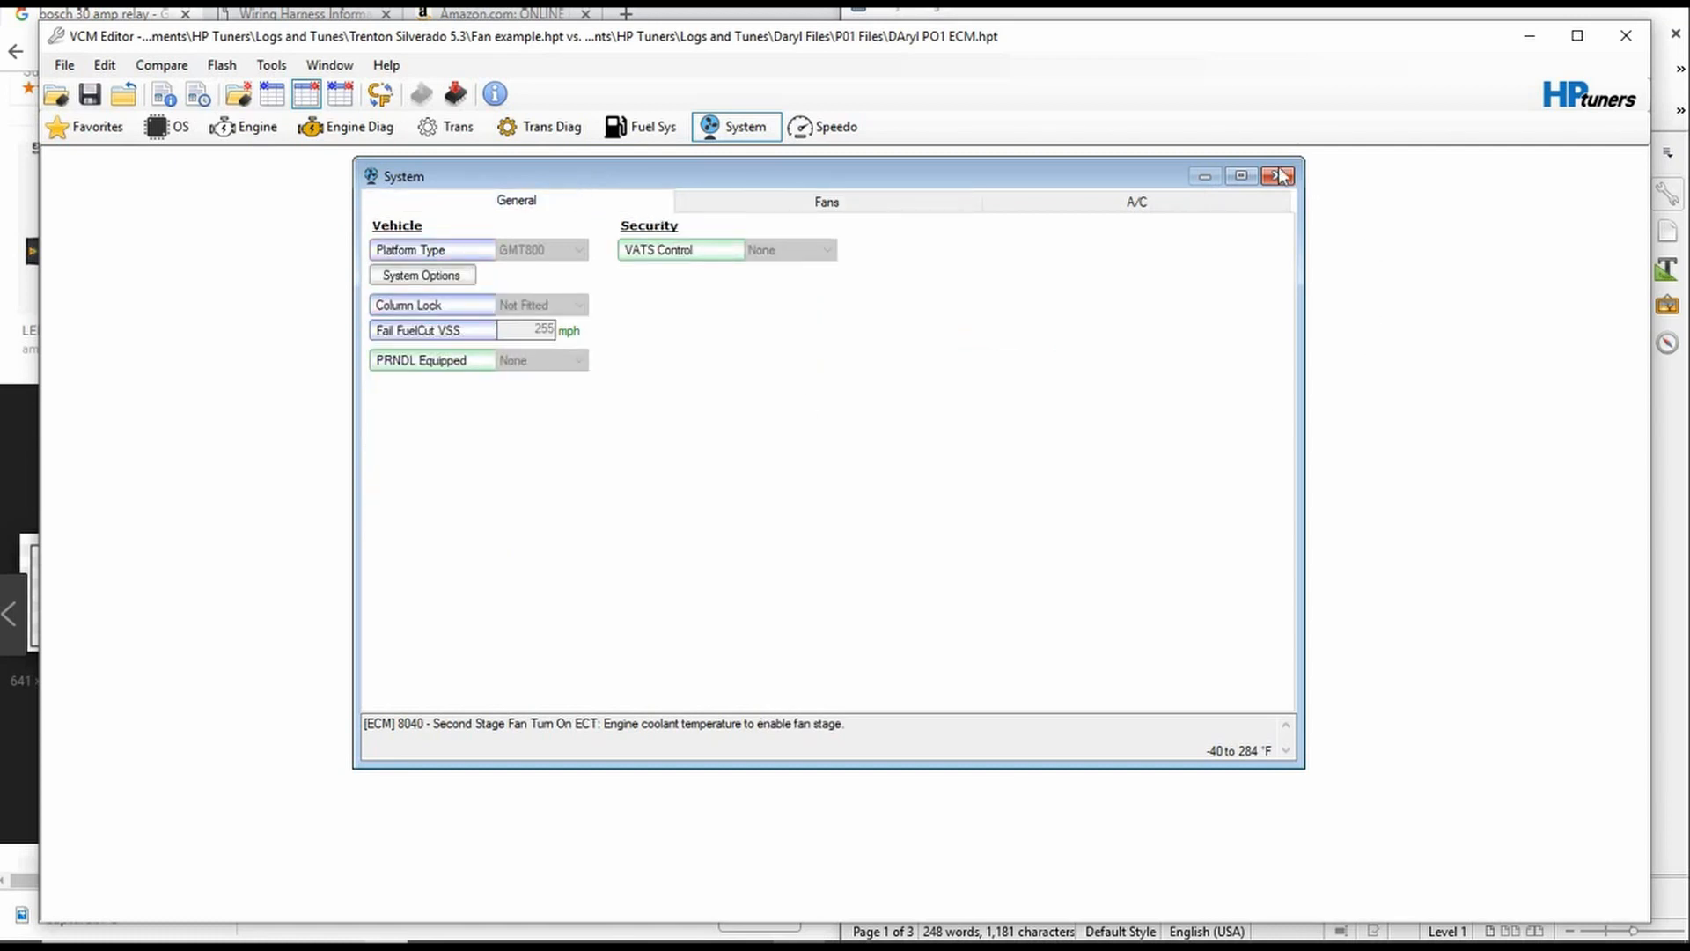
pyautogui.click(1283, 176)
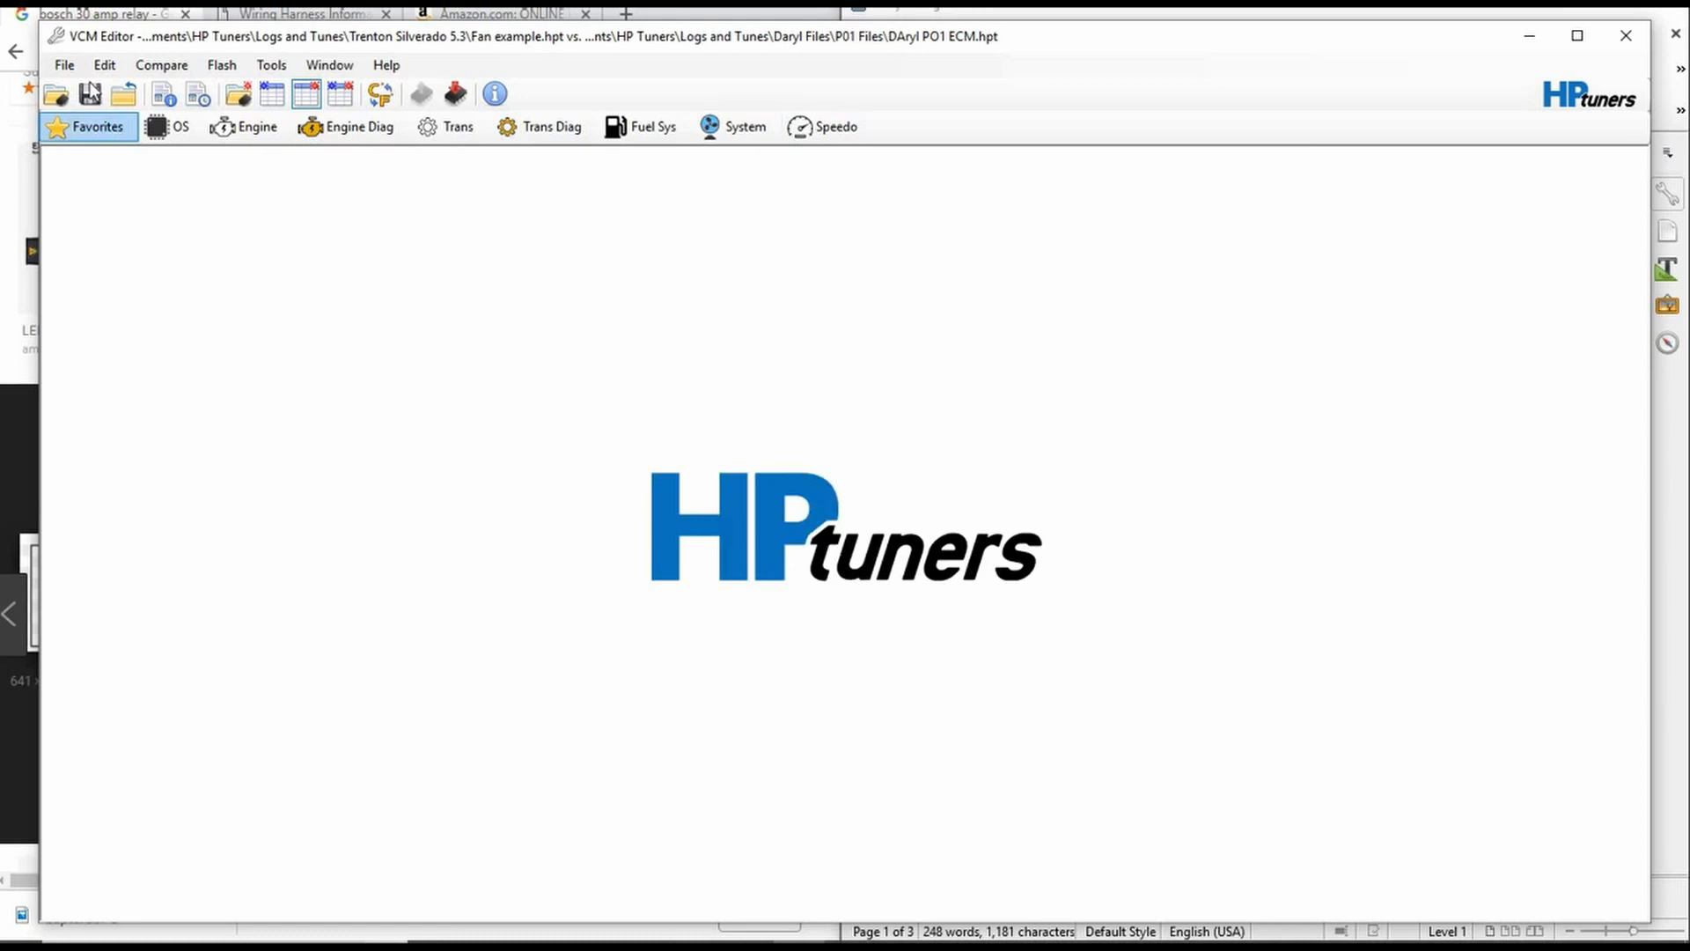
pyautogui.click(63, 65)
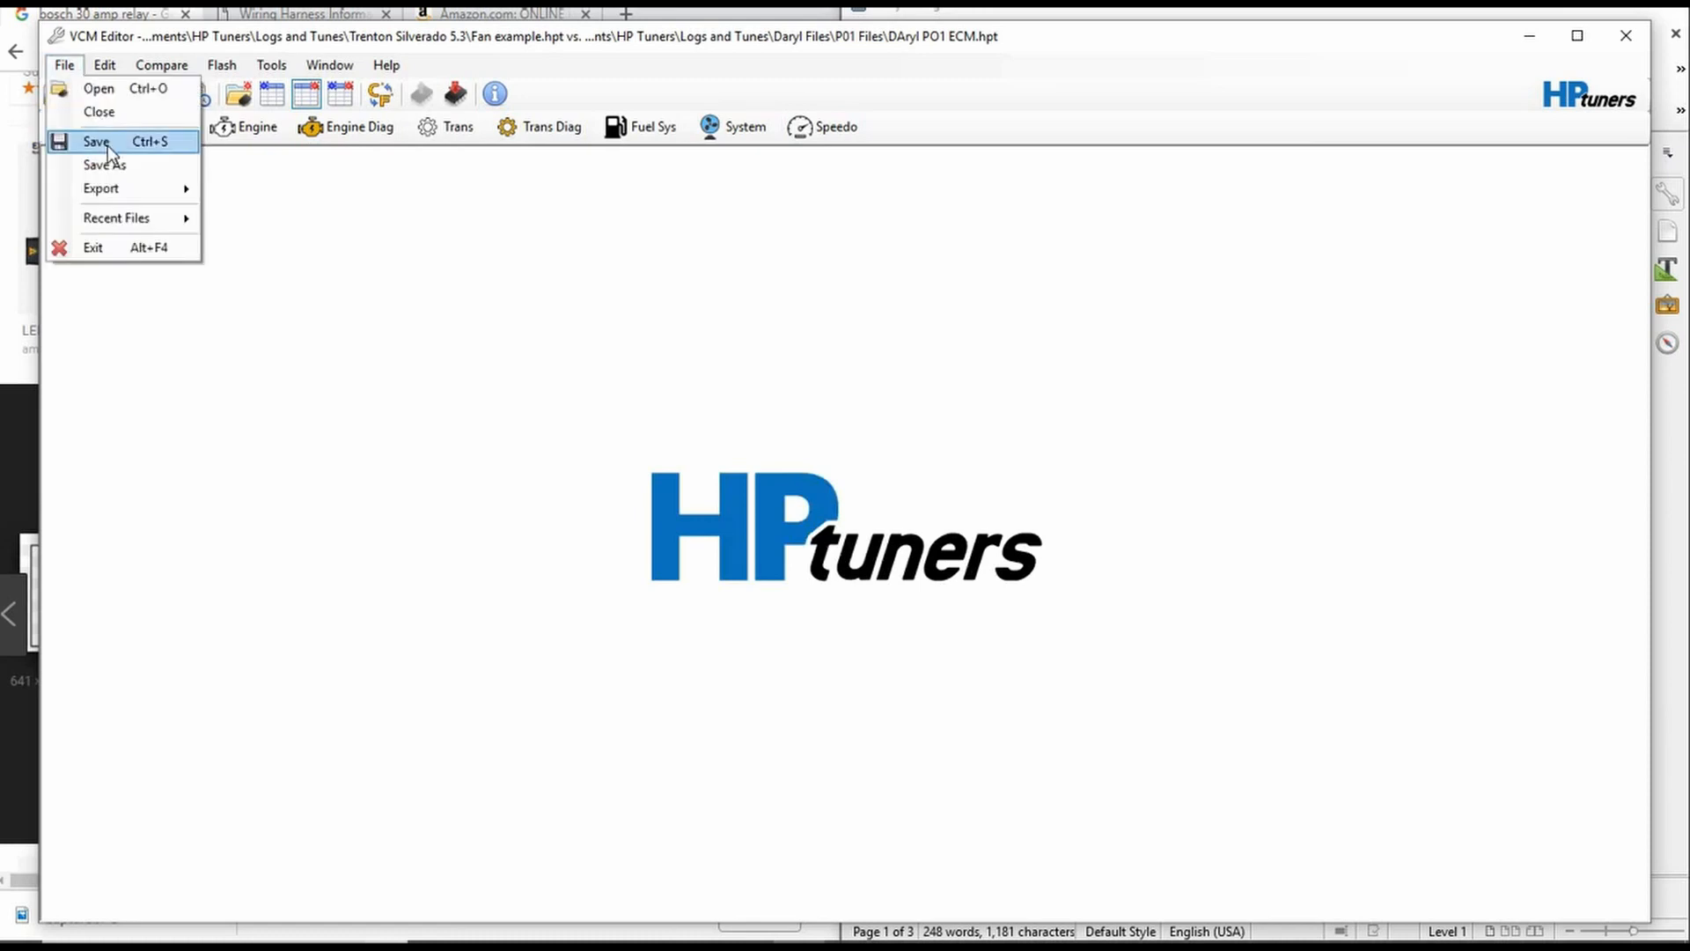
pyautogui.moveTo(463, 97)
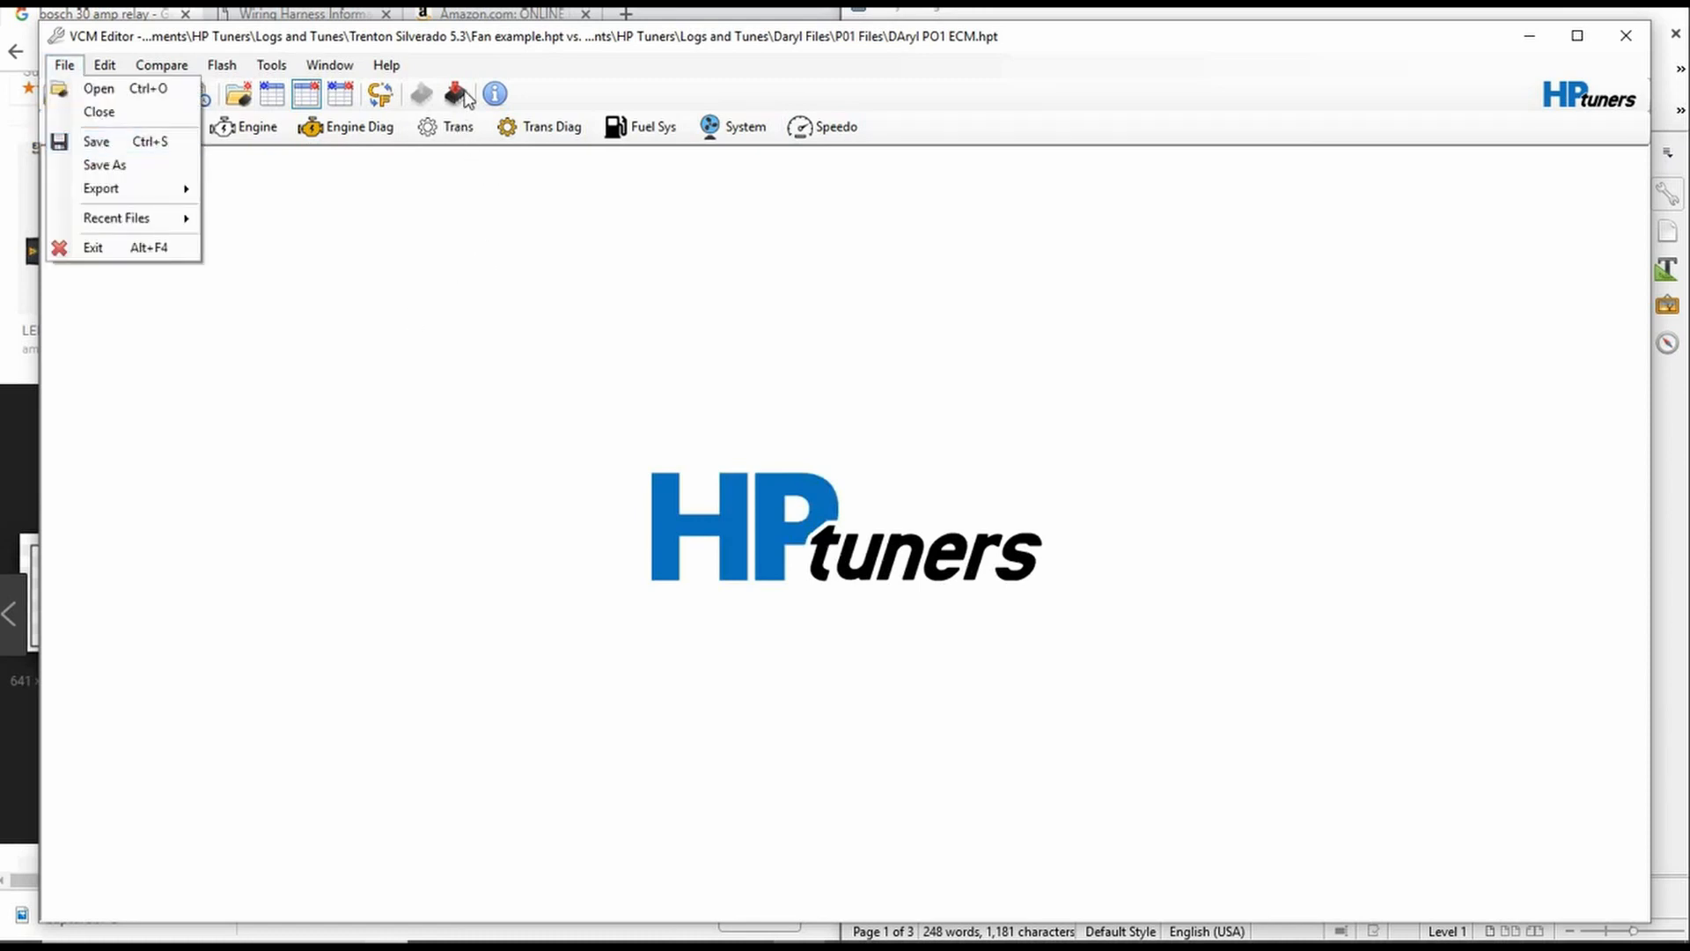
# Save the tune with the new fan settings, then close VCM Editor discarding remaining changes
pyautogui.click(482, 451)
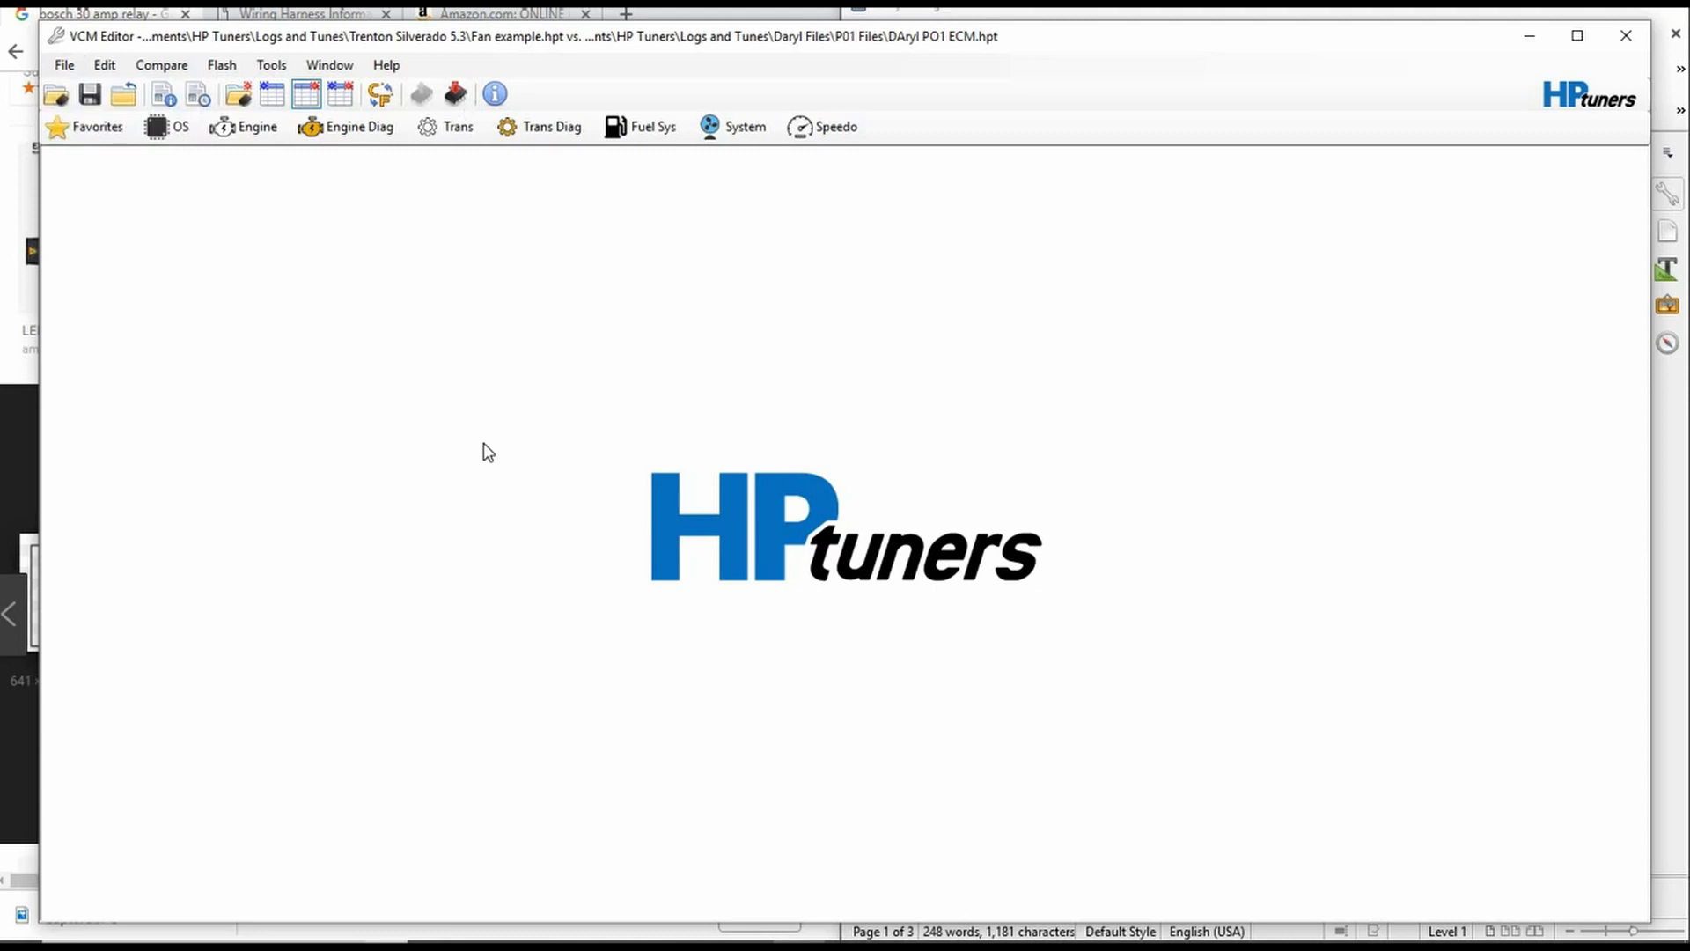
pyautogui.moveTo(1116, 454)
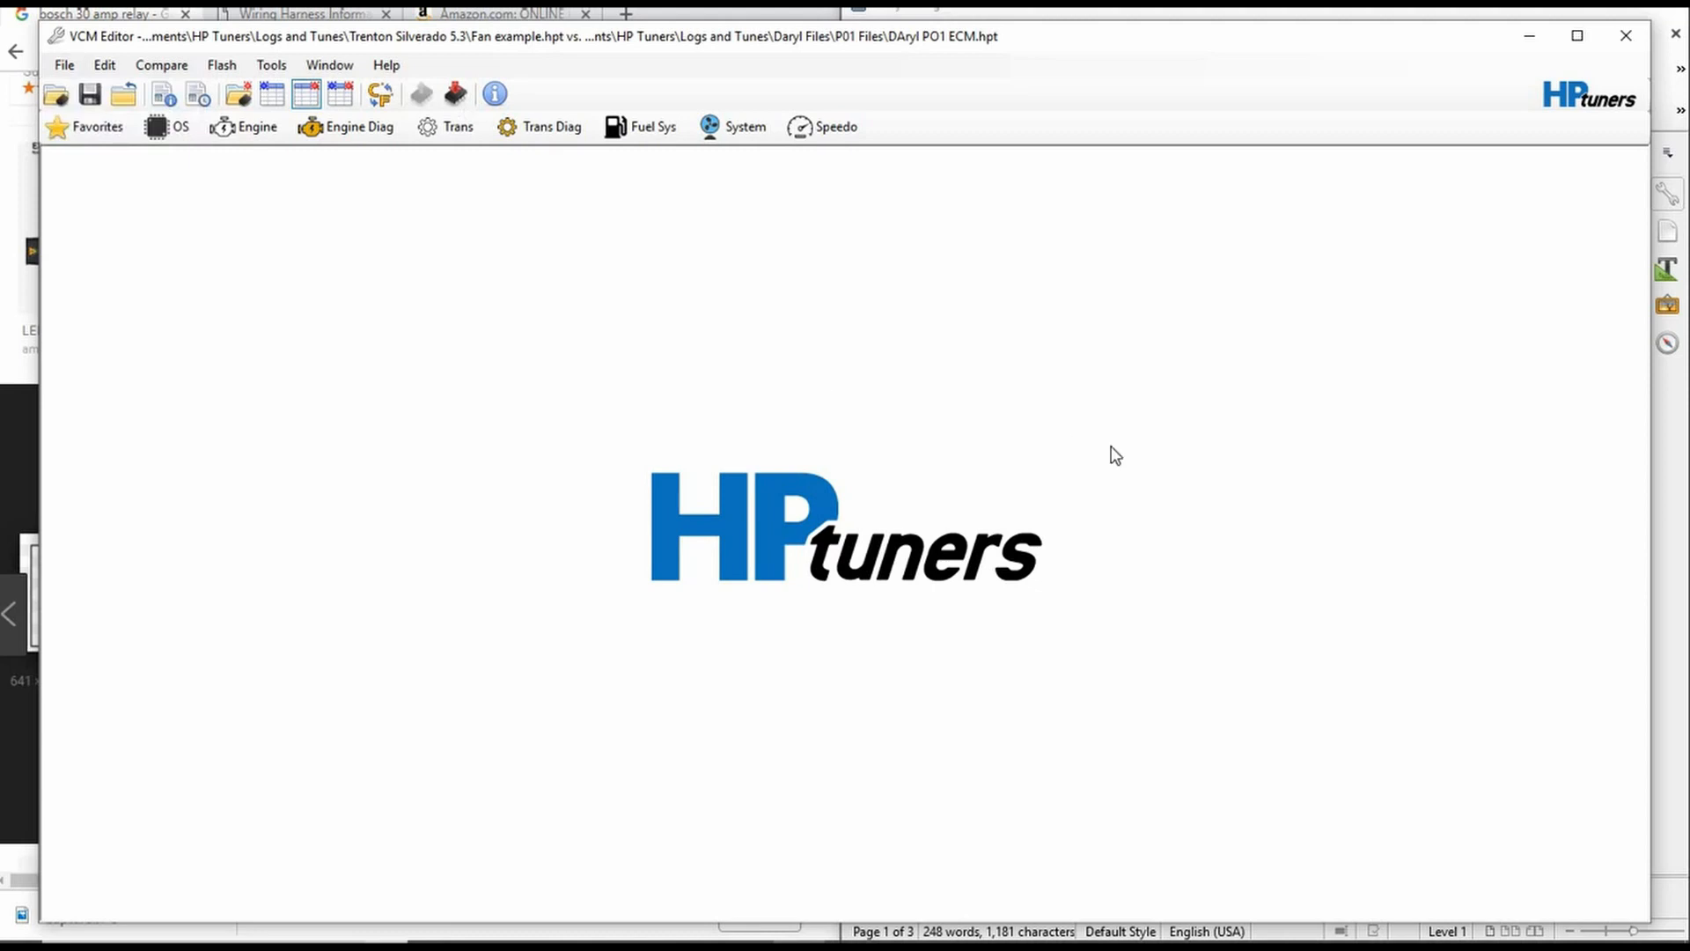
pyautogui.click(1625, 35)
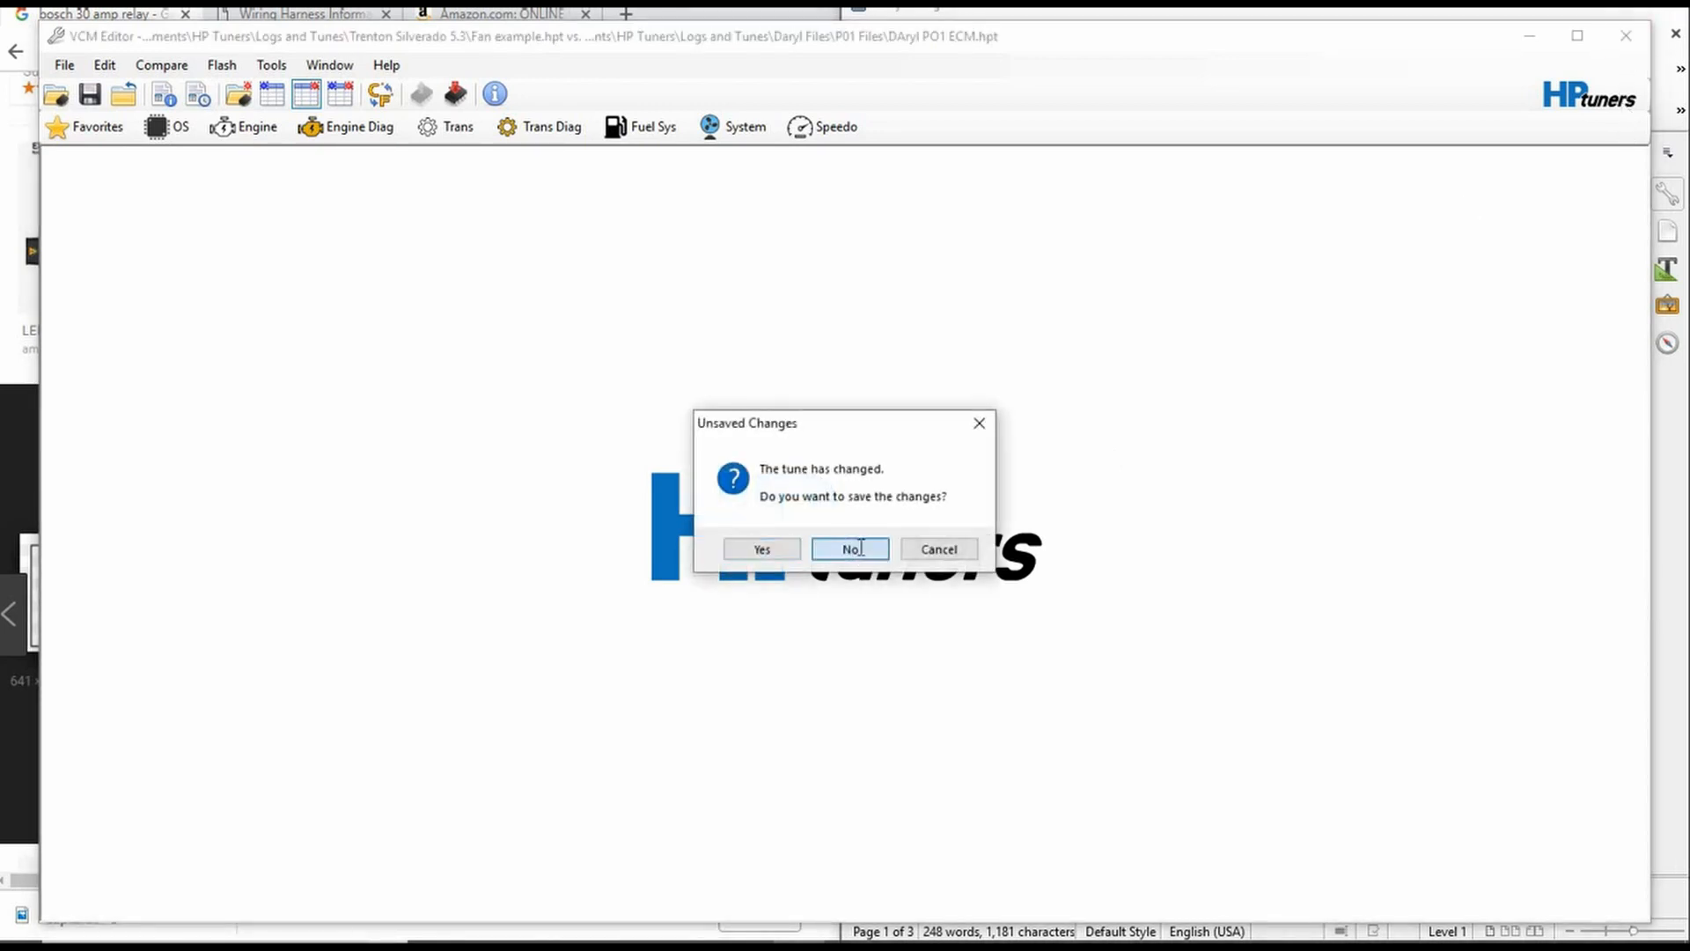
pyautogui.click(848, 550)
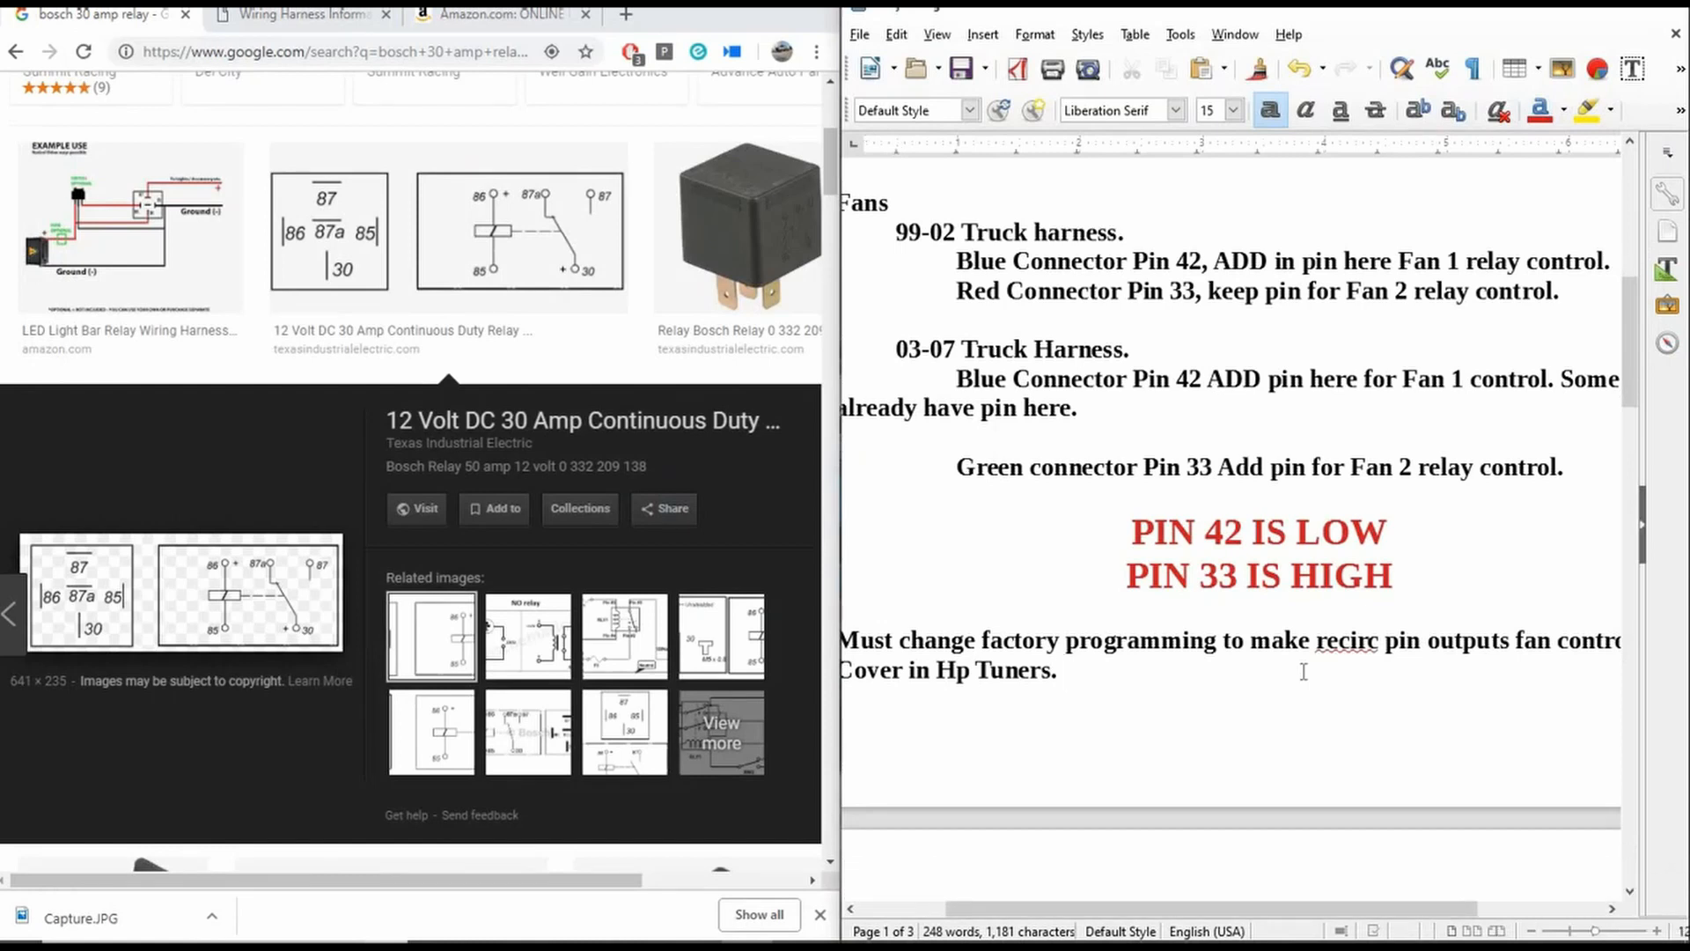
pyautogui.moveTo(1634, 343)
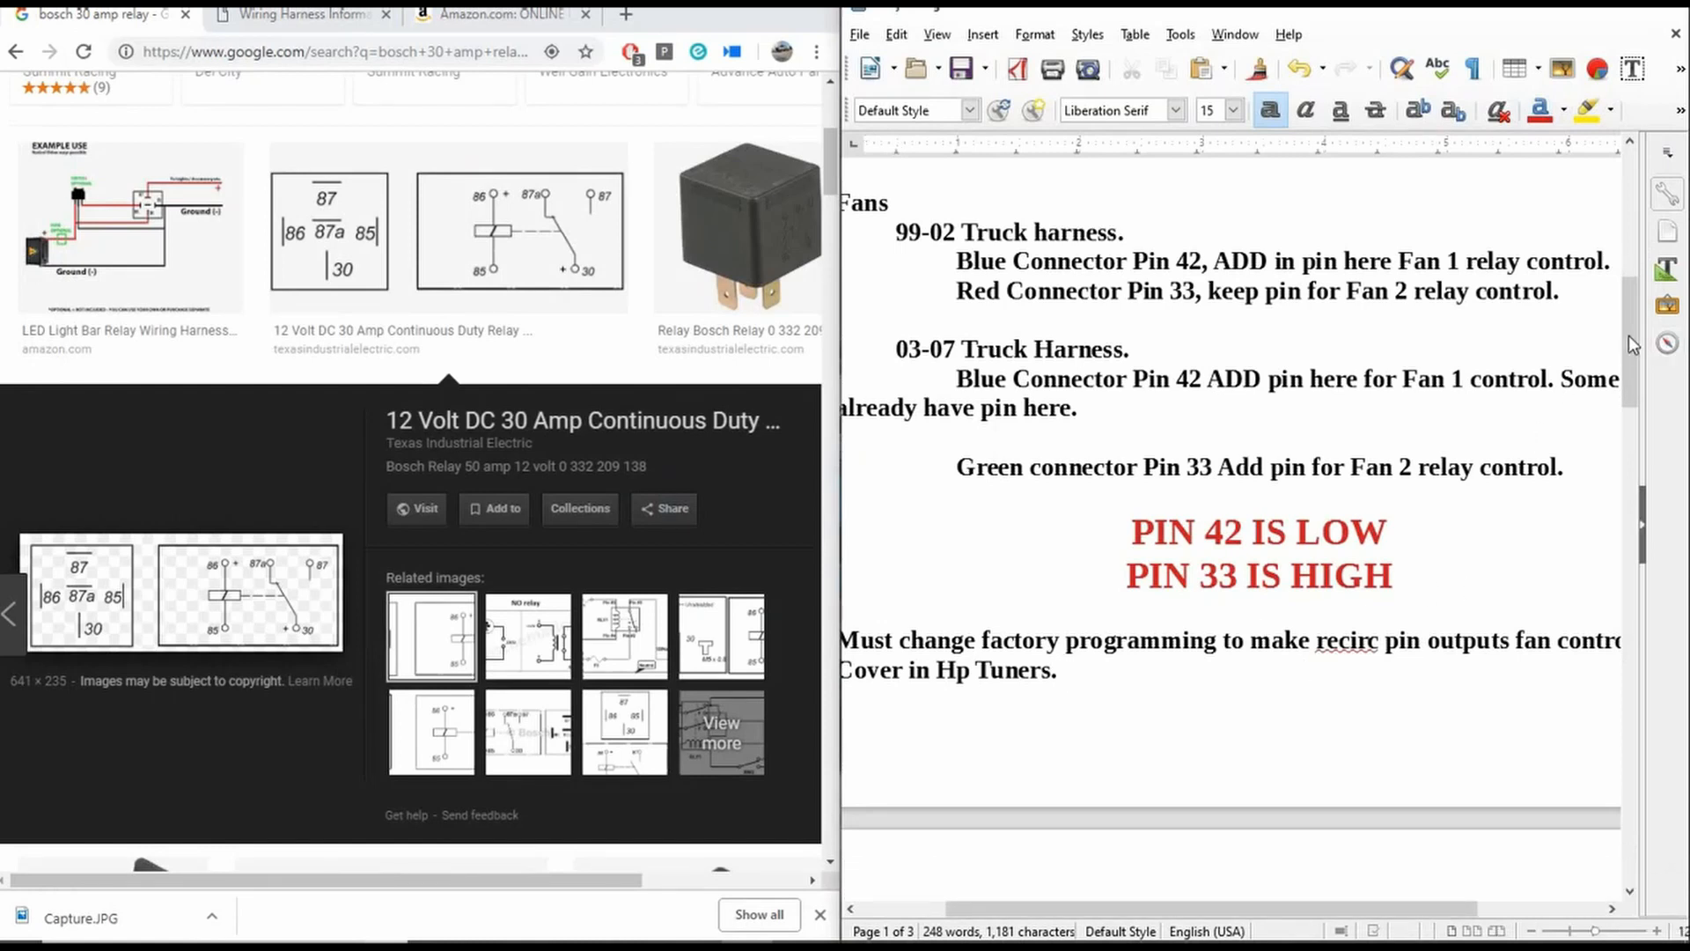
# Scroll the wiring notes to the two-relay pin lists and diagram, then switch to the browser's relay listing
pyautogui.scroll(-3)
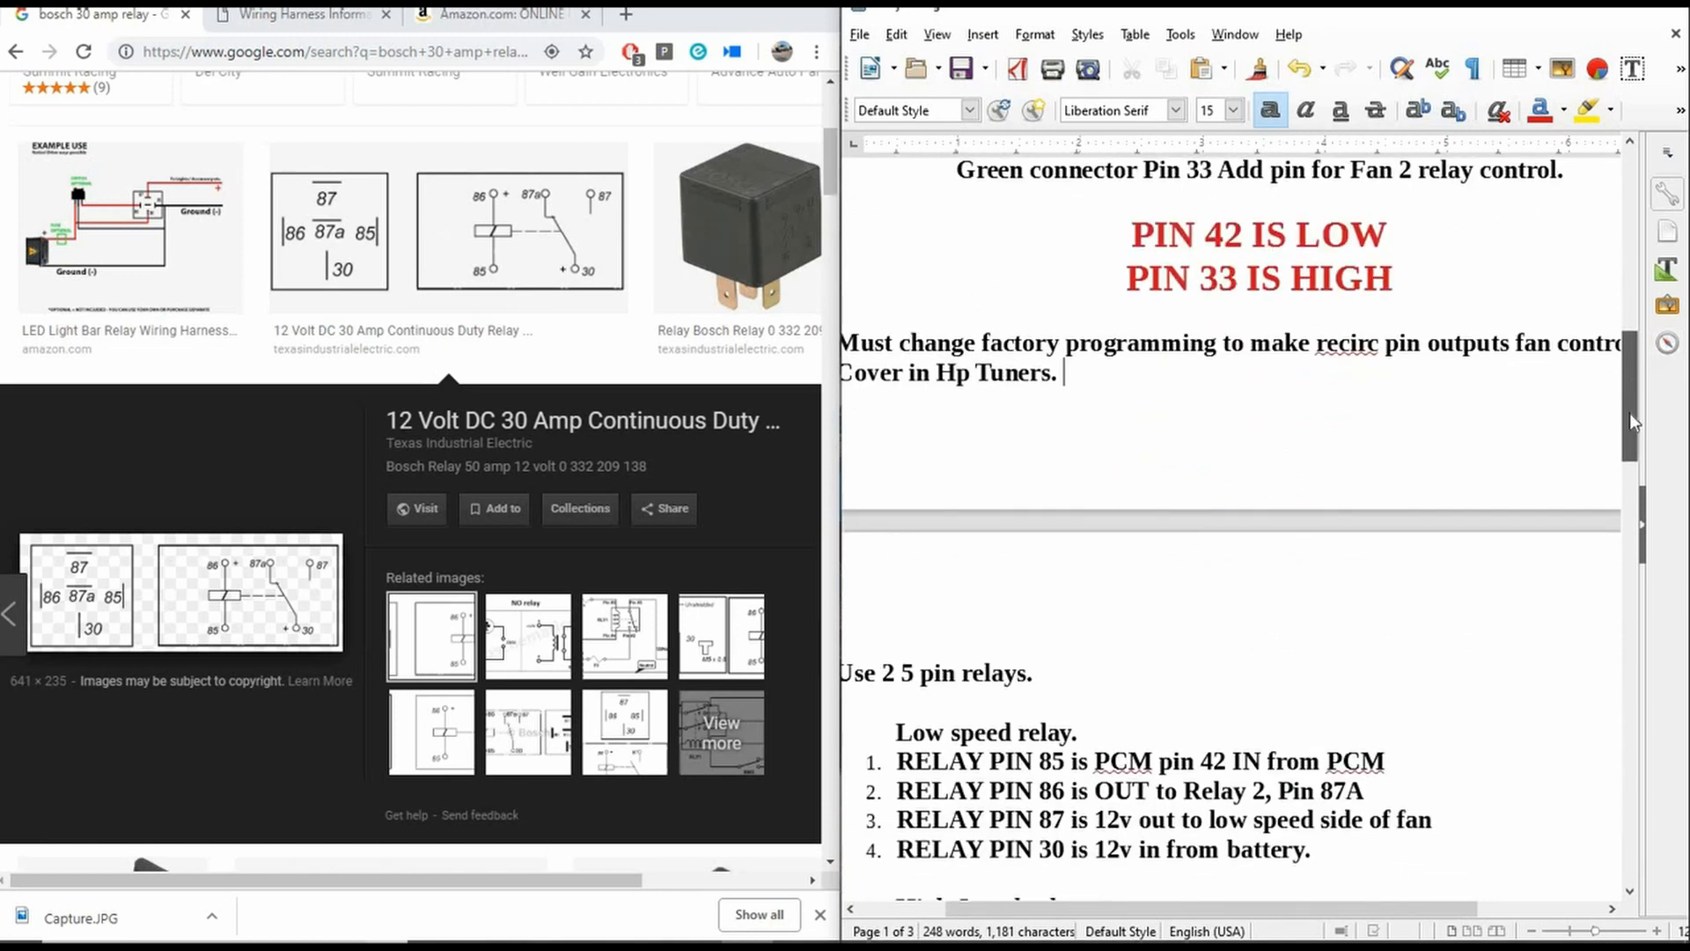
pyautogui.scroll(-3)
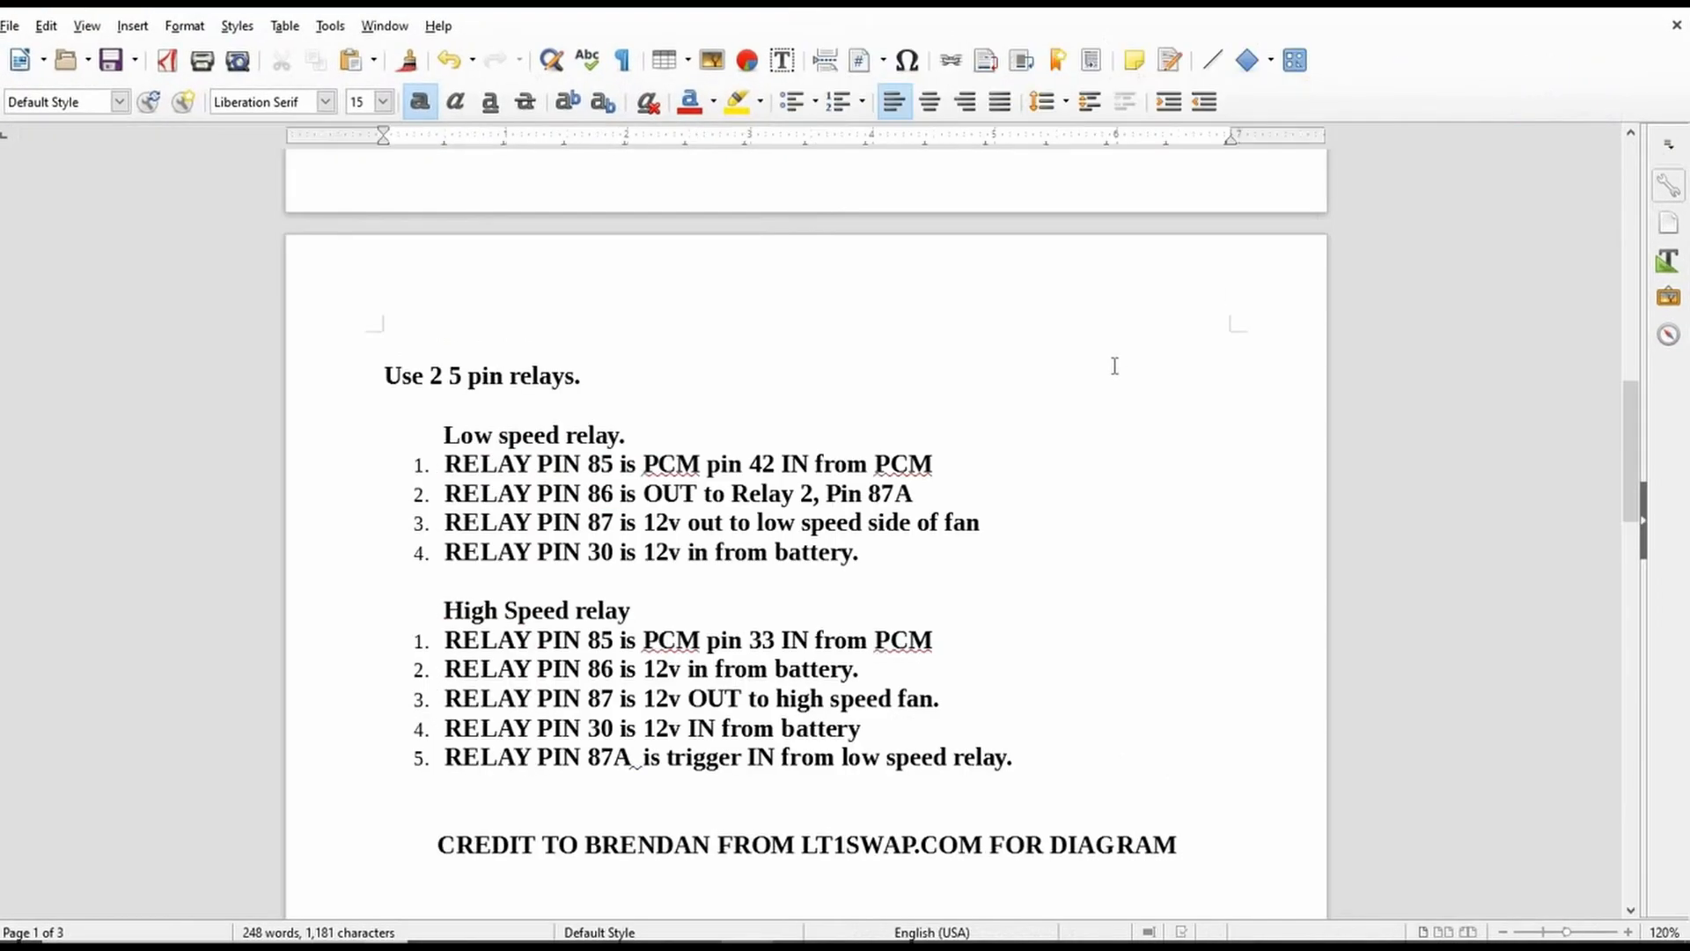
pyautogui.moveTo(1376, 458)
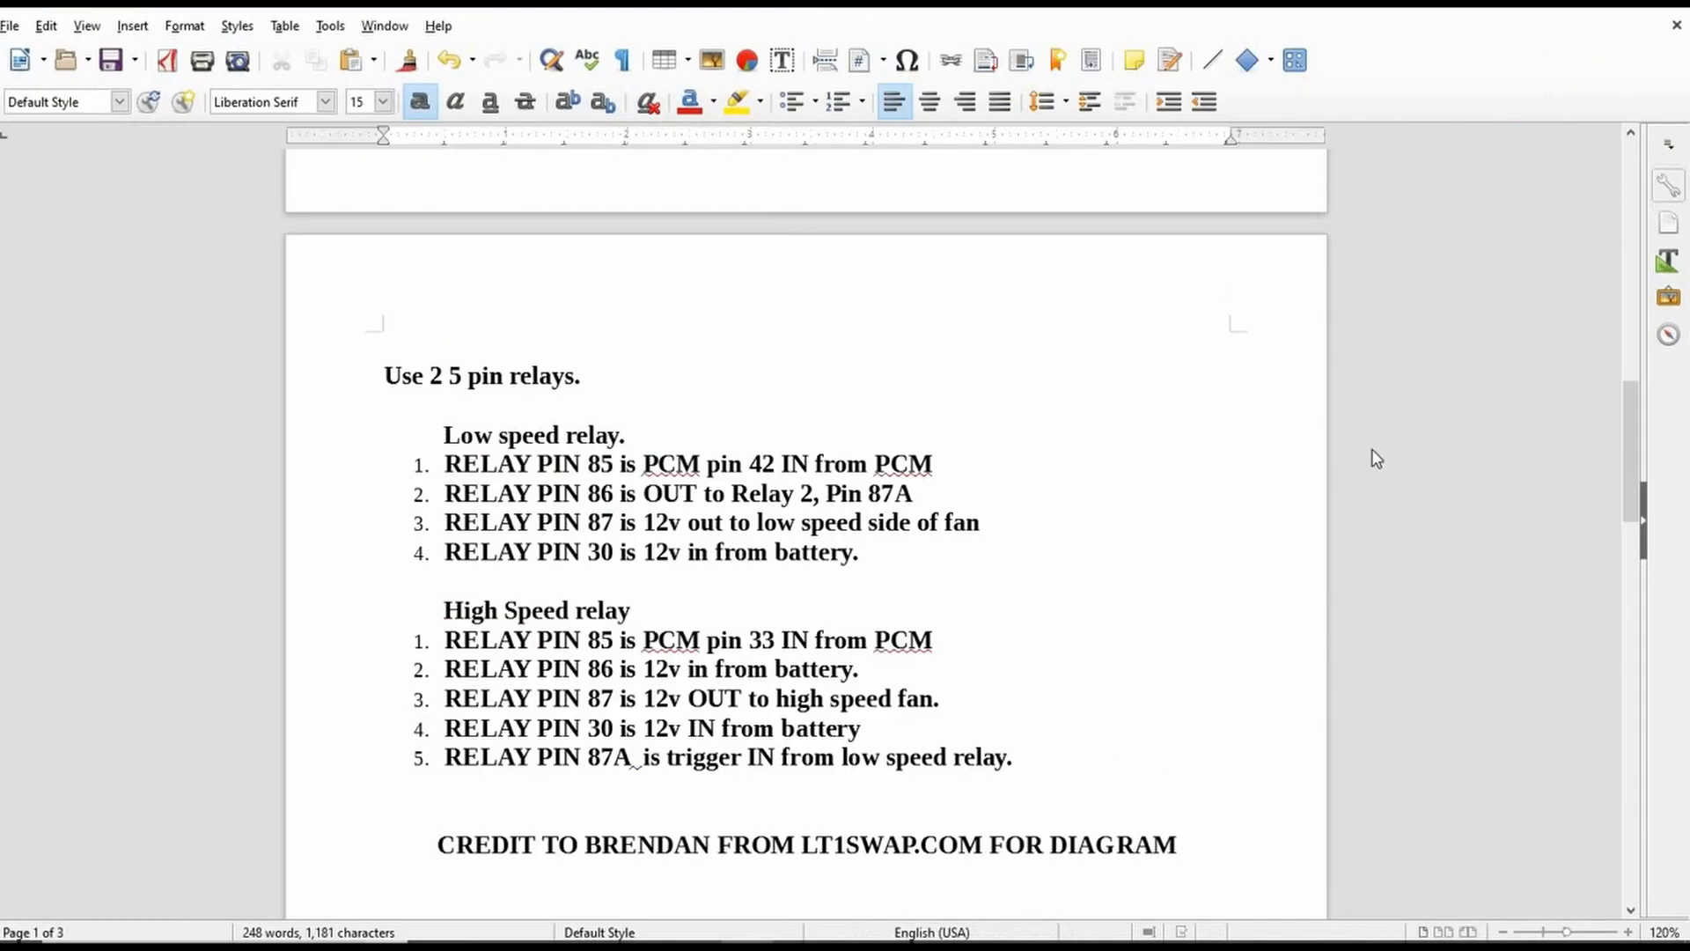
pyautogui.scroll(-3)
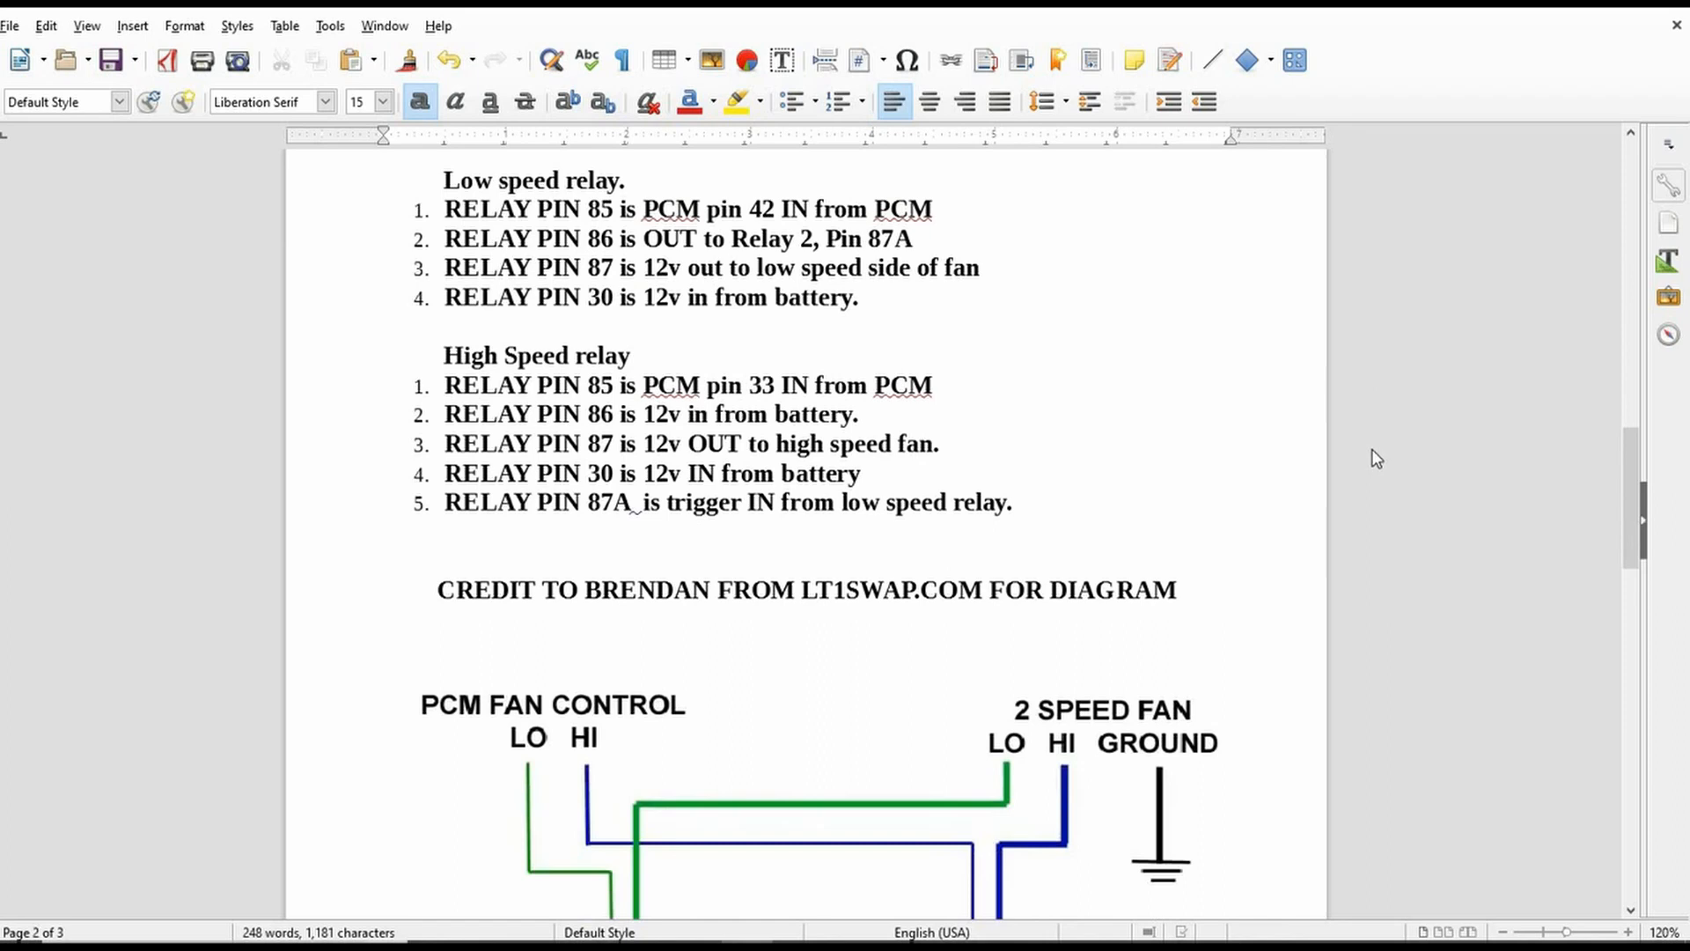
pyautogui.scroll(3)
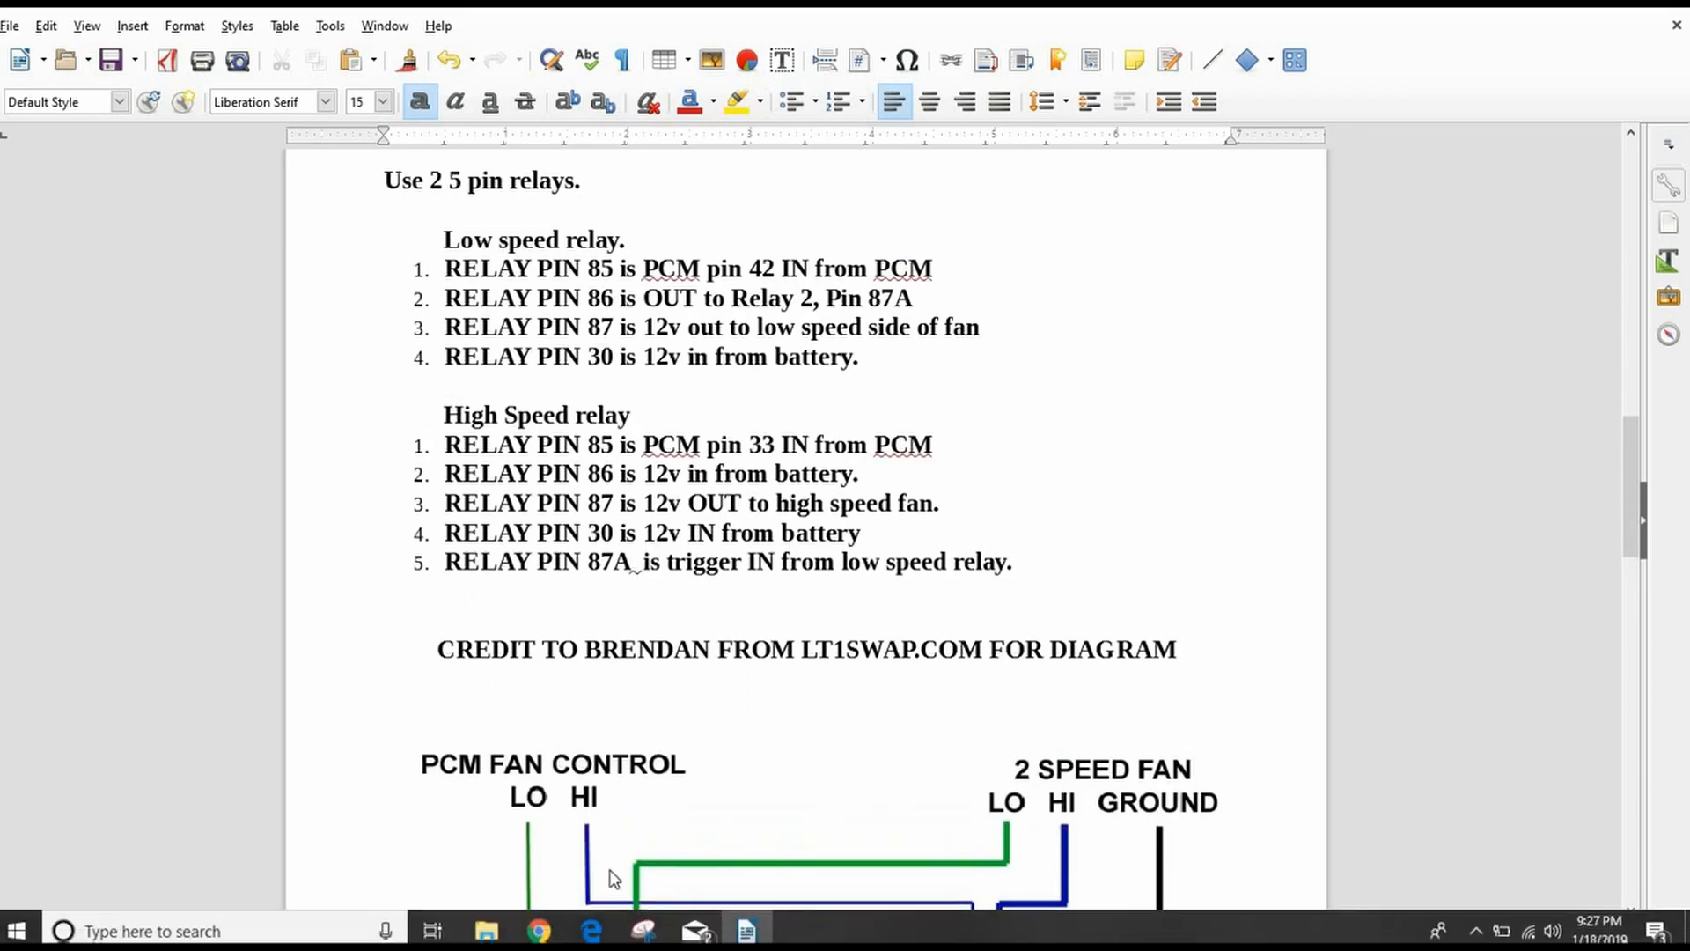
pyautogui.moveTo(538, 921)
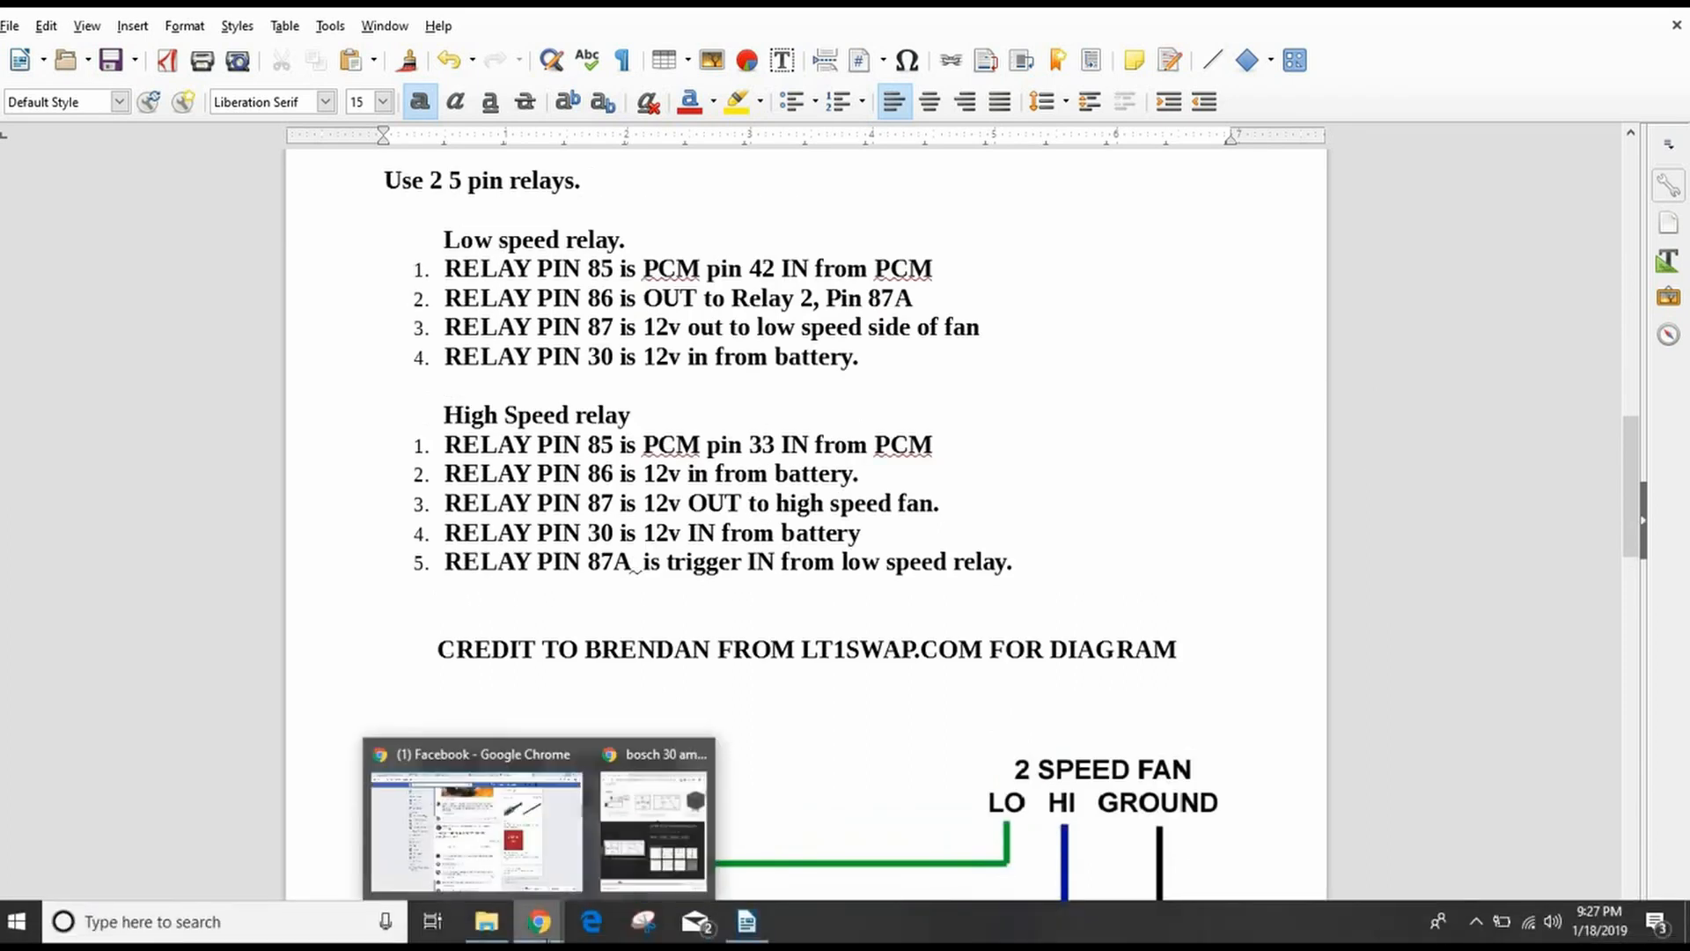
pyautogui.click(649, 815)
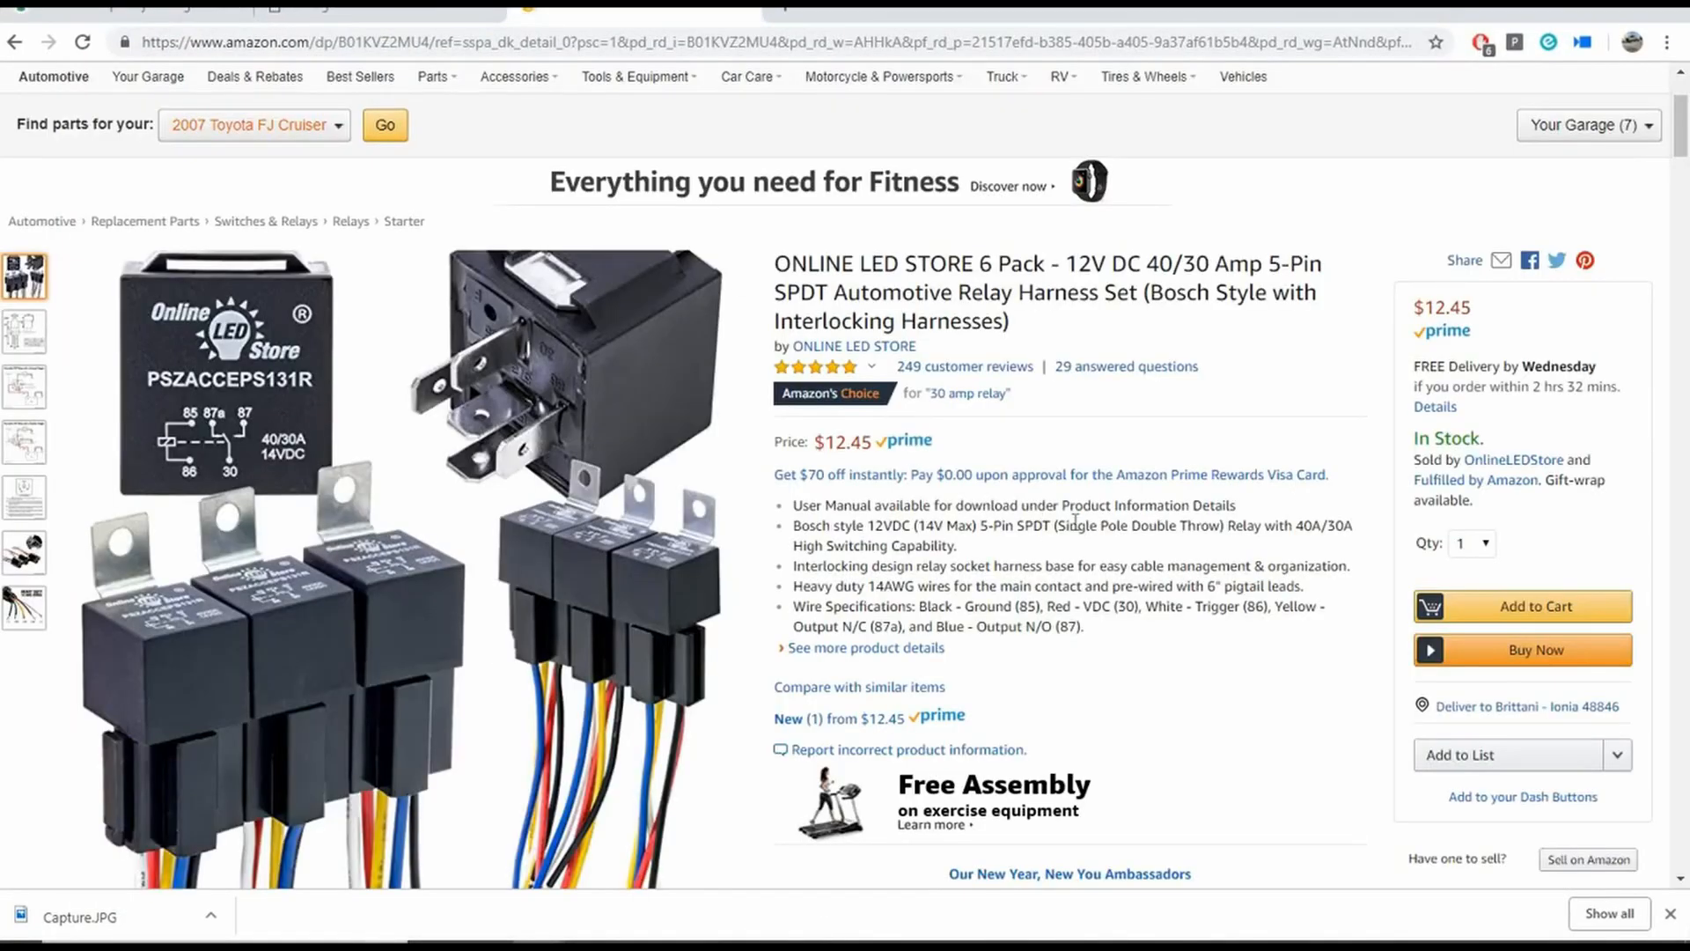
# Scroll through the 6-pack 5-pin relay harness listing images to inspect the pigtail wires
pyautogui.scroll(-3)
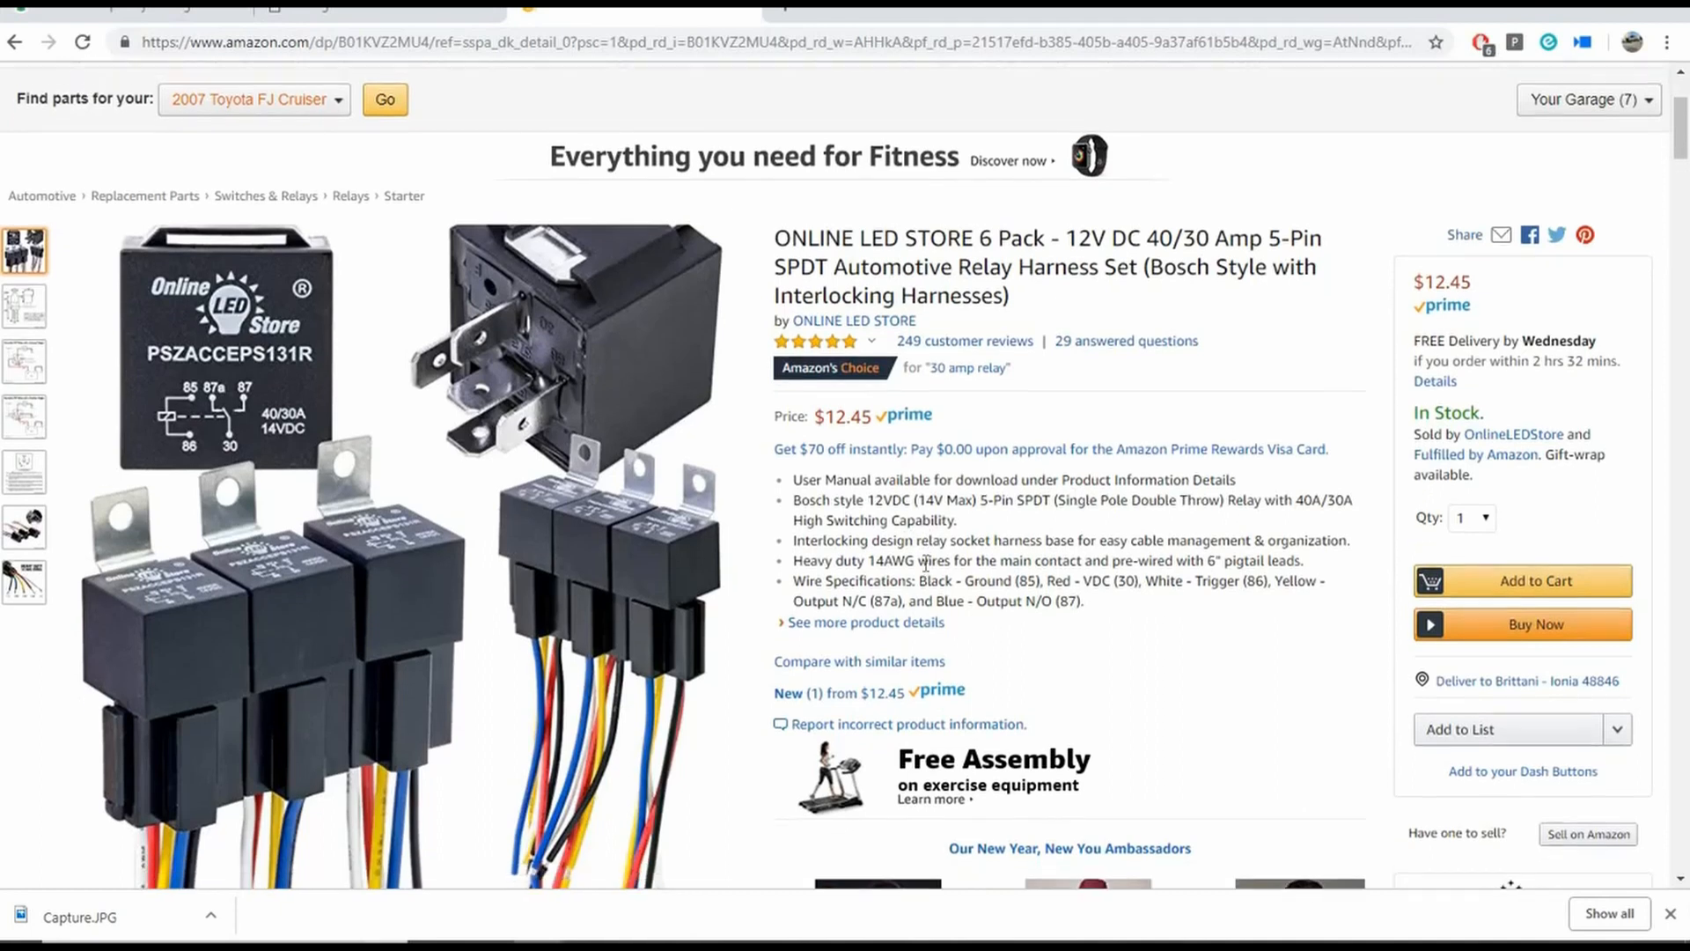
pyautogui.scroll(-3)
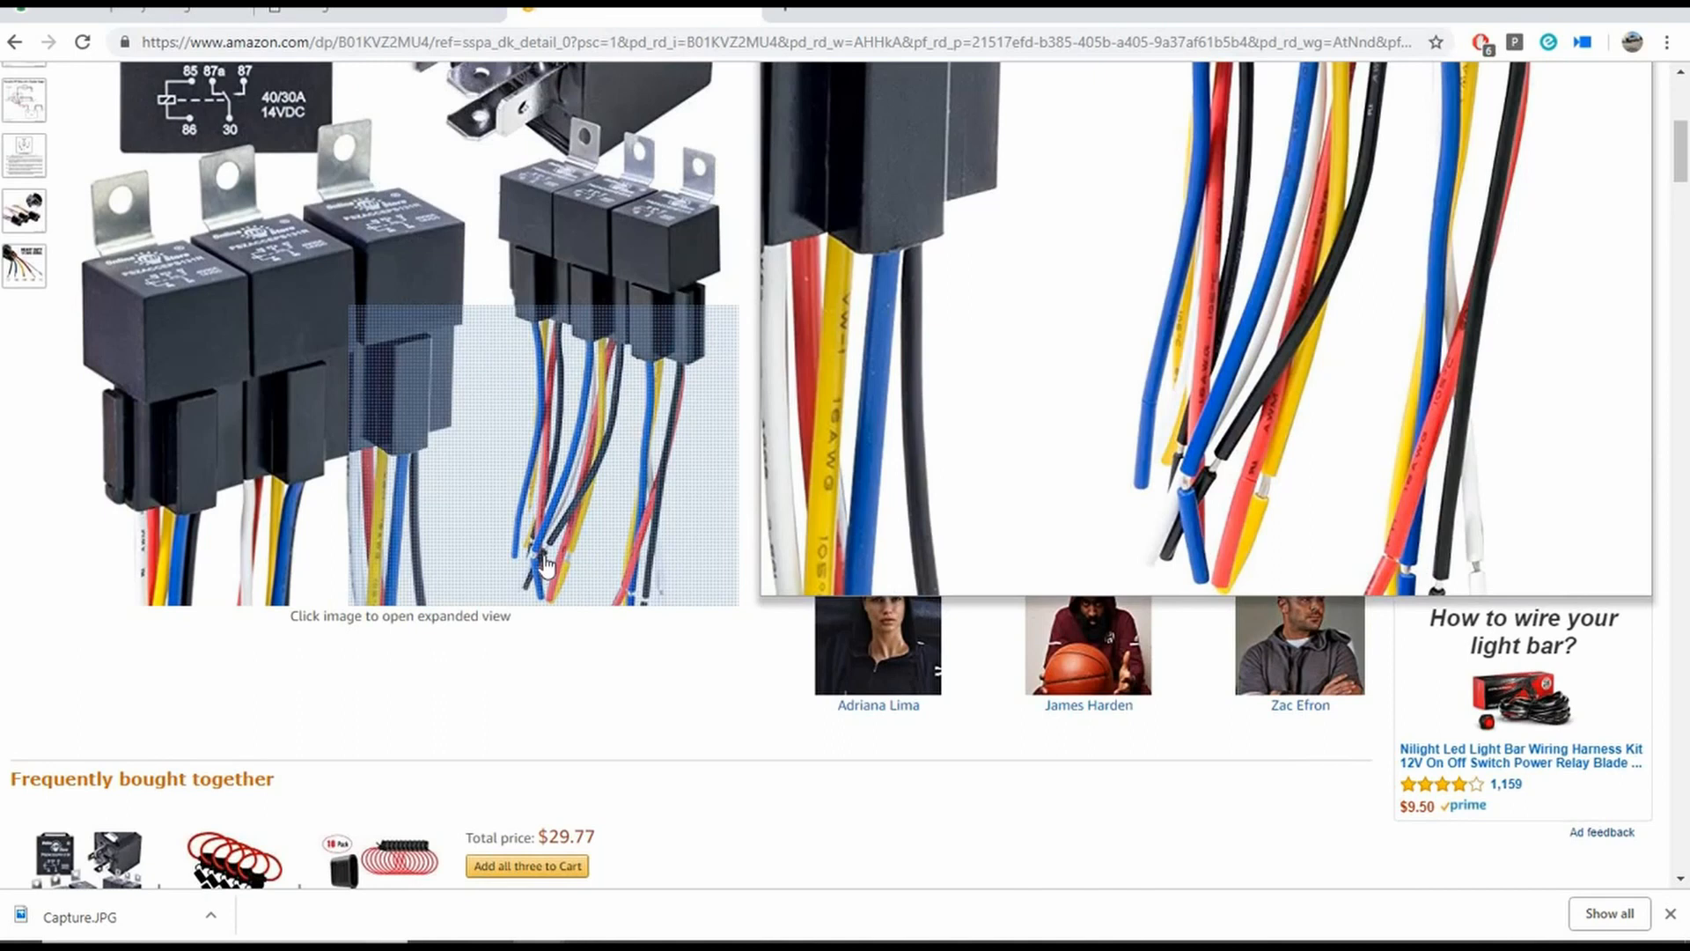
pyautogui.scroll(3)
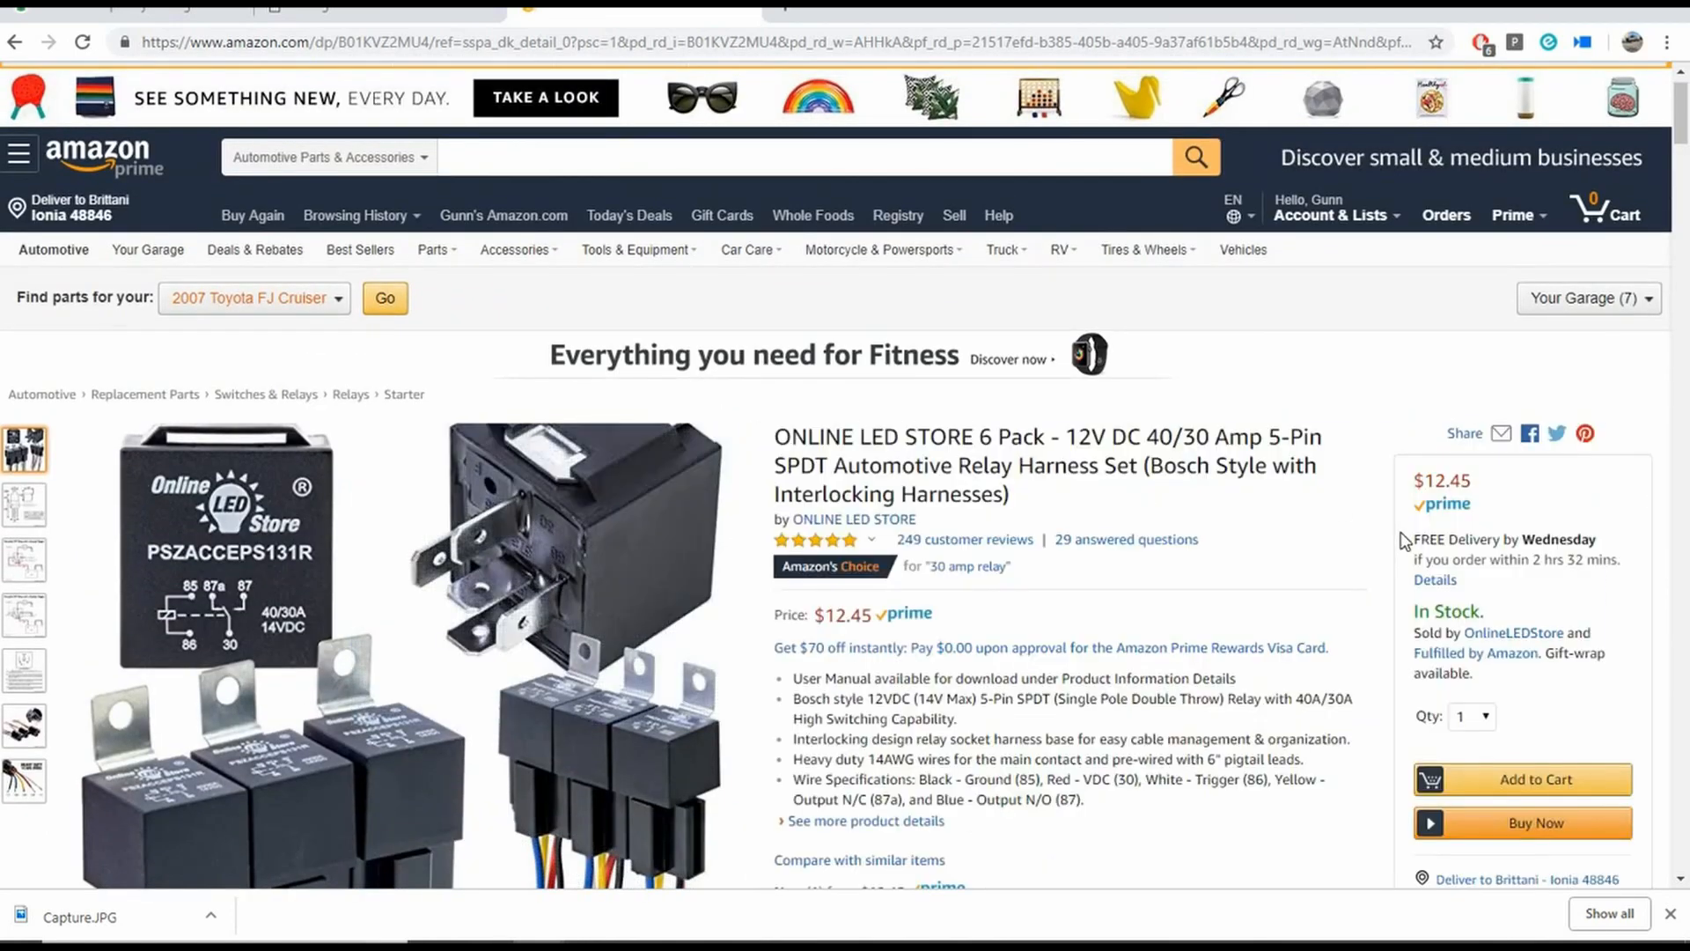
pyautogui.moveTo(1105, 452)
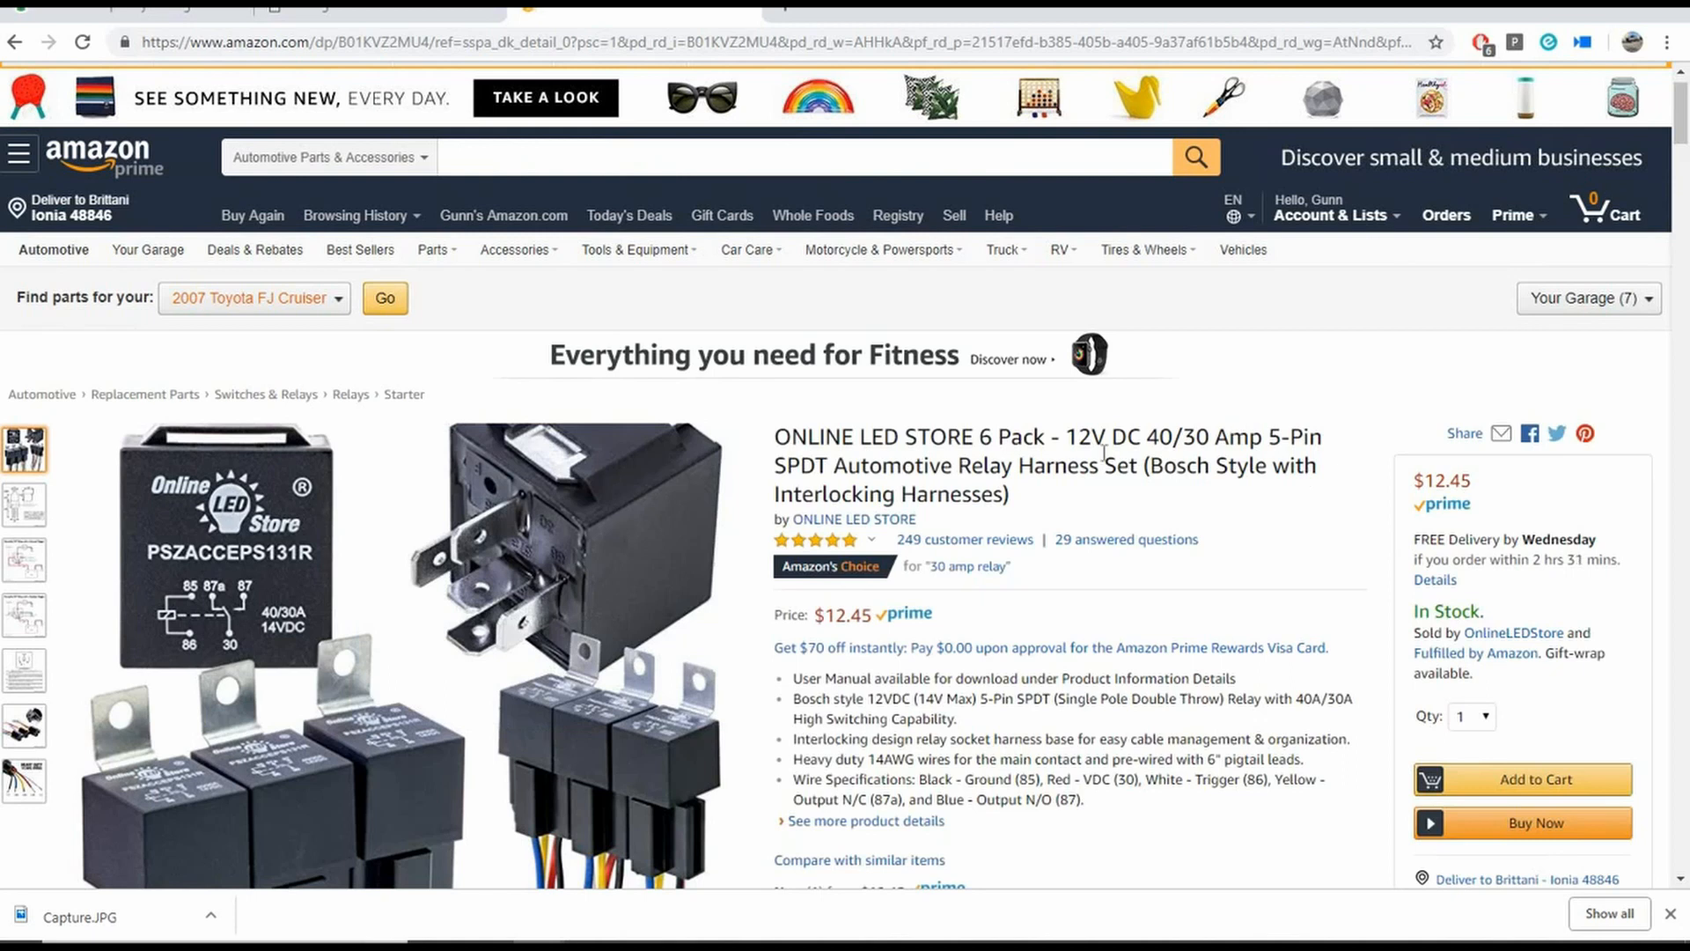
pyautogui.moveTo(810, 97)
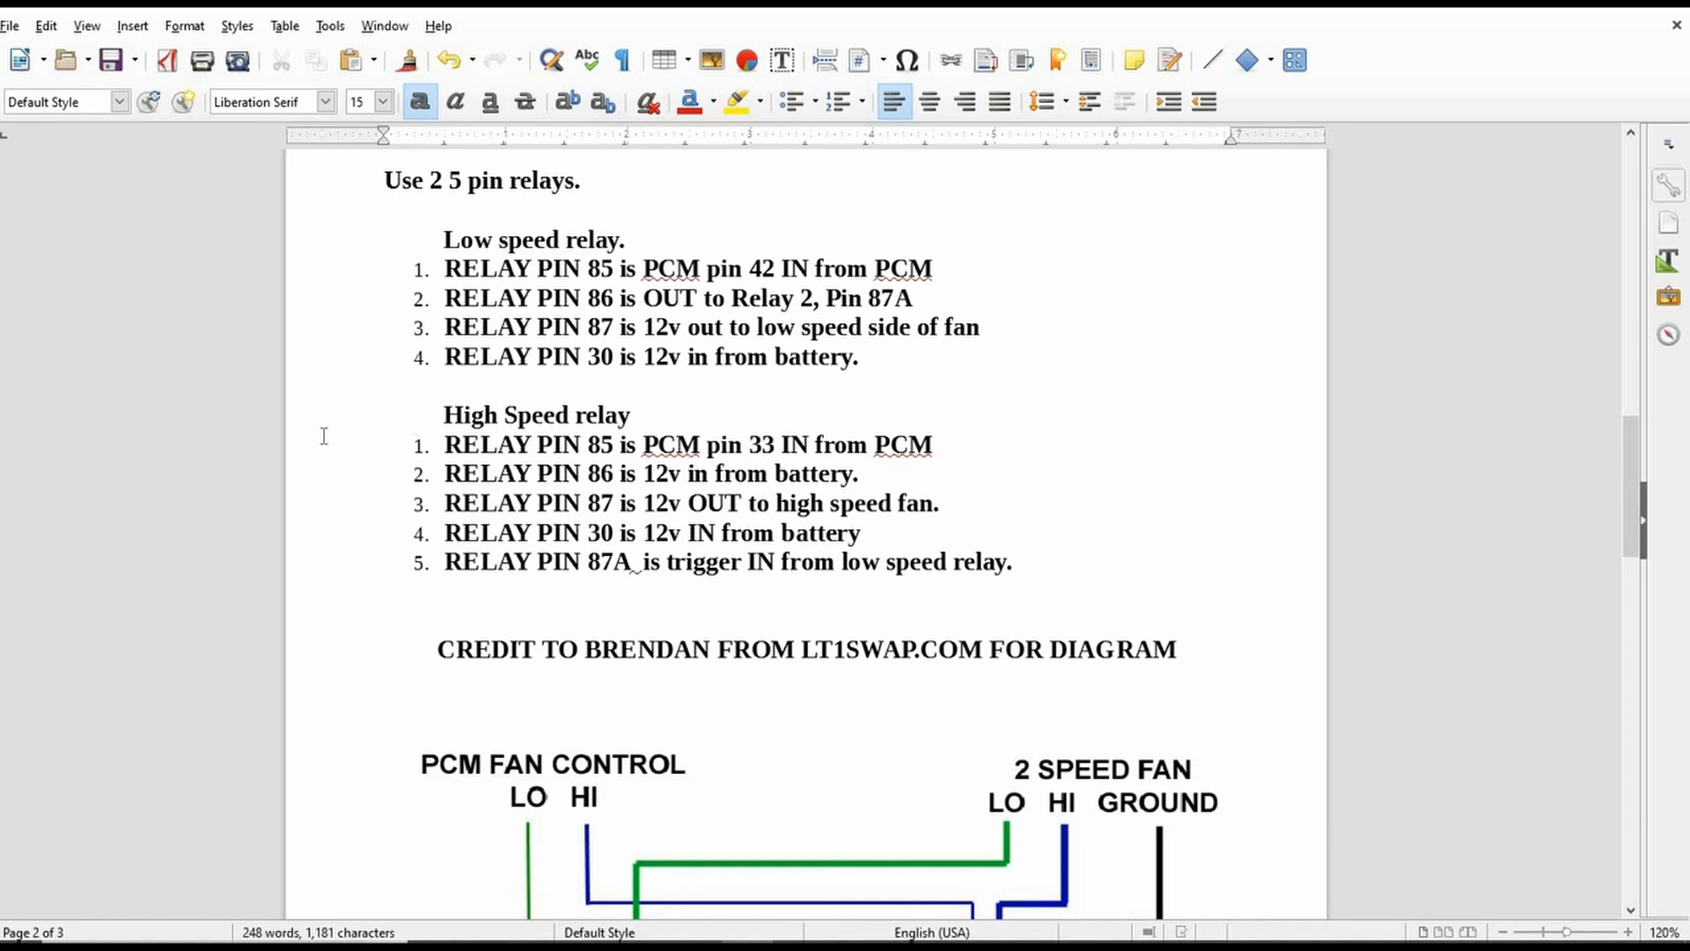
# Scroll between the low and high speed relay pin lists and the 2-speed fan diagram
pyautogui.scroll(-3)
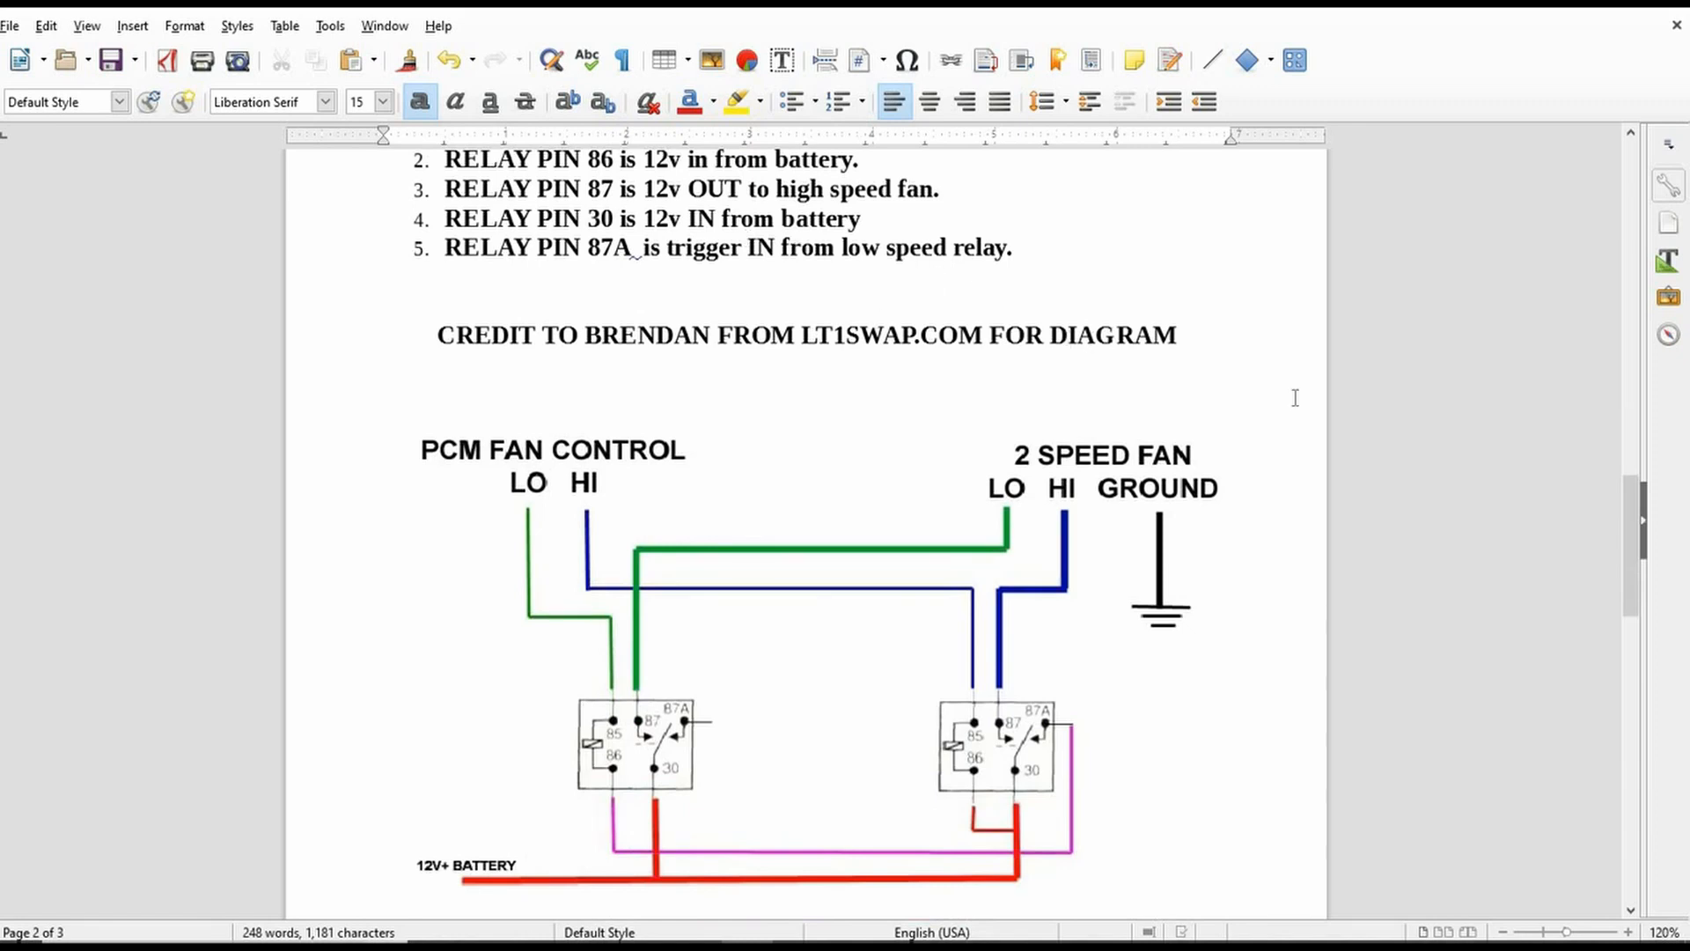
pyautogui.scroll(3)
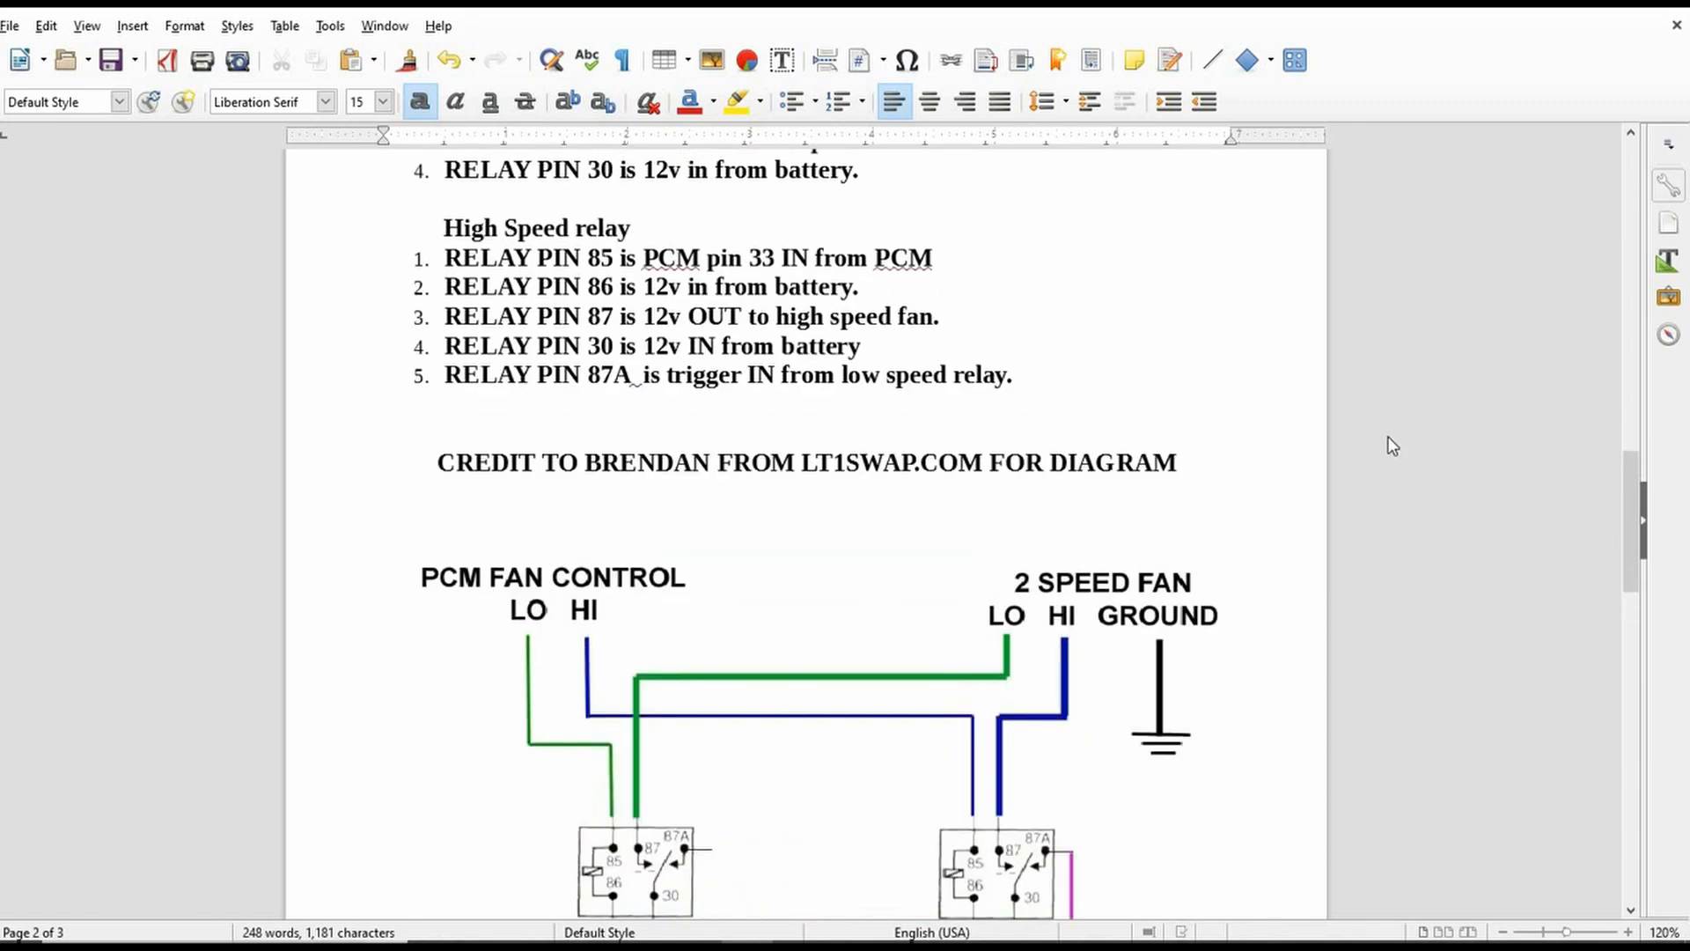
pyautogui.scroll(3)
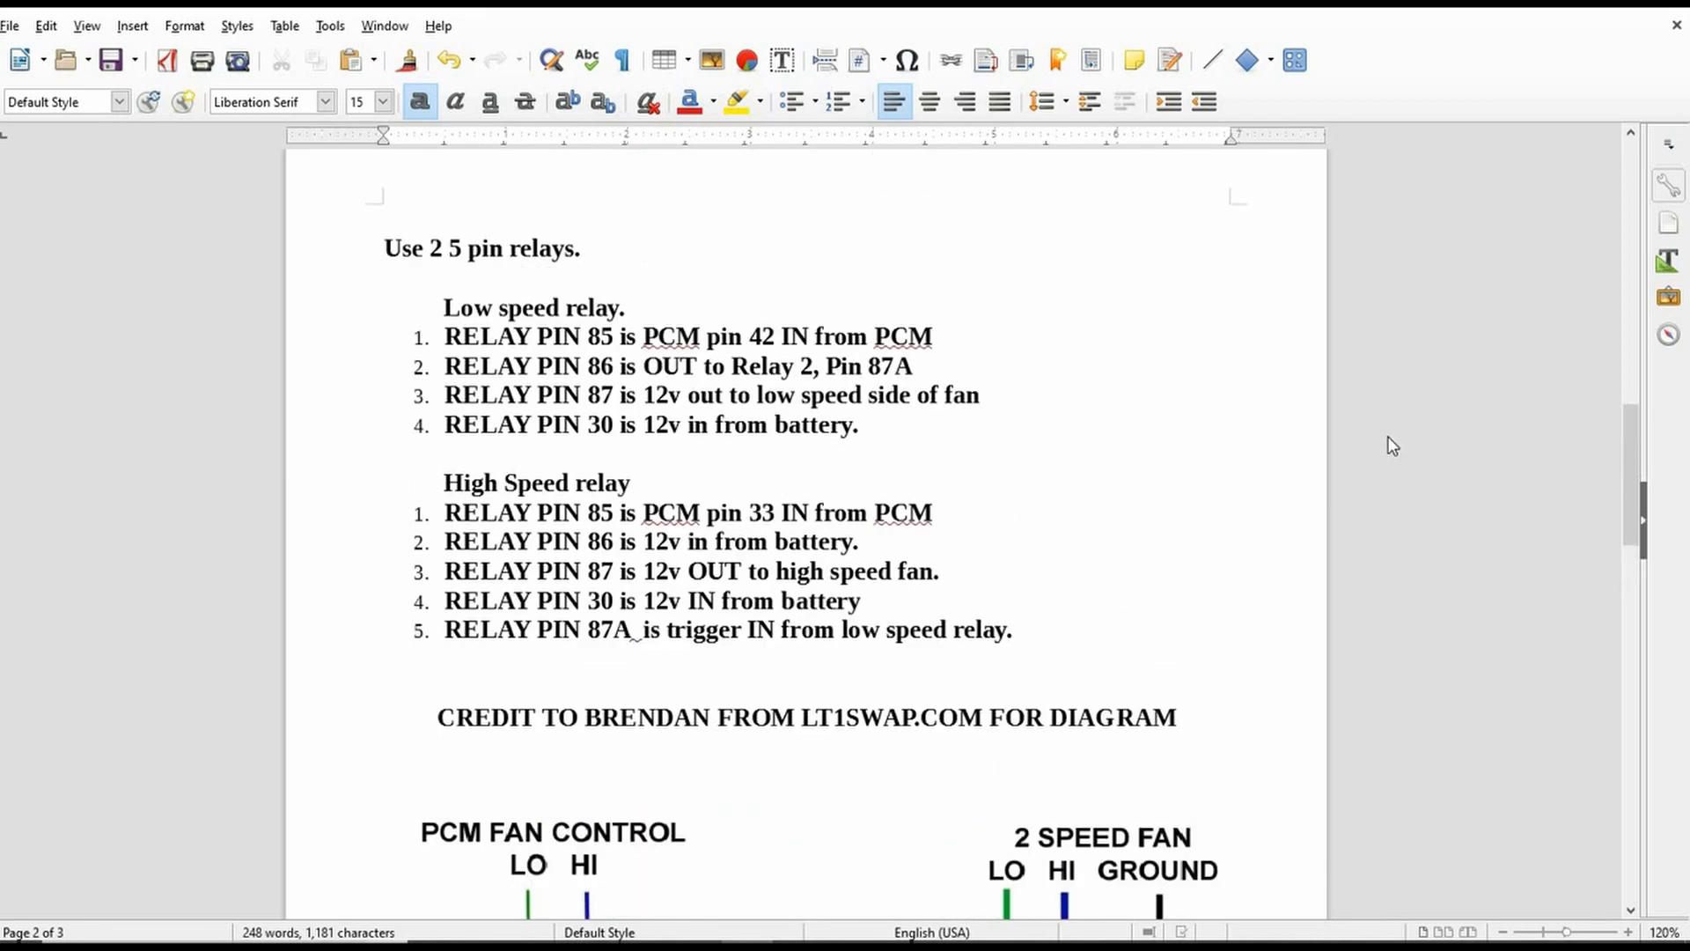
pyautogui.scroll(-3)
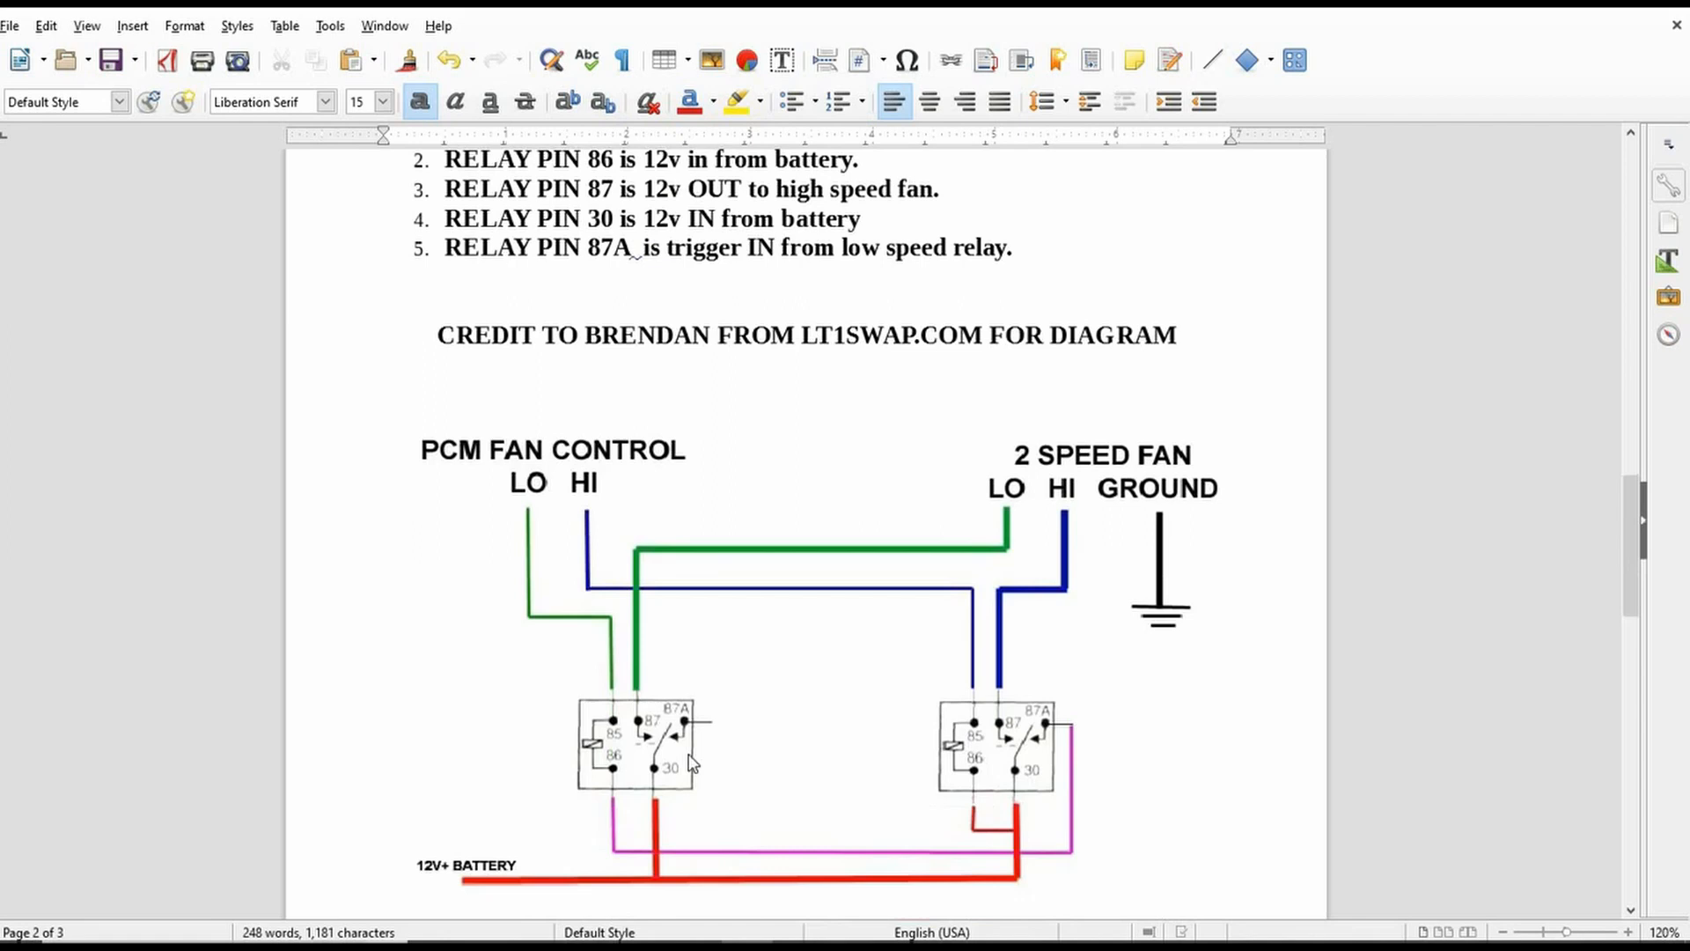
pyautogui.moveTo(789, 713)
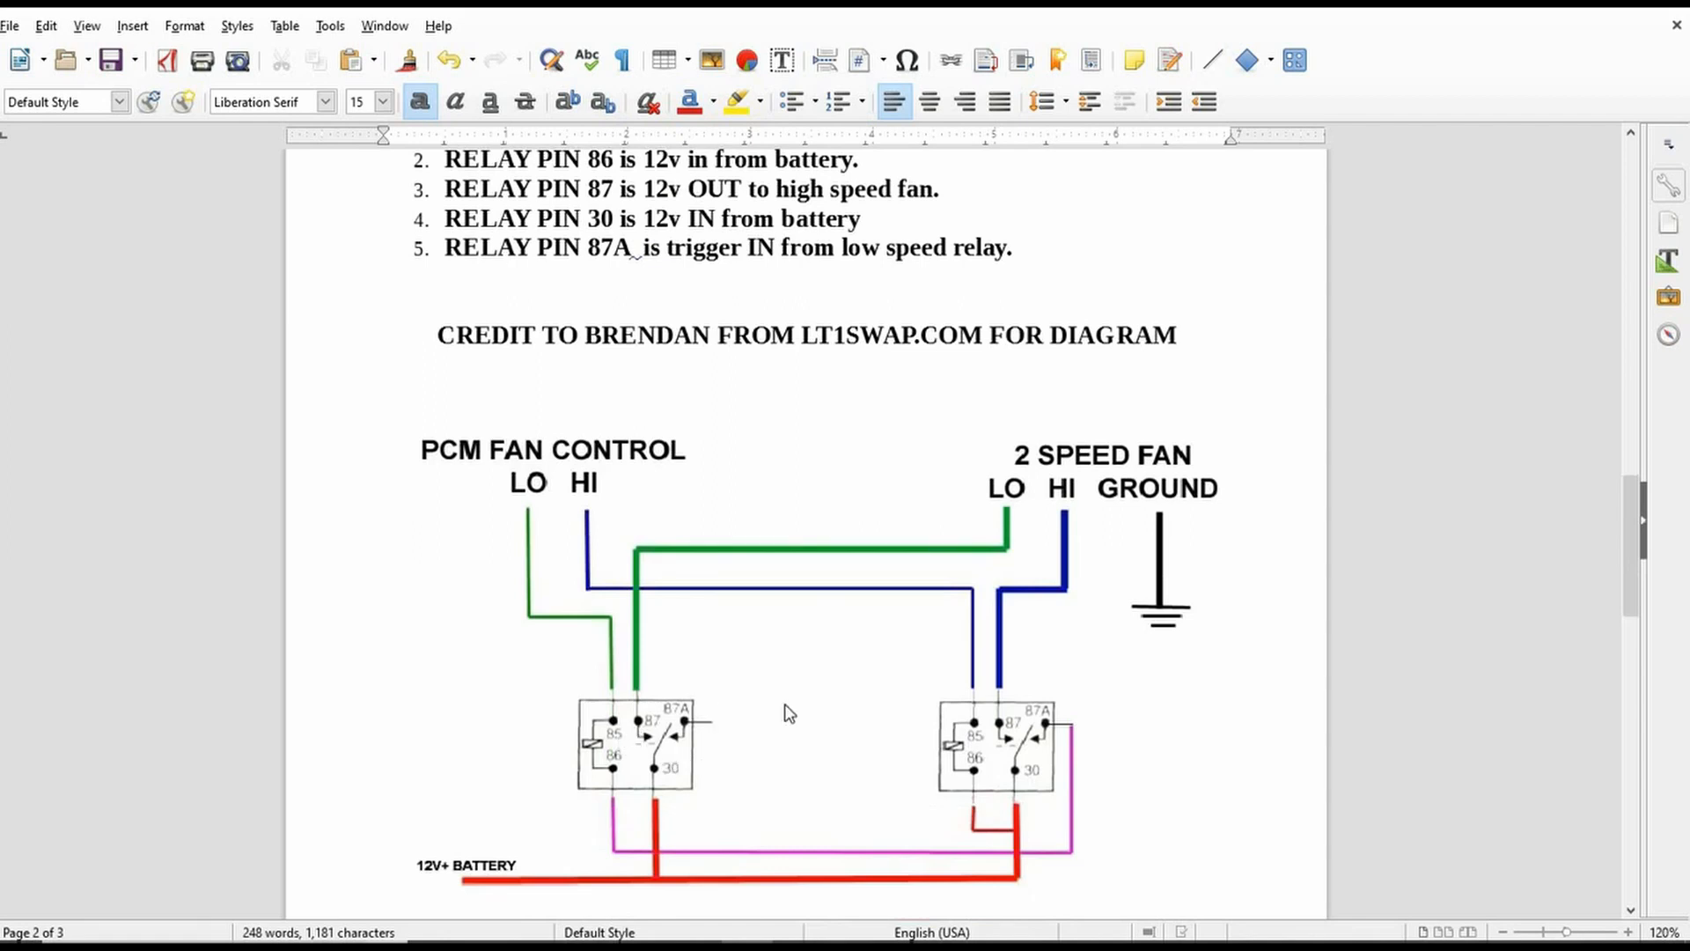
pyautogui.moveTo(1350, 569)
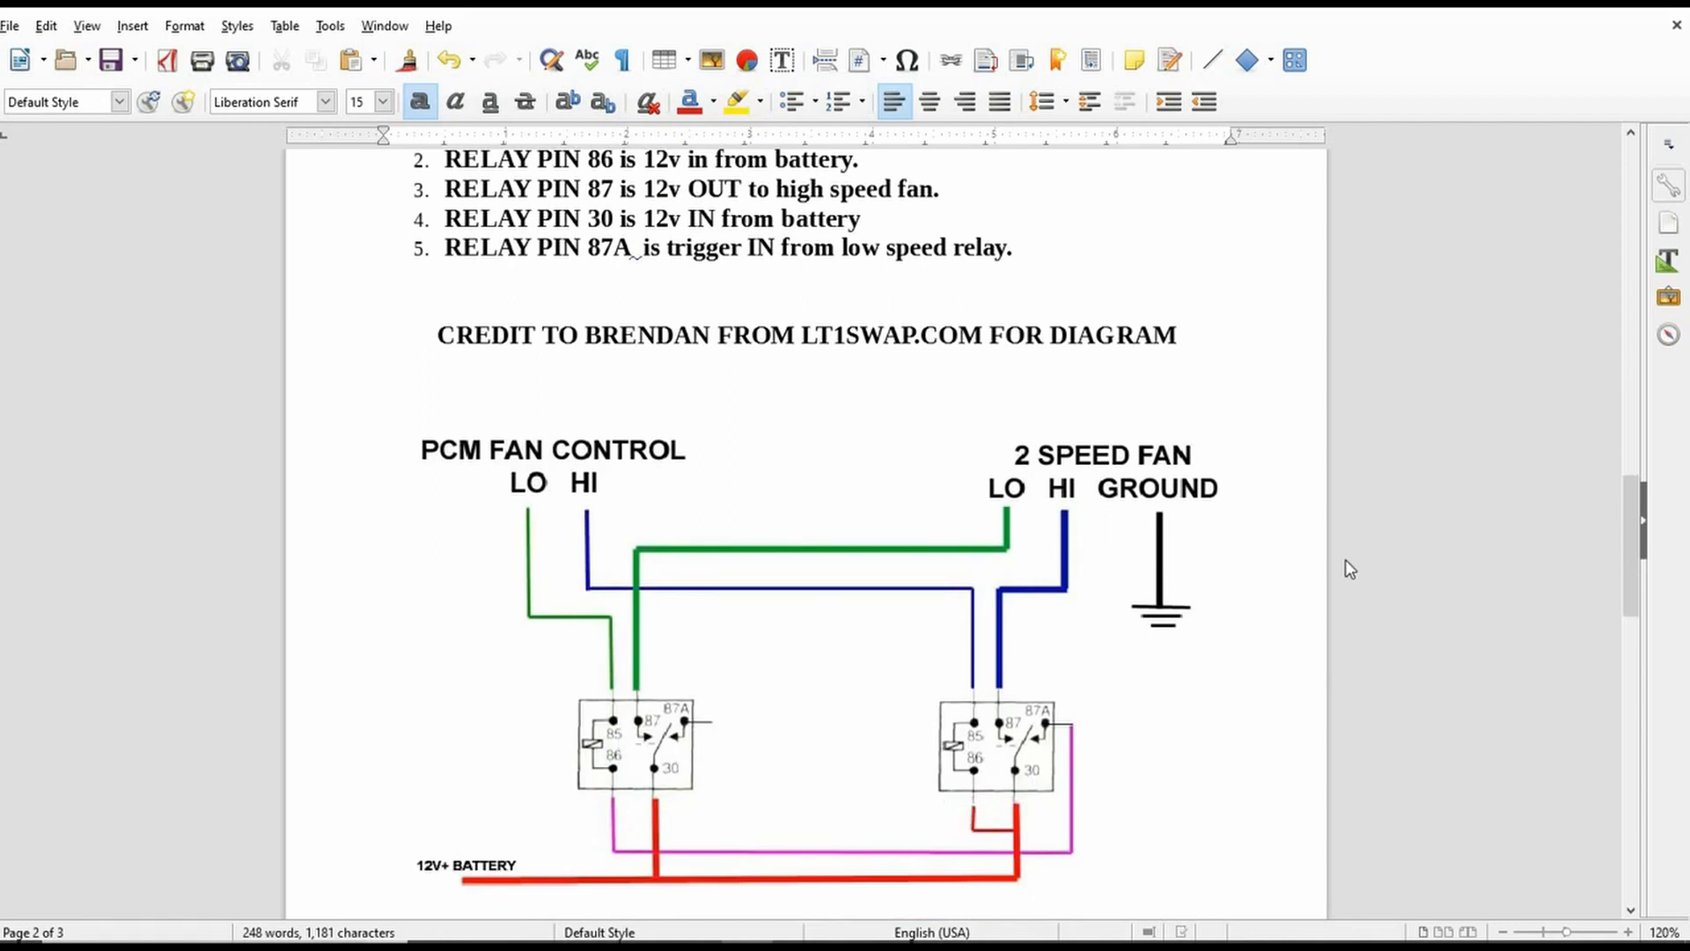
pyautogui.scroll(3)
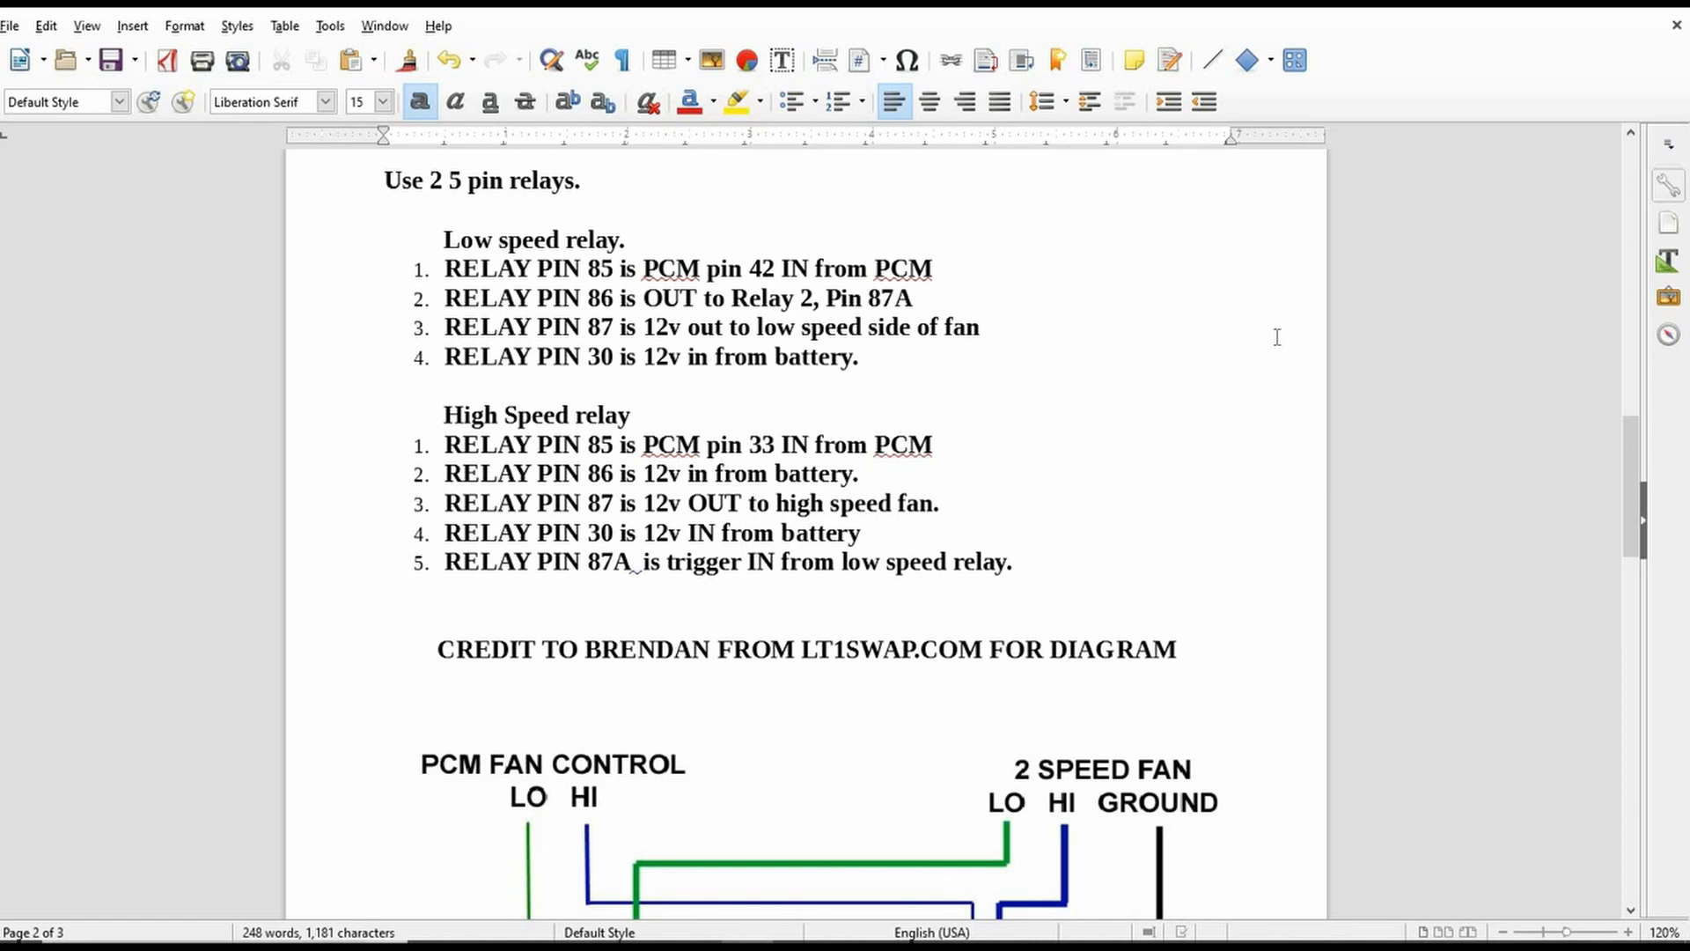
pyautogui.moveTo(412, 344)
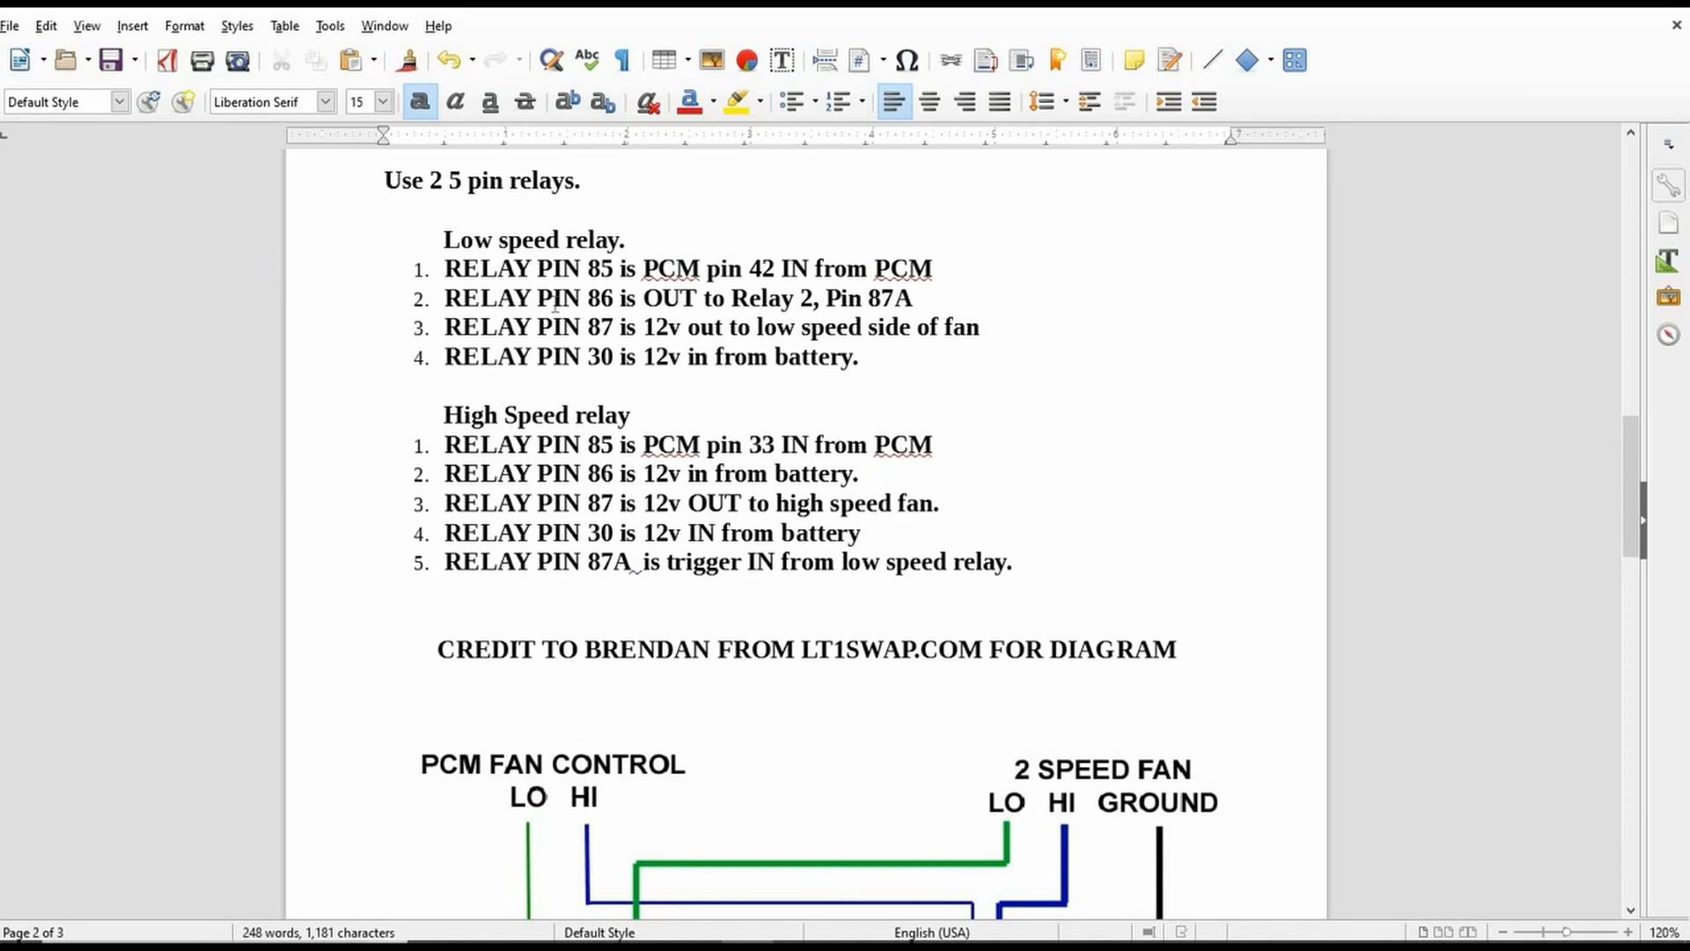
pyautogui.moveTo(920, 300)
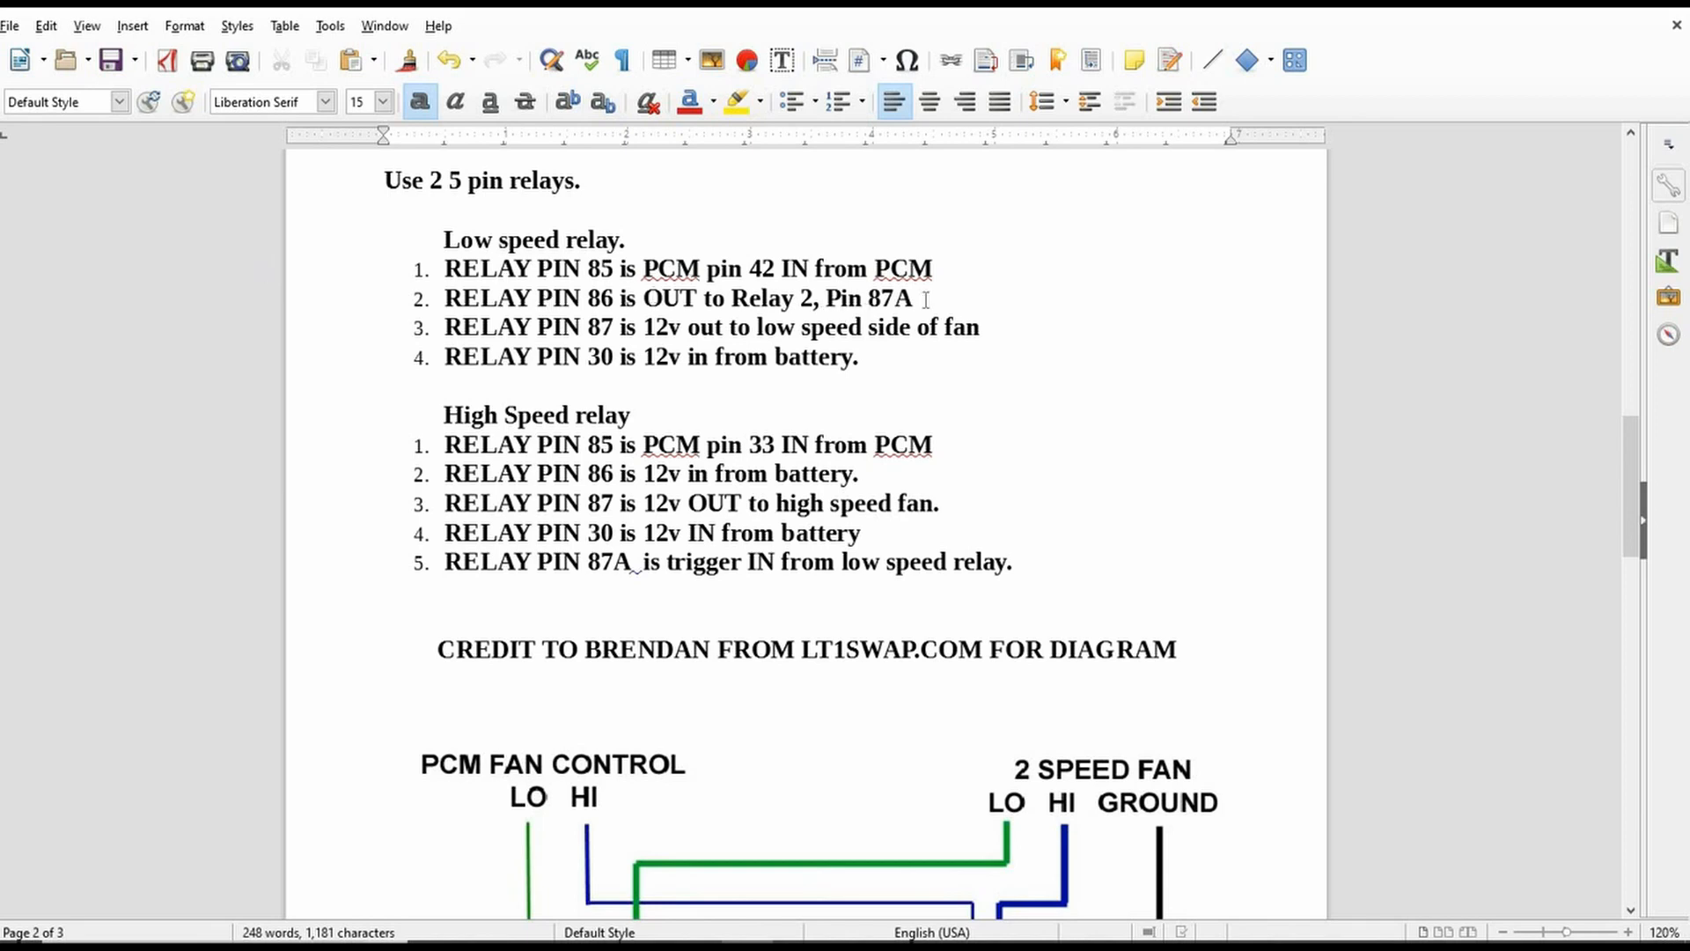
pyautogui.moveTo(1208, 331)
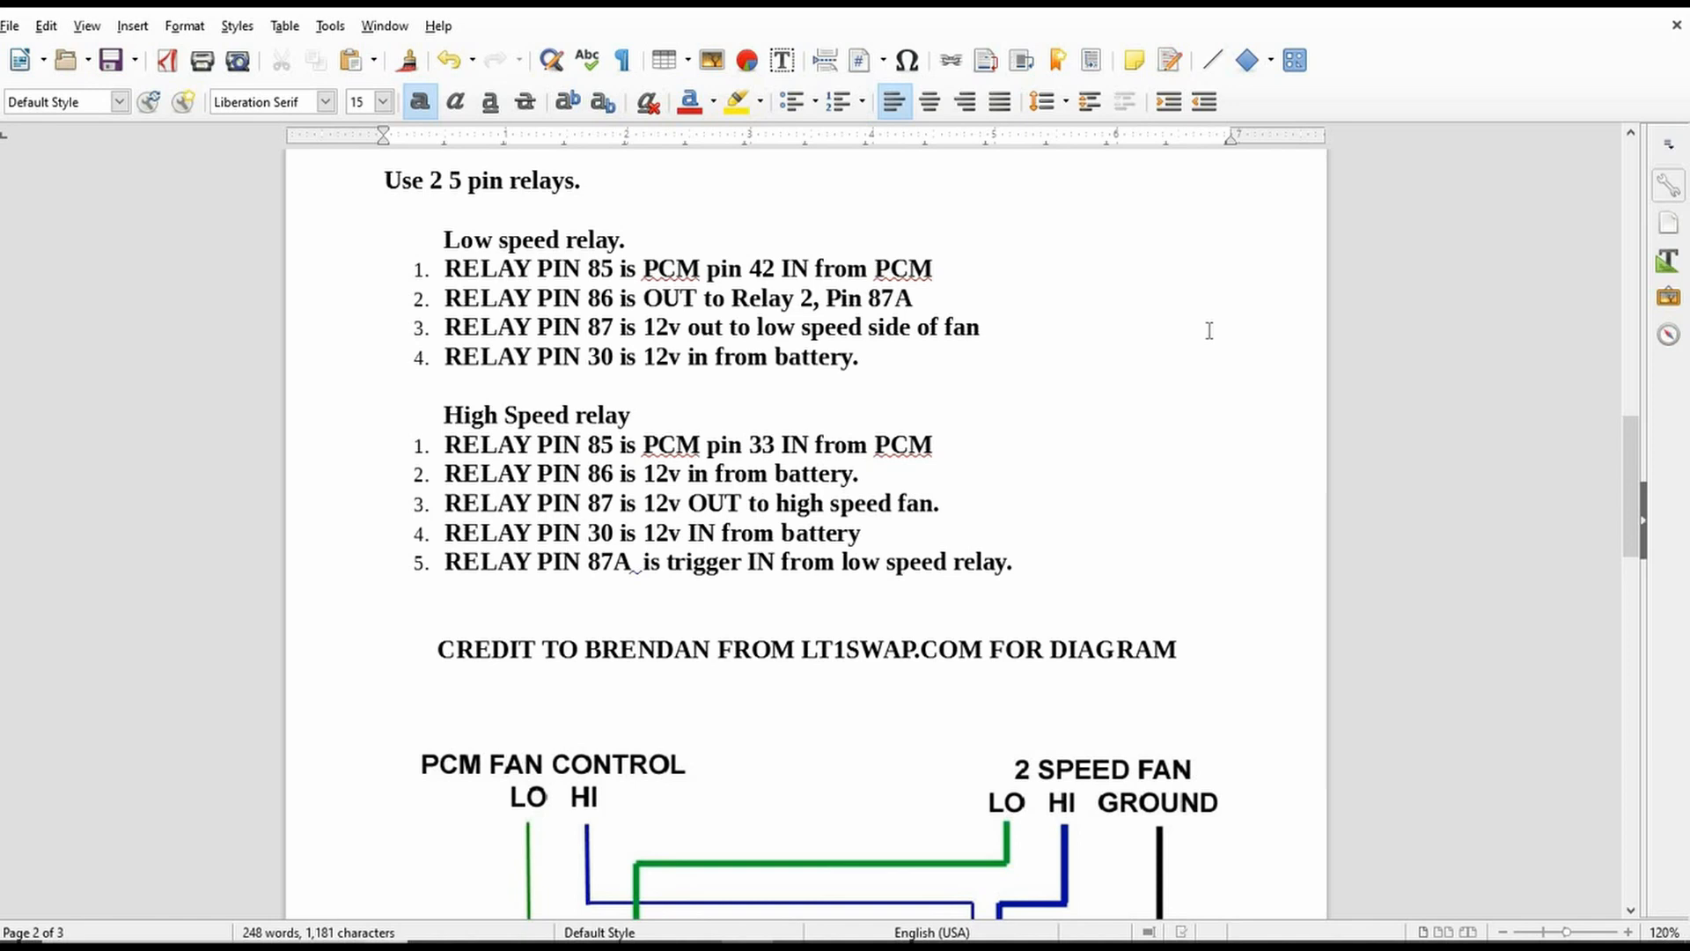
pyautogui.scroll(-3)
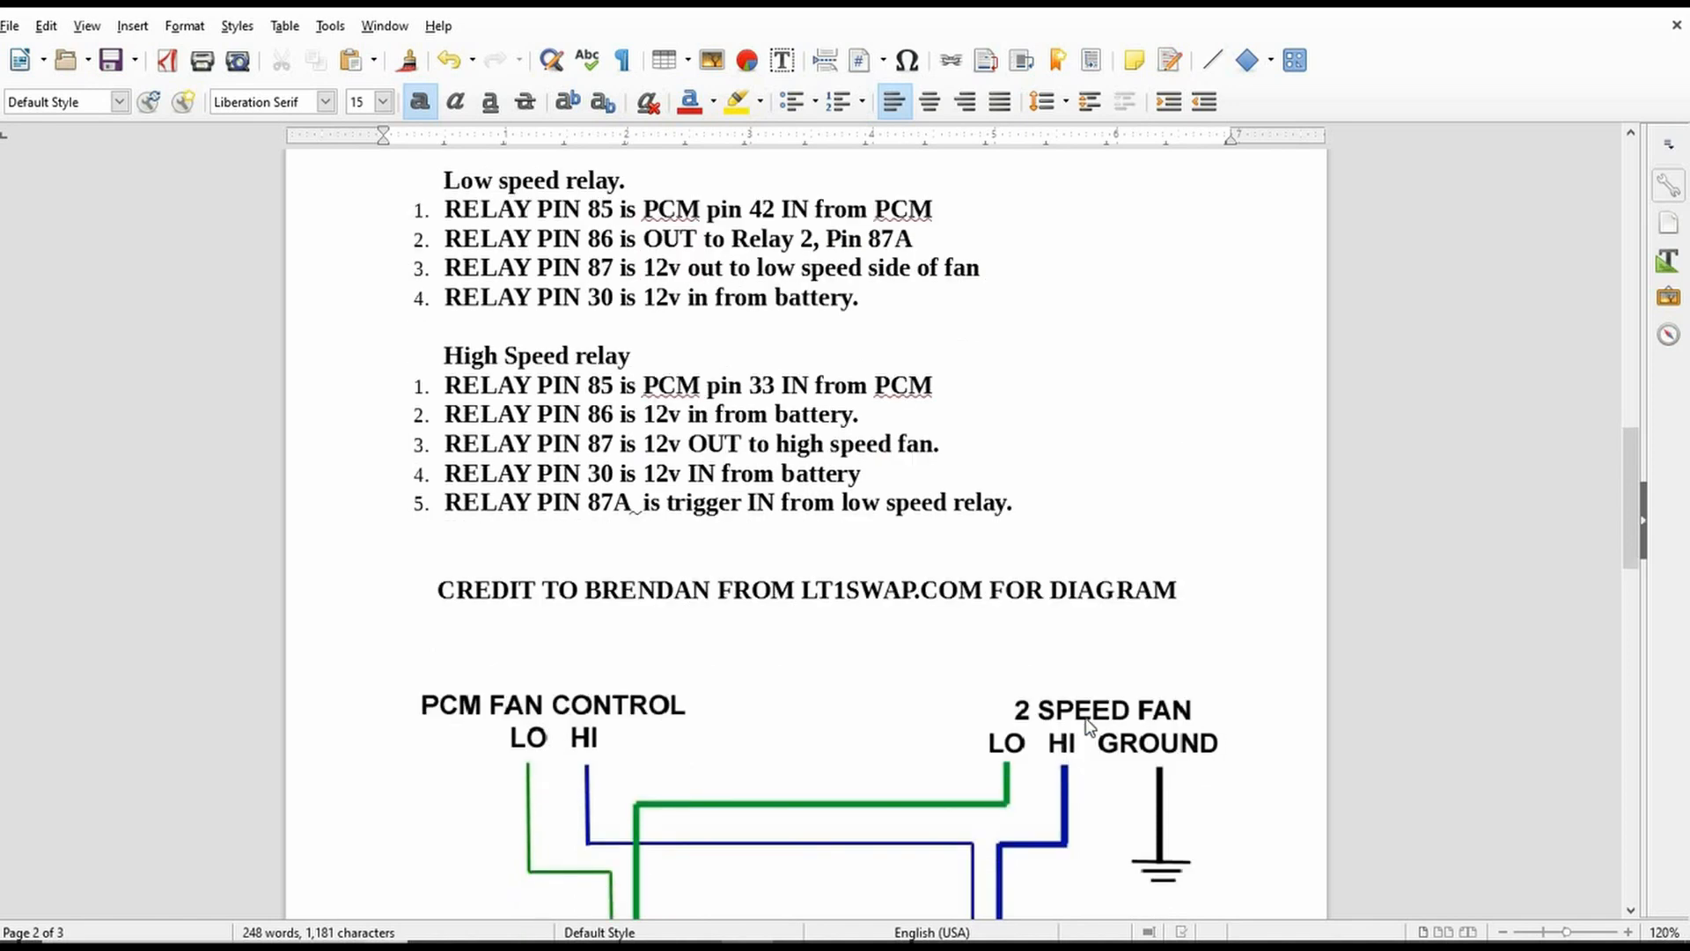
pyautogui.scroll(-3)
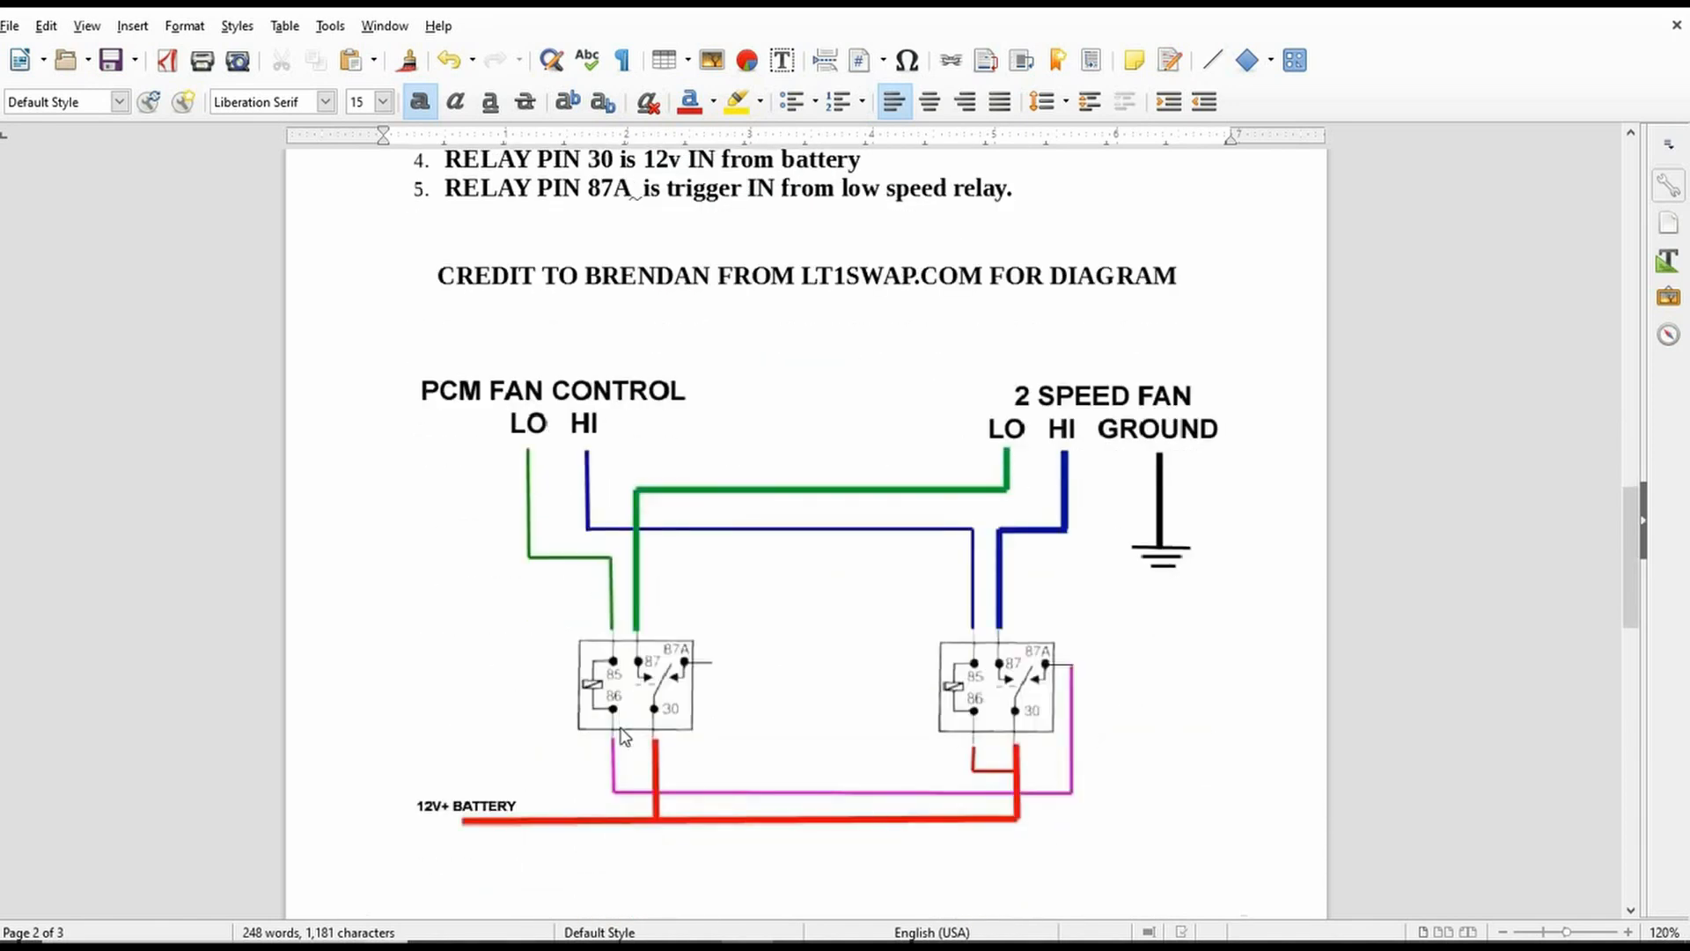
pyautogui.moveTo(993, 674)
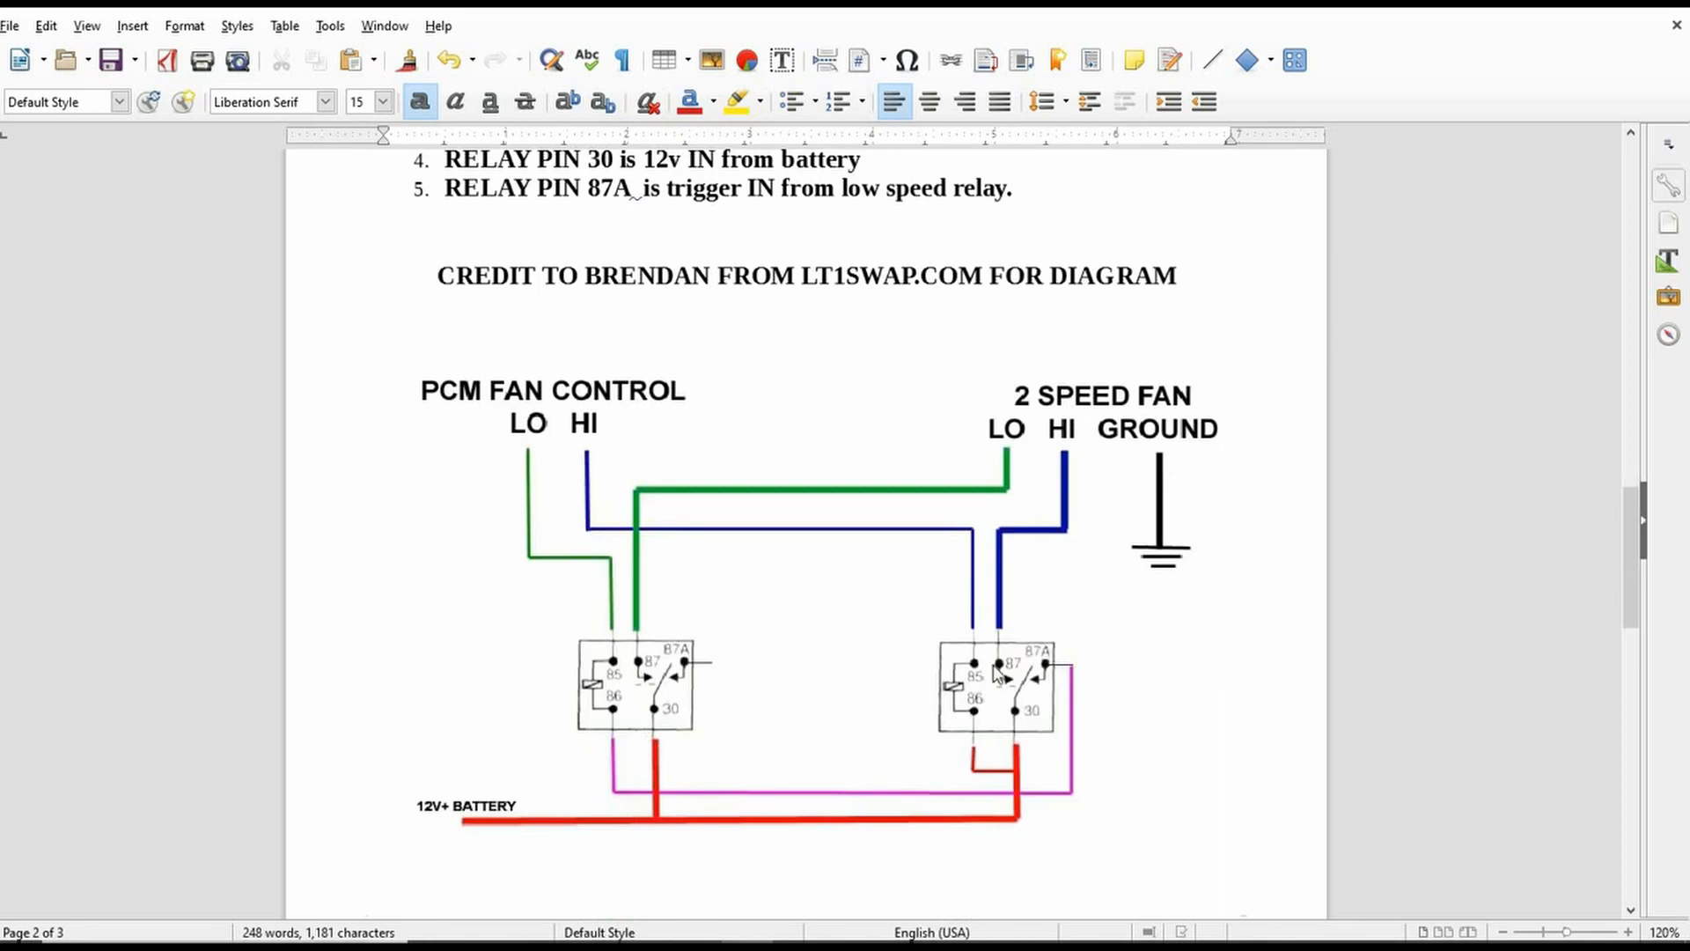
pyautogui.moveTo(1153, 694)
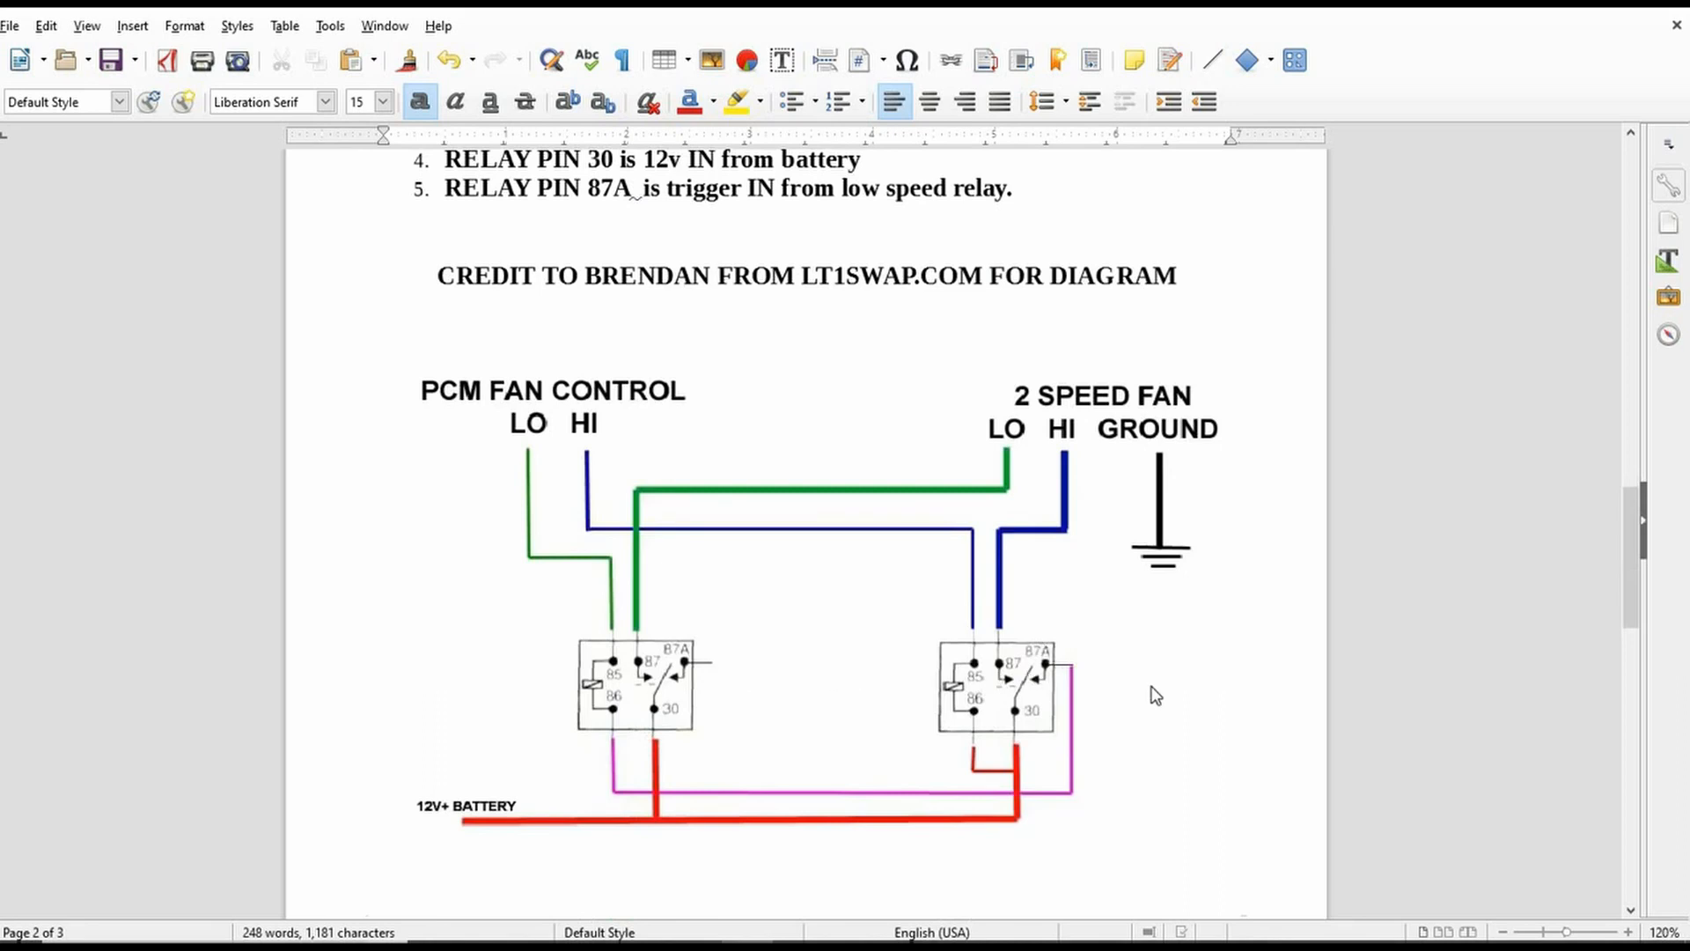
pyautogui.scroll(3)
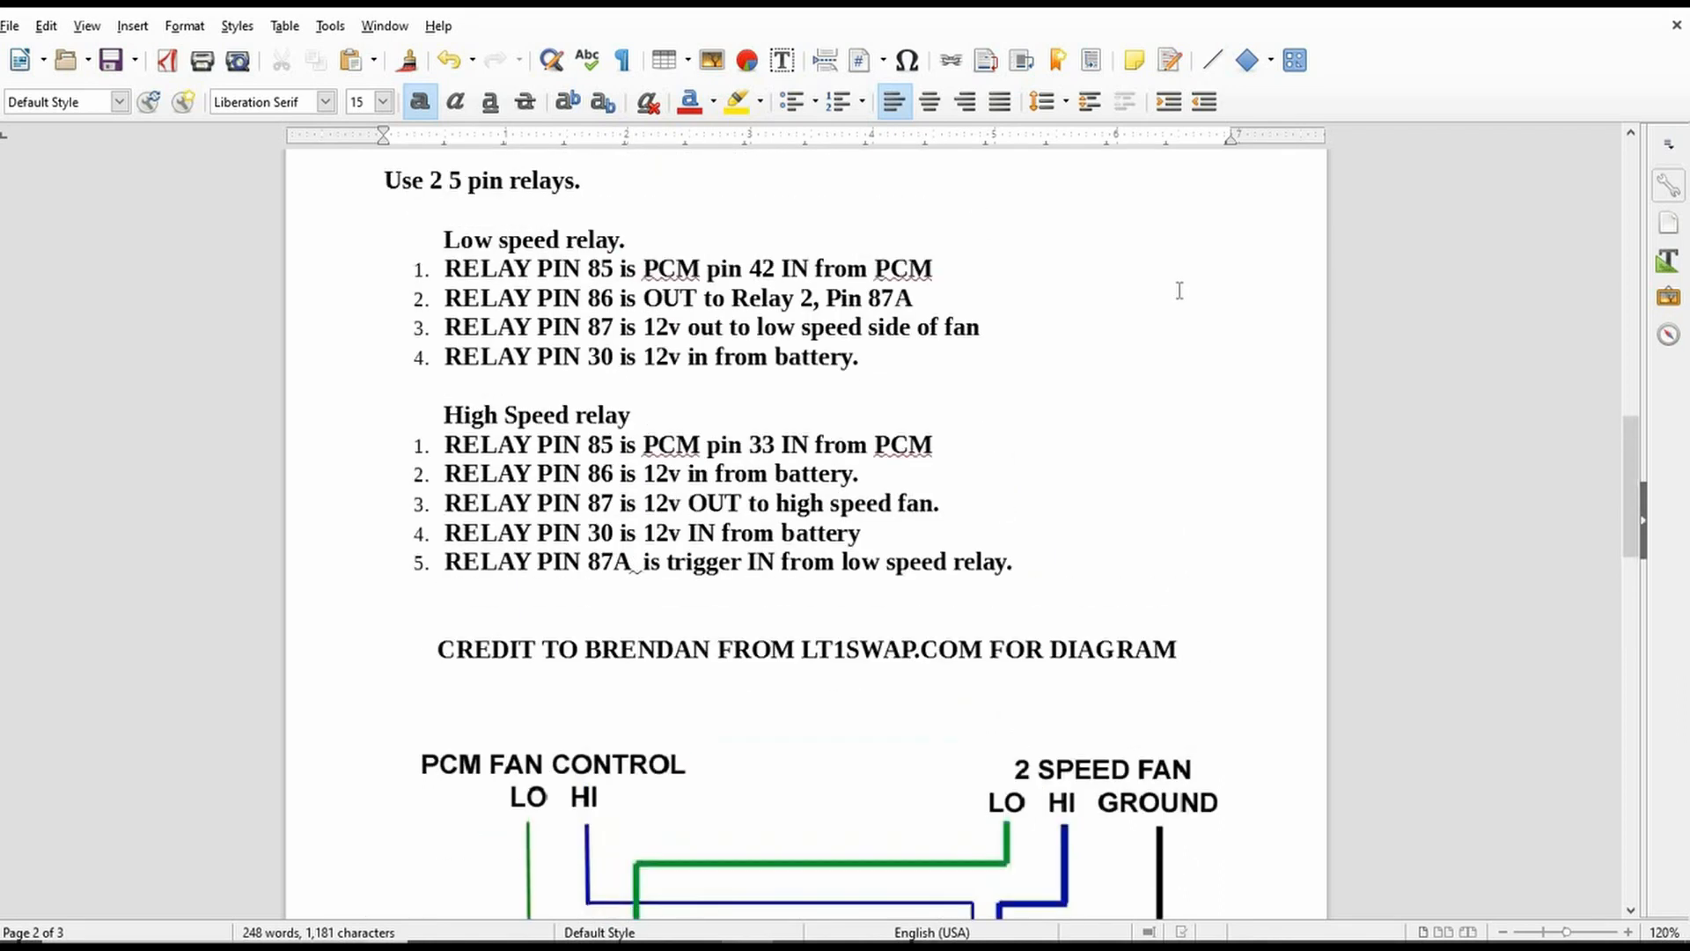
pyautogui.moveTo(313, 338)
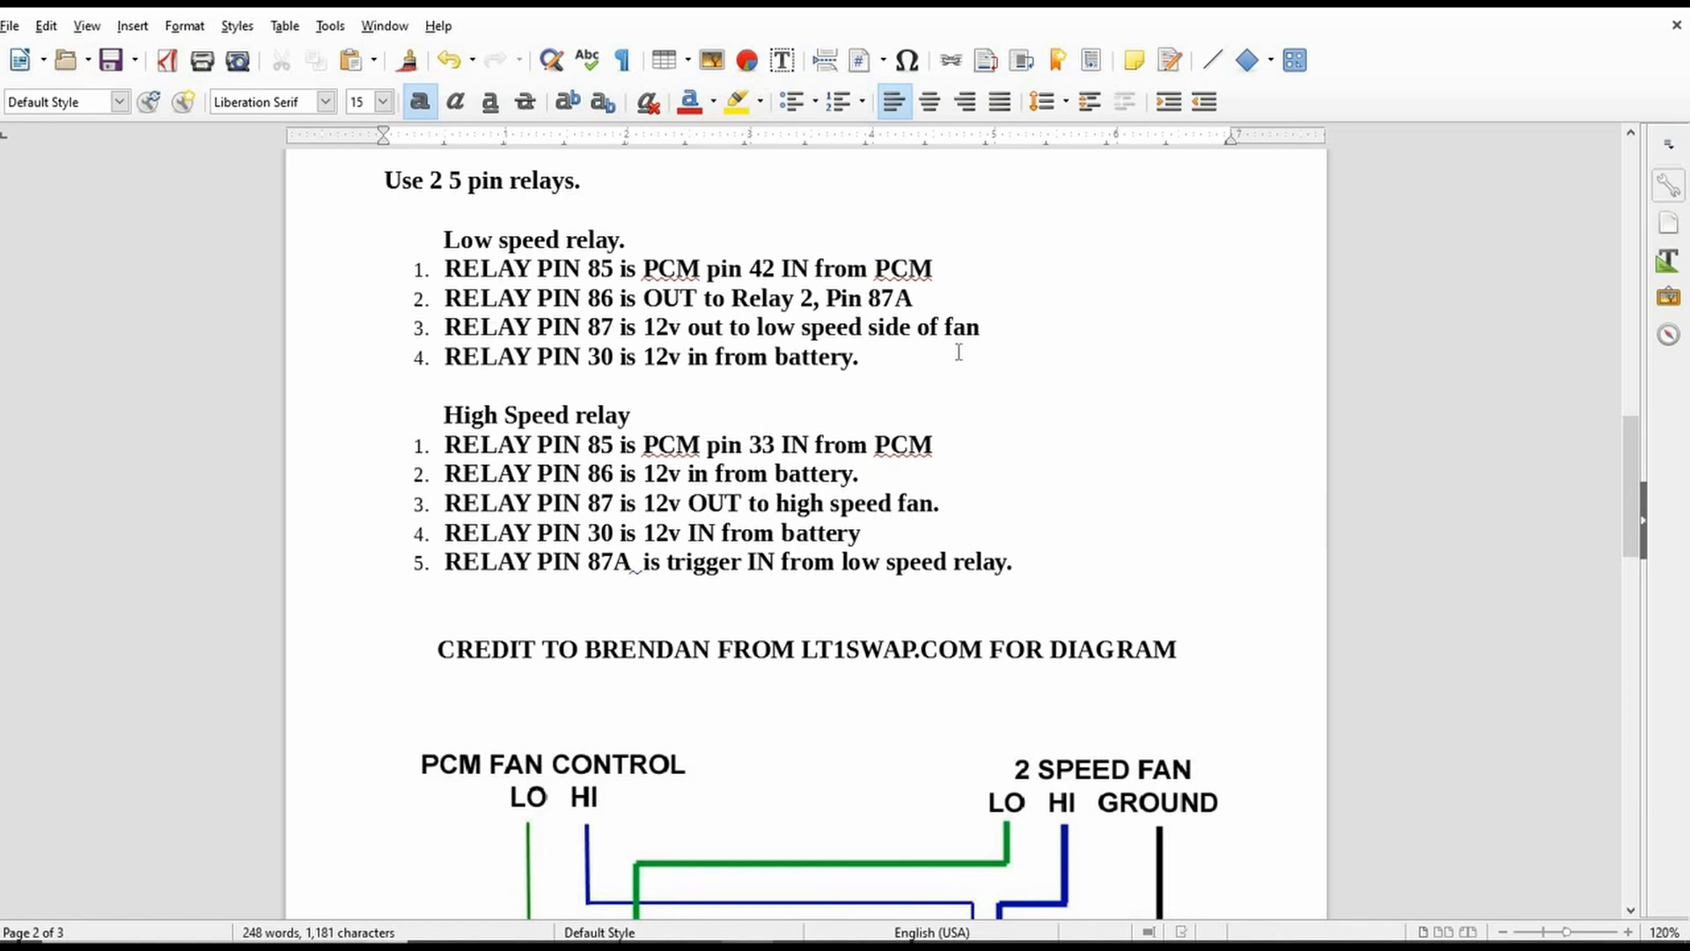
pyautogui.scroll(-3)
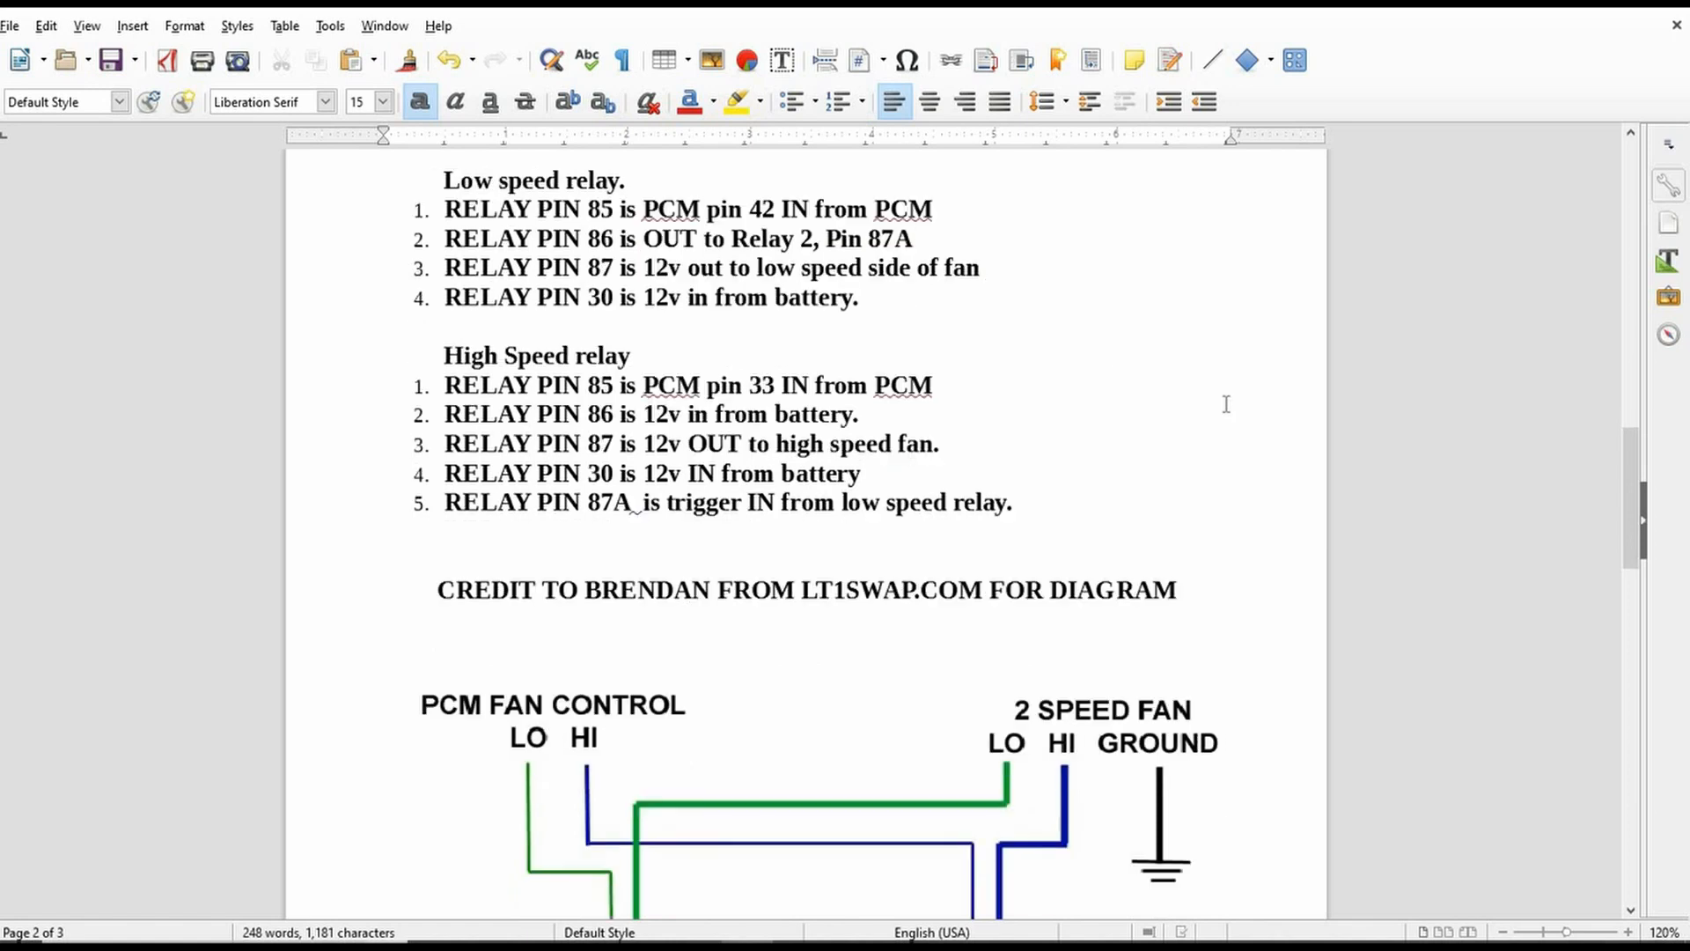
pyautogui.scroll(-3)
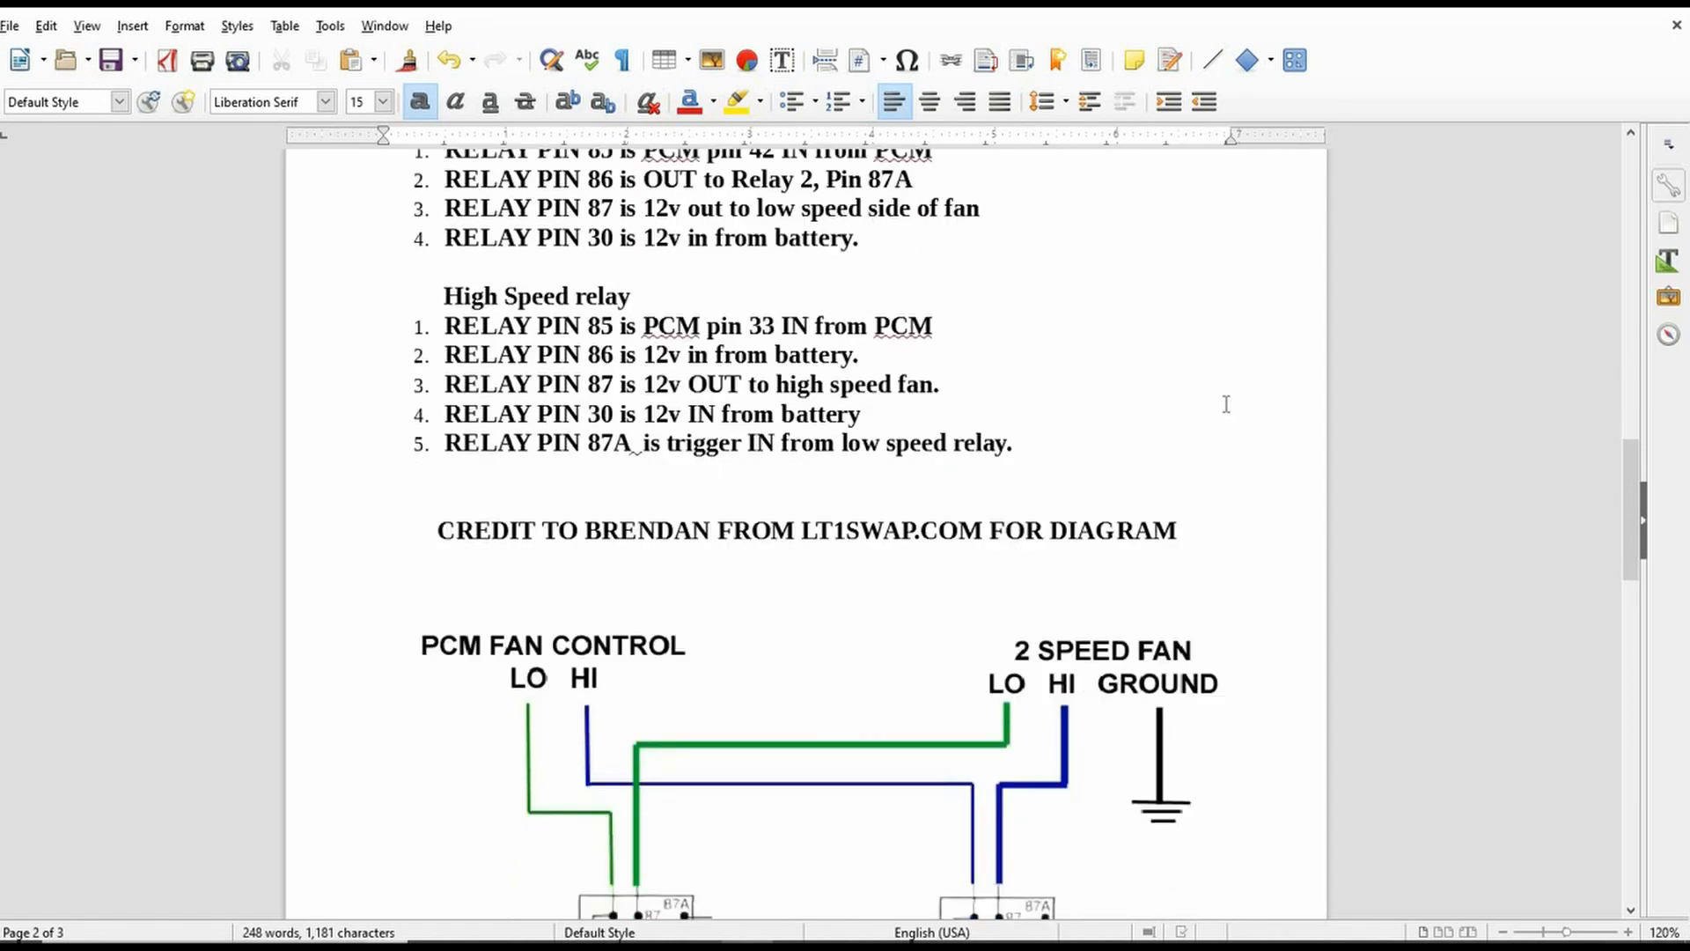
pyautogui.scroll(-3)
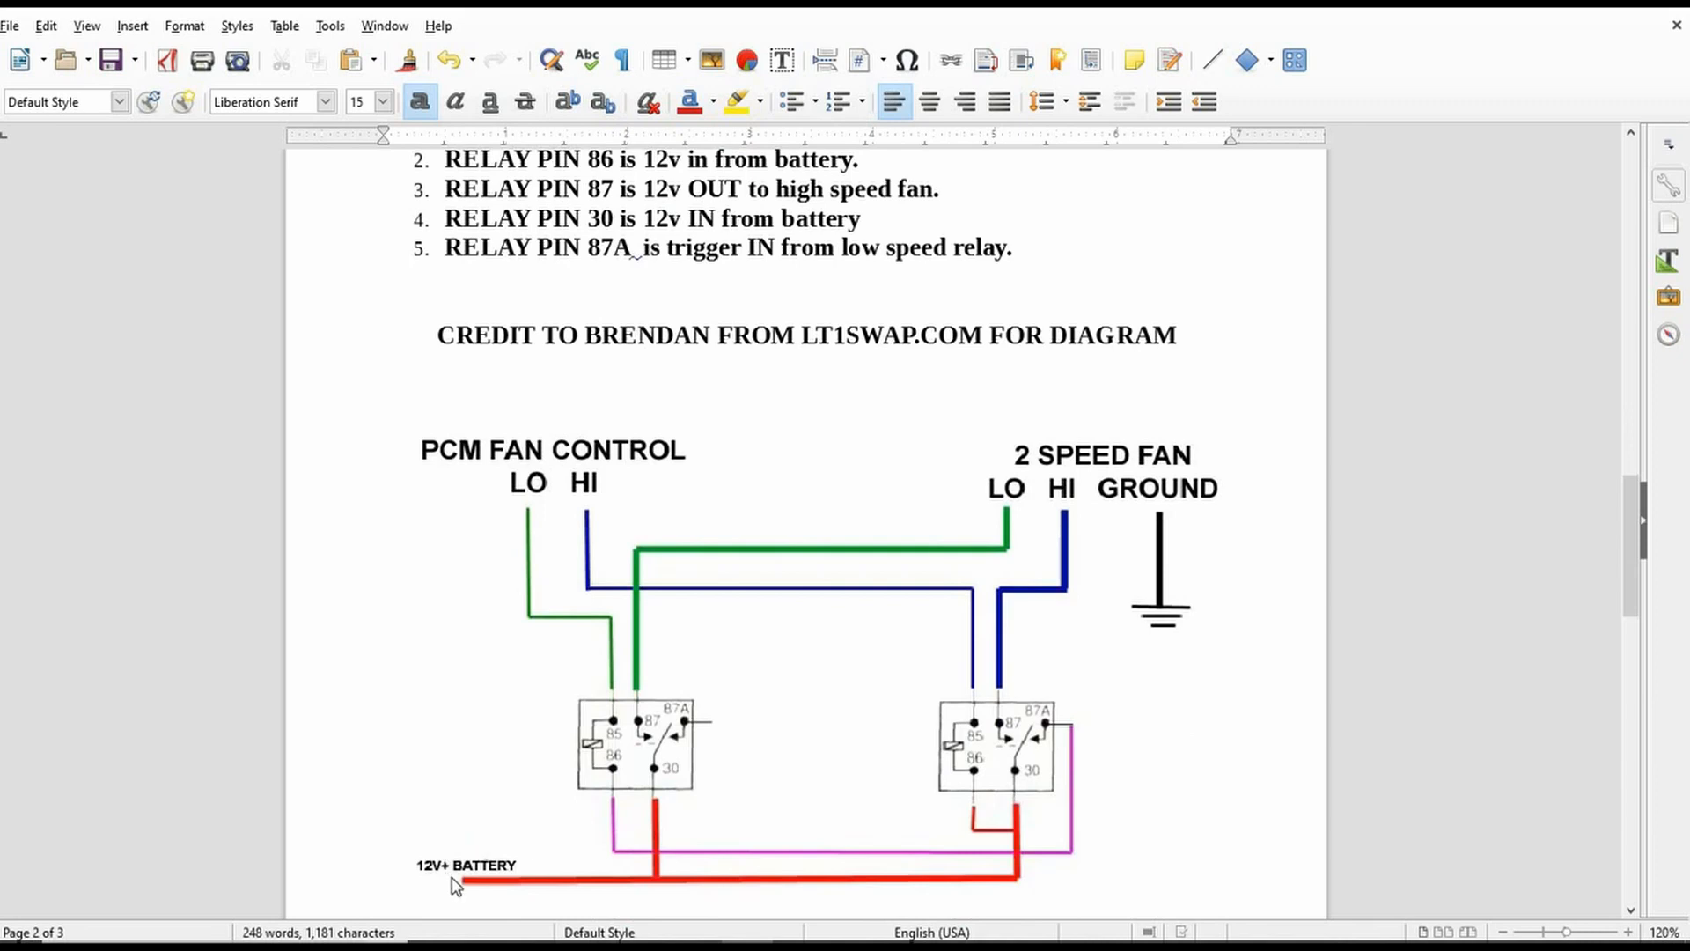
pyautogui.moveTo(676, 894)
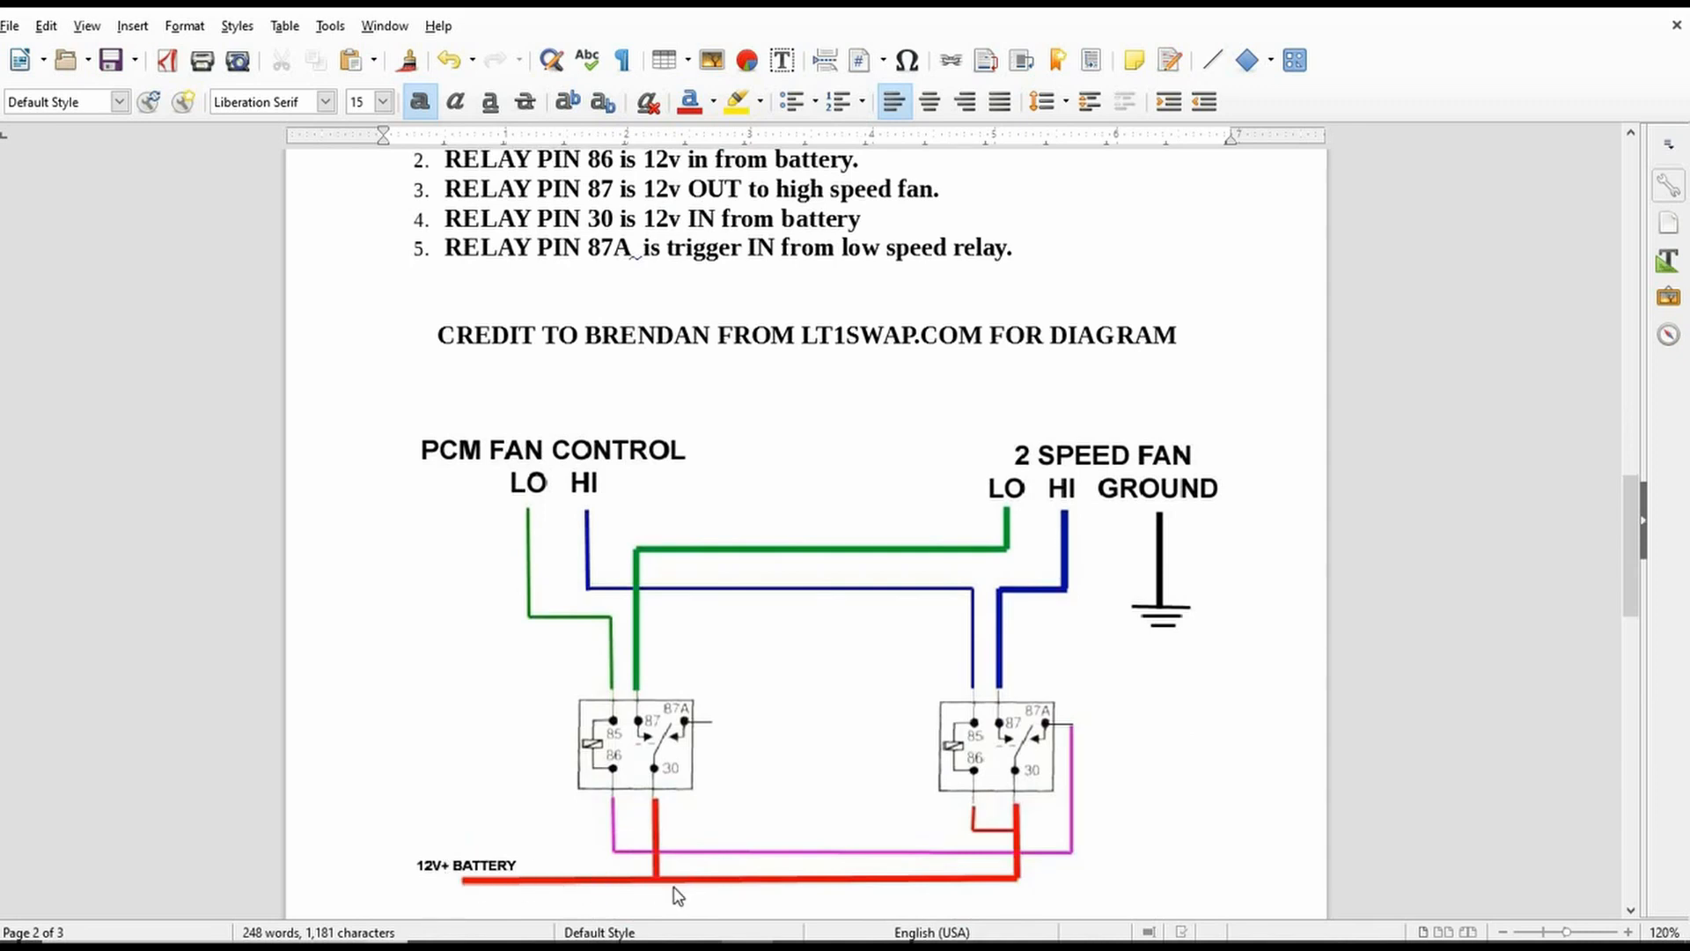
pyautogui.moveTo(1007, 769)
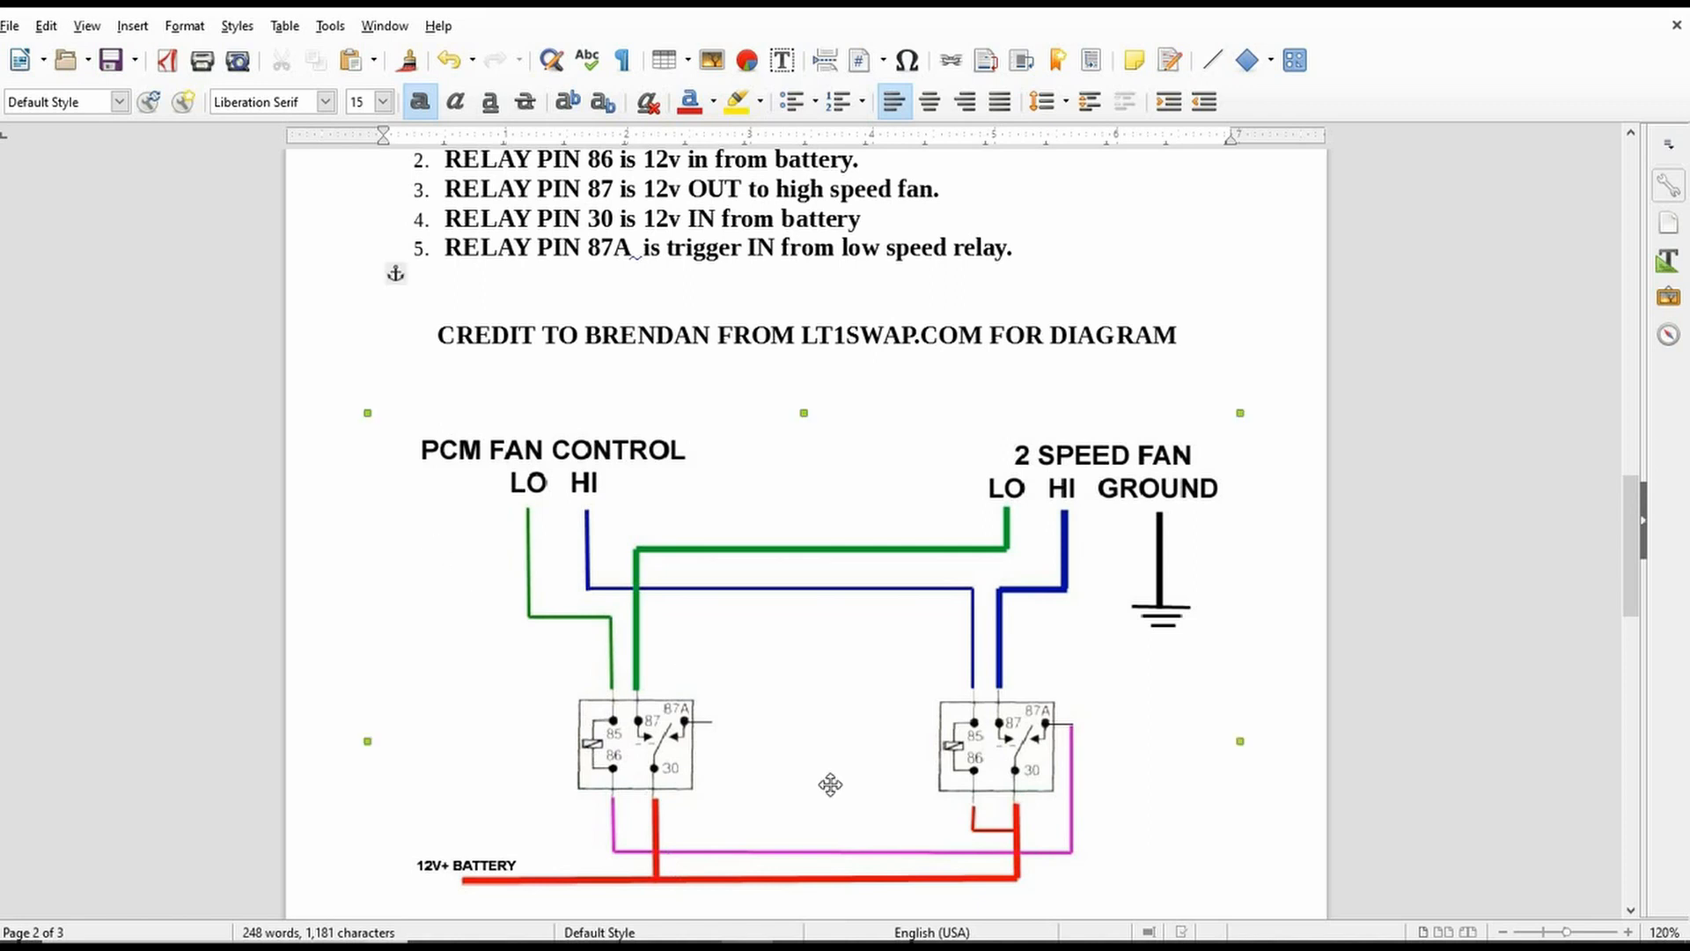
pyautogui.click(829, 784)
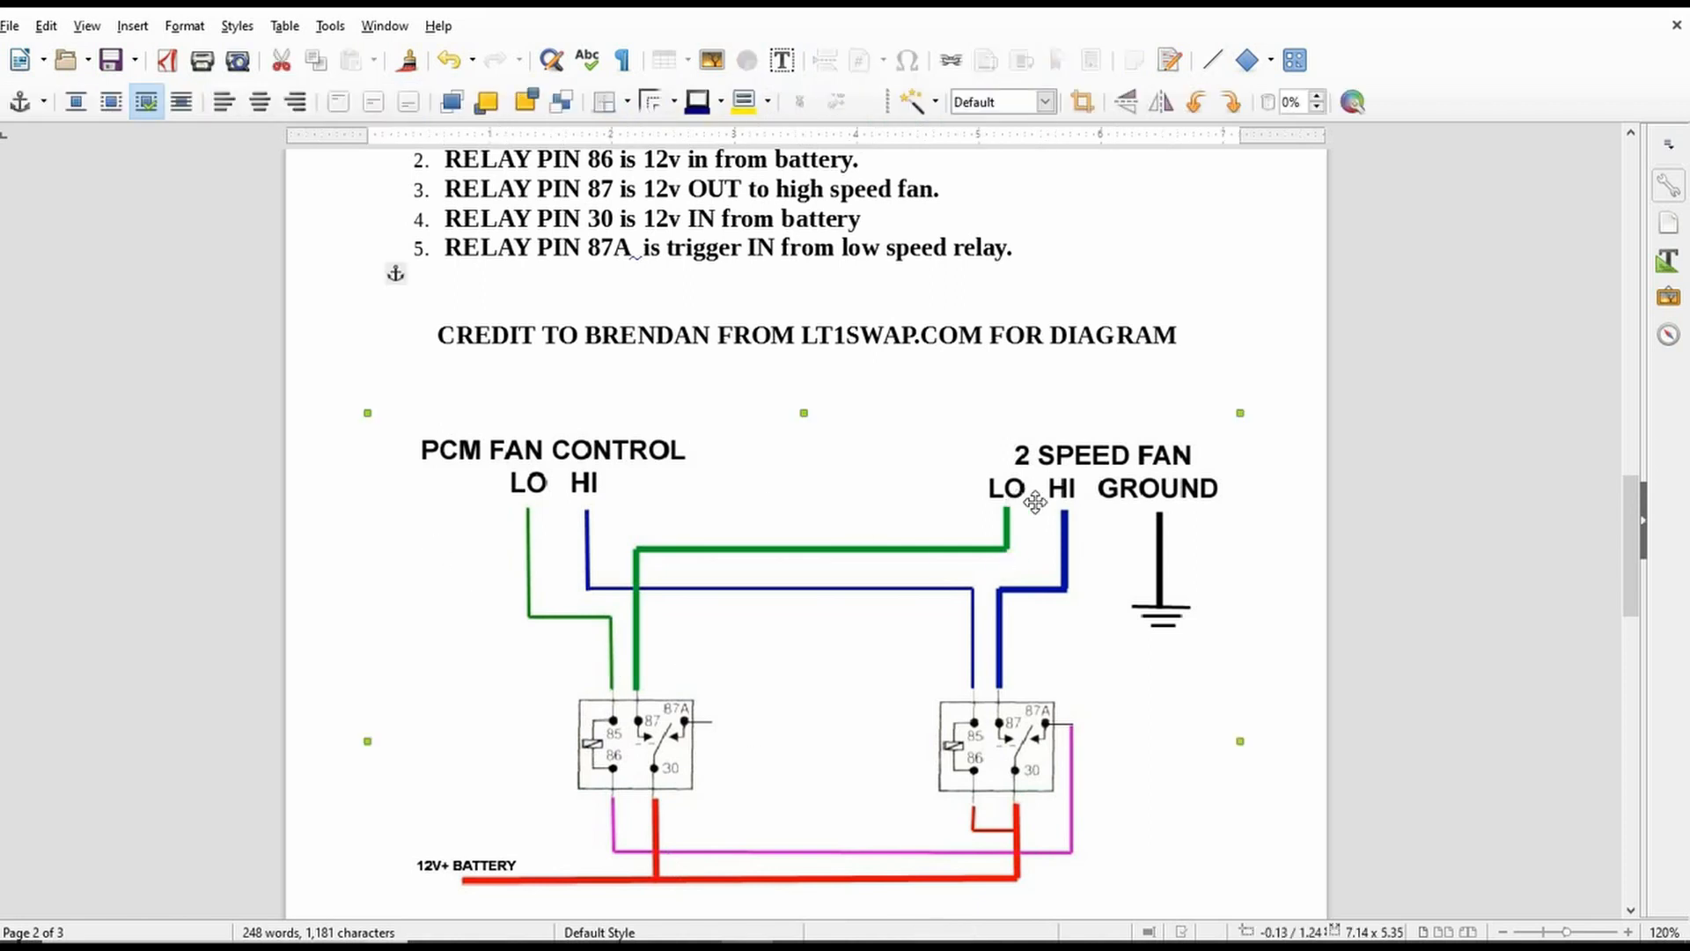
pyautogui.click(1352, 530)
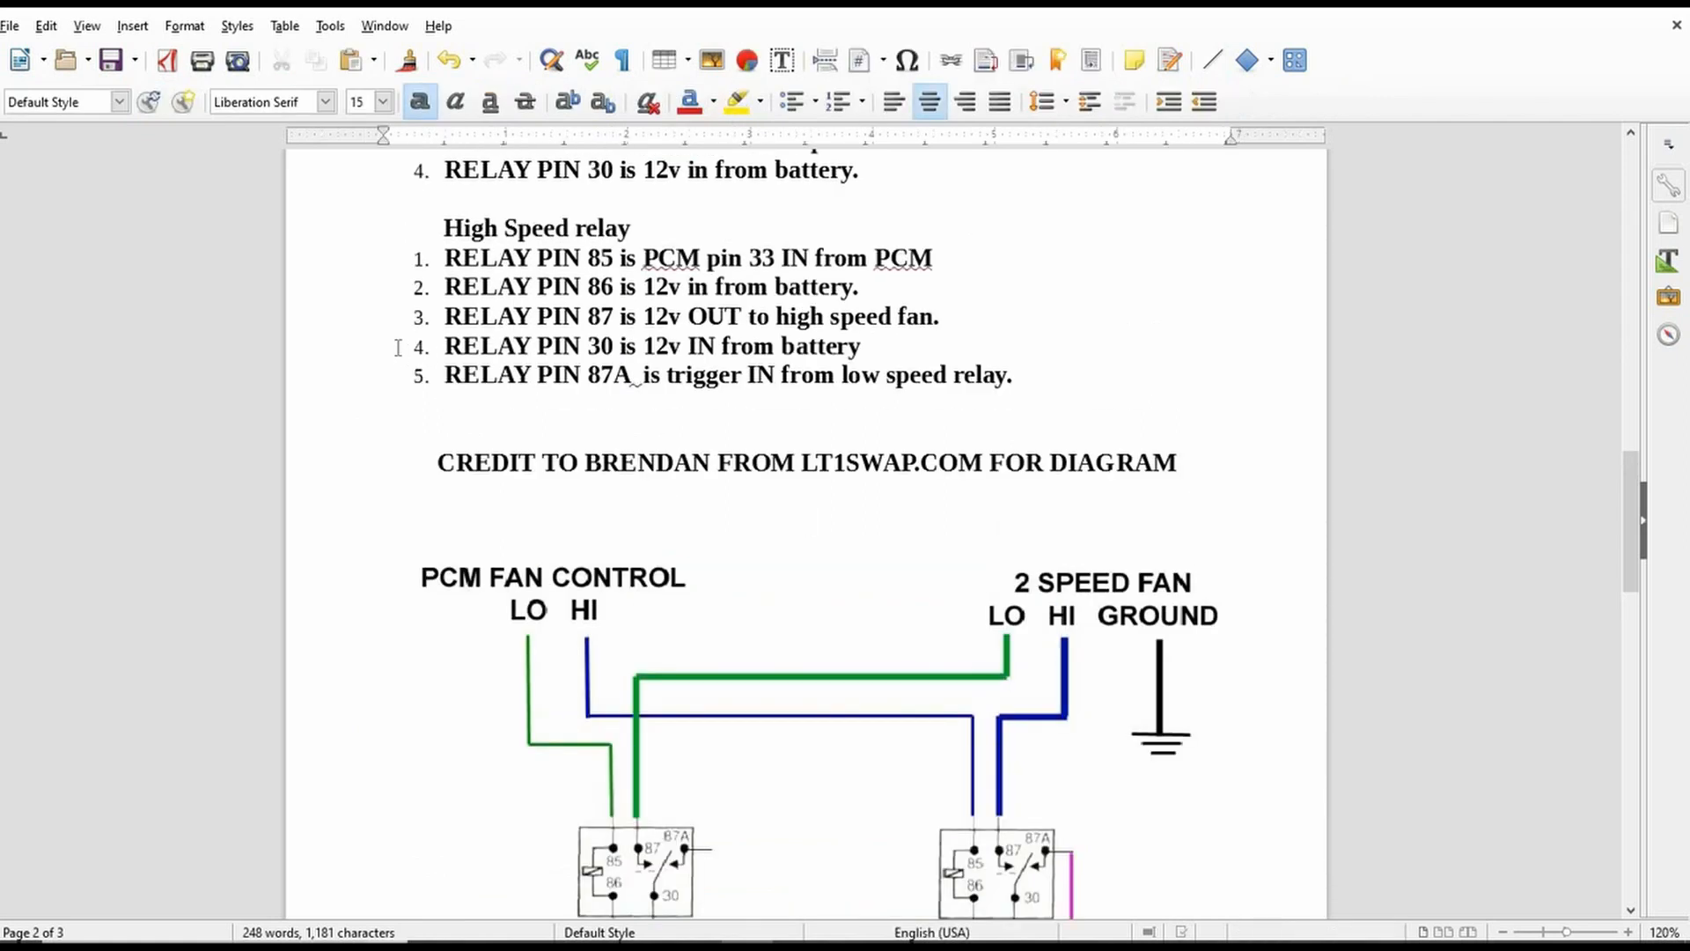
pyautogui.click(806, 519)
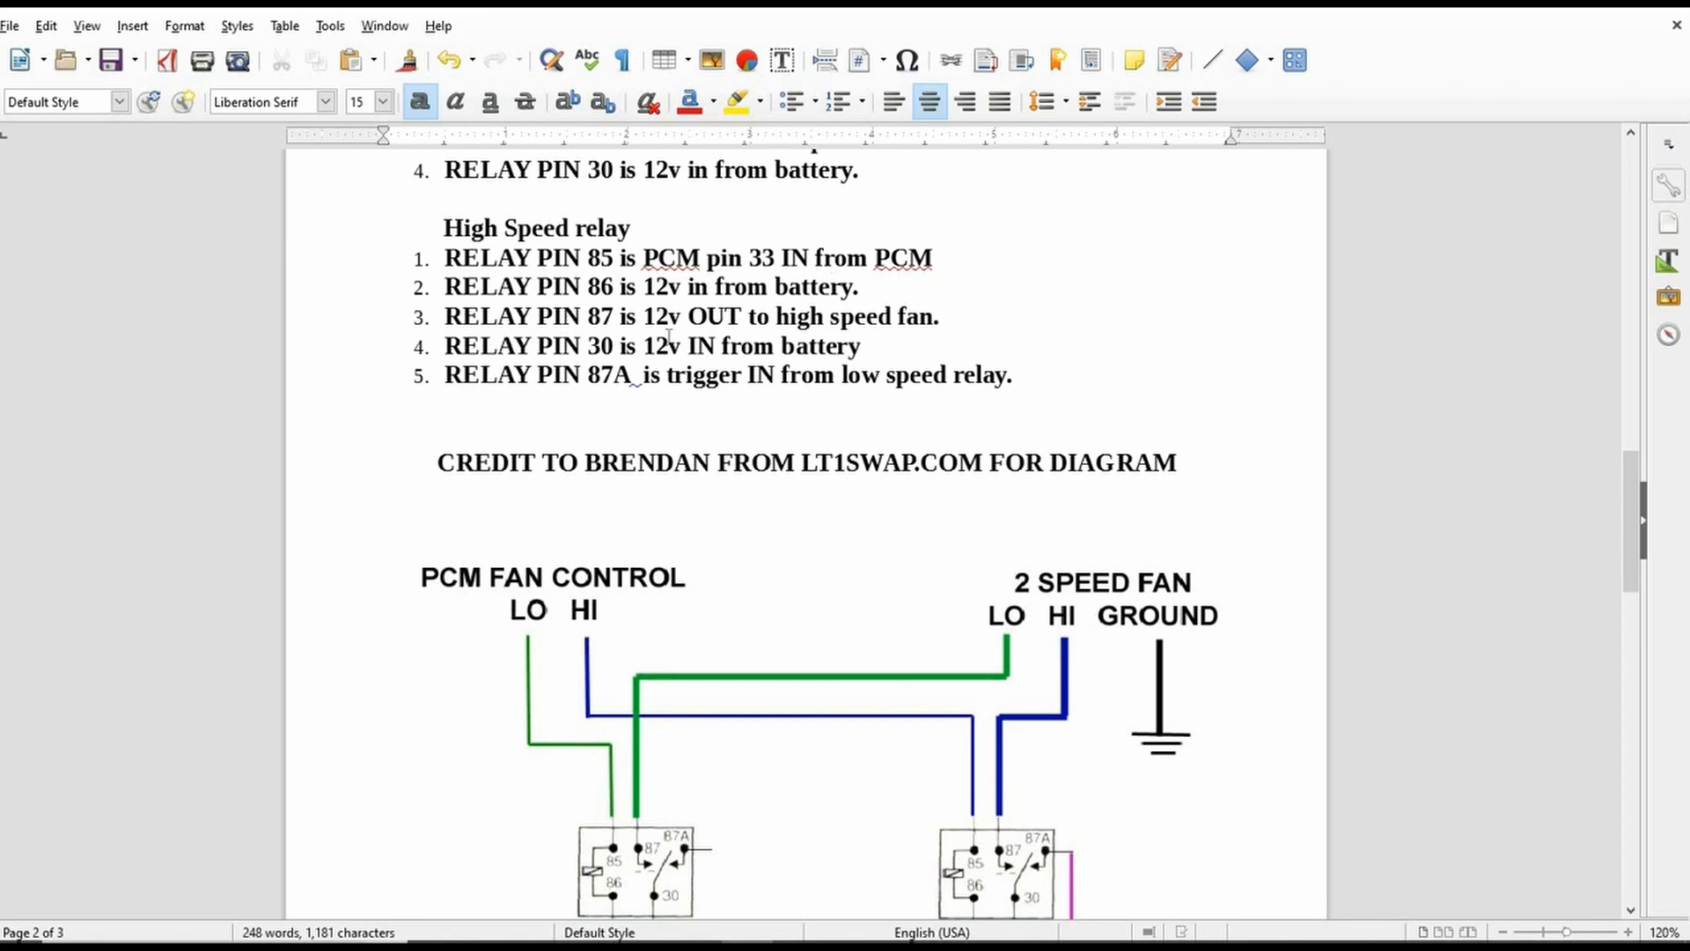
pyautogui.moveTo(752, 401)
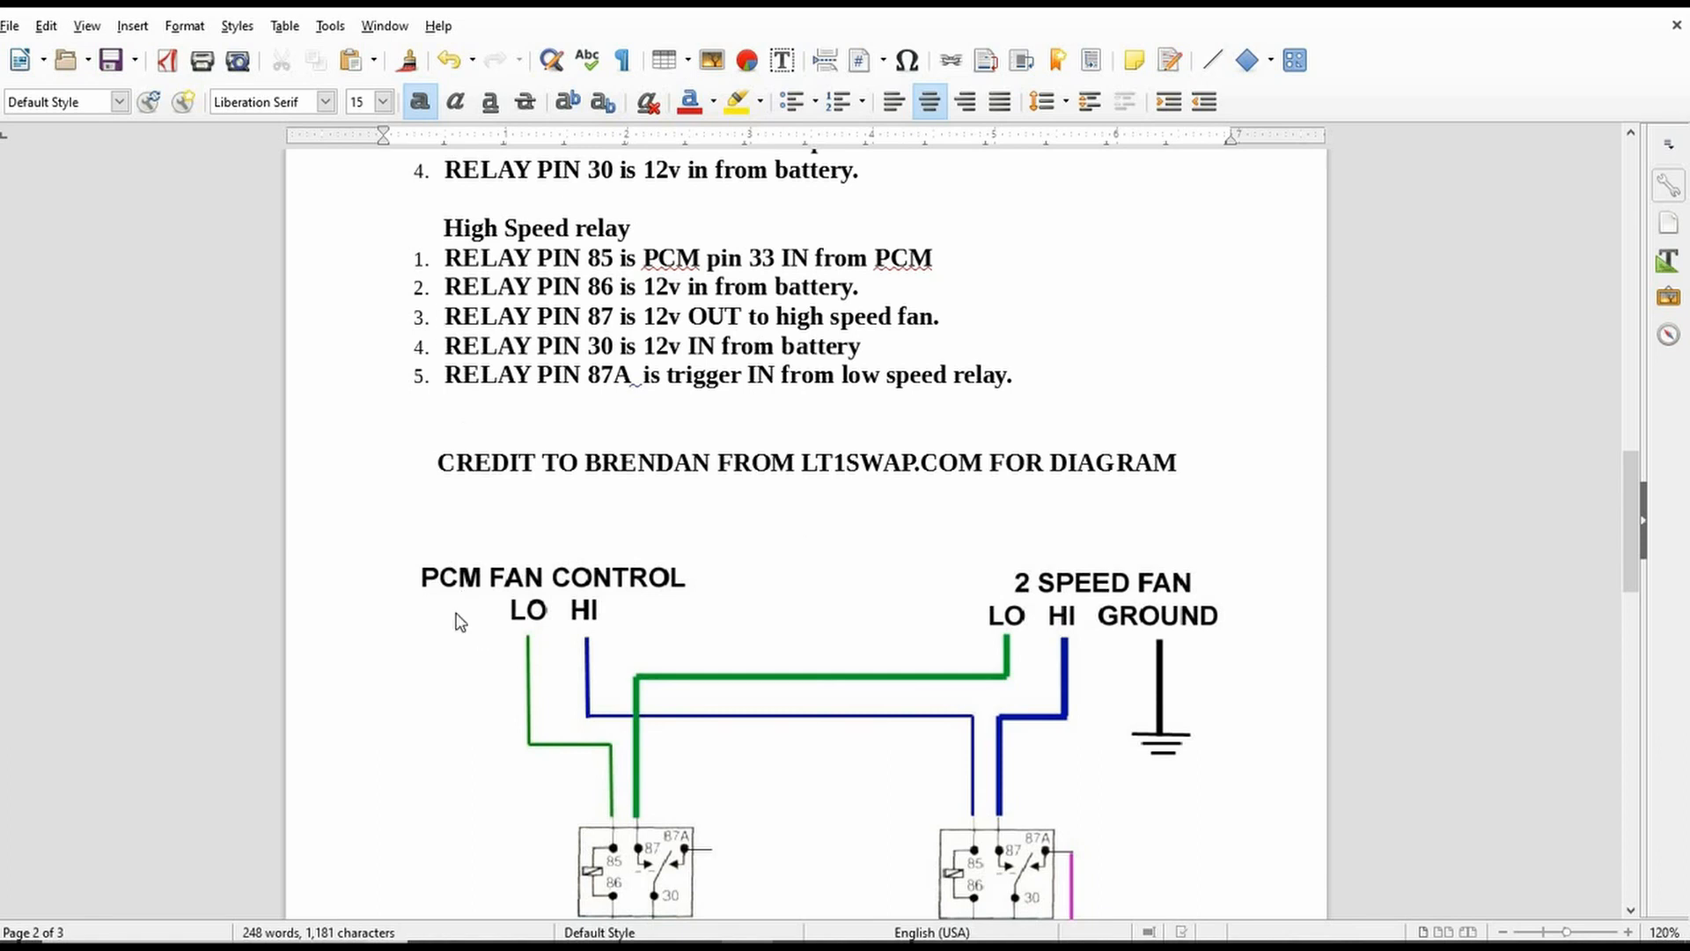
pyautogui.moveTo(1074, 536)
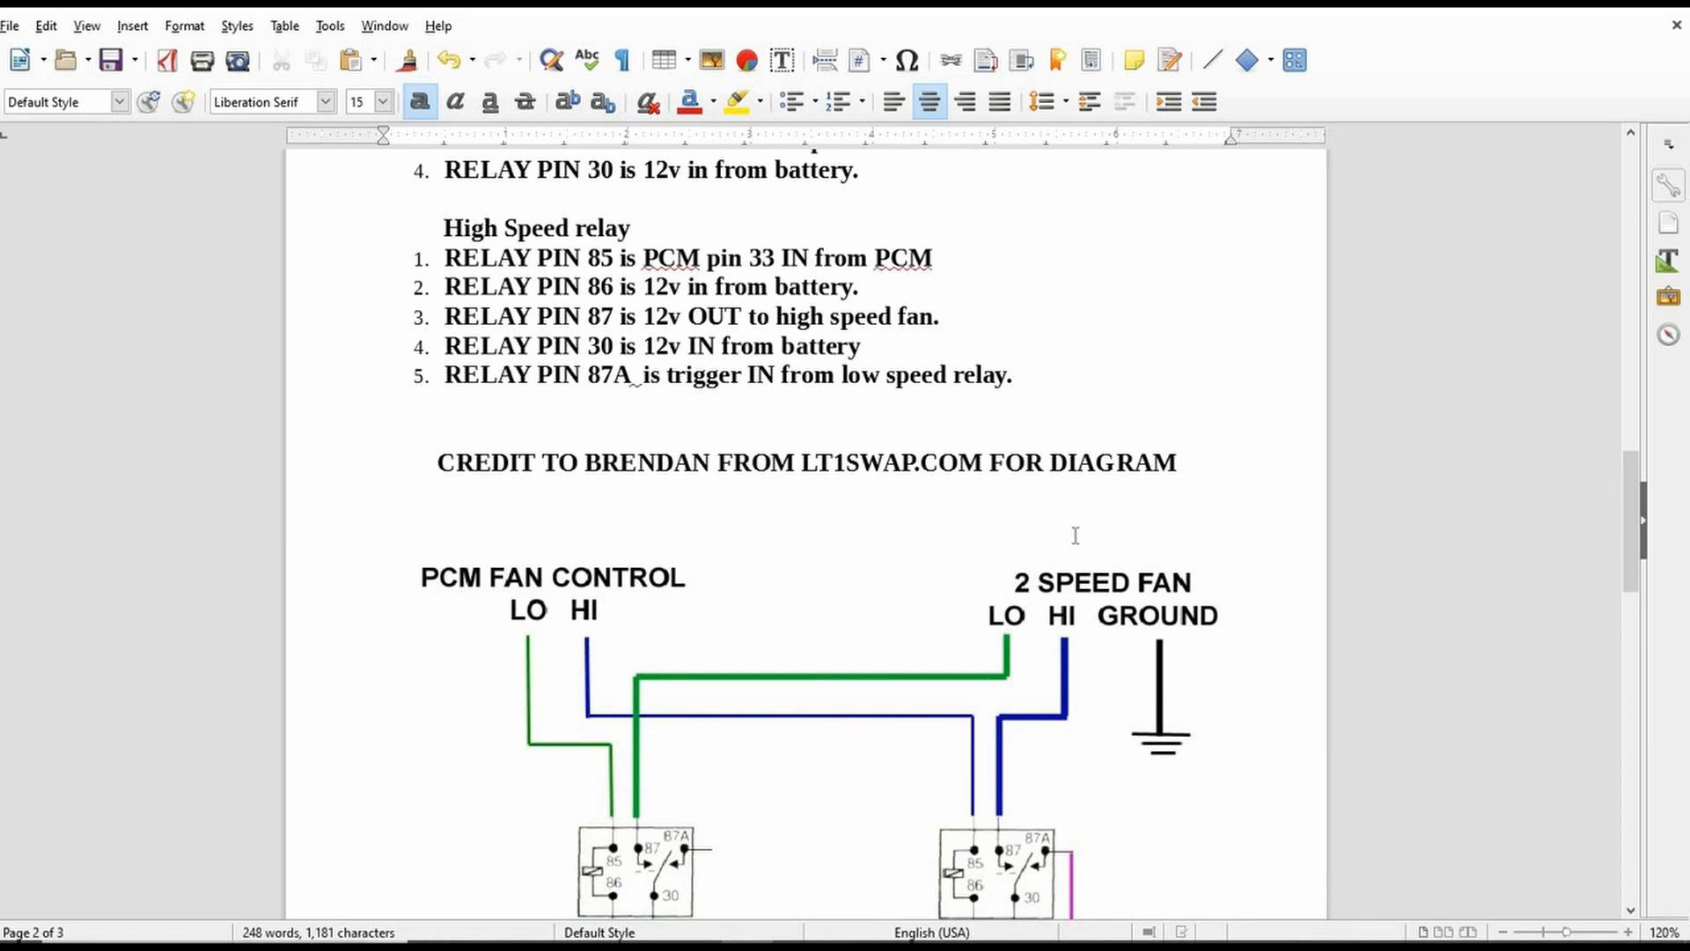
pyautogui.click(805, 521)
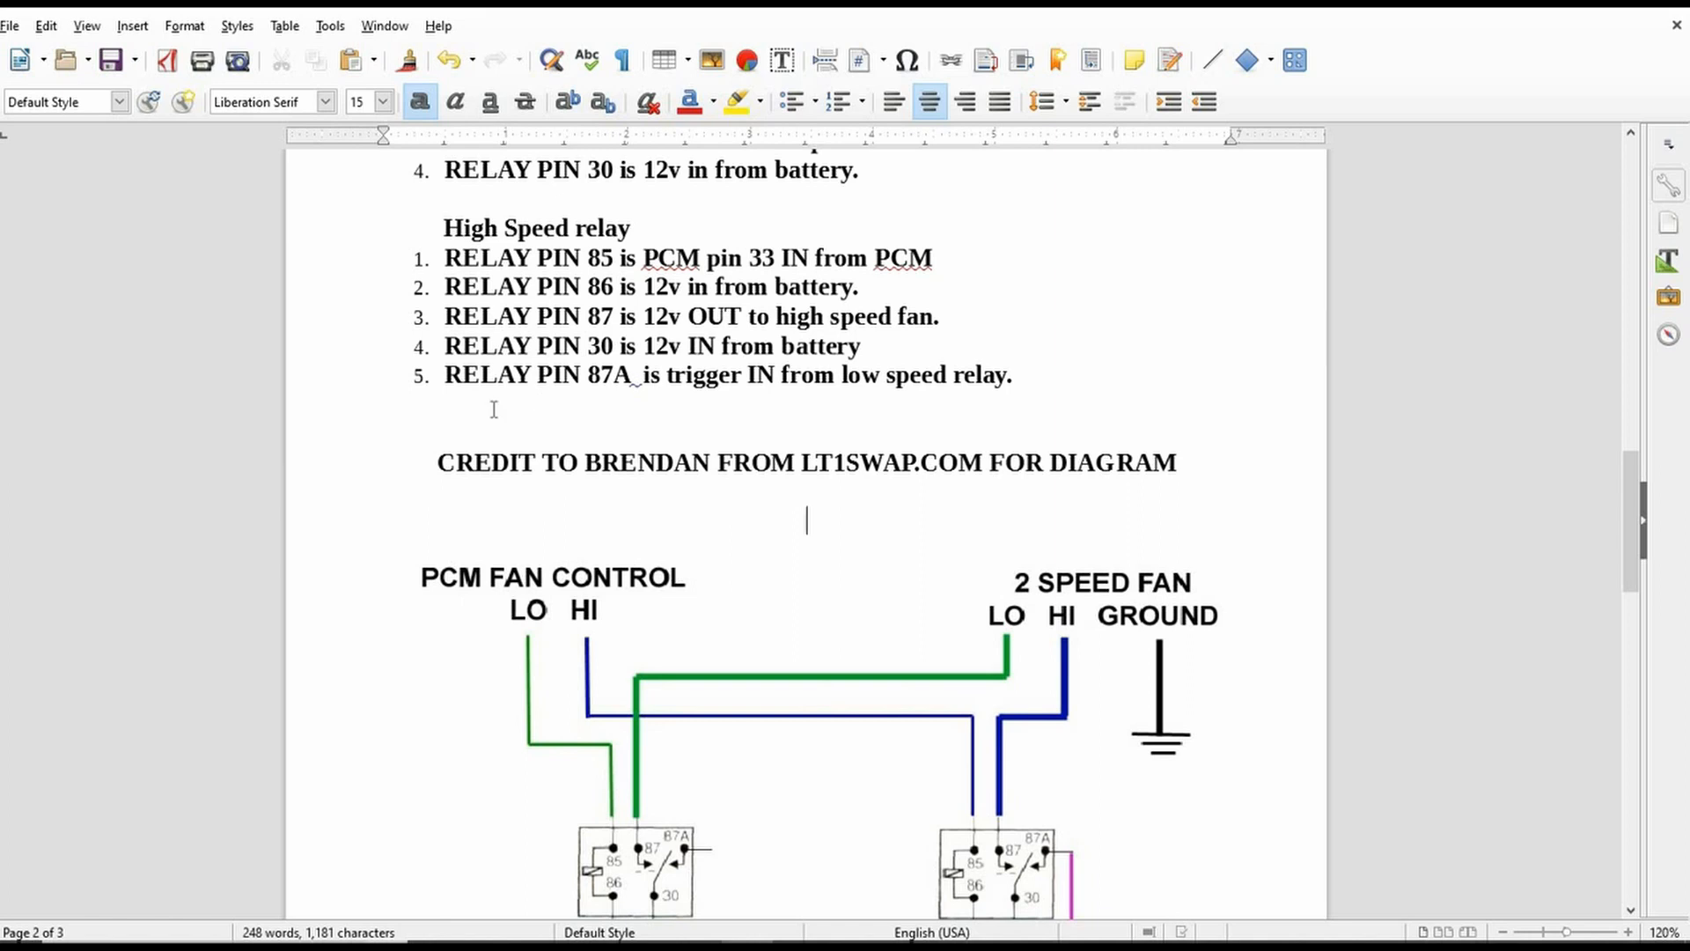
pyautogui.click(806, 522)
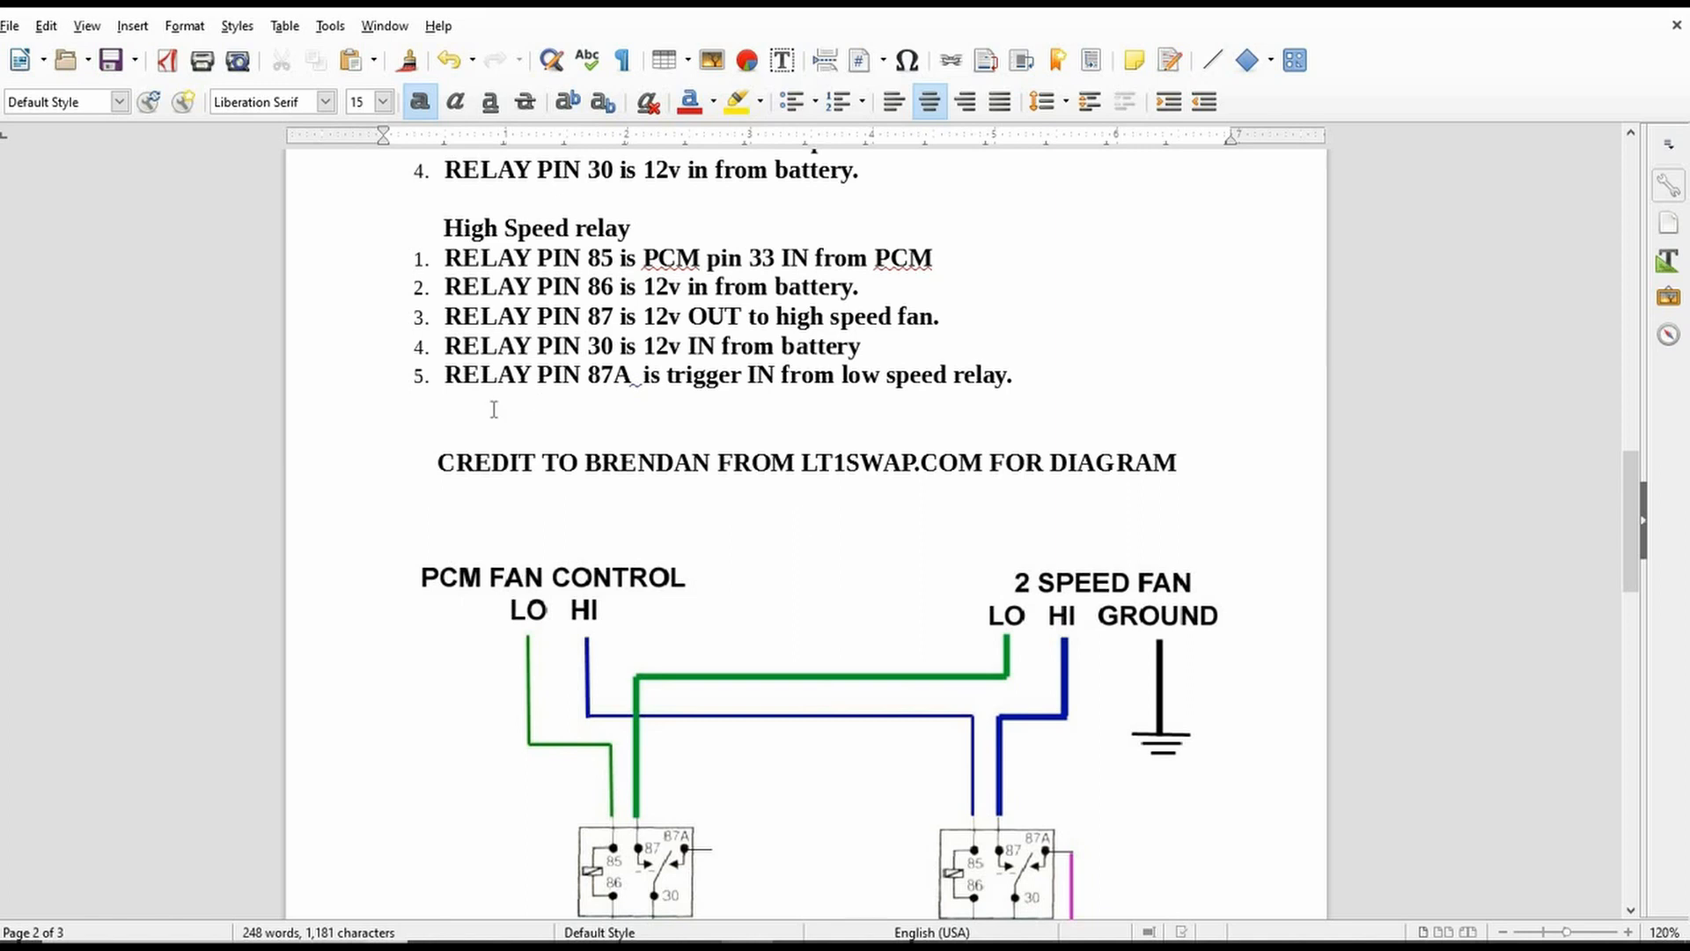
pyautogui.scroll(-3)
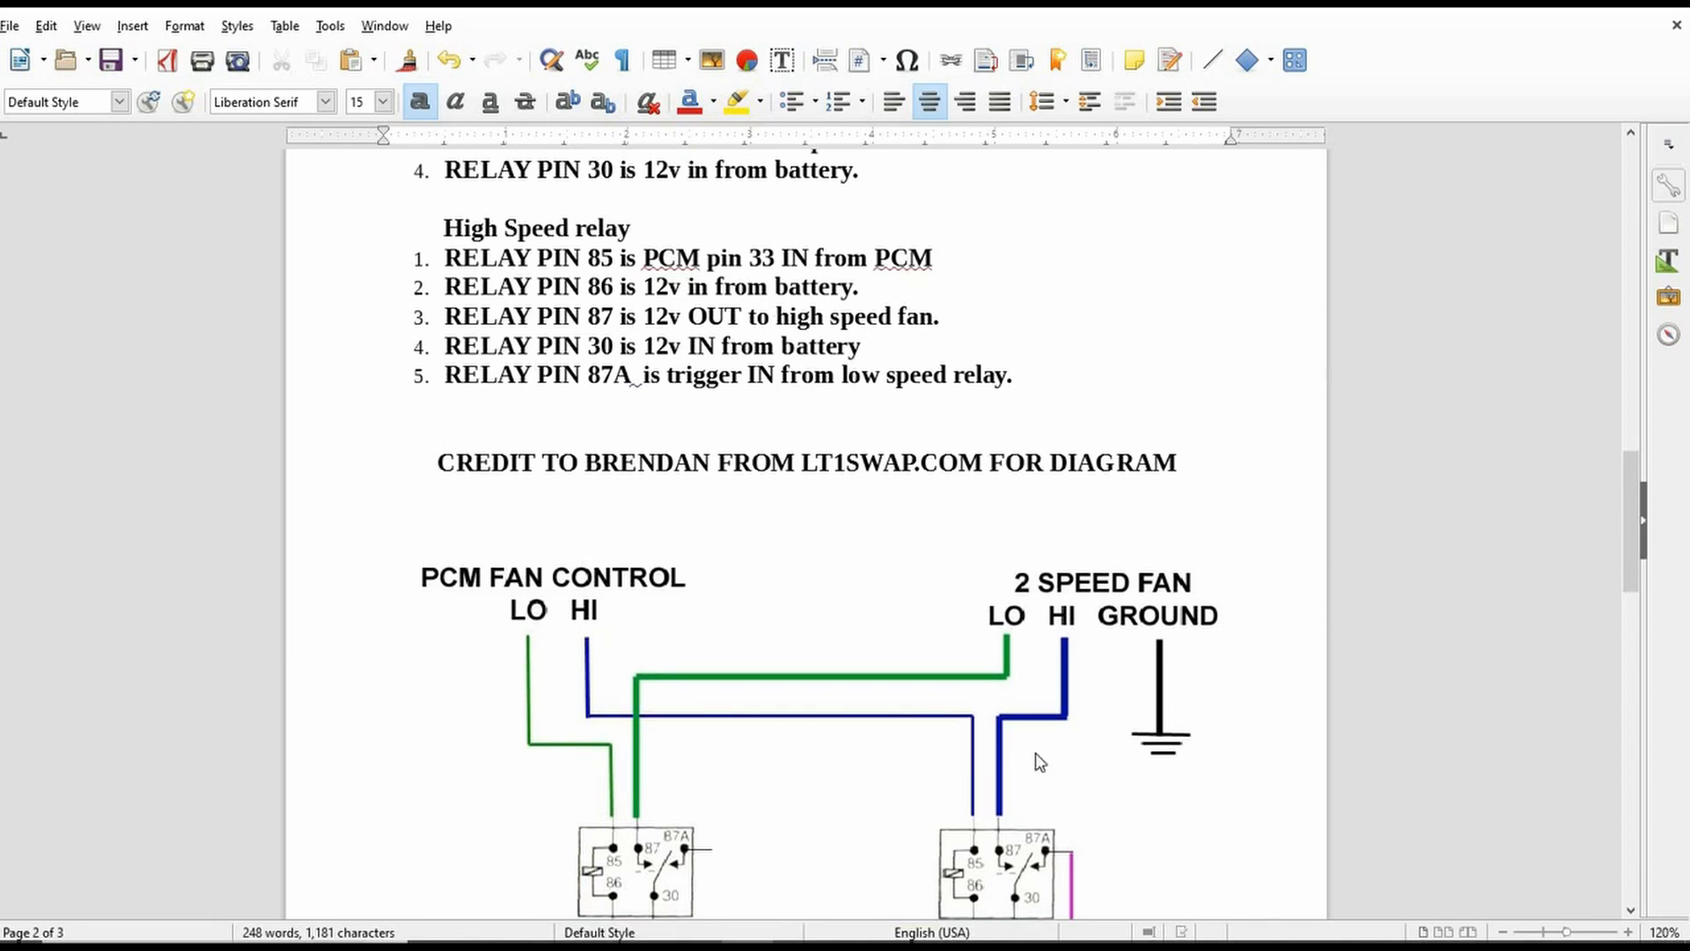
pyautogui.moveTo(1120, 831)
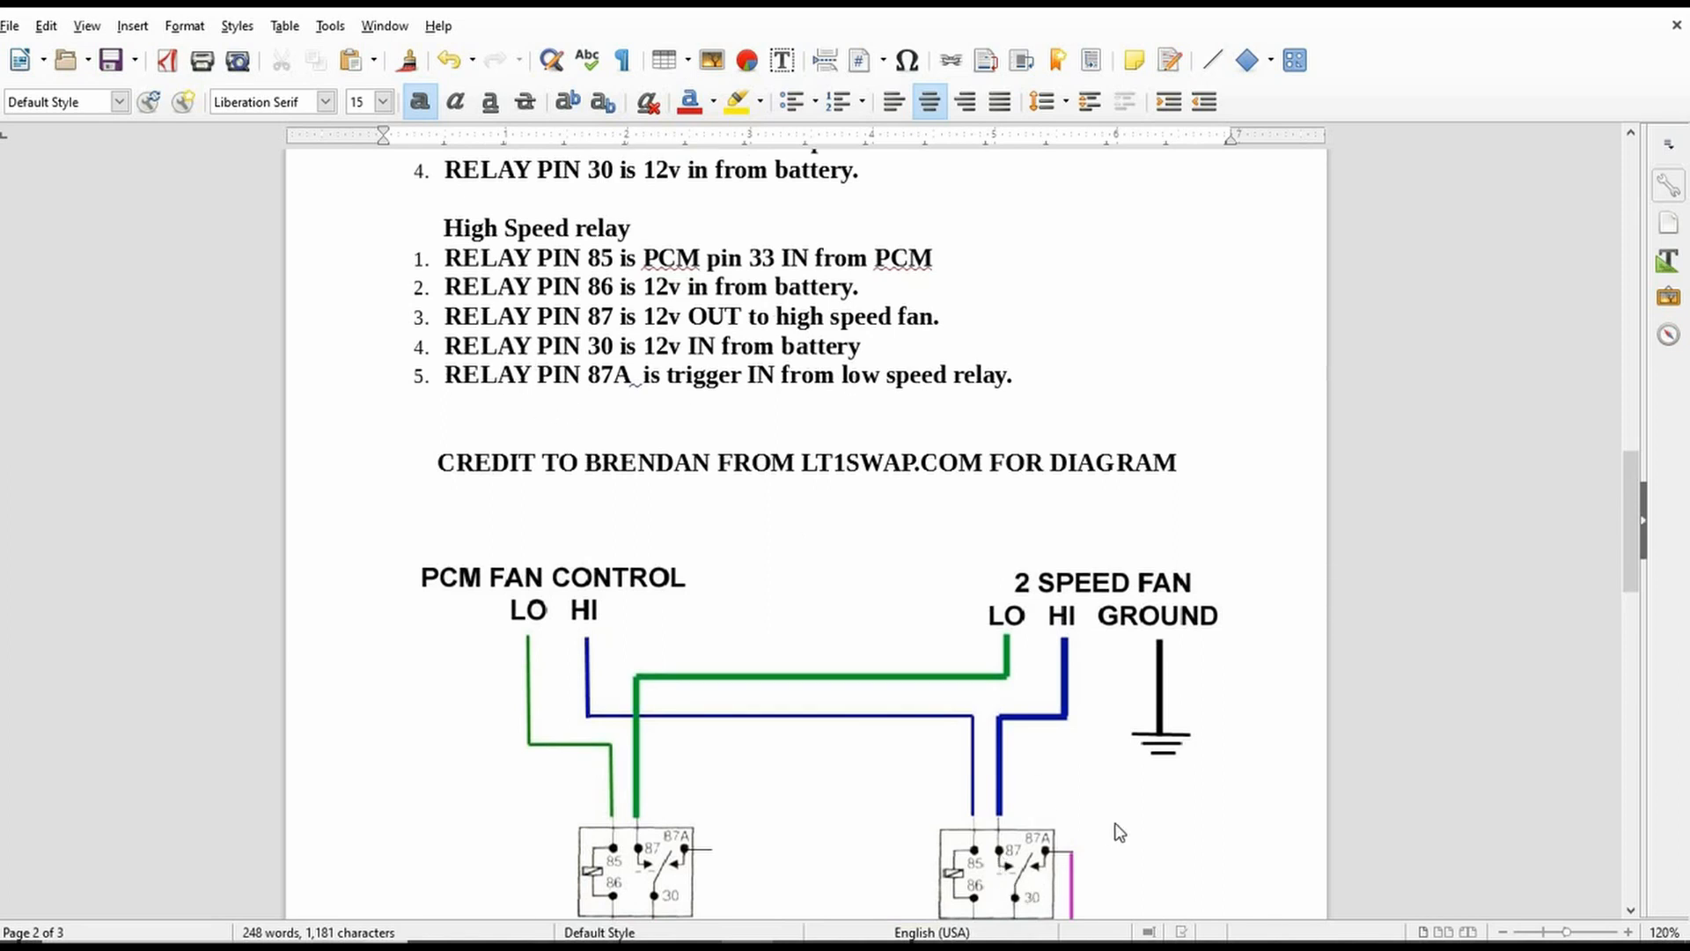
pyautogui.click(806, 521)
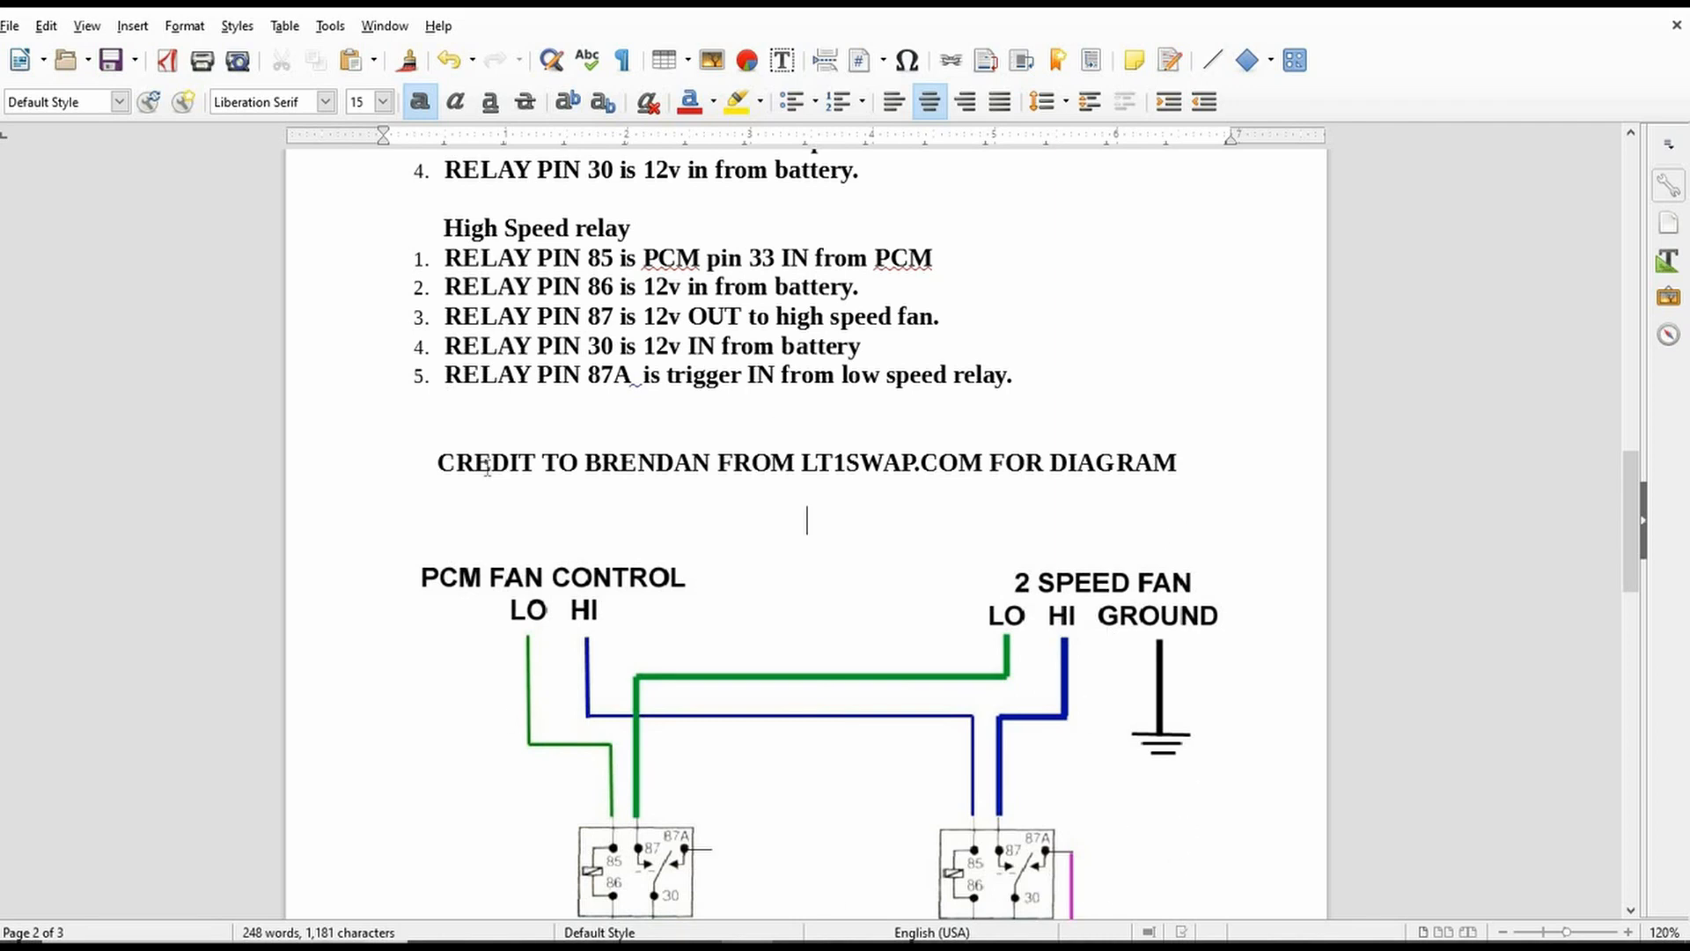
# Scroll past the relay lists back up to the RELAY WIRING HOW TO title on page 1
pyautogui.scroll(-3)
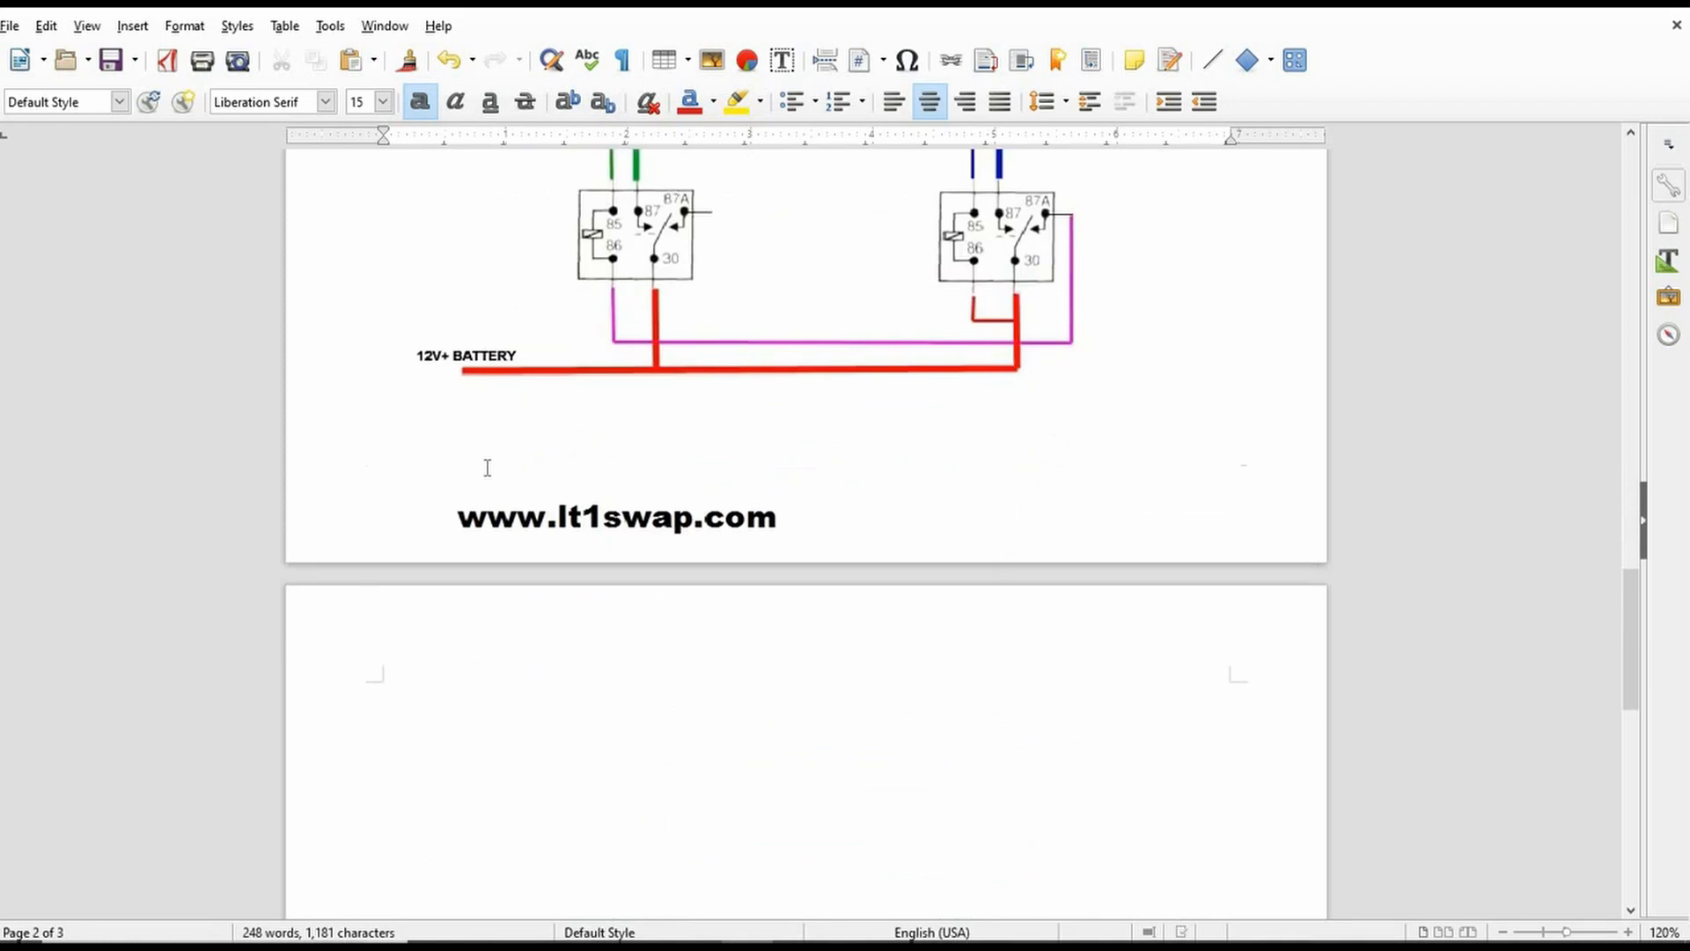
pyautogui.scroll(-3)
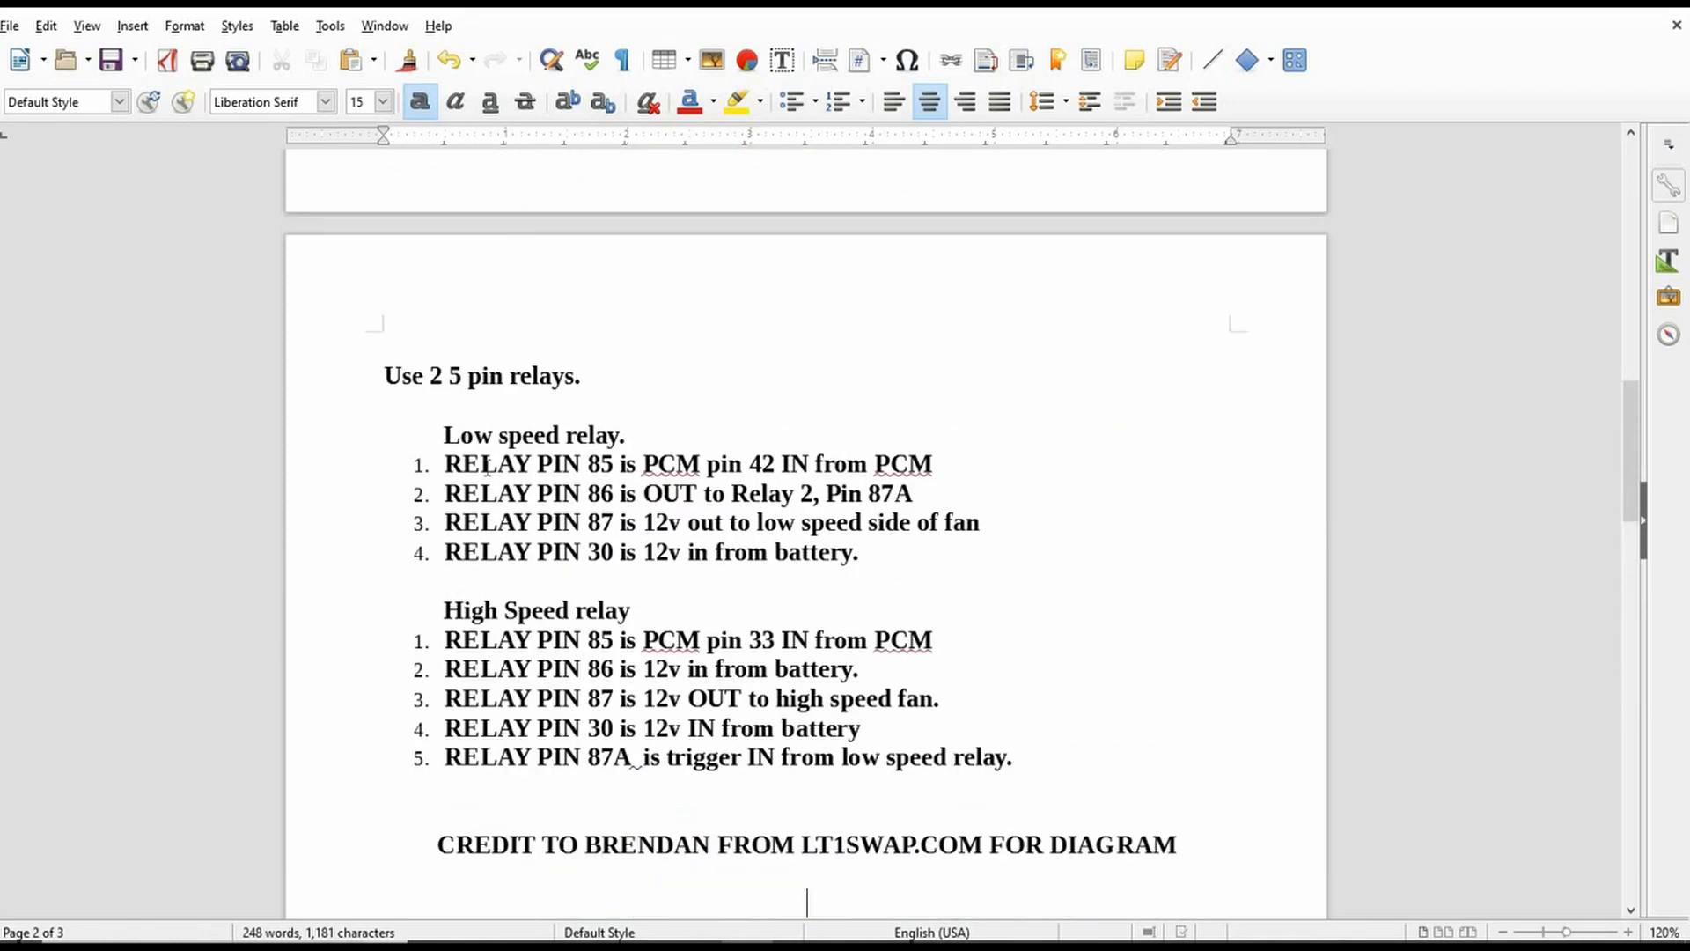
pyautogui.scroll(3)
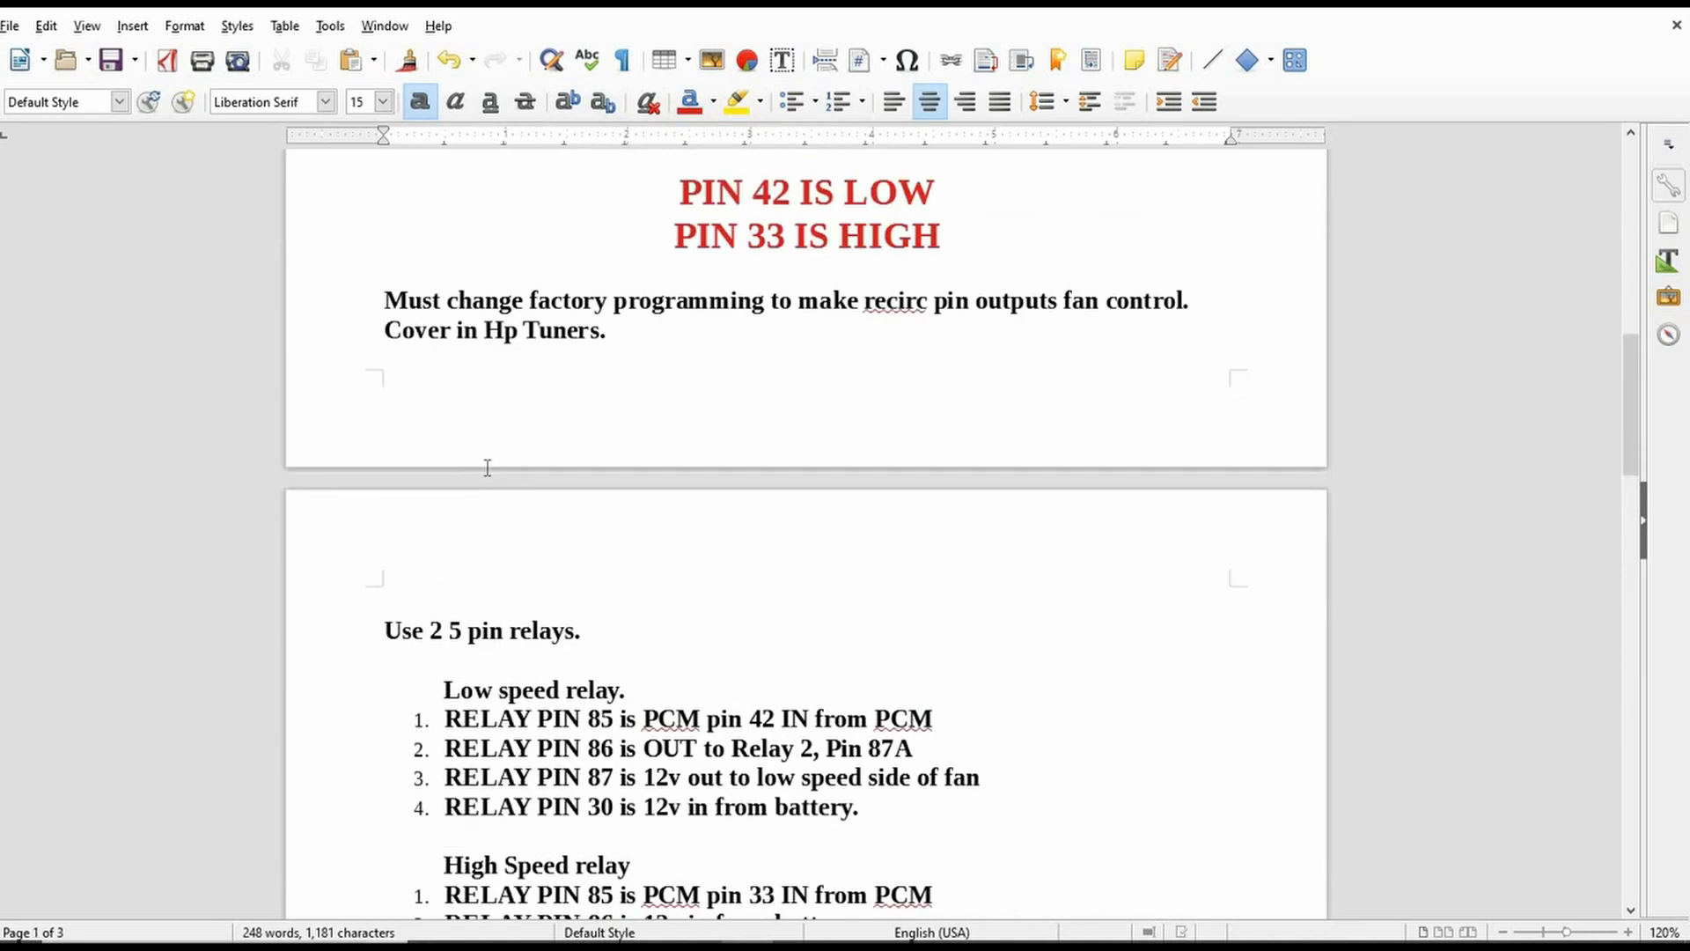
pyautogui.scroll(-3)
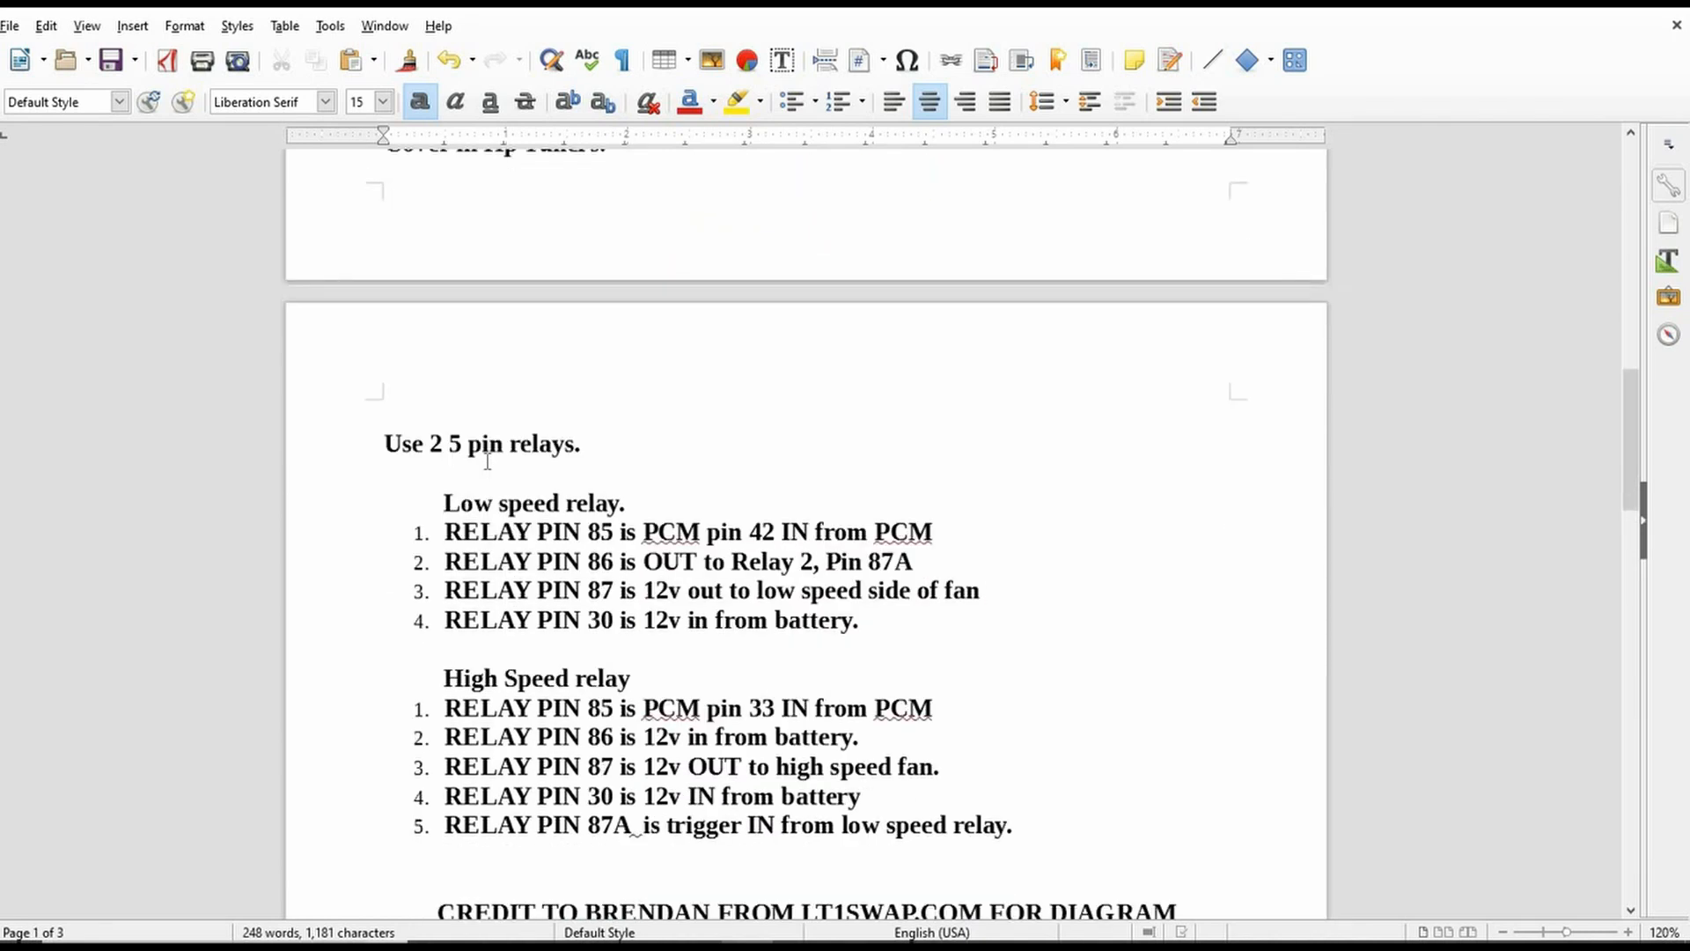
pyautogui.scroll(3)
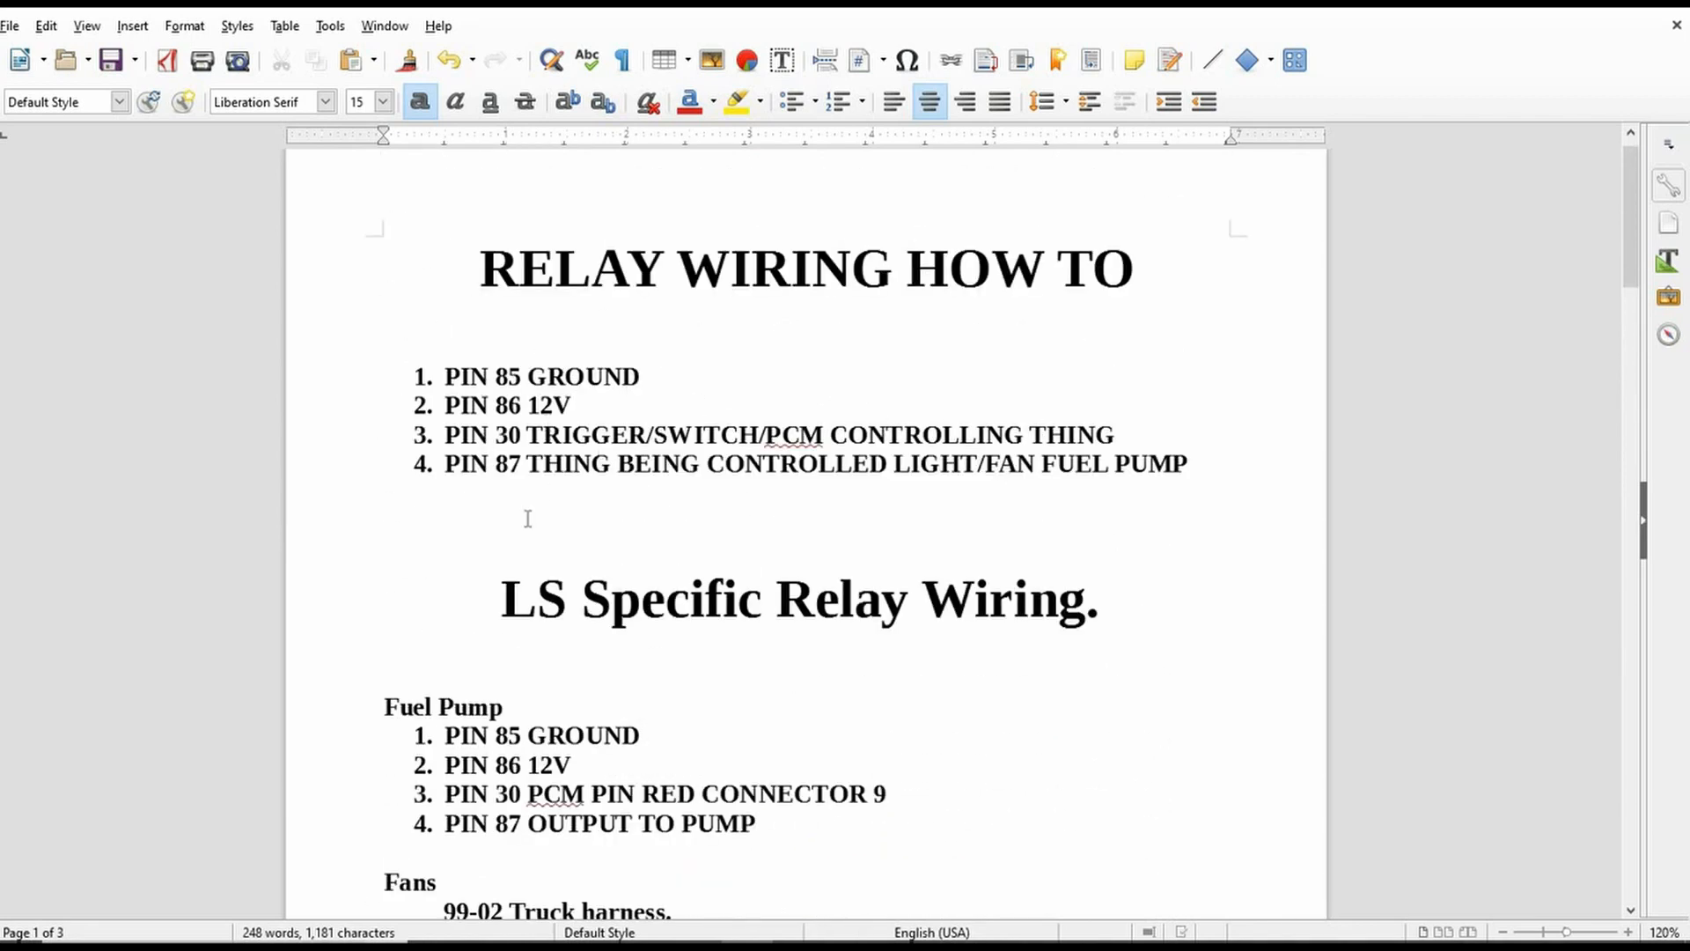
# Scroll through the Fuel Pump and Fans sections to the PIN 42 LOW / PIN 33 HIGH notes and back to the title
pyautogui.scroll(-3)
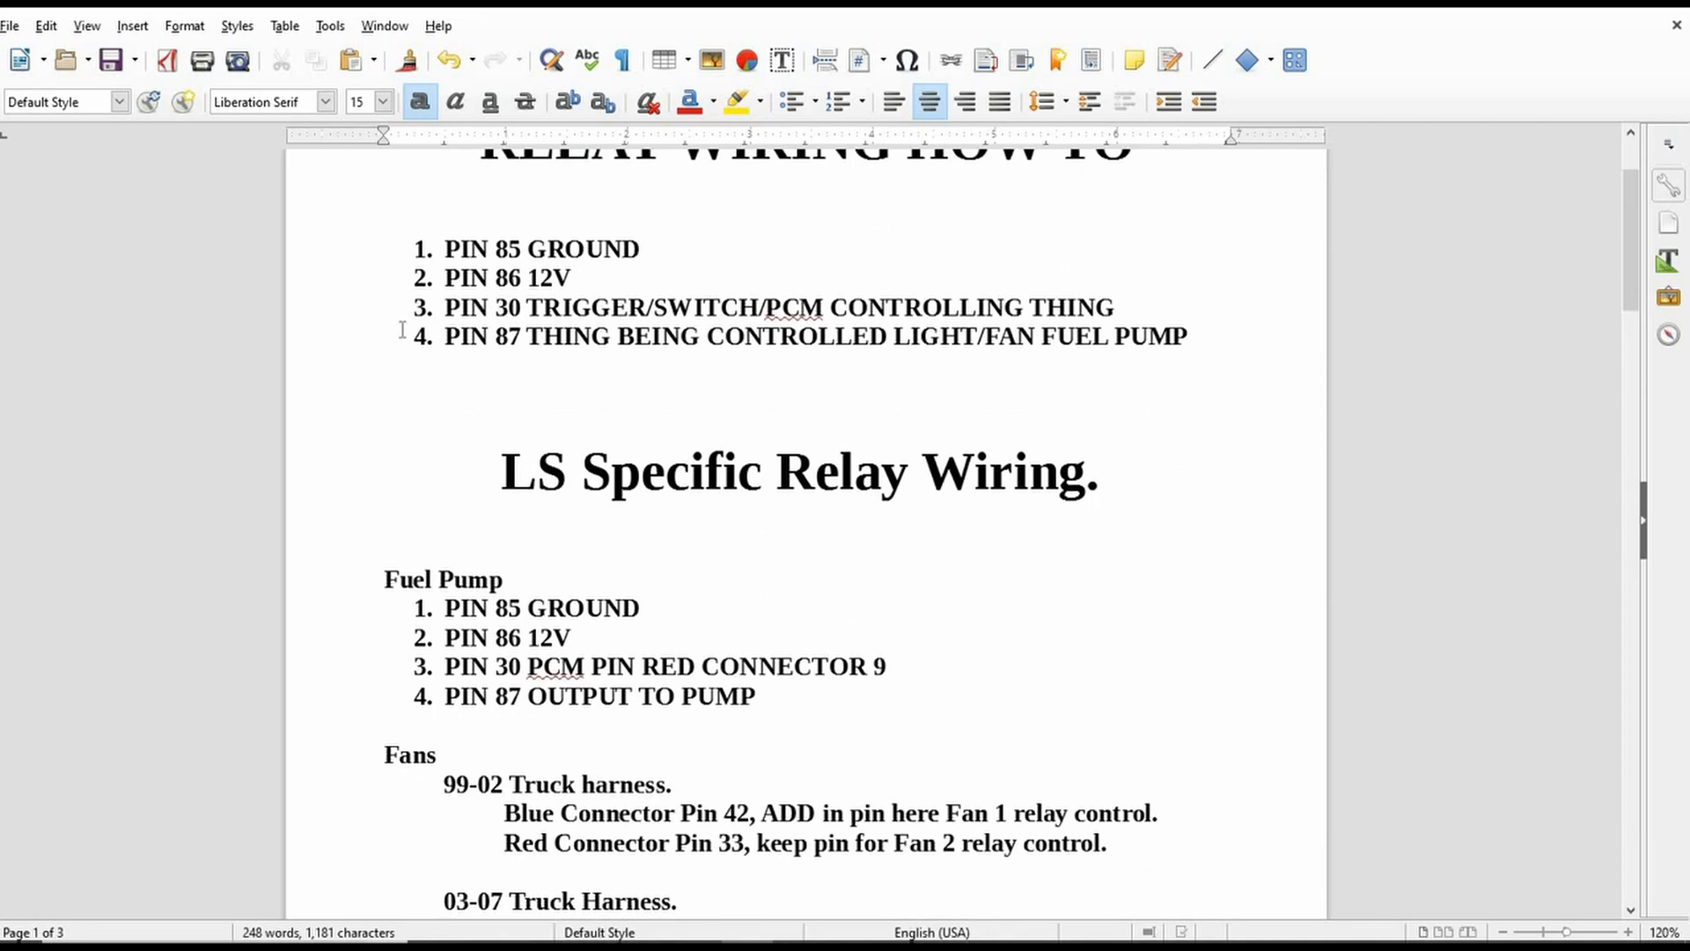
pyautogui.scroll(3)
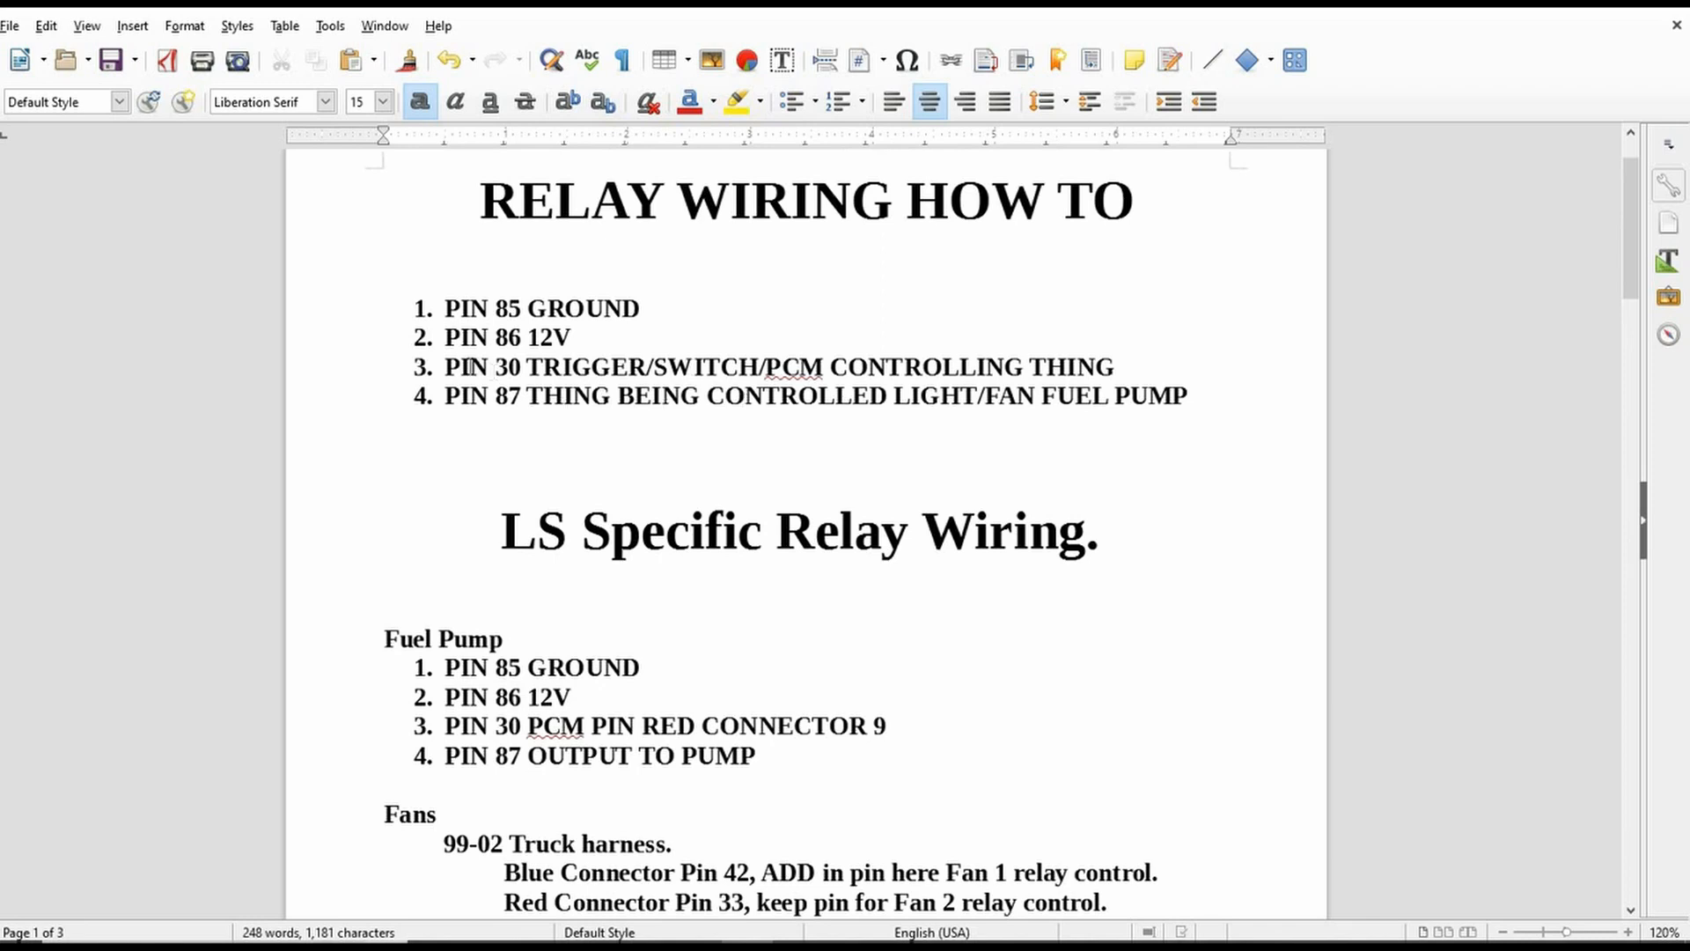
pyautogui.scroll(-3)
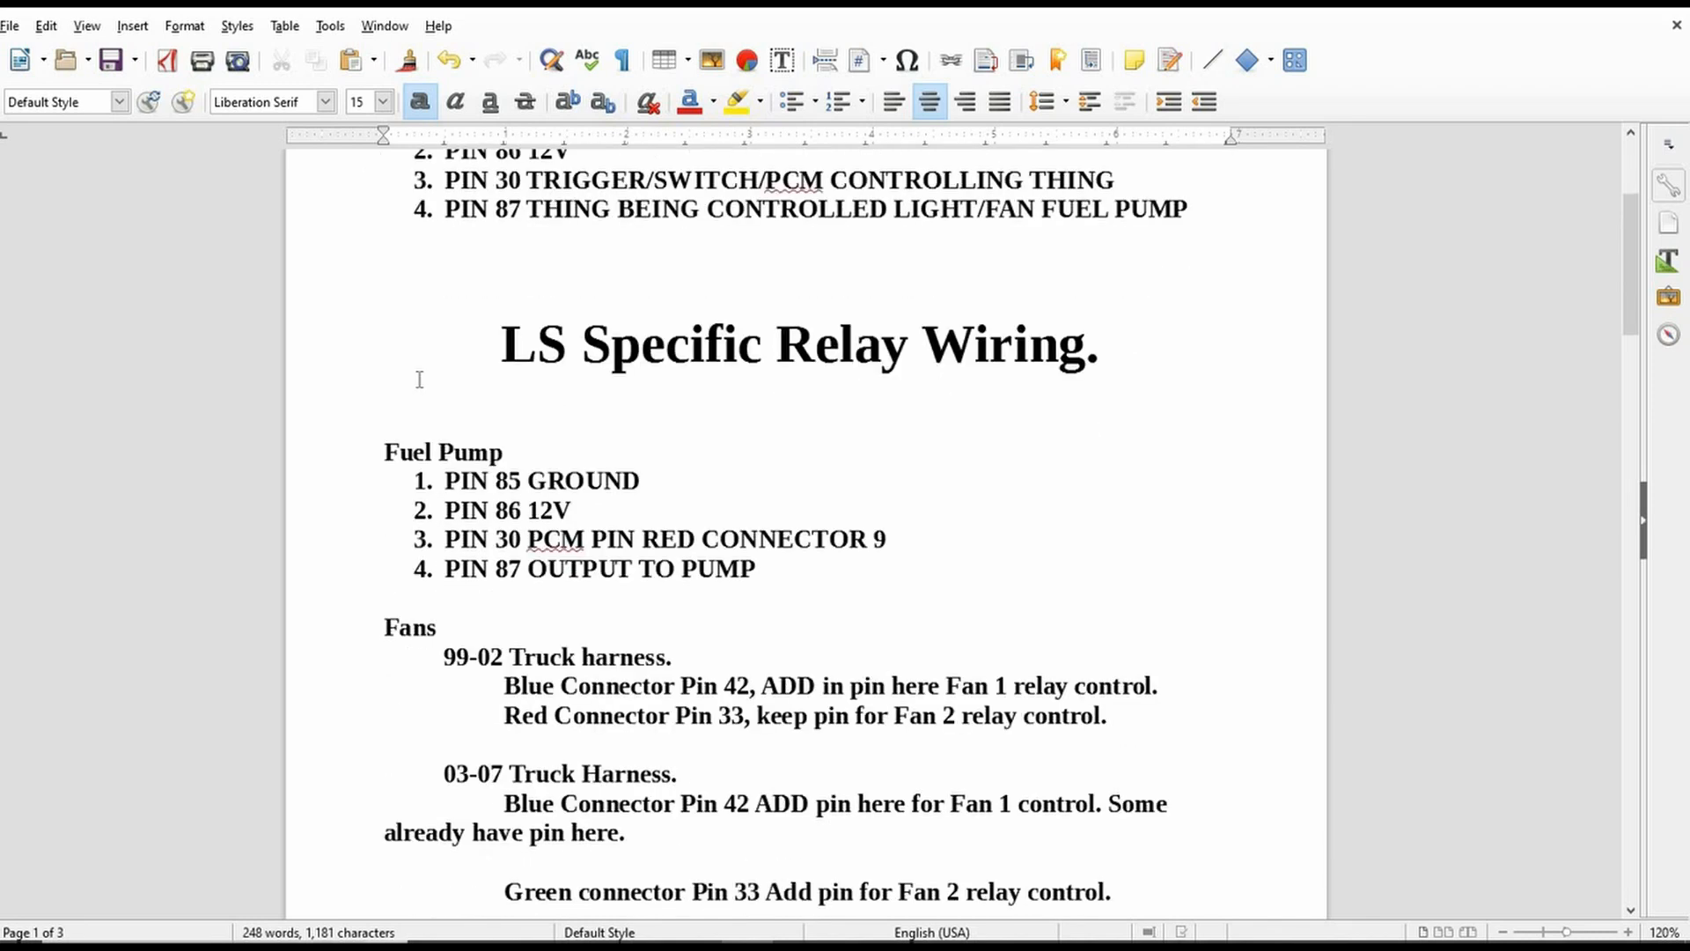
pyautogui.scroll(3)
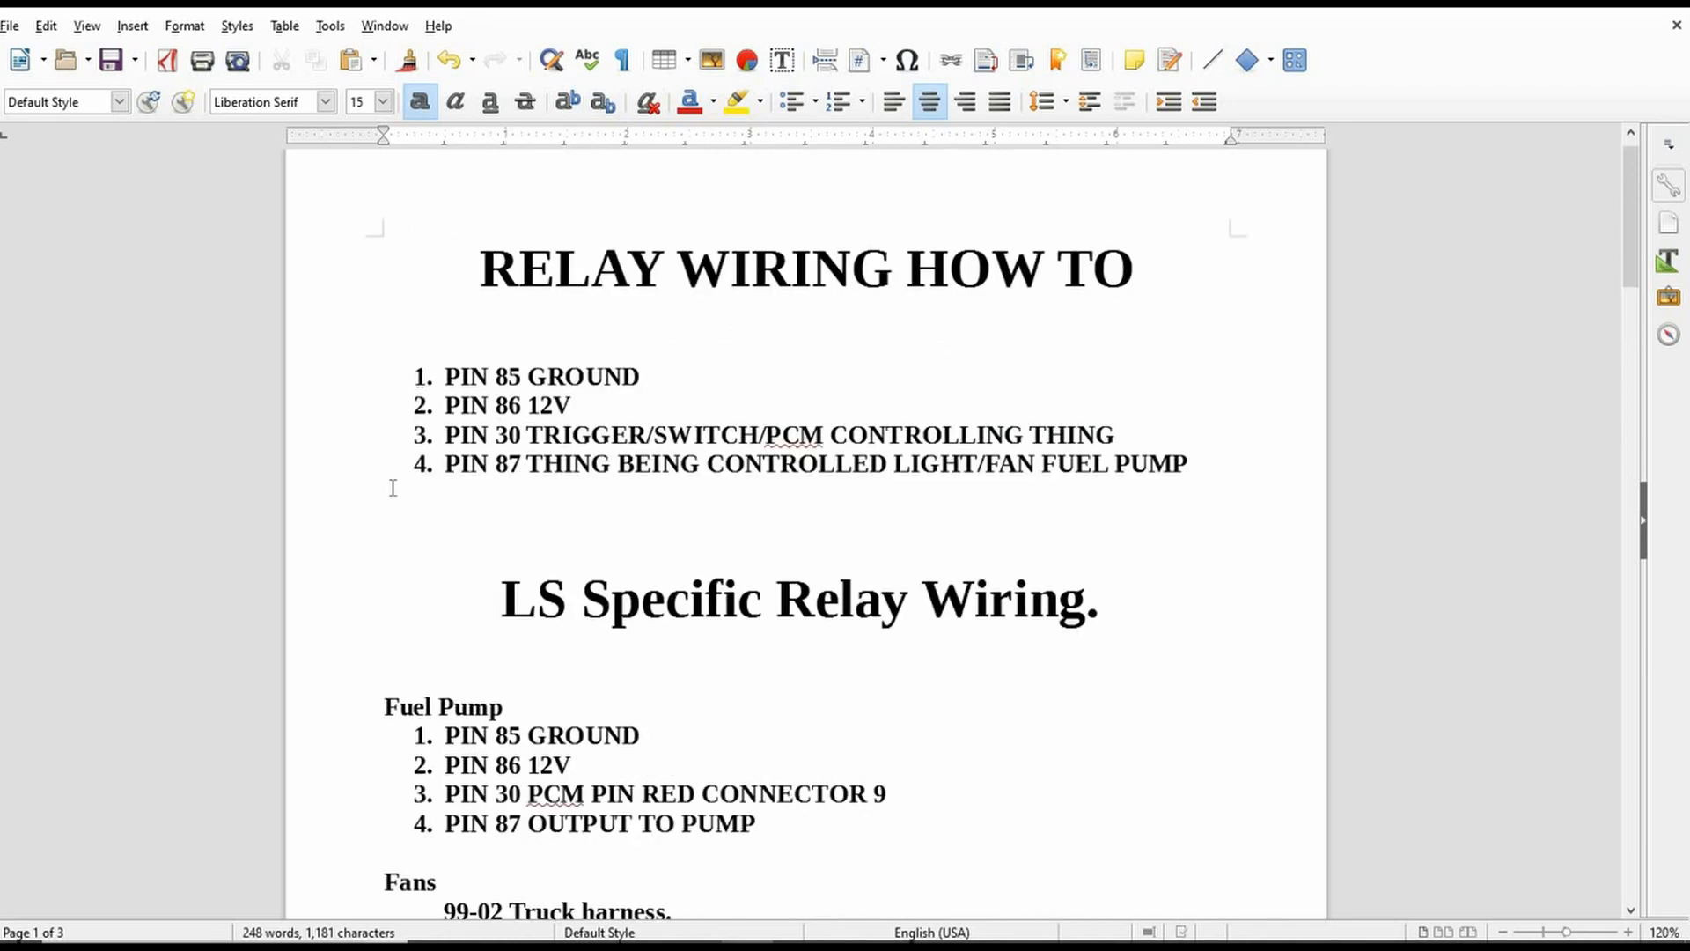
pyautogui.moveTo(319, 755)
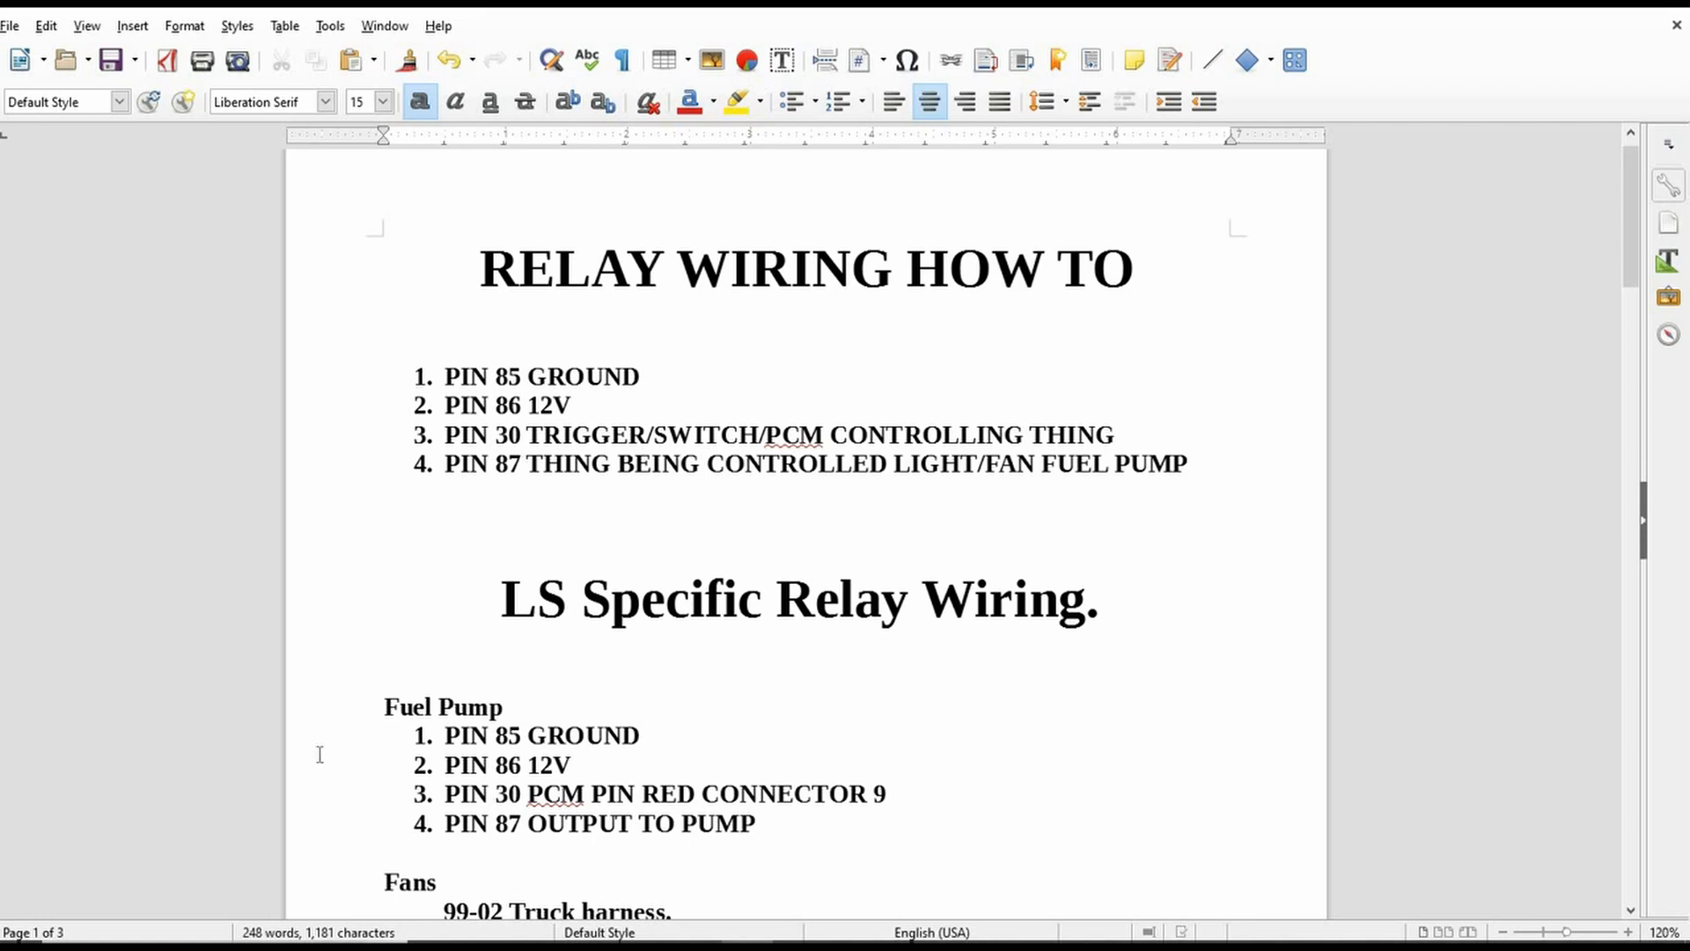
pyautogui.scroll(-3)
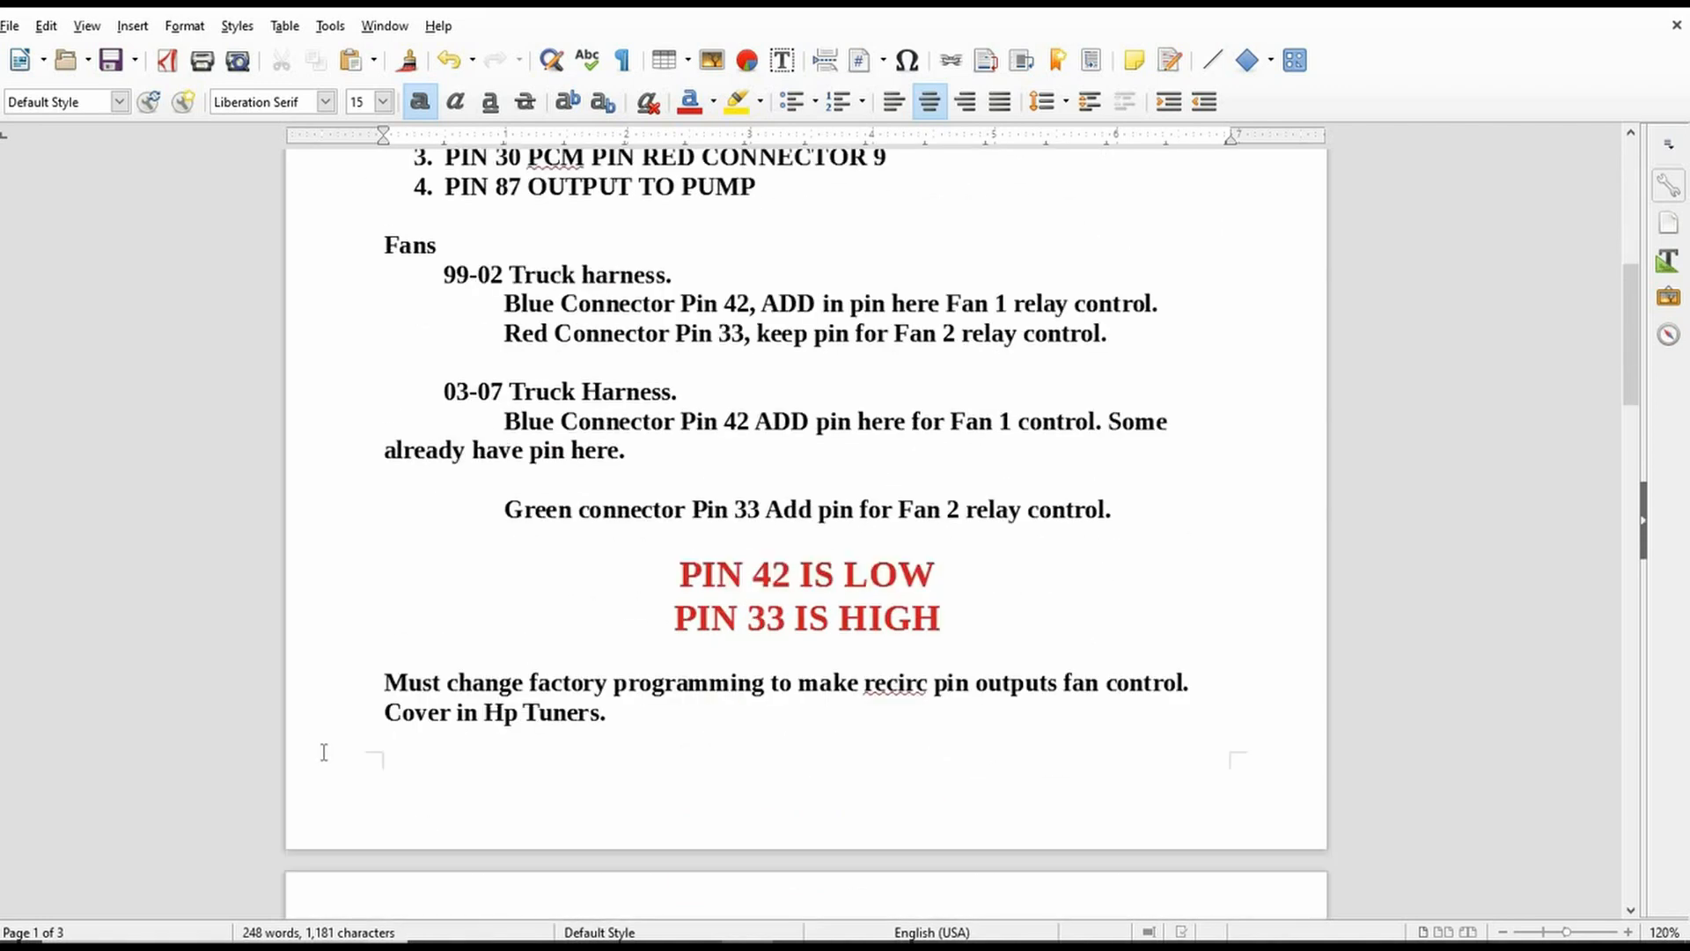
pyautogui.scroll(-3)
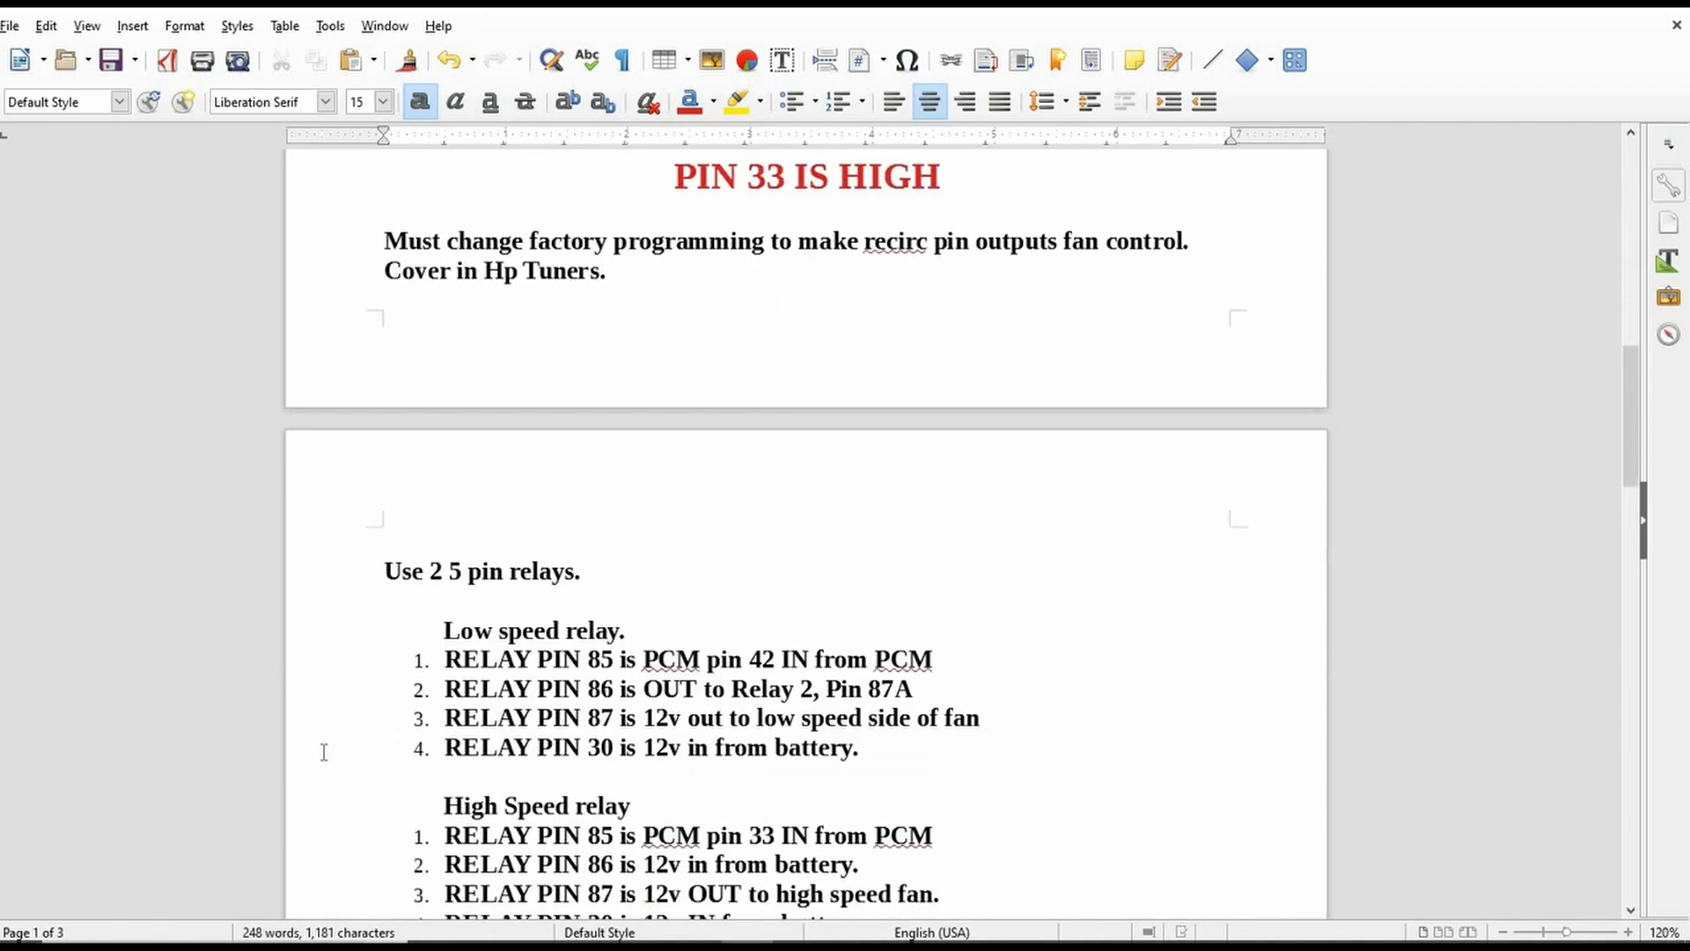
pyautogui.scroll(3)
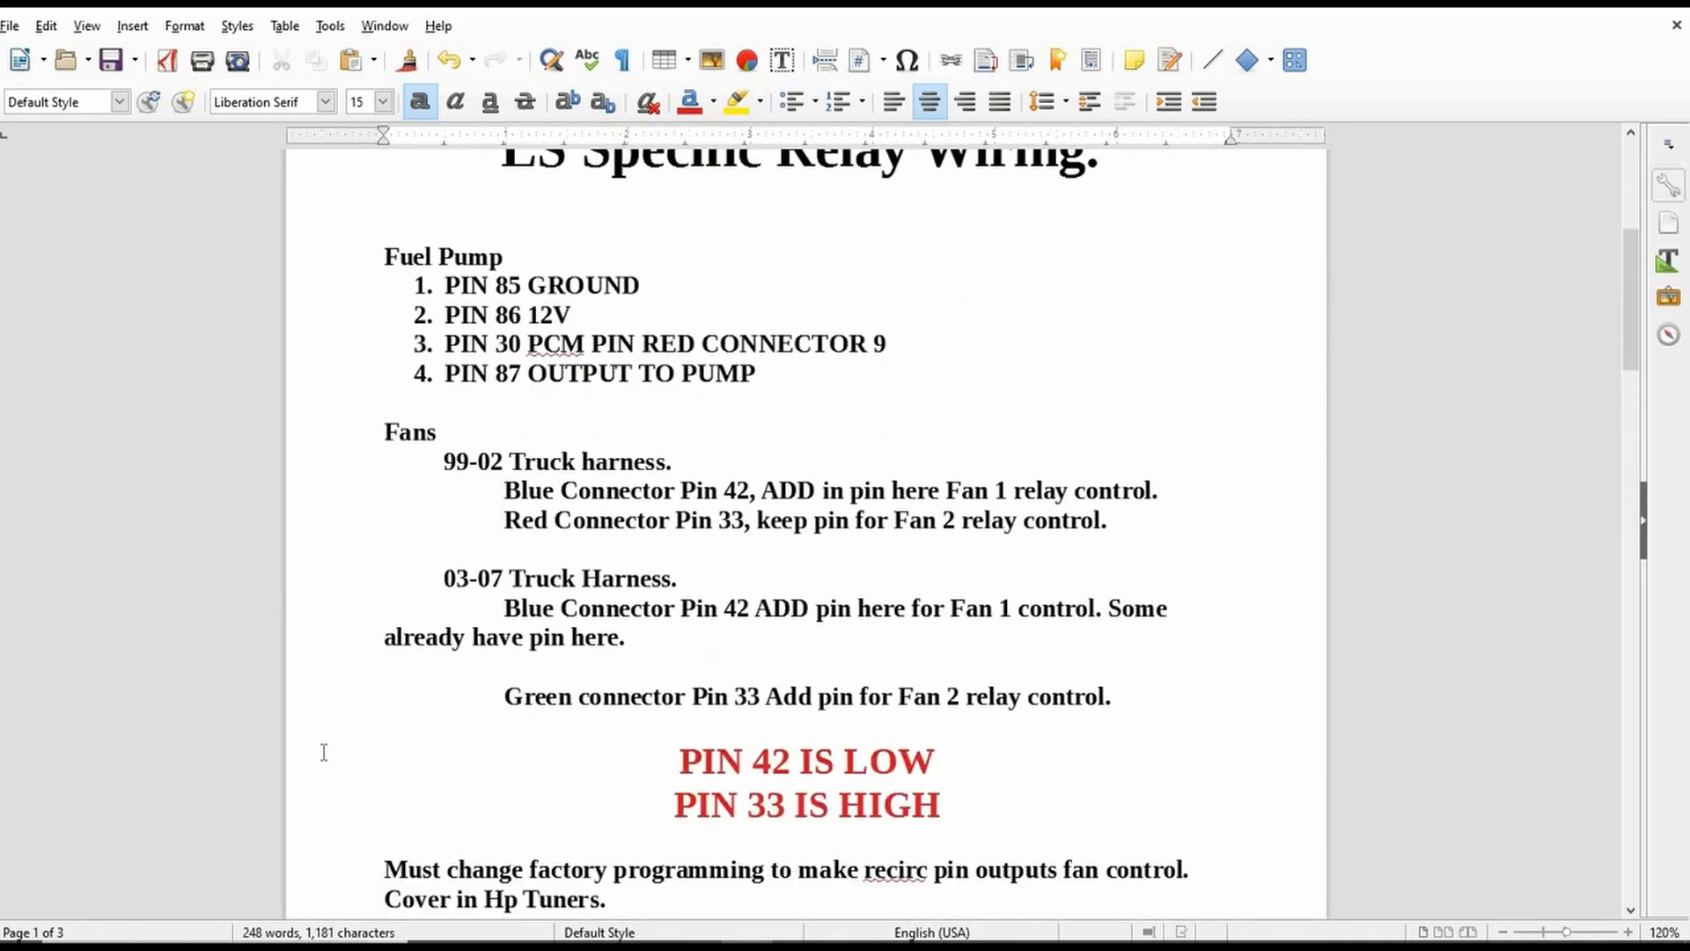
pyautogui.scroll(3)
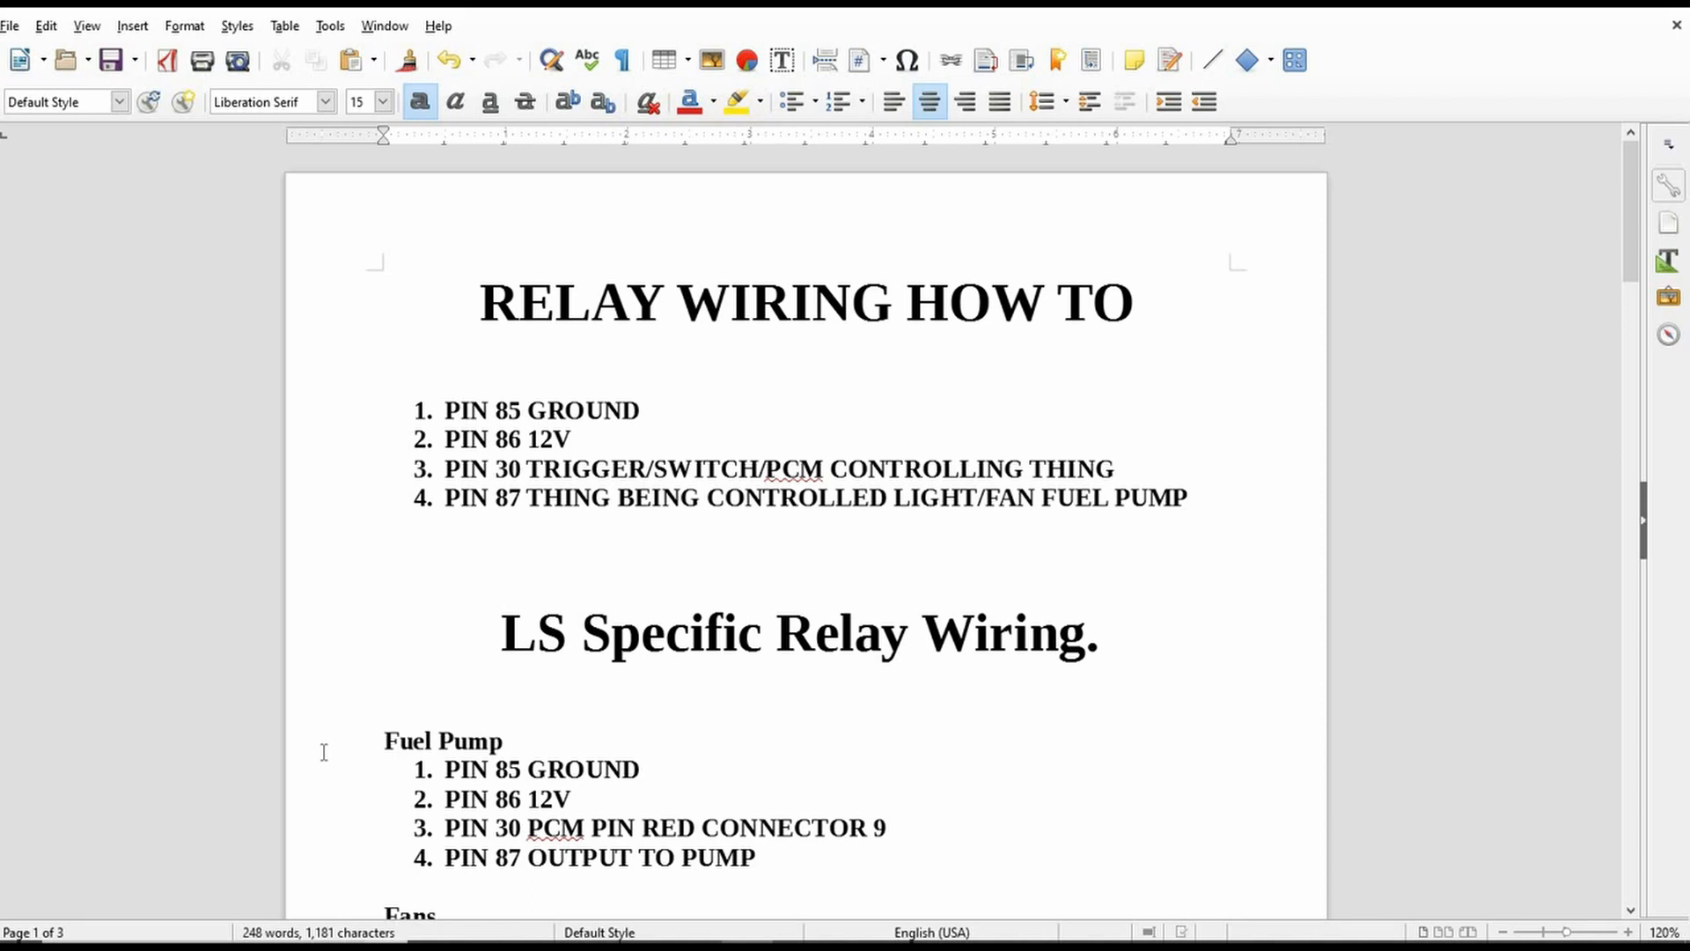
pyautogui.moveTo(121, 438)
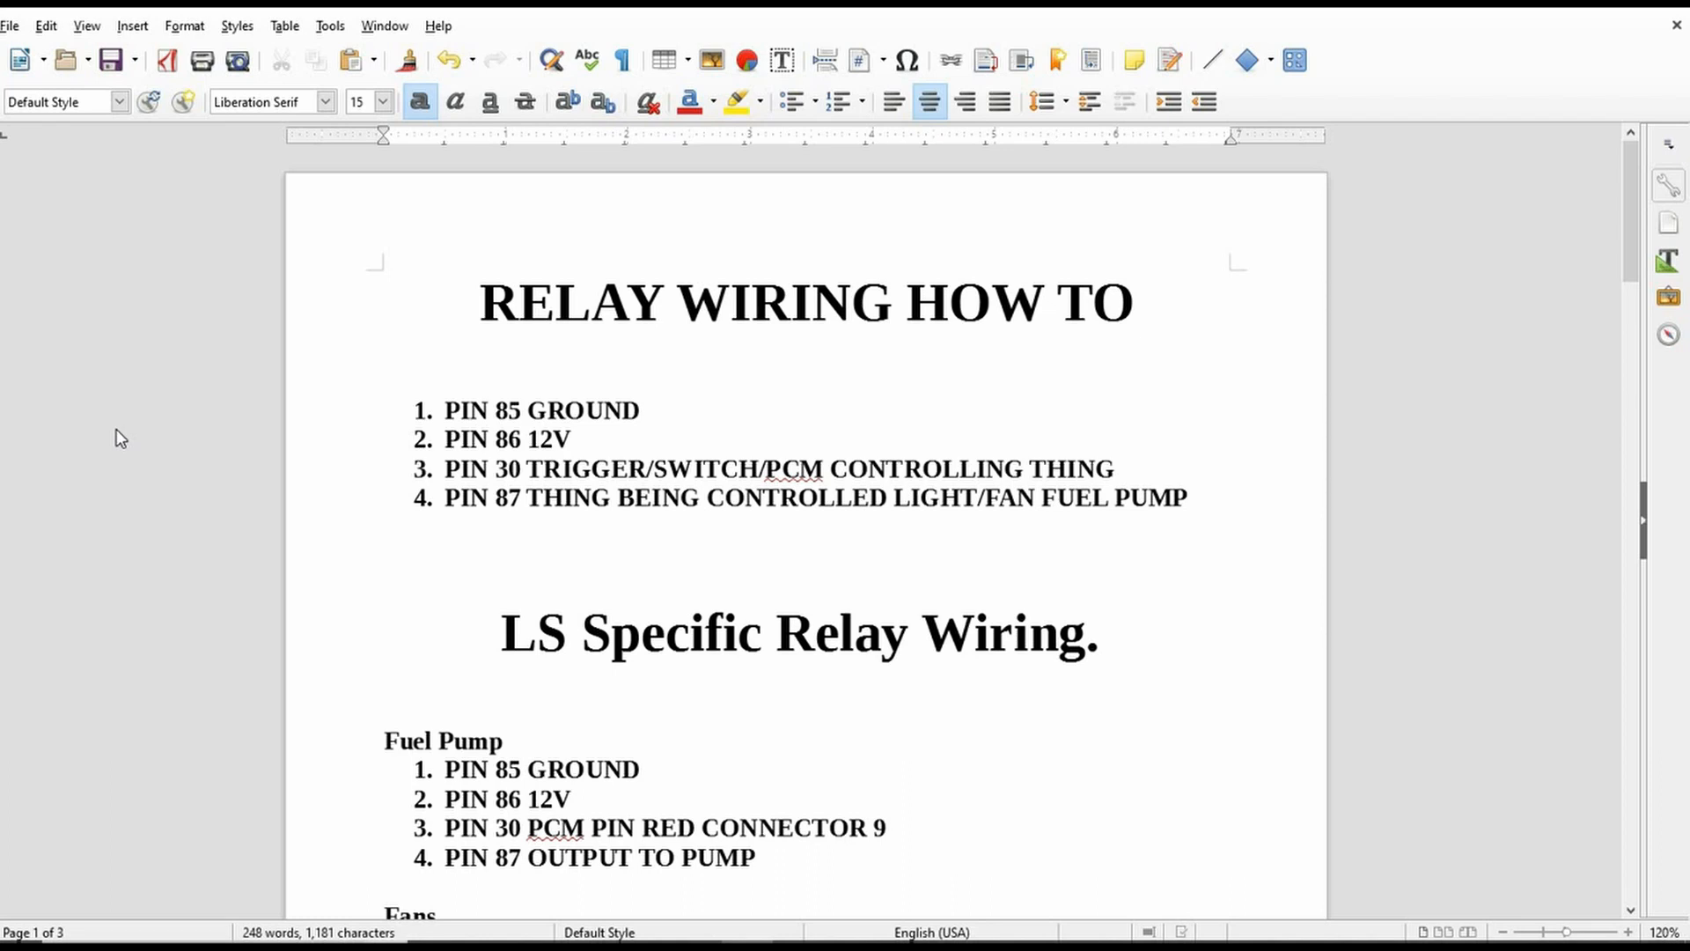
pyautogui.moveTo(183, 369)
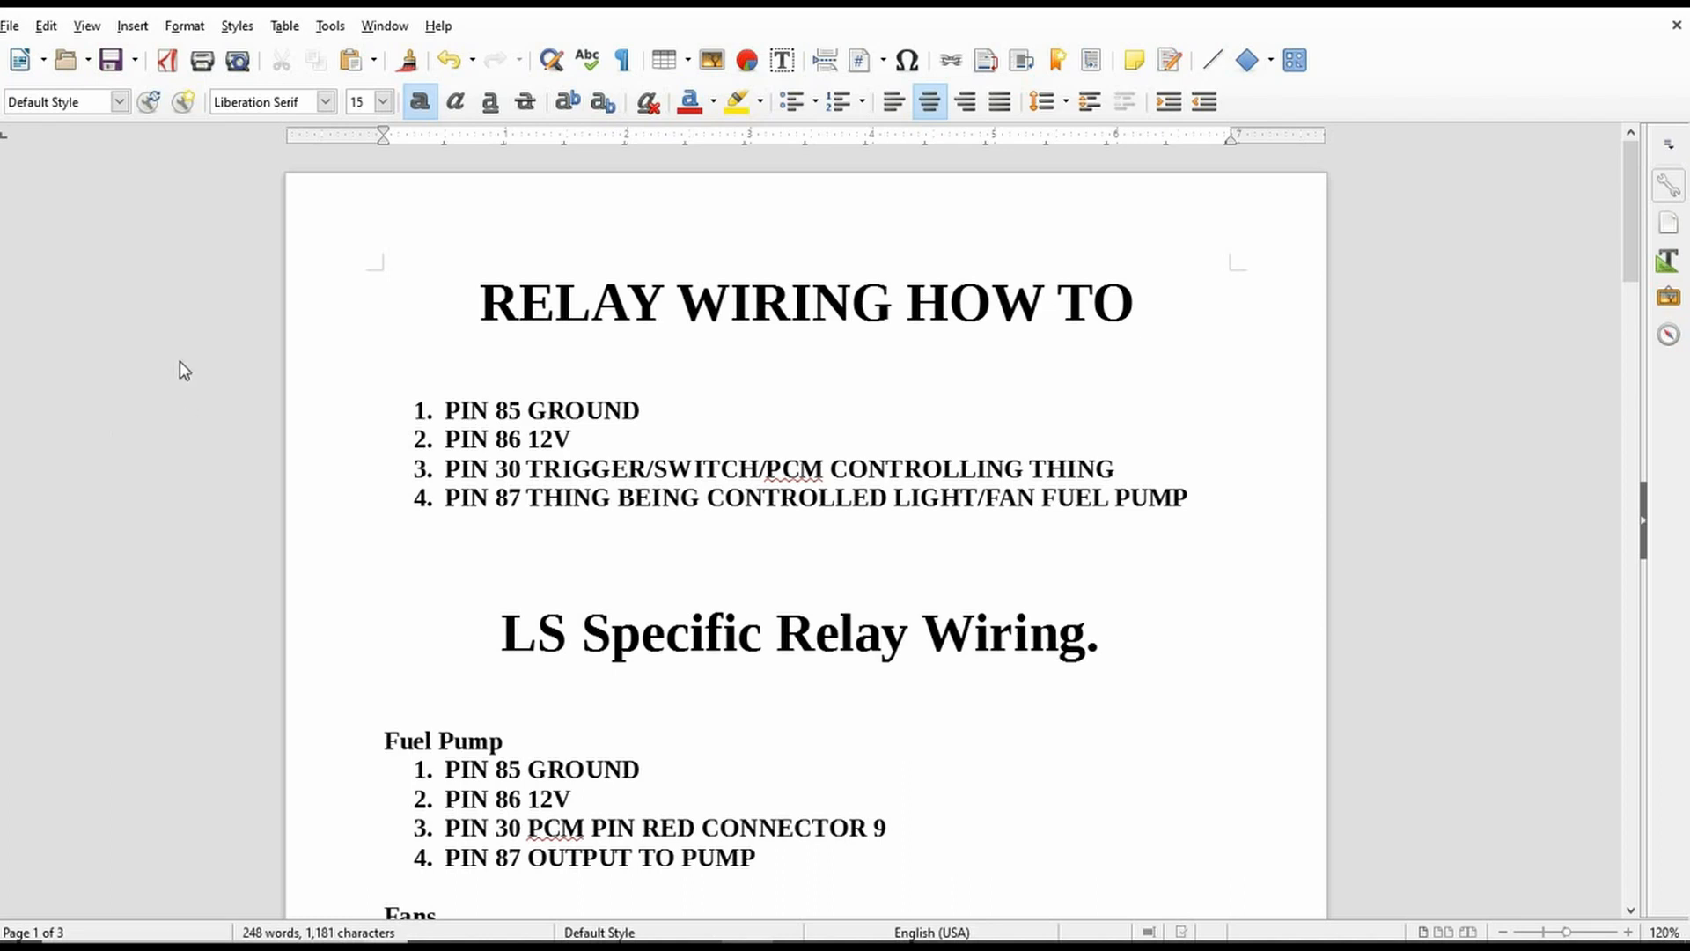